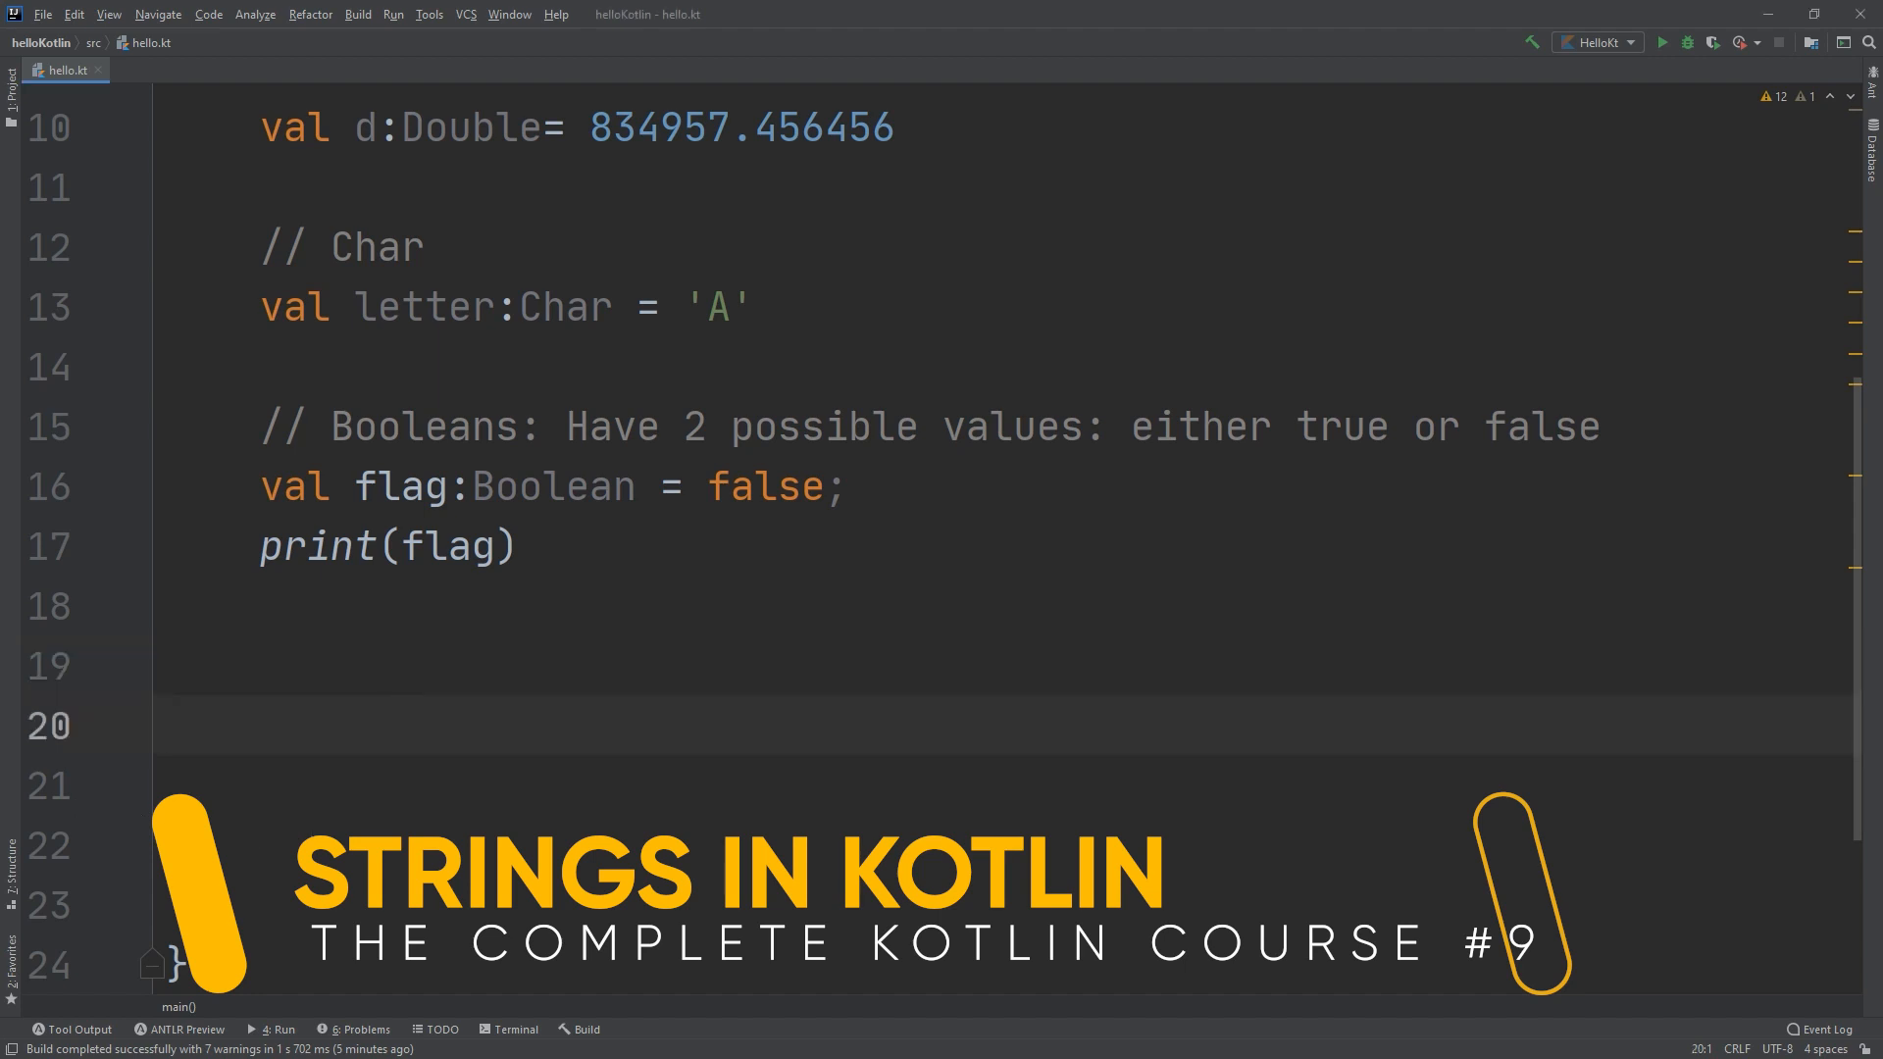
Start a '// Strings' comment section on the empty line after print(flag).
left_click(1663, 42)
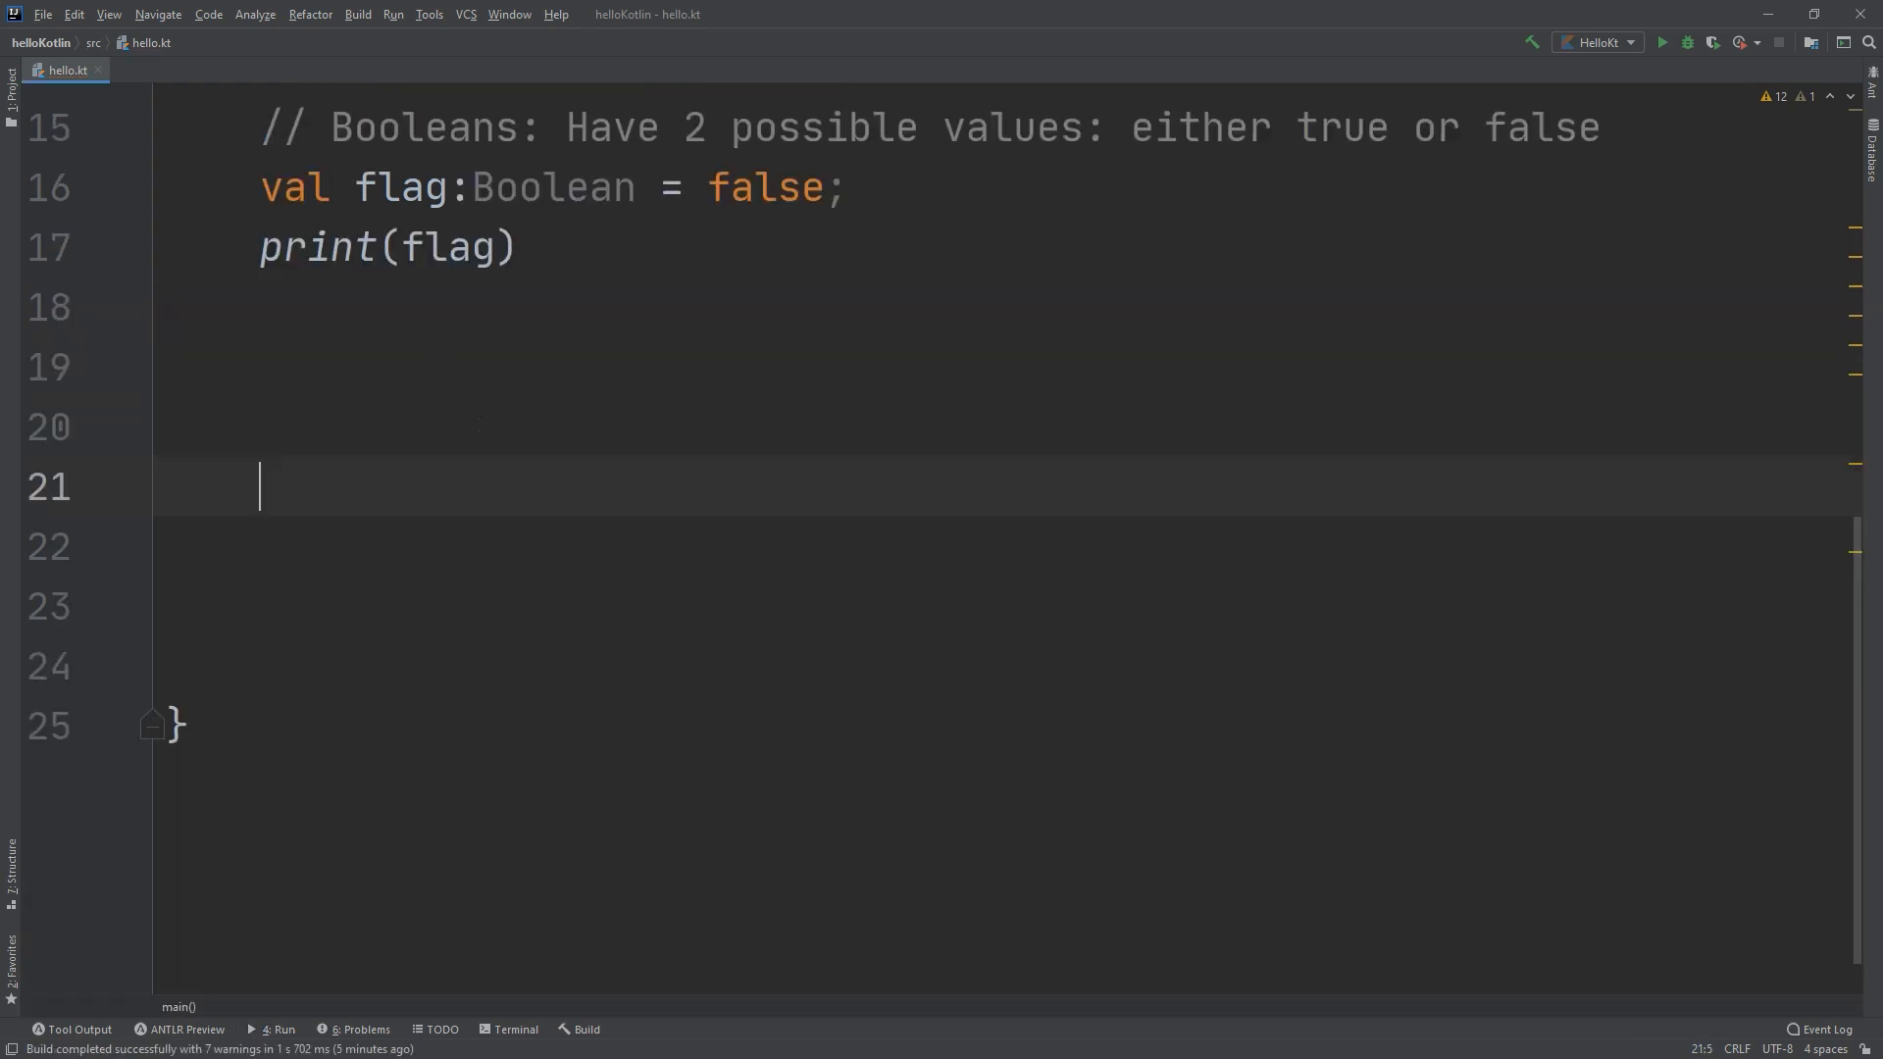
type("//")
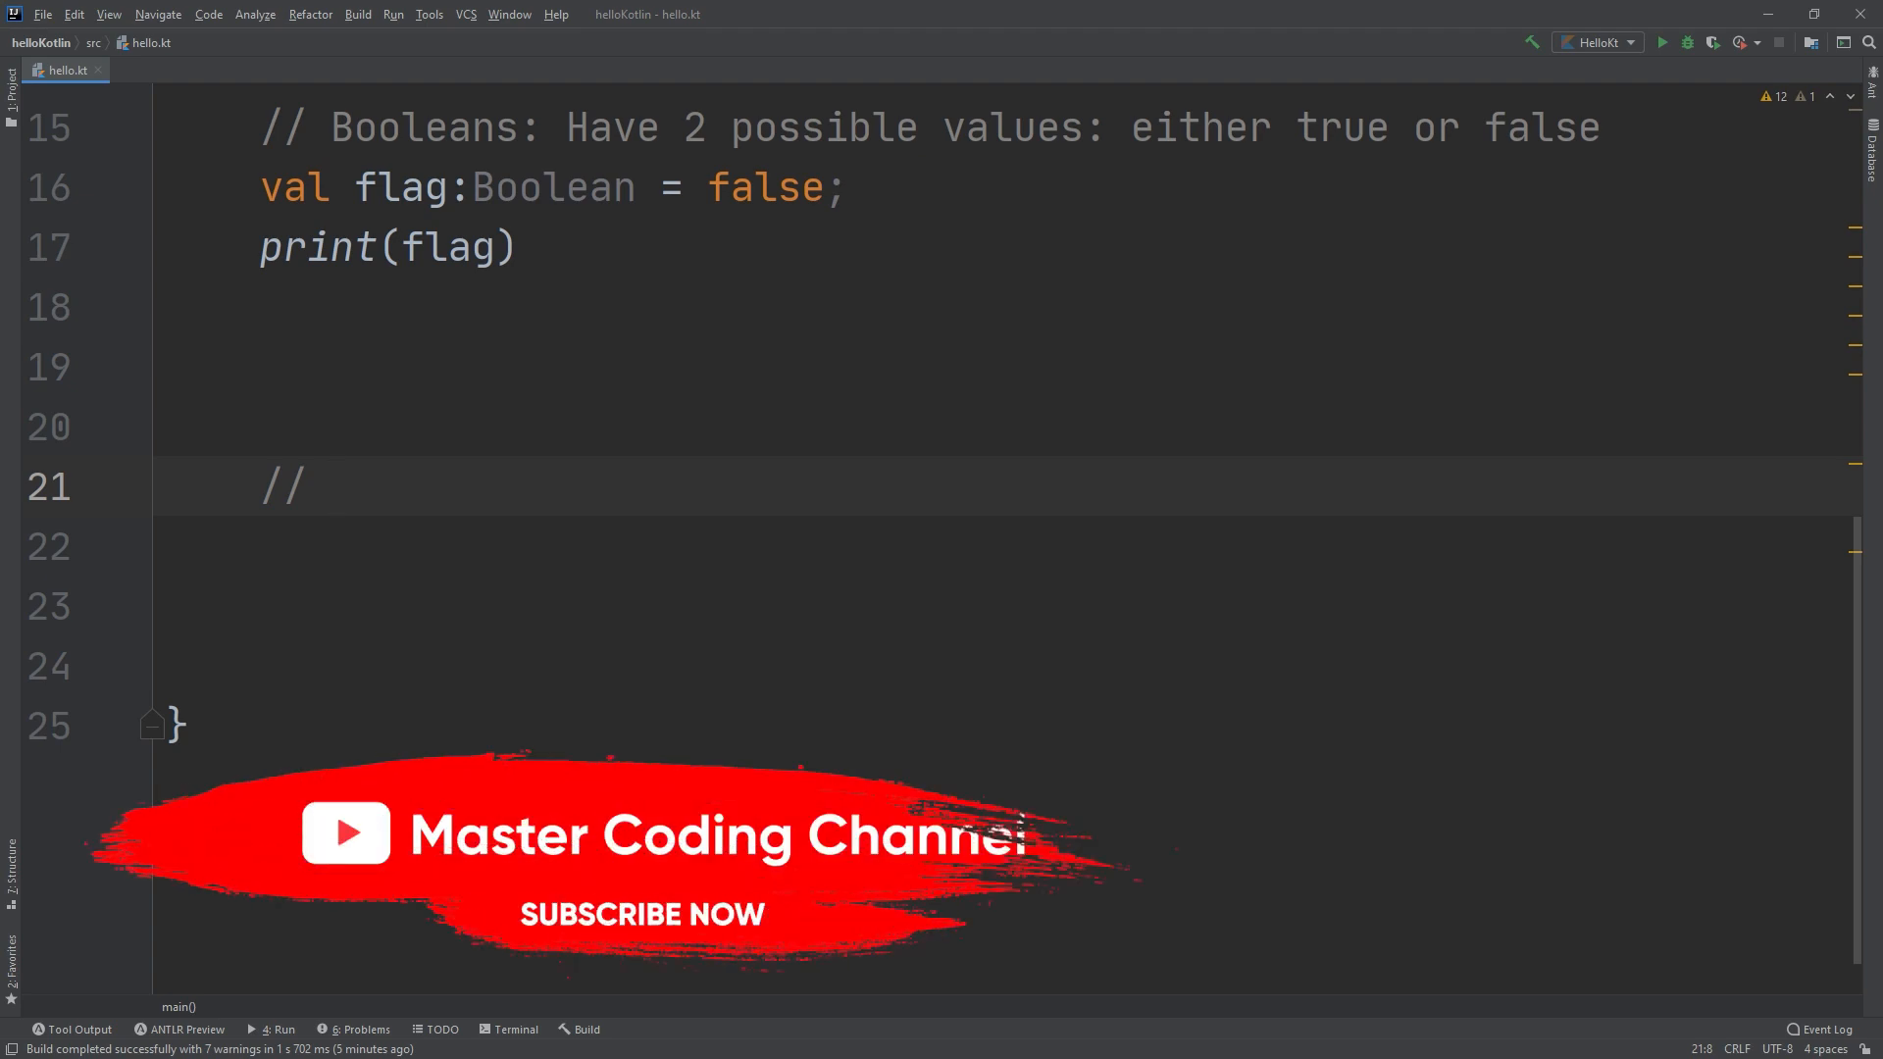
type("S")
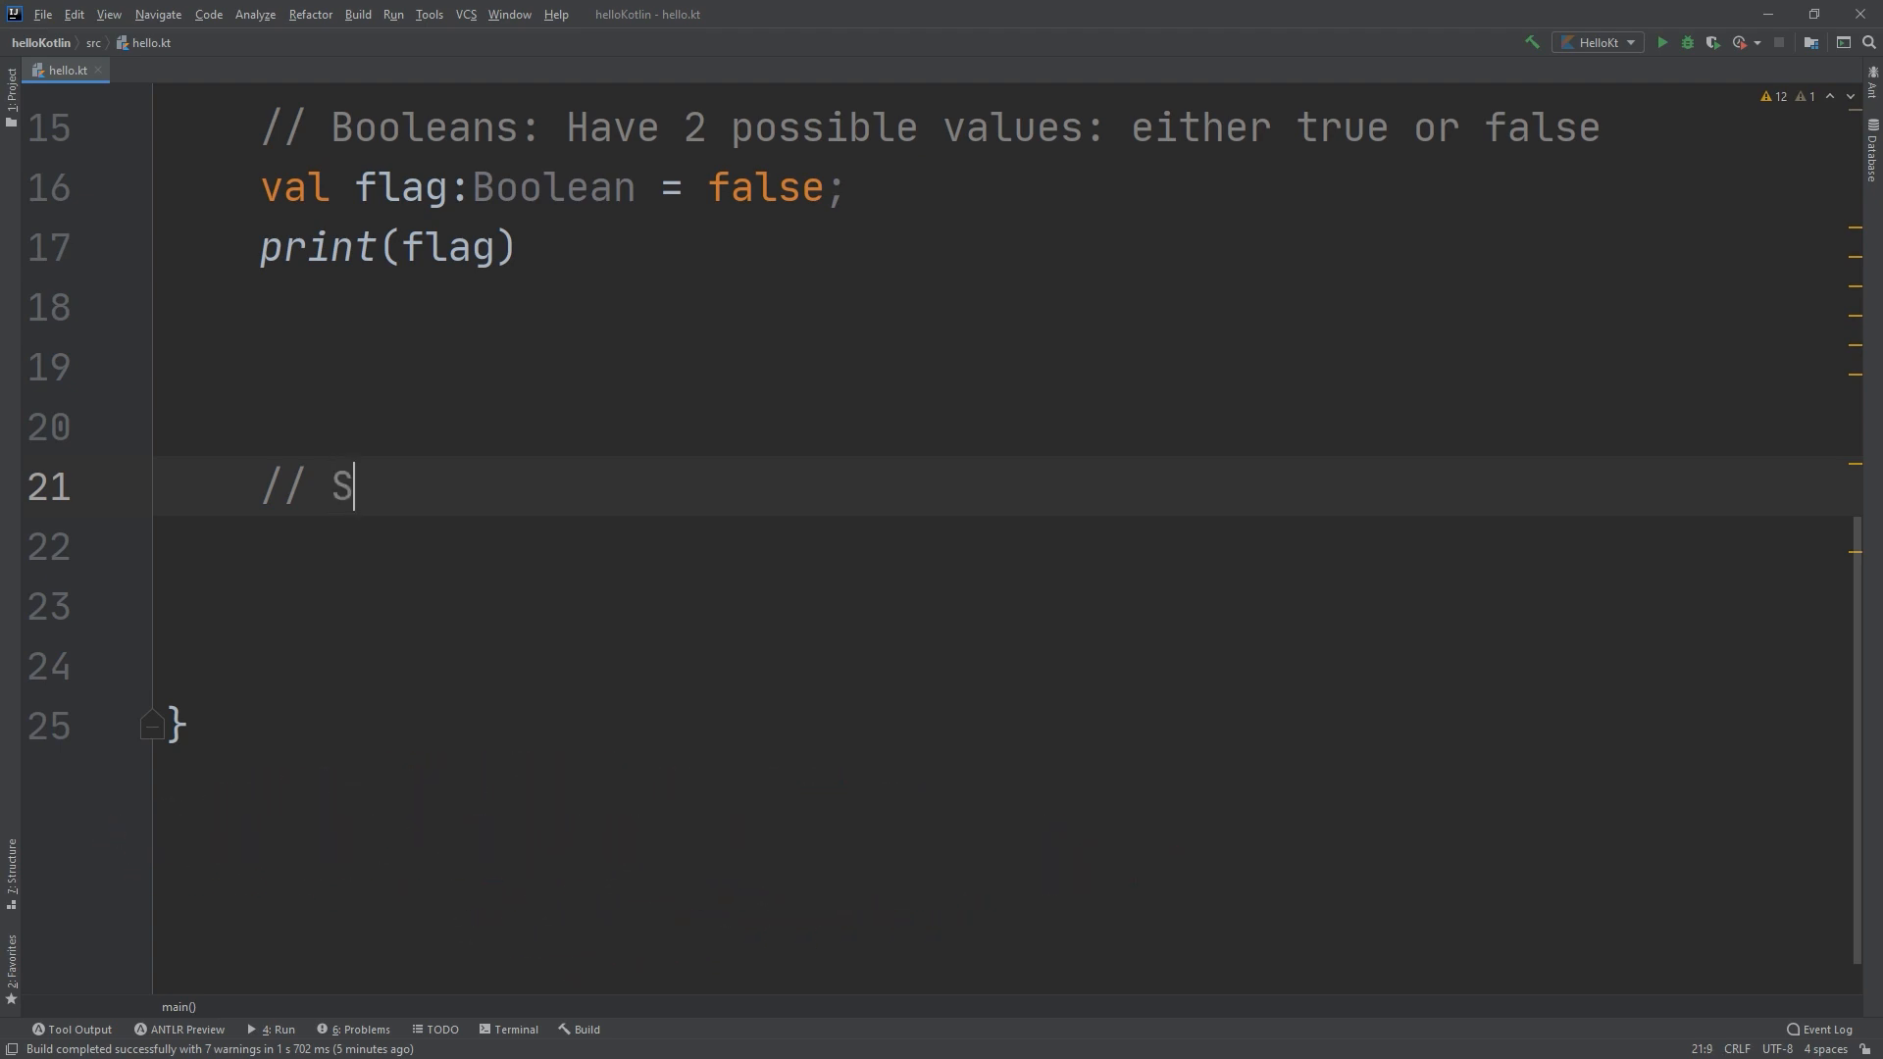
type("trings")
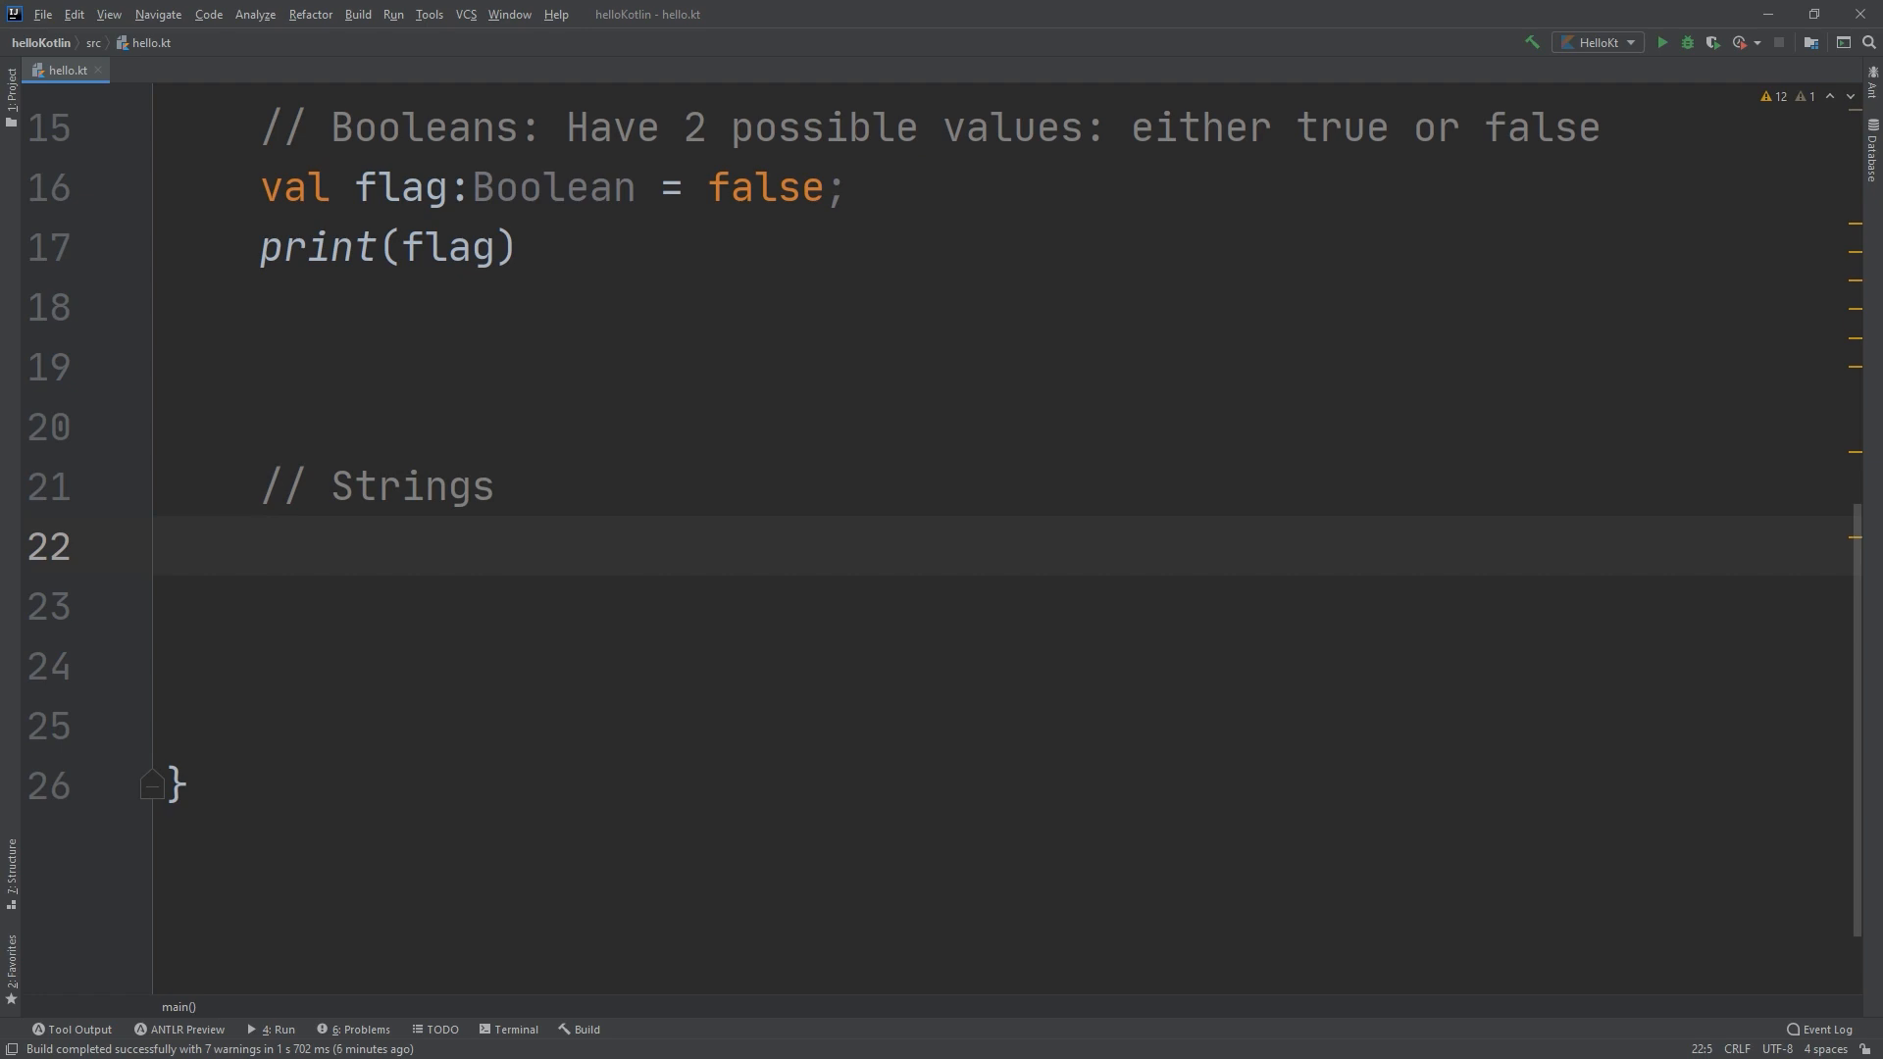
Declare val stringA:String = under the Strings comment, accepting the val suggestion.
type("v")
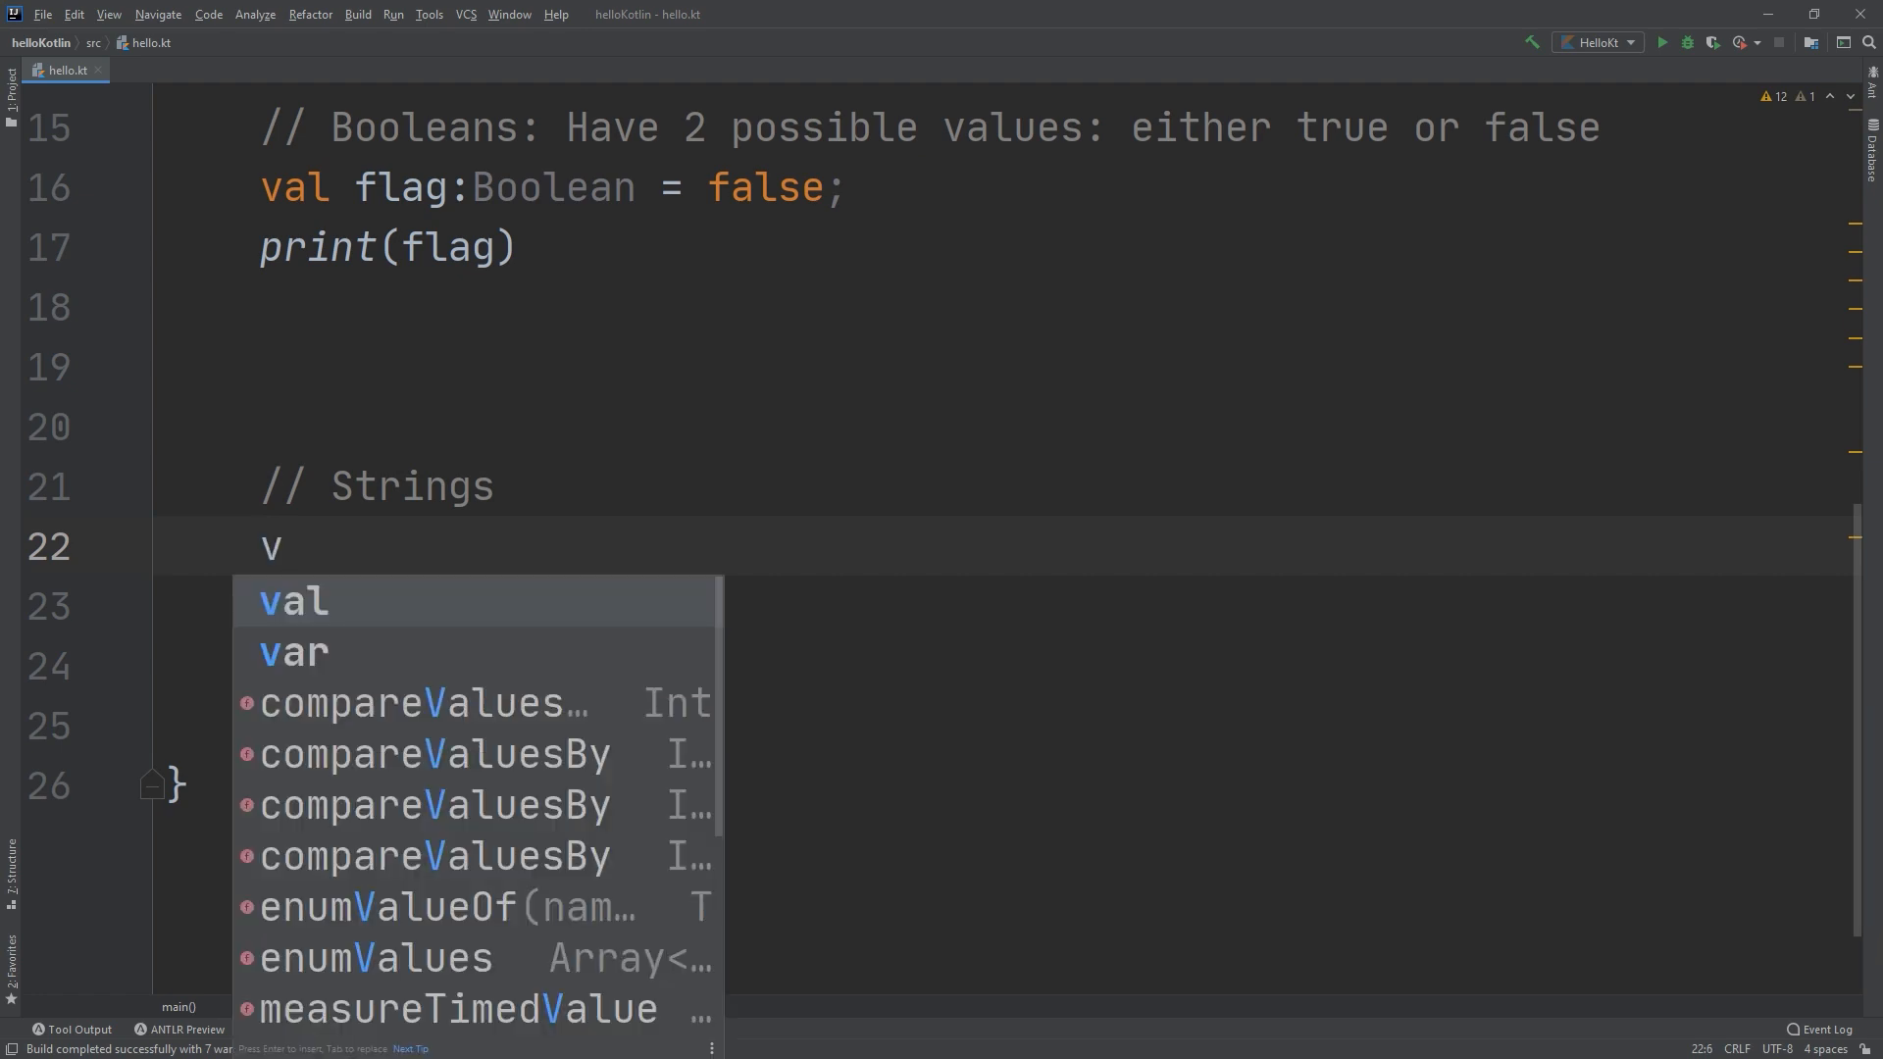
key("Tab")
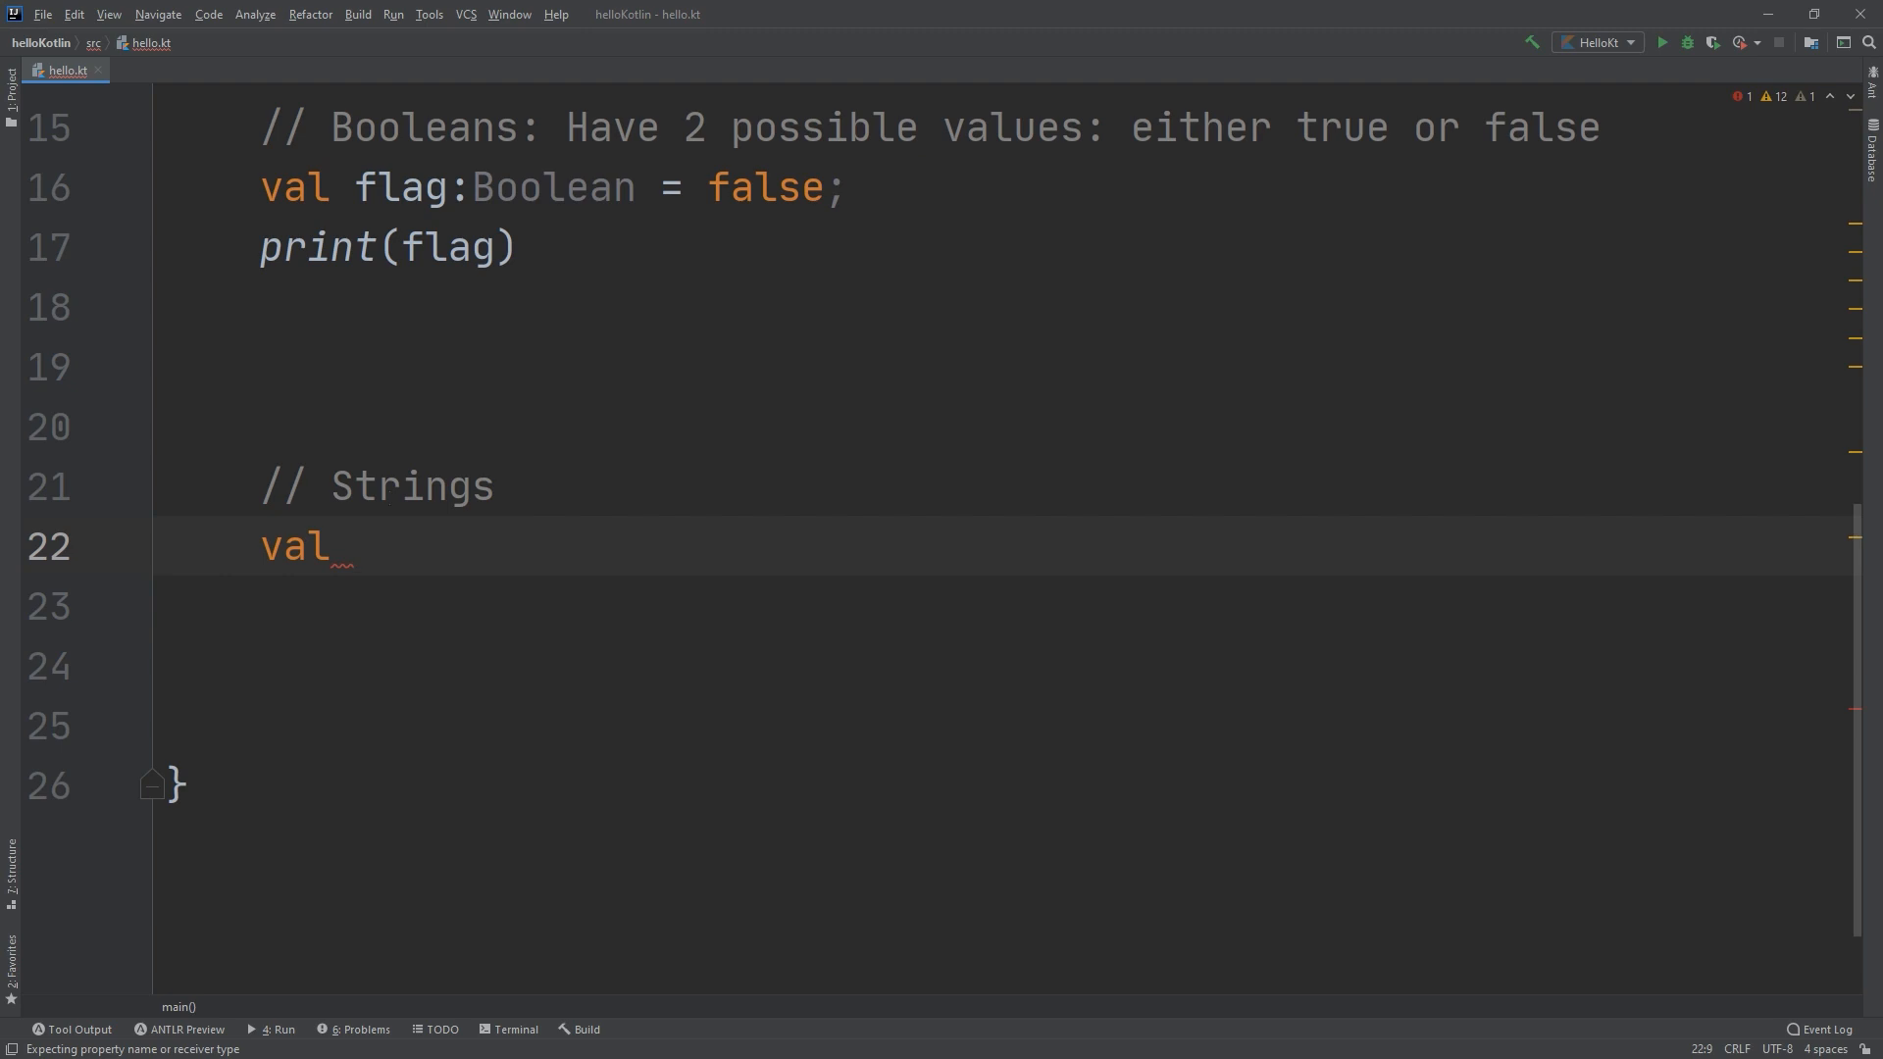
type("st")
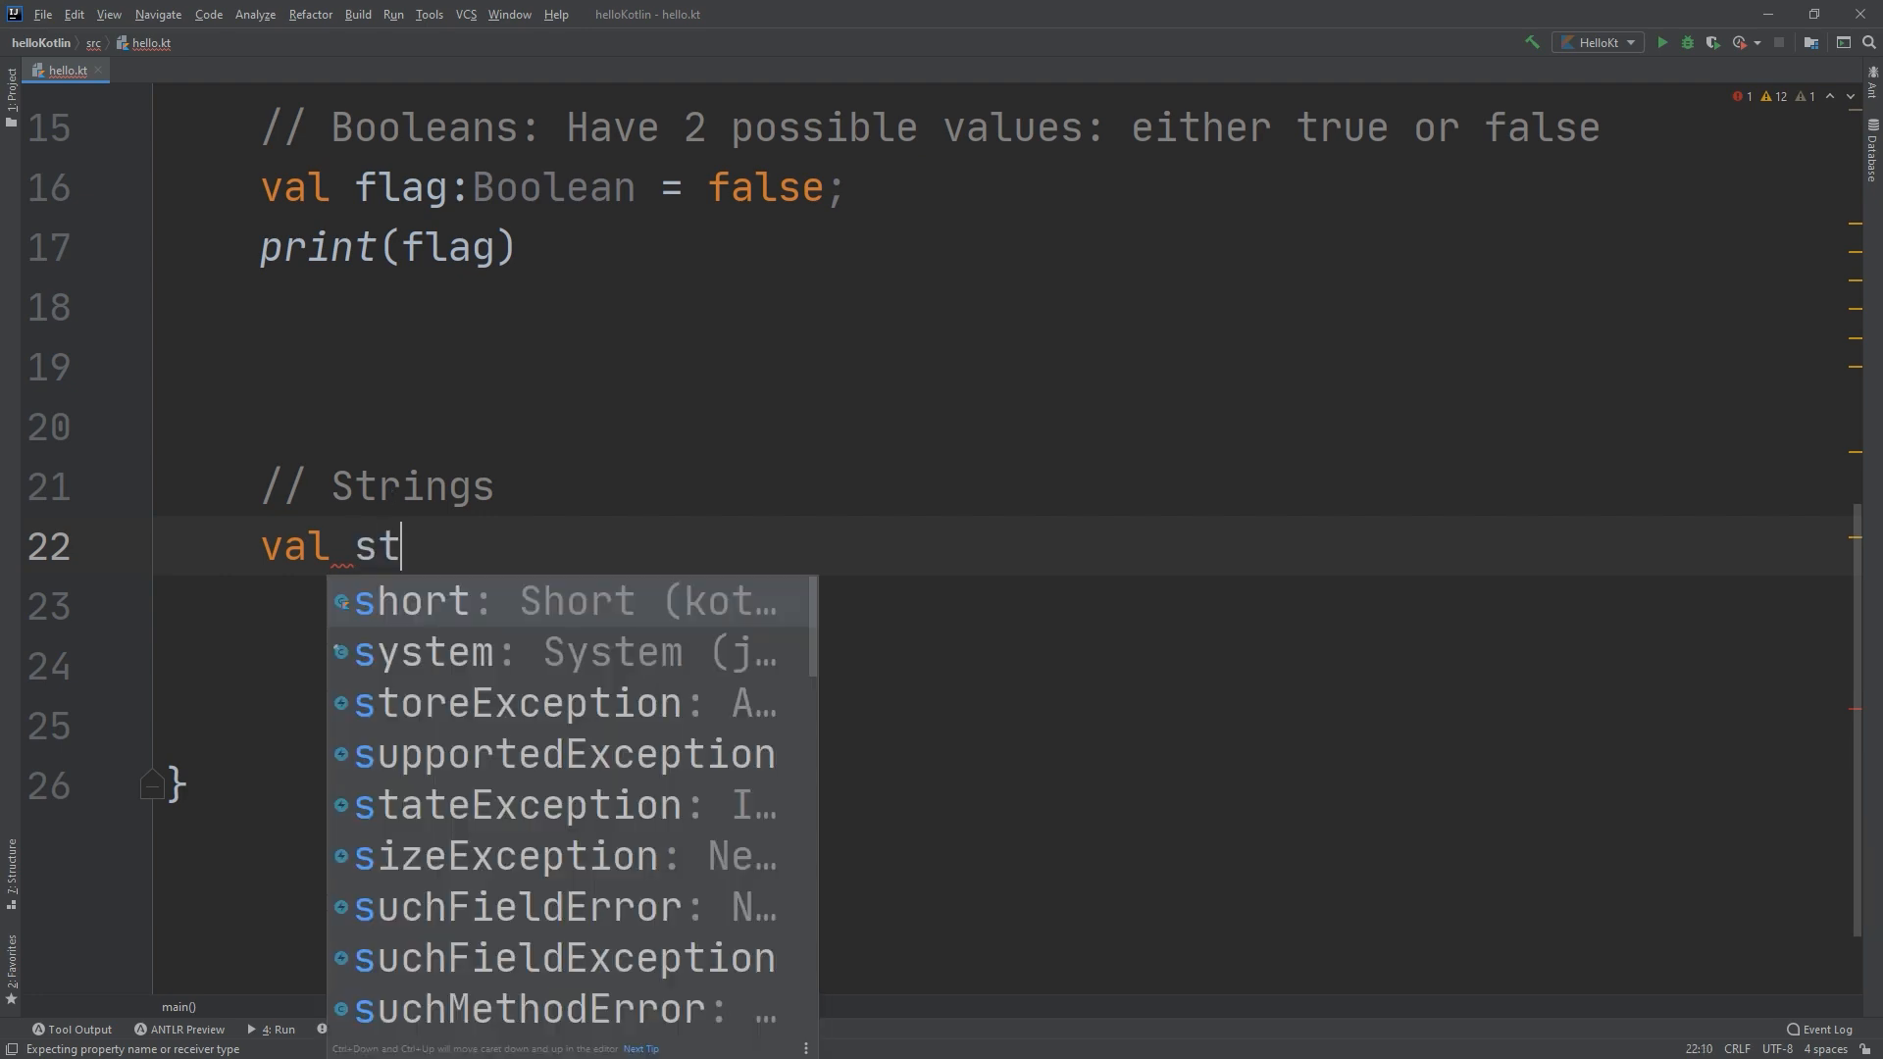
type("ring")
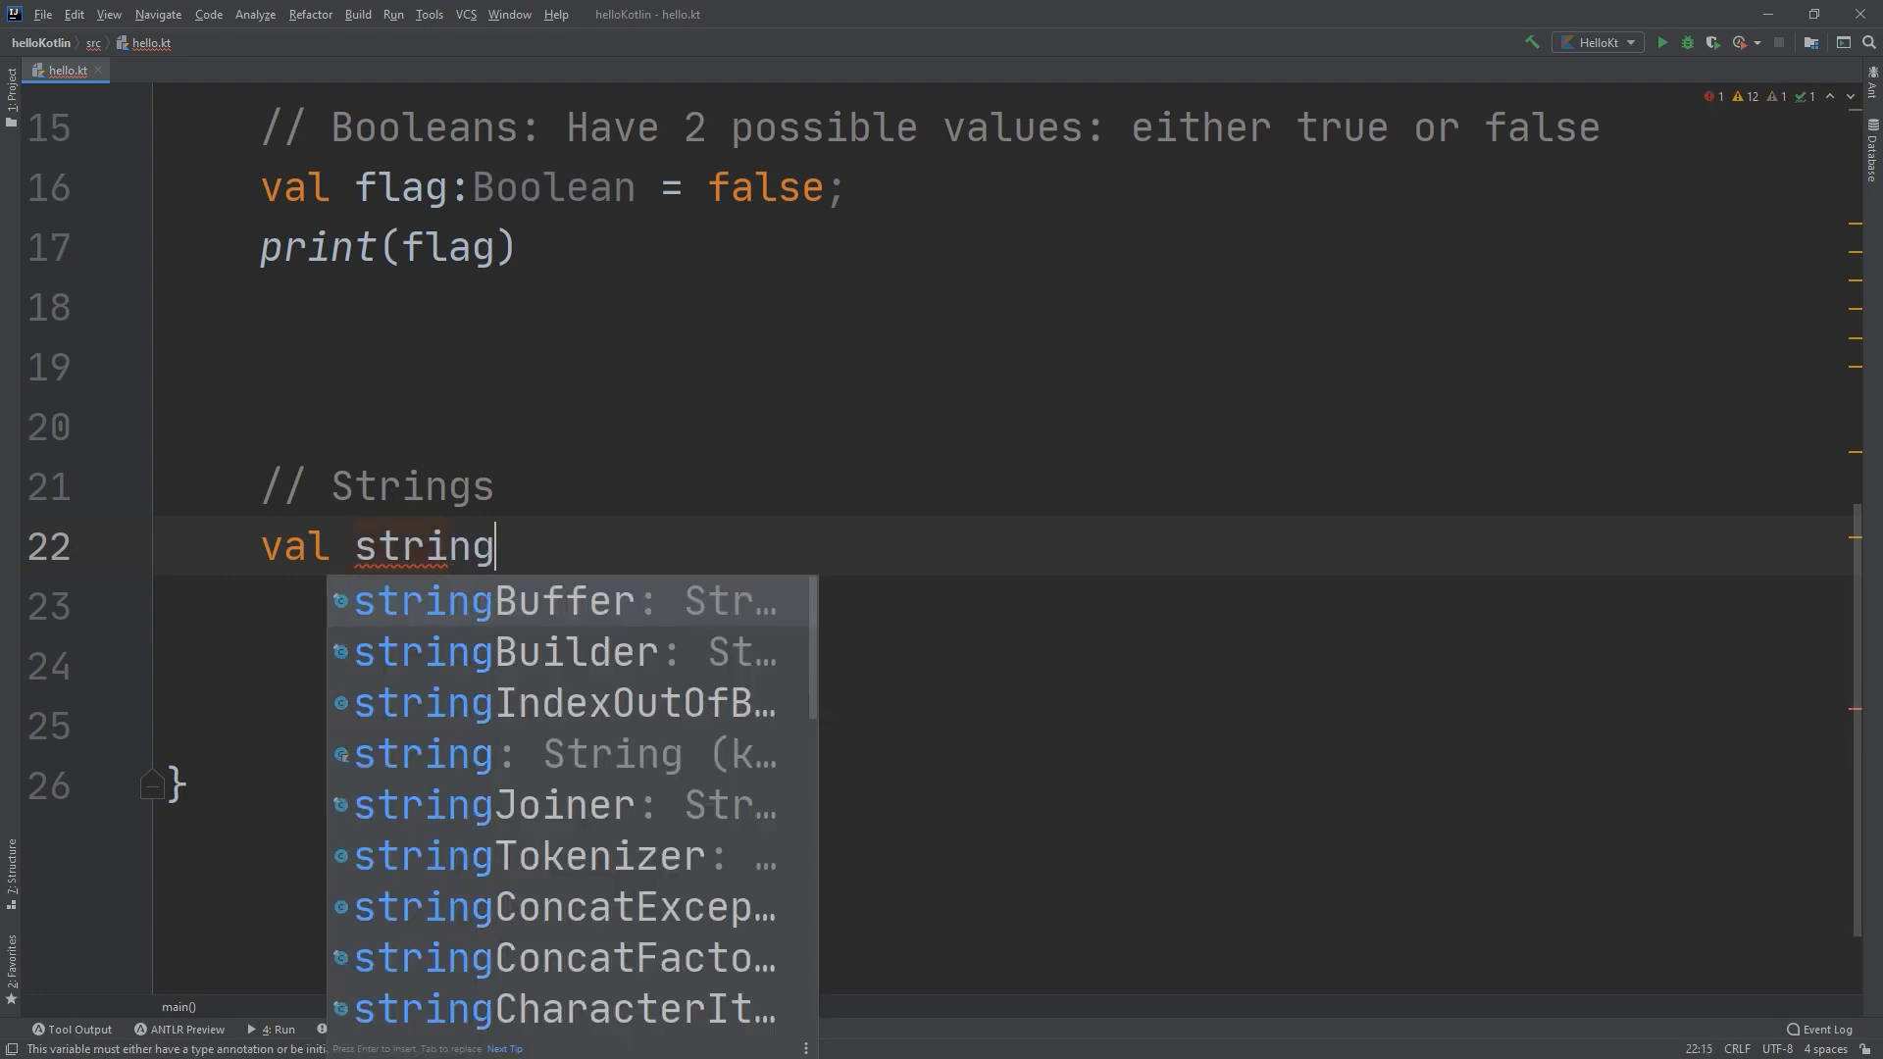
type("A")
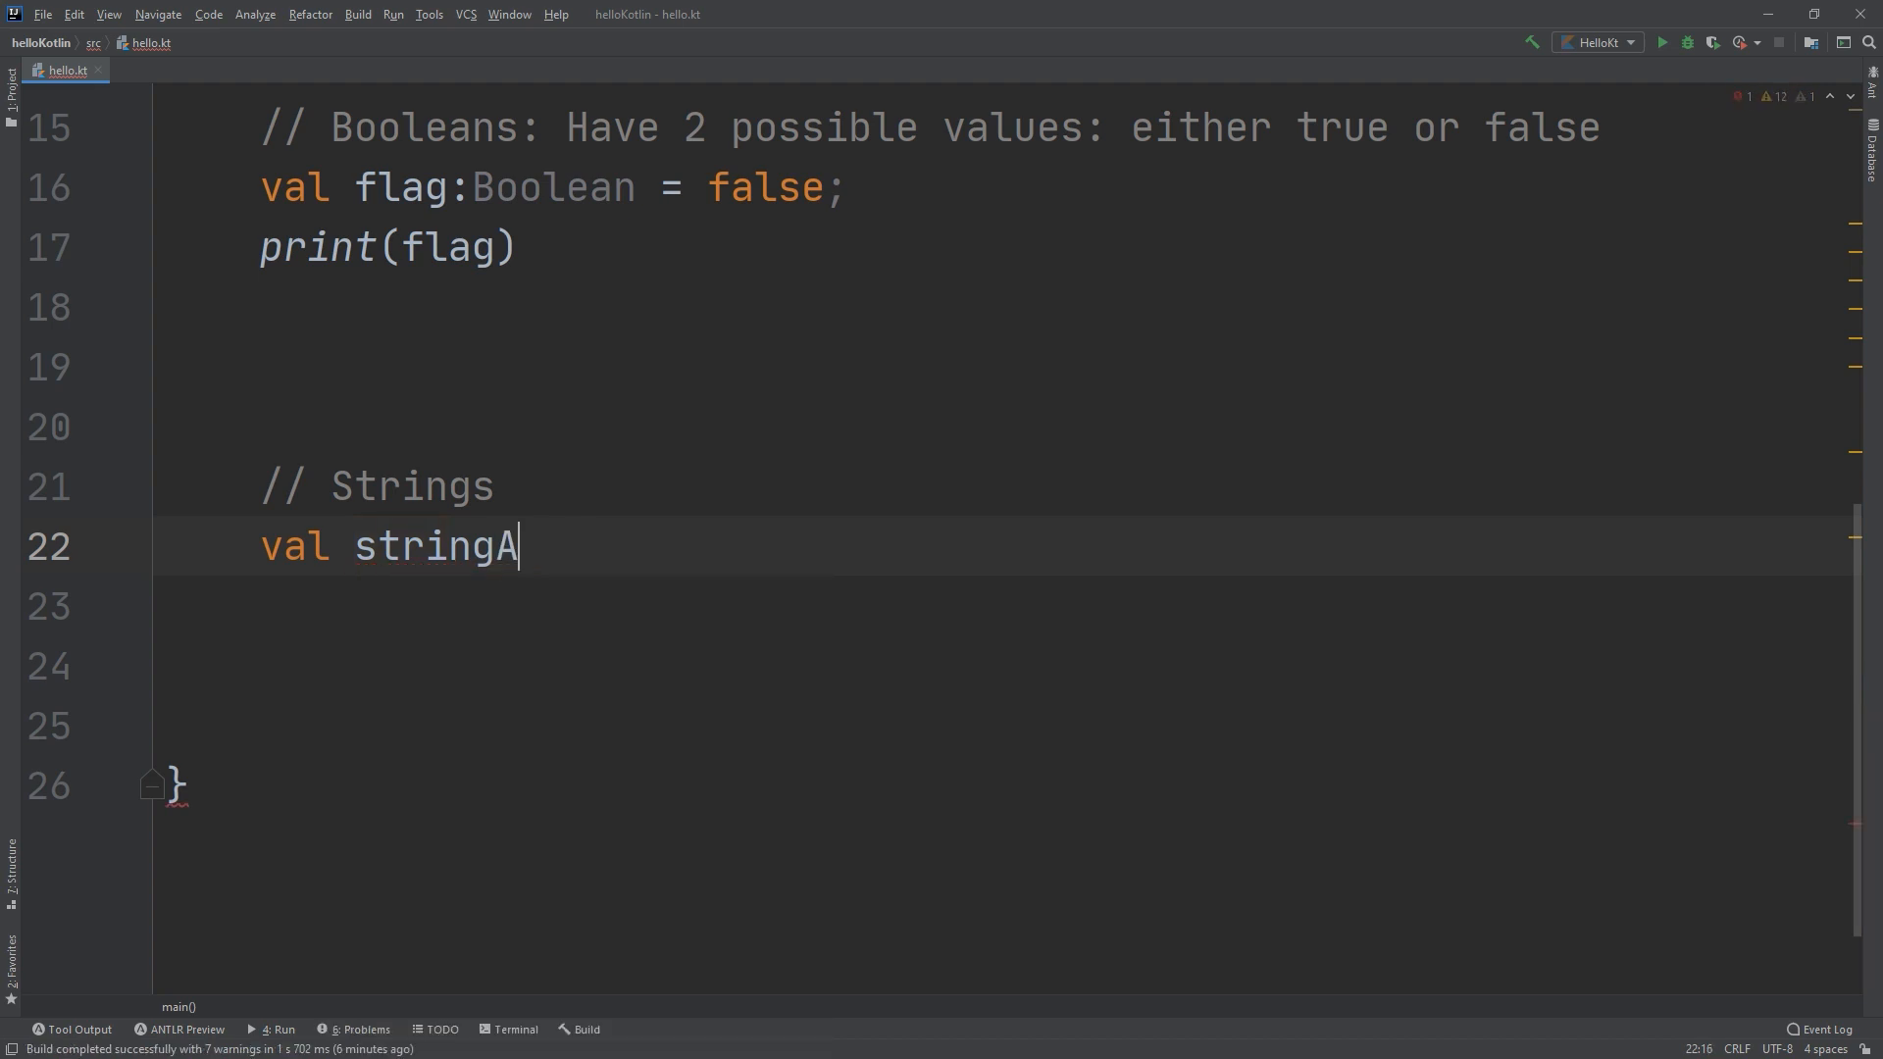
type(":String")
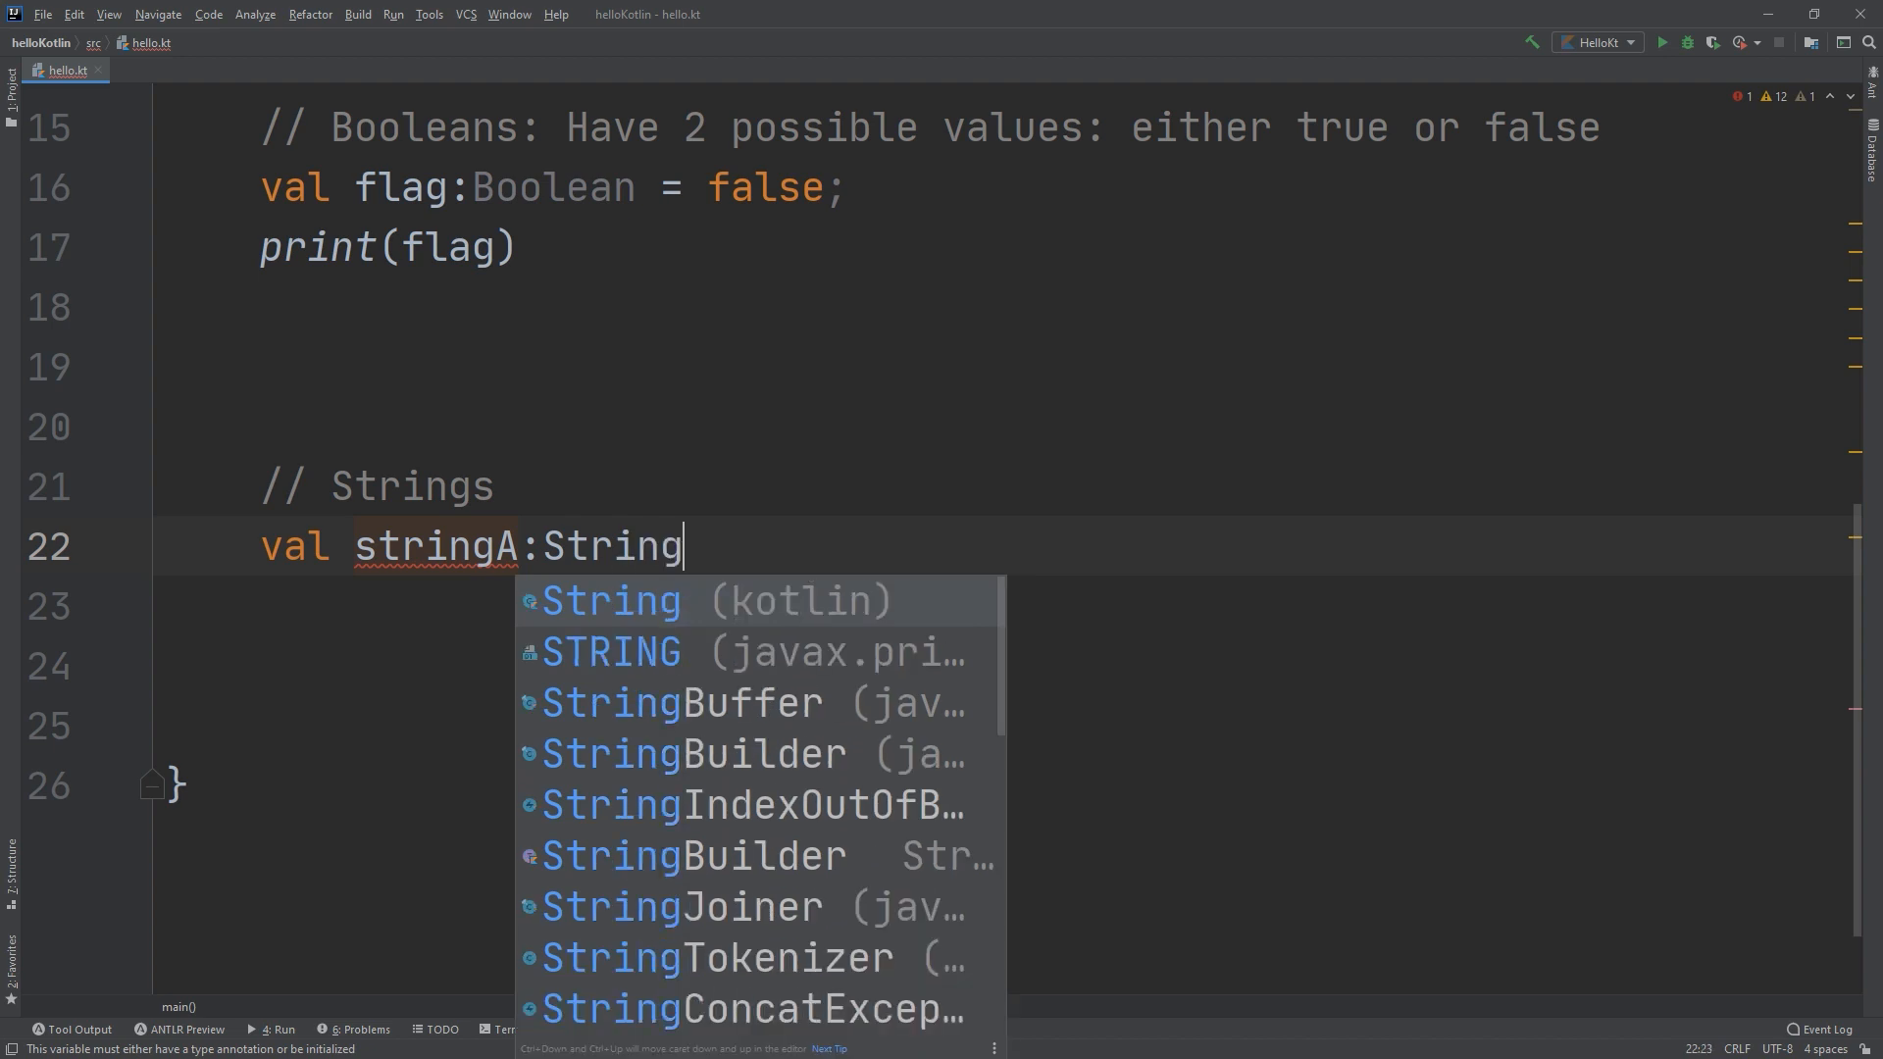
type("=")
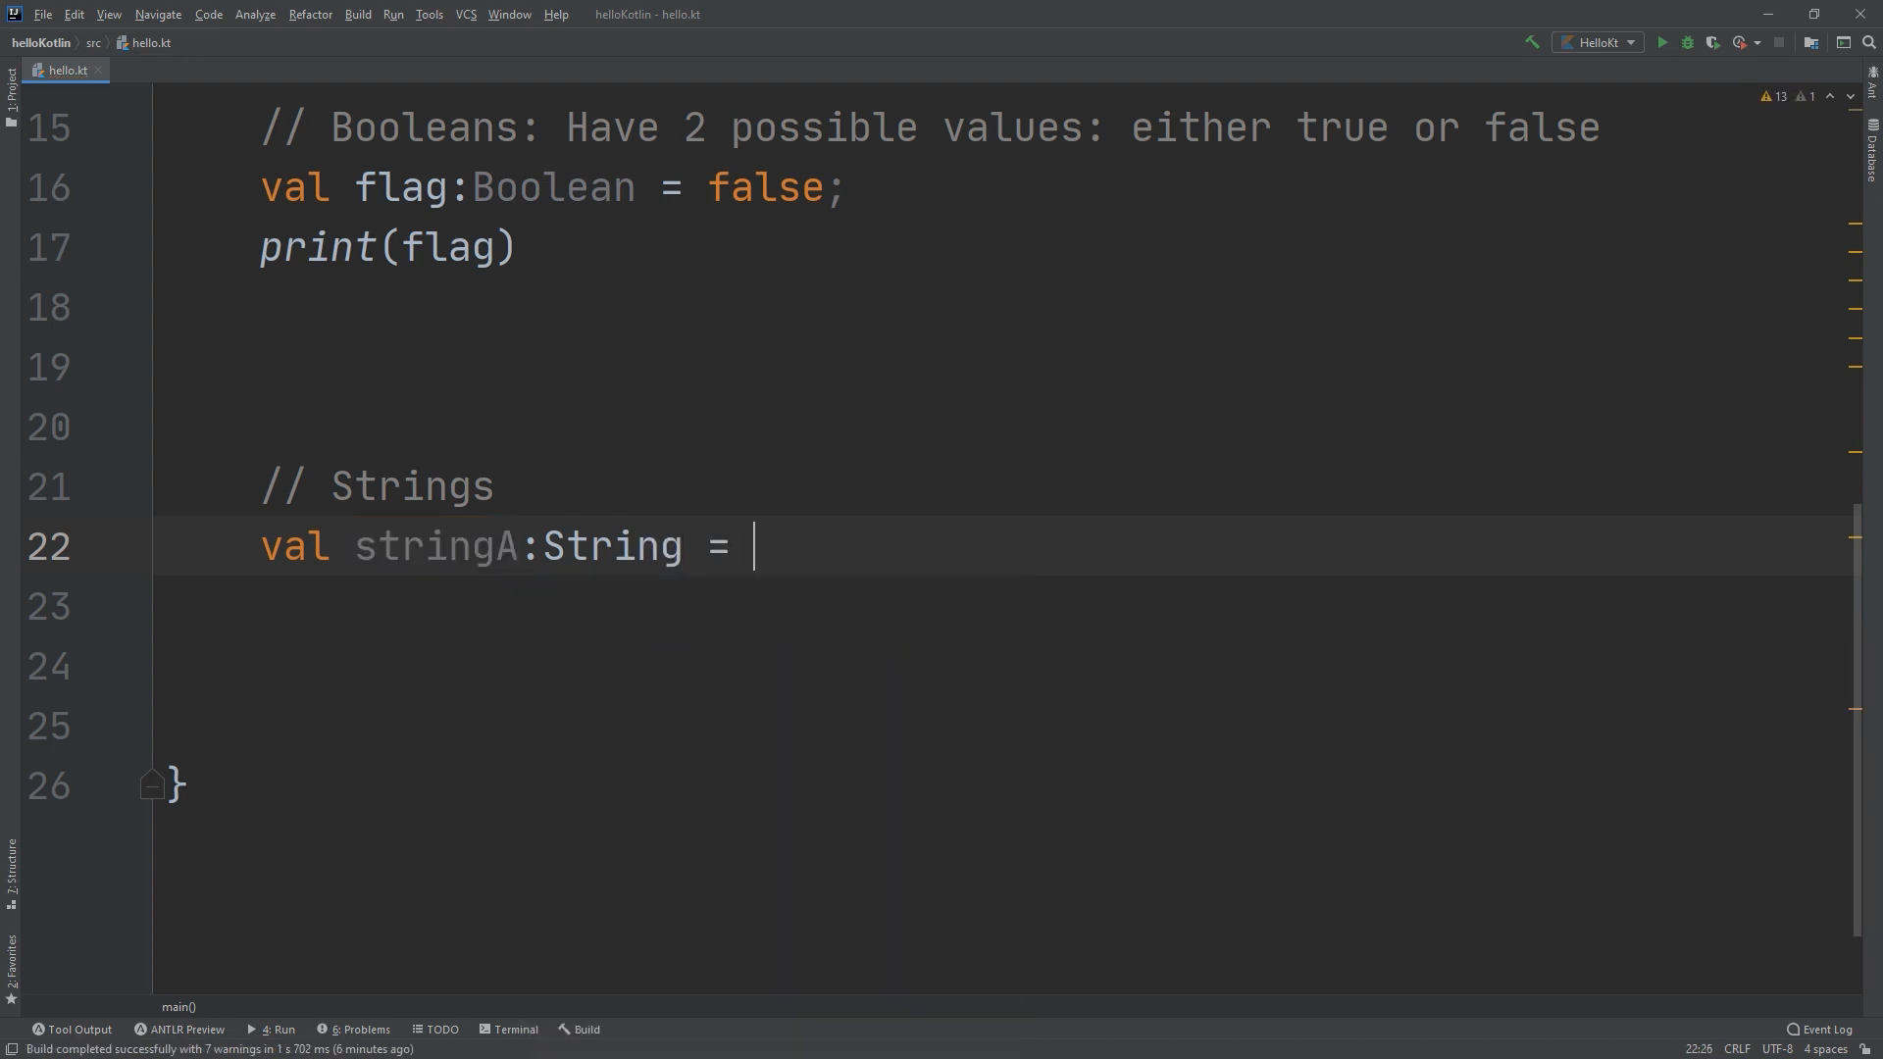
Assign stringA the literal "Hello Master Coding Channel" and begin a print call below it.
type("\" Hell\"")
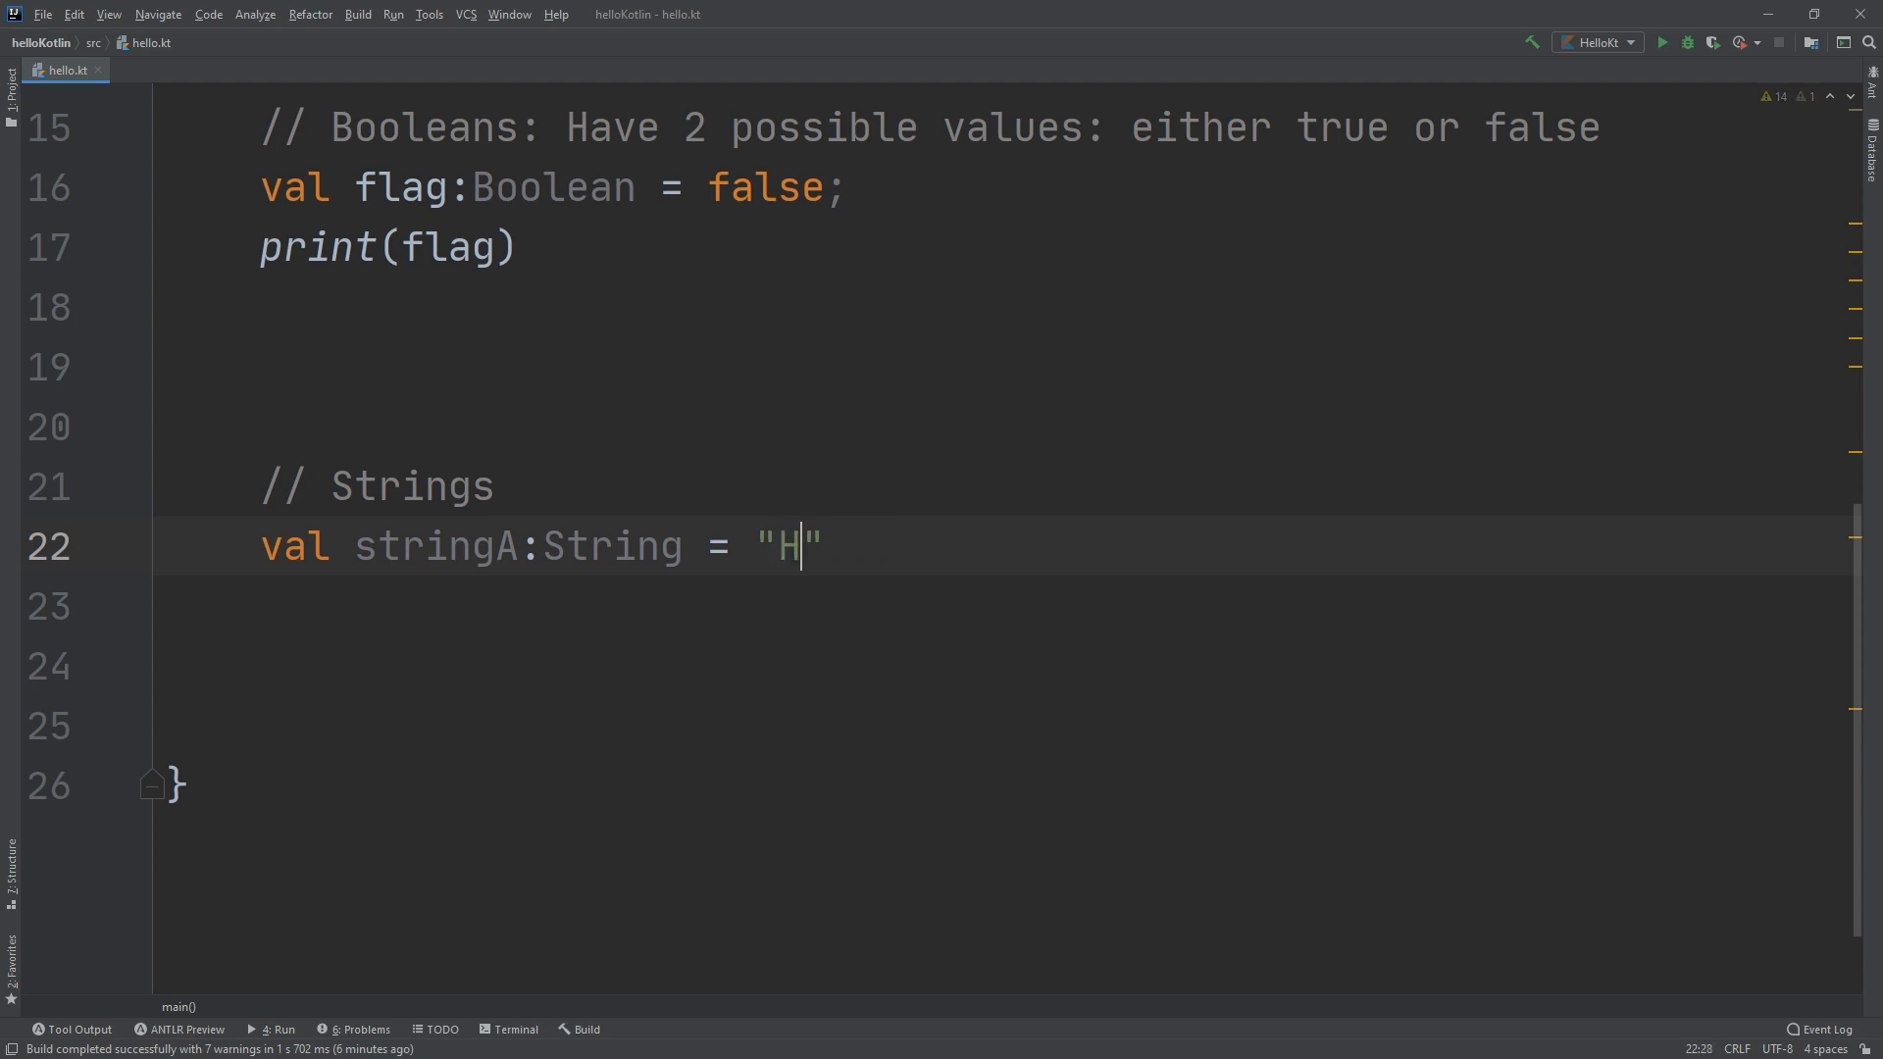
type("ello")
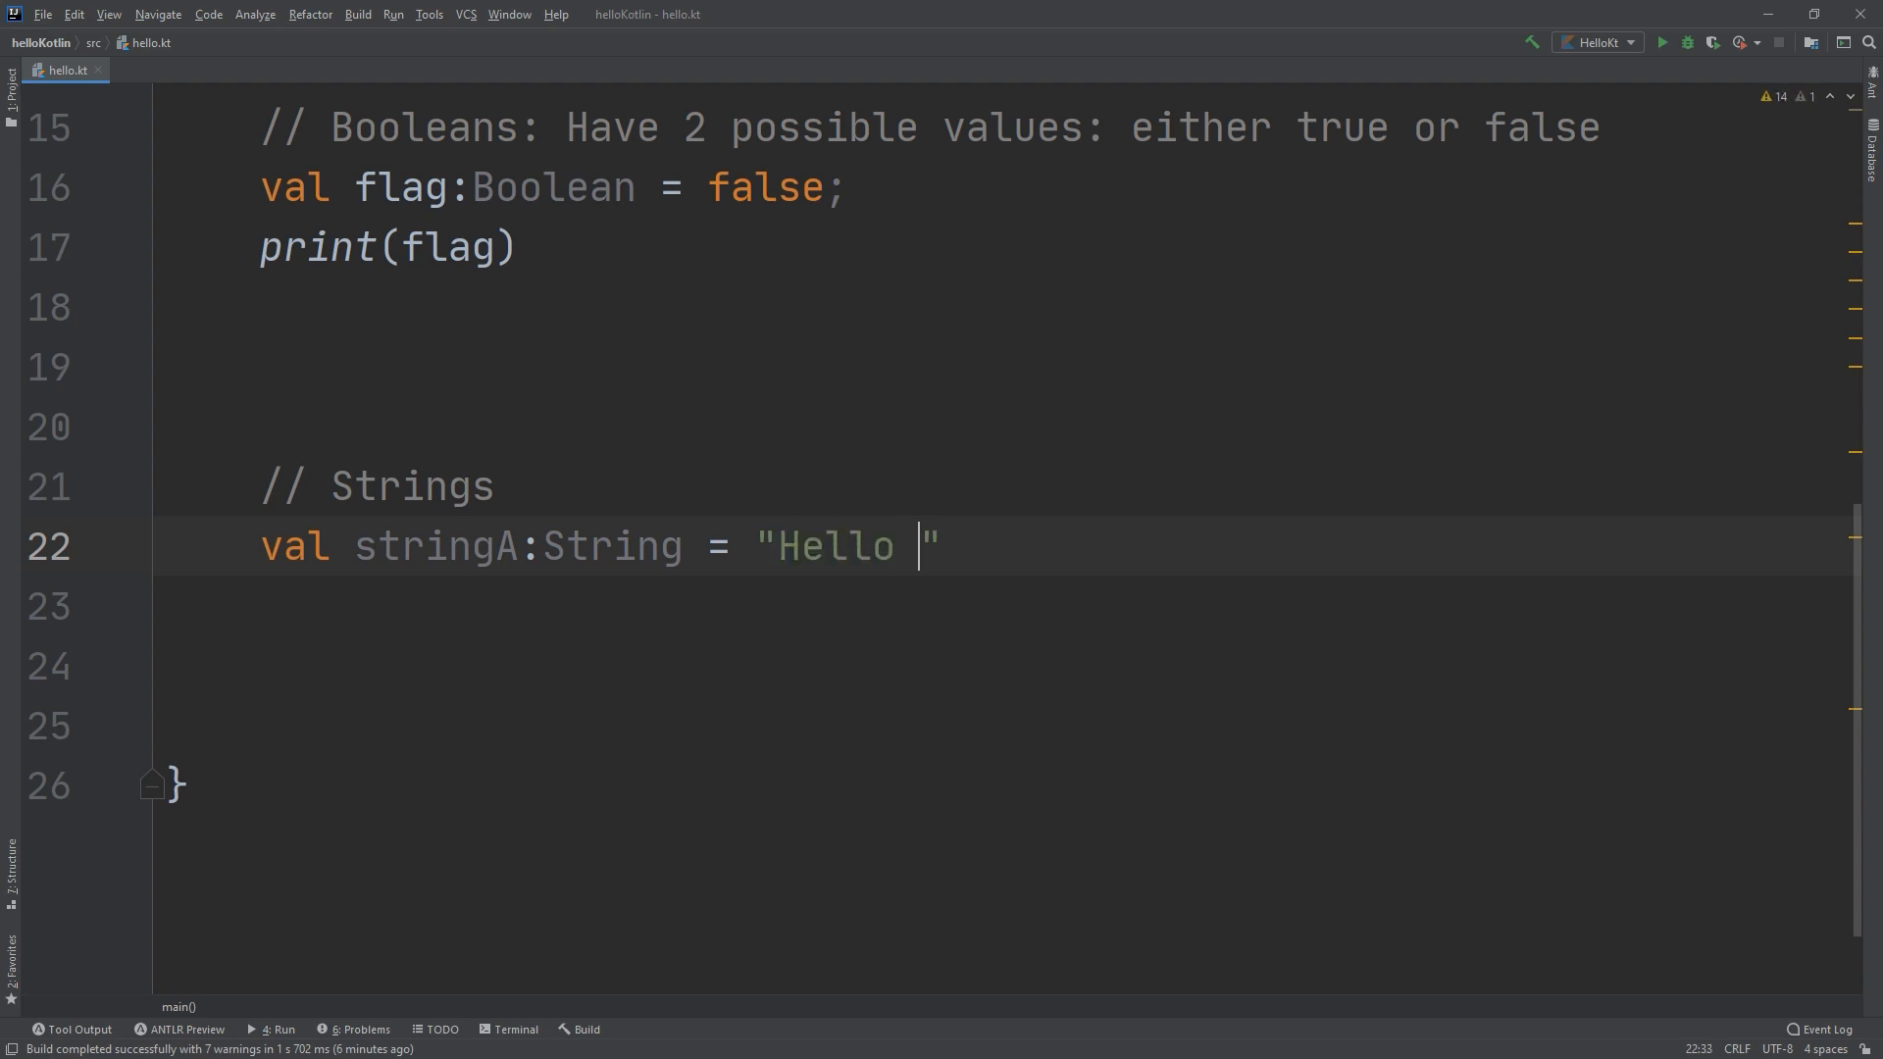
type("Master Coding")
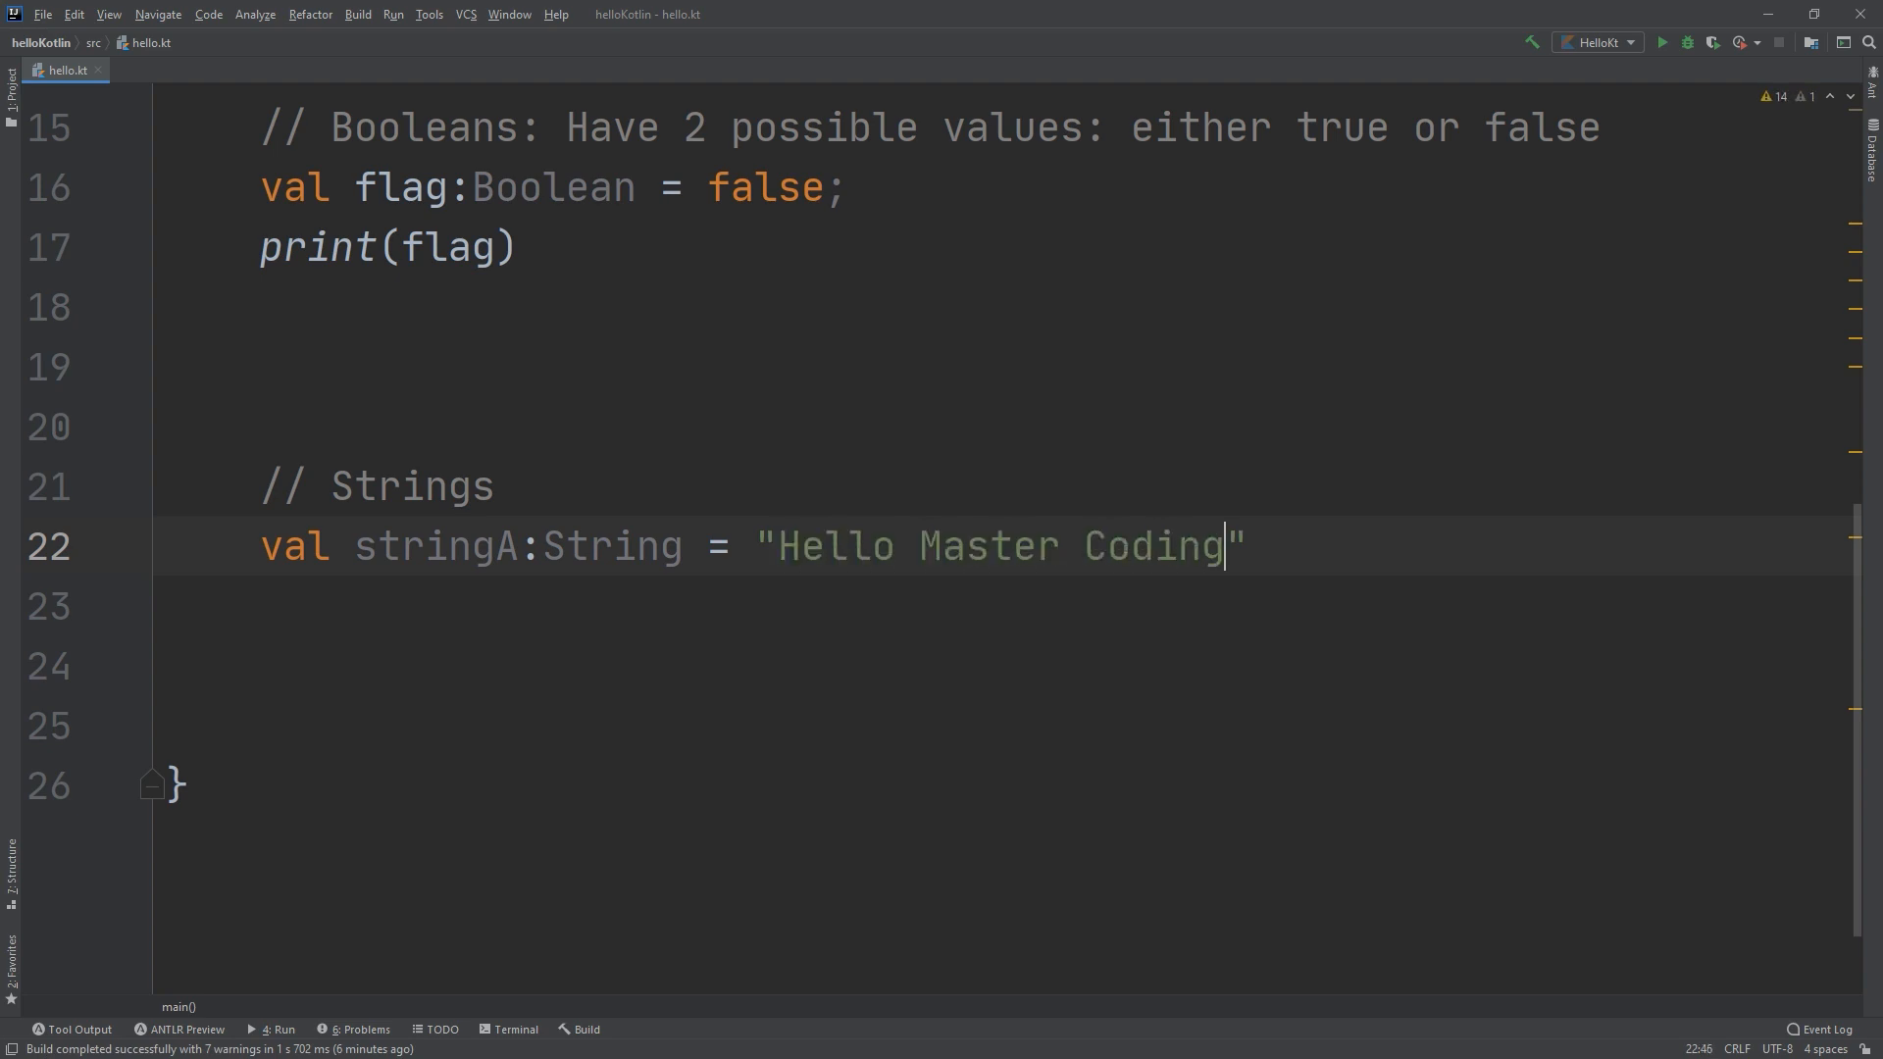
type("Cha")
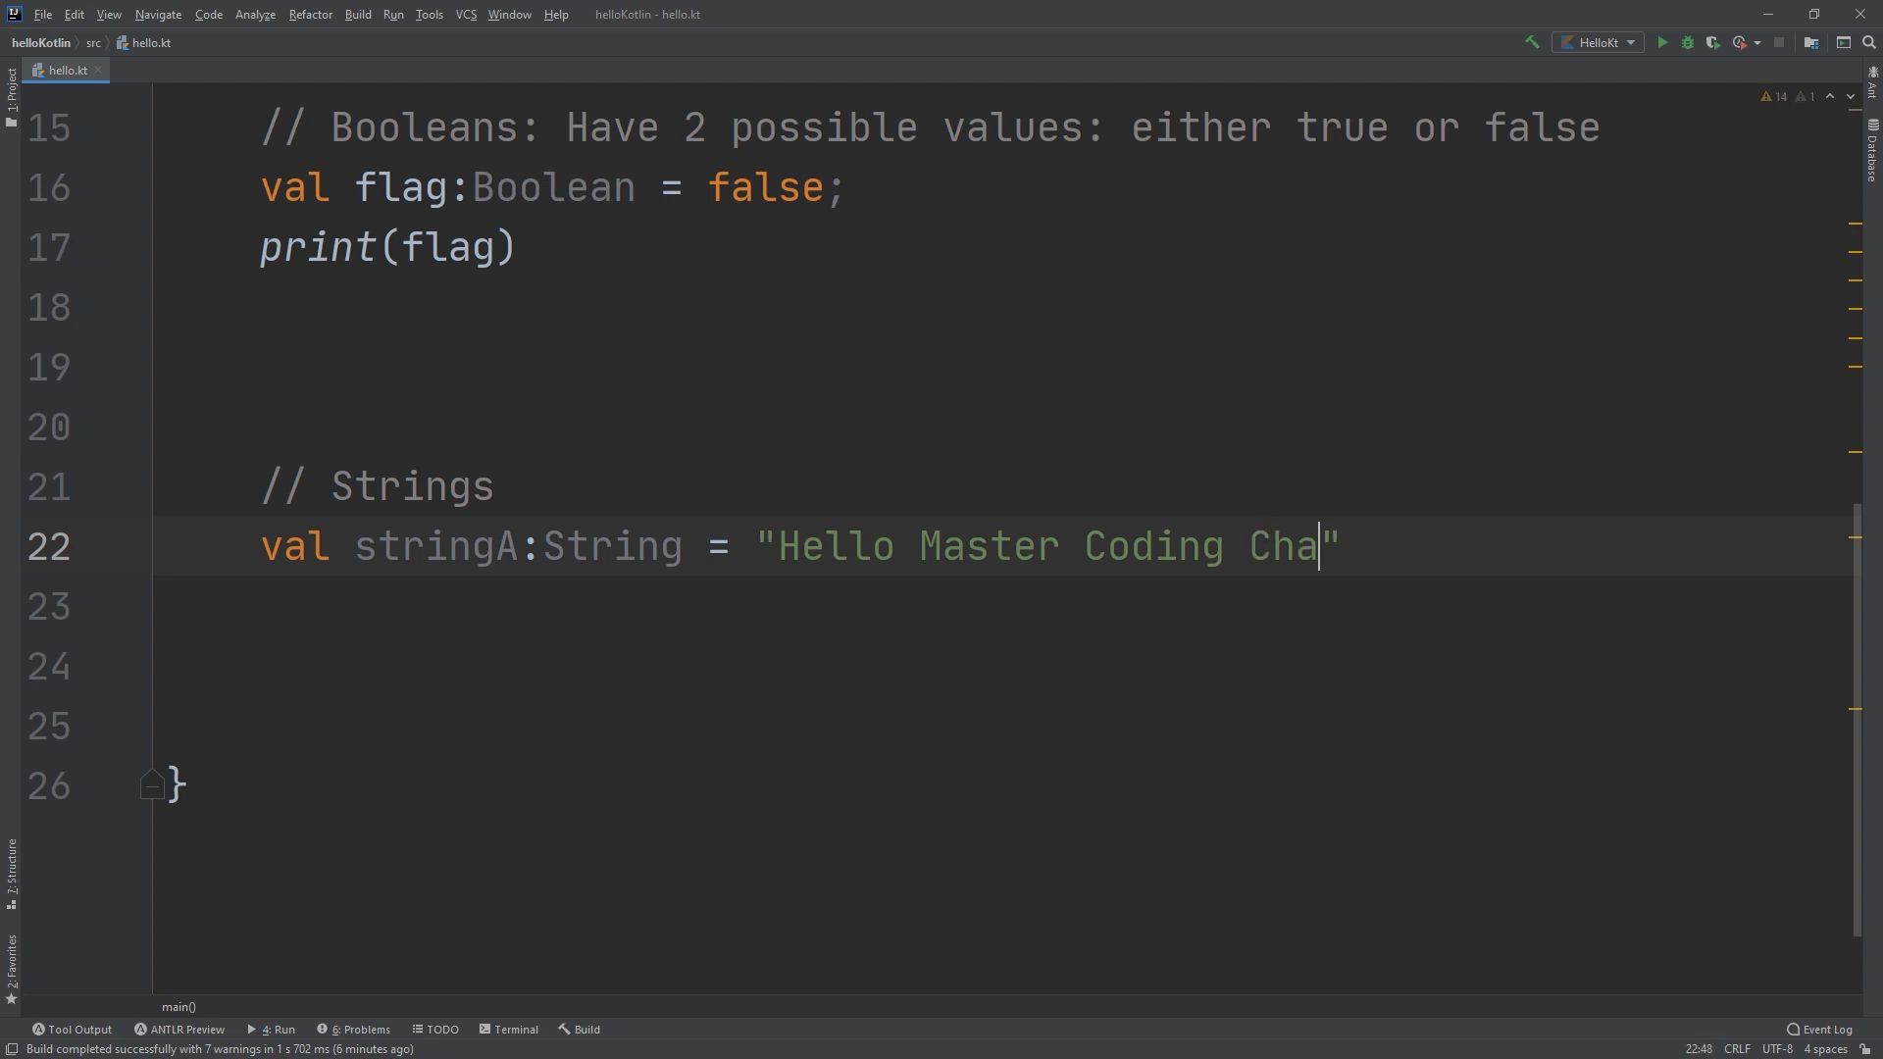
type("nnel")
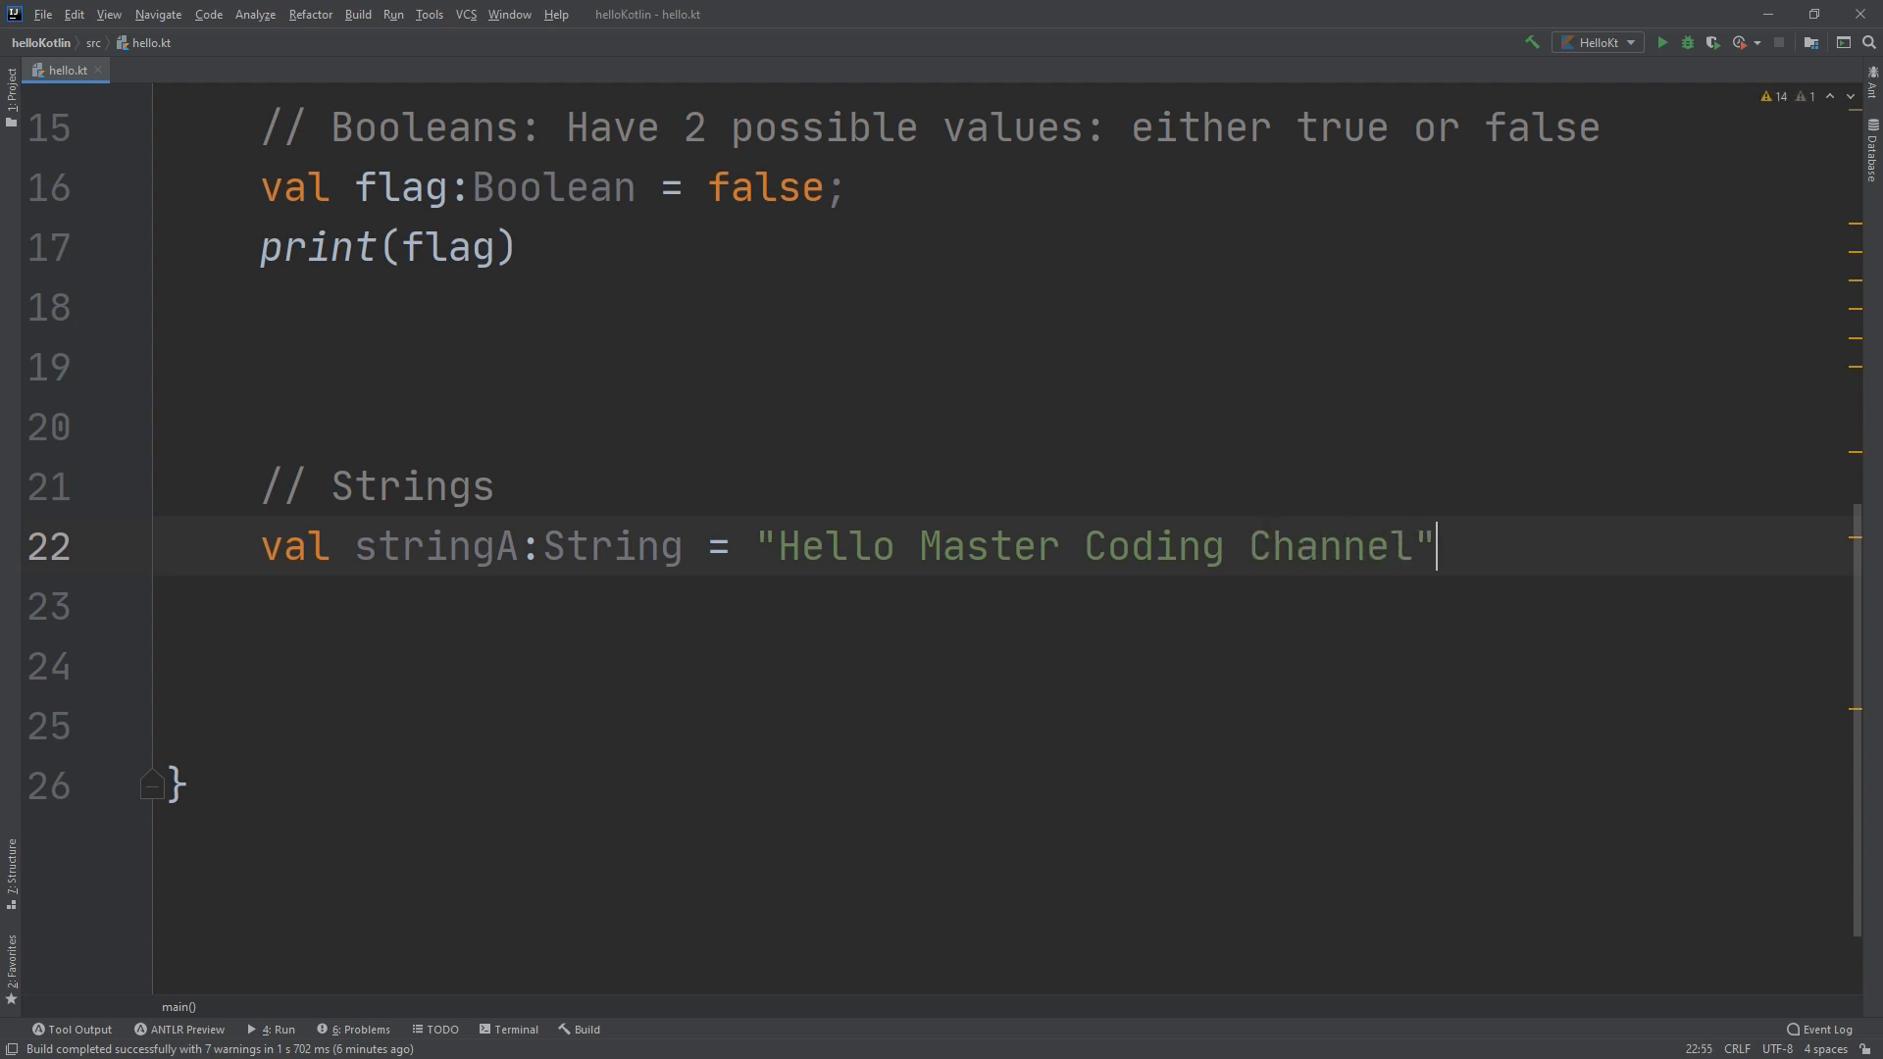
type("print(s")
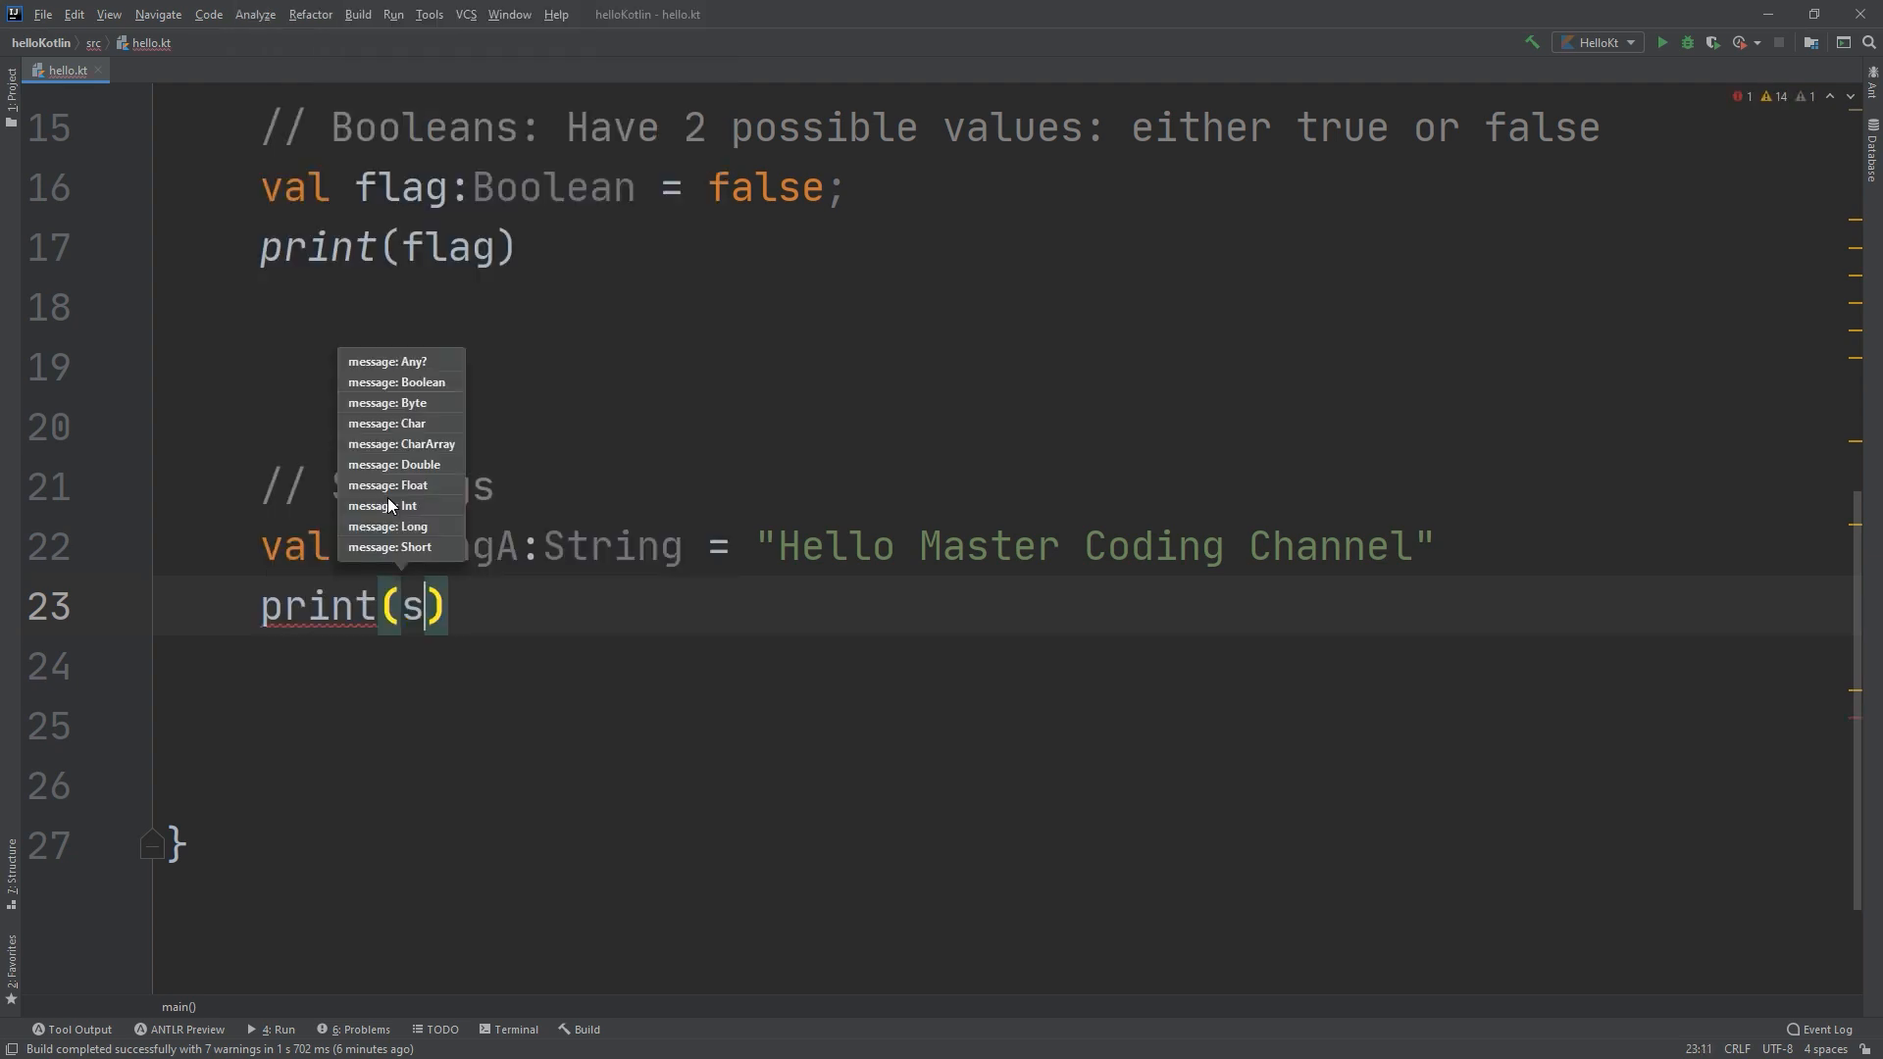
Complete print(stringA) and build and run the program.
type("tringA")
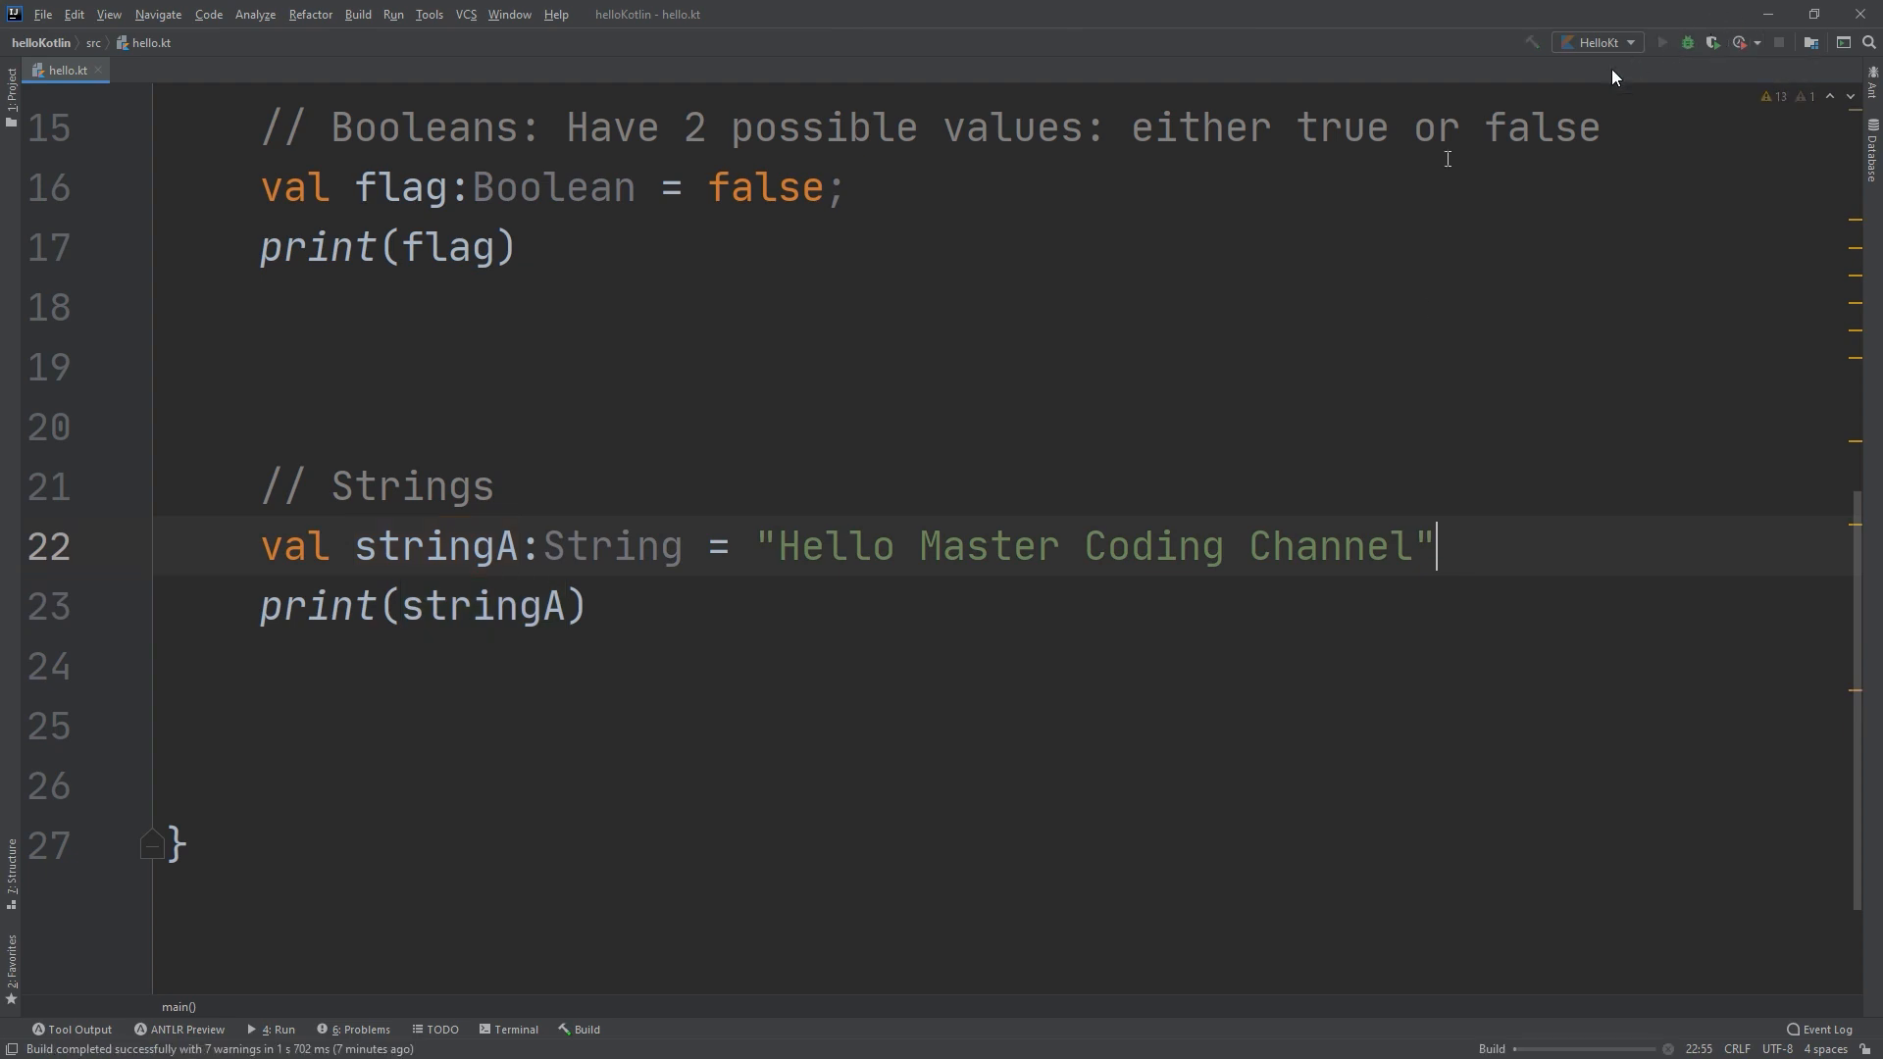
left_click(1661, 42)
type("// ")
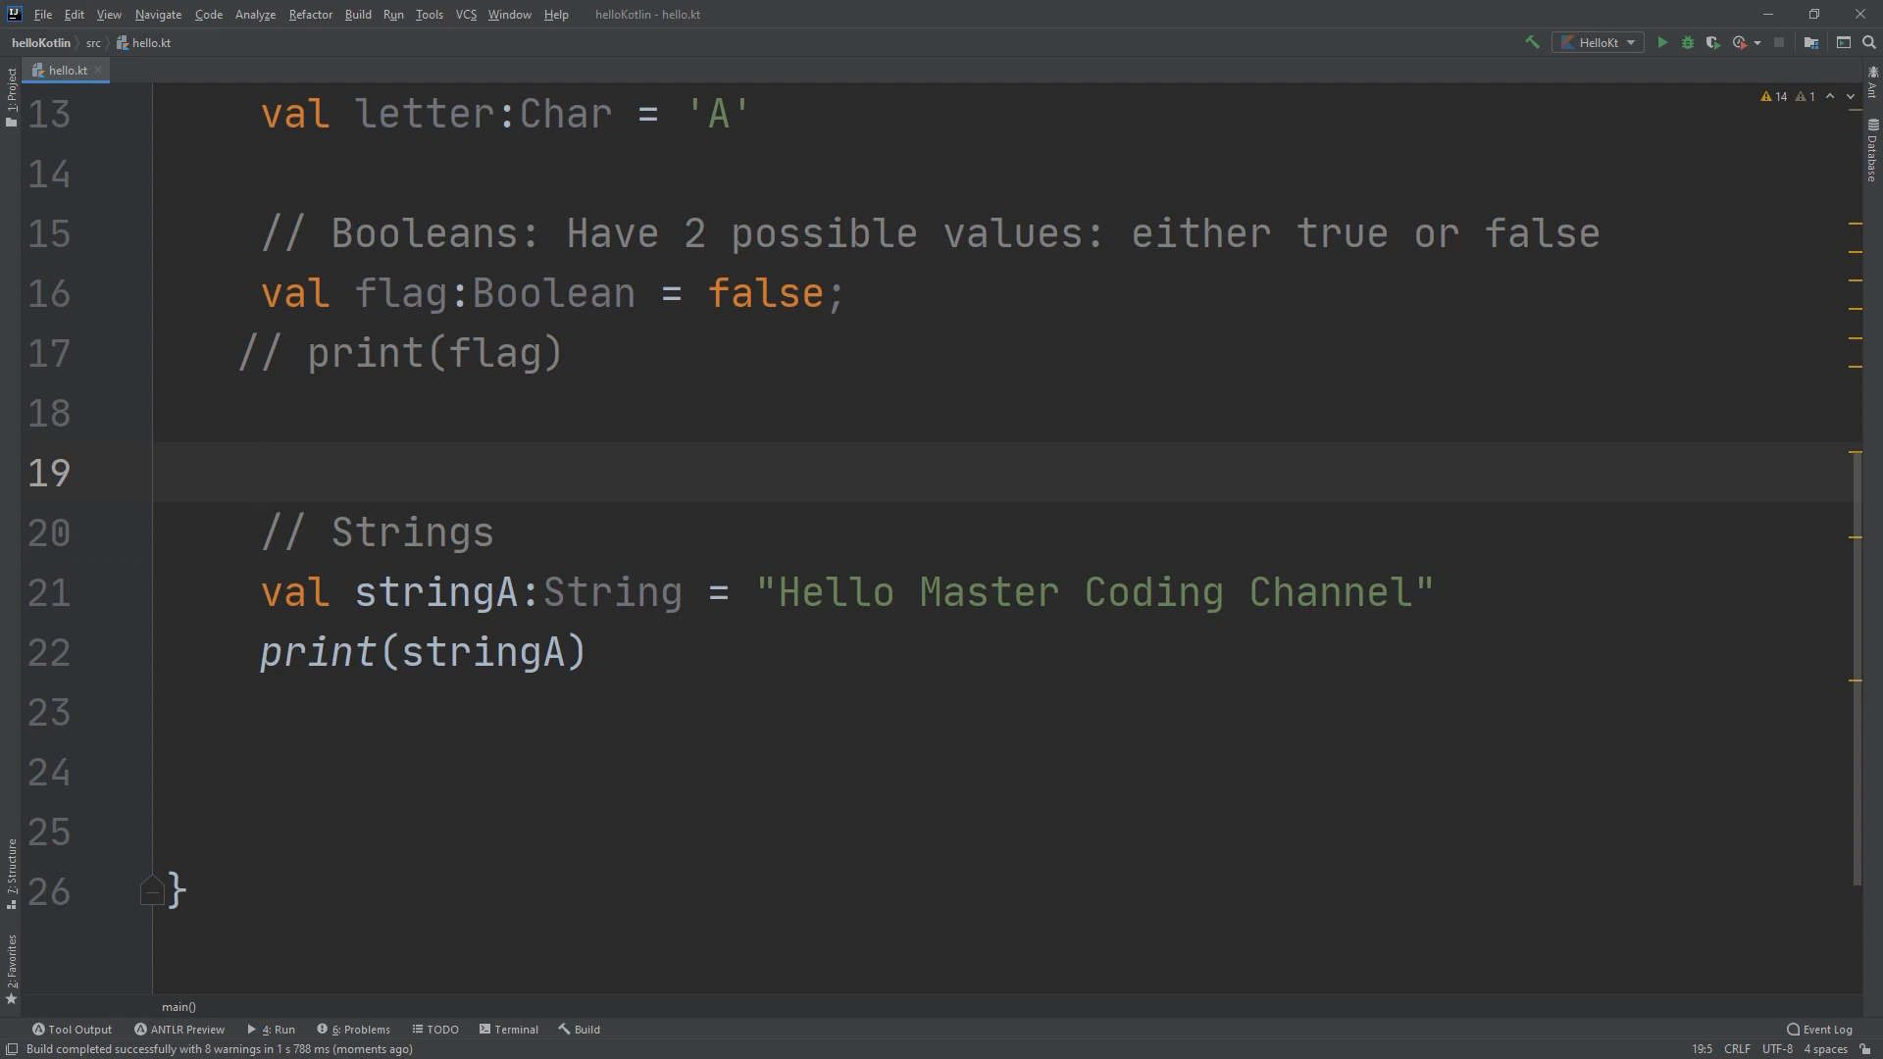
Annotate the stringA declaration with a trailing '// String Literals' comment and select its String type.
left_click(257, 473)
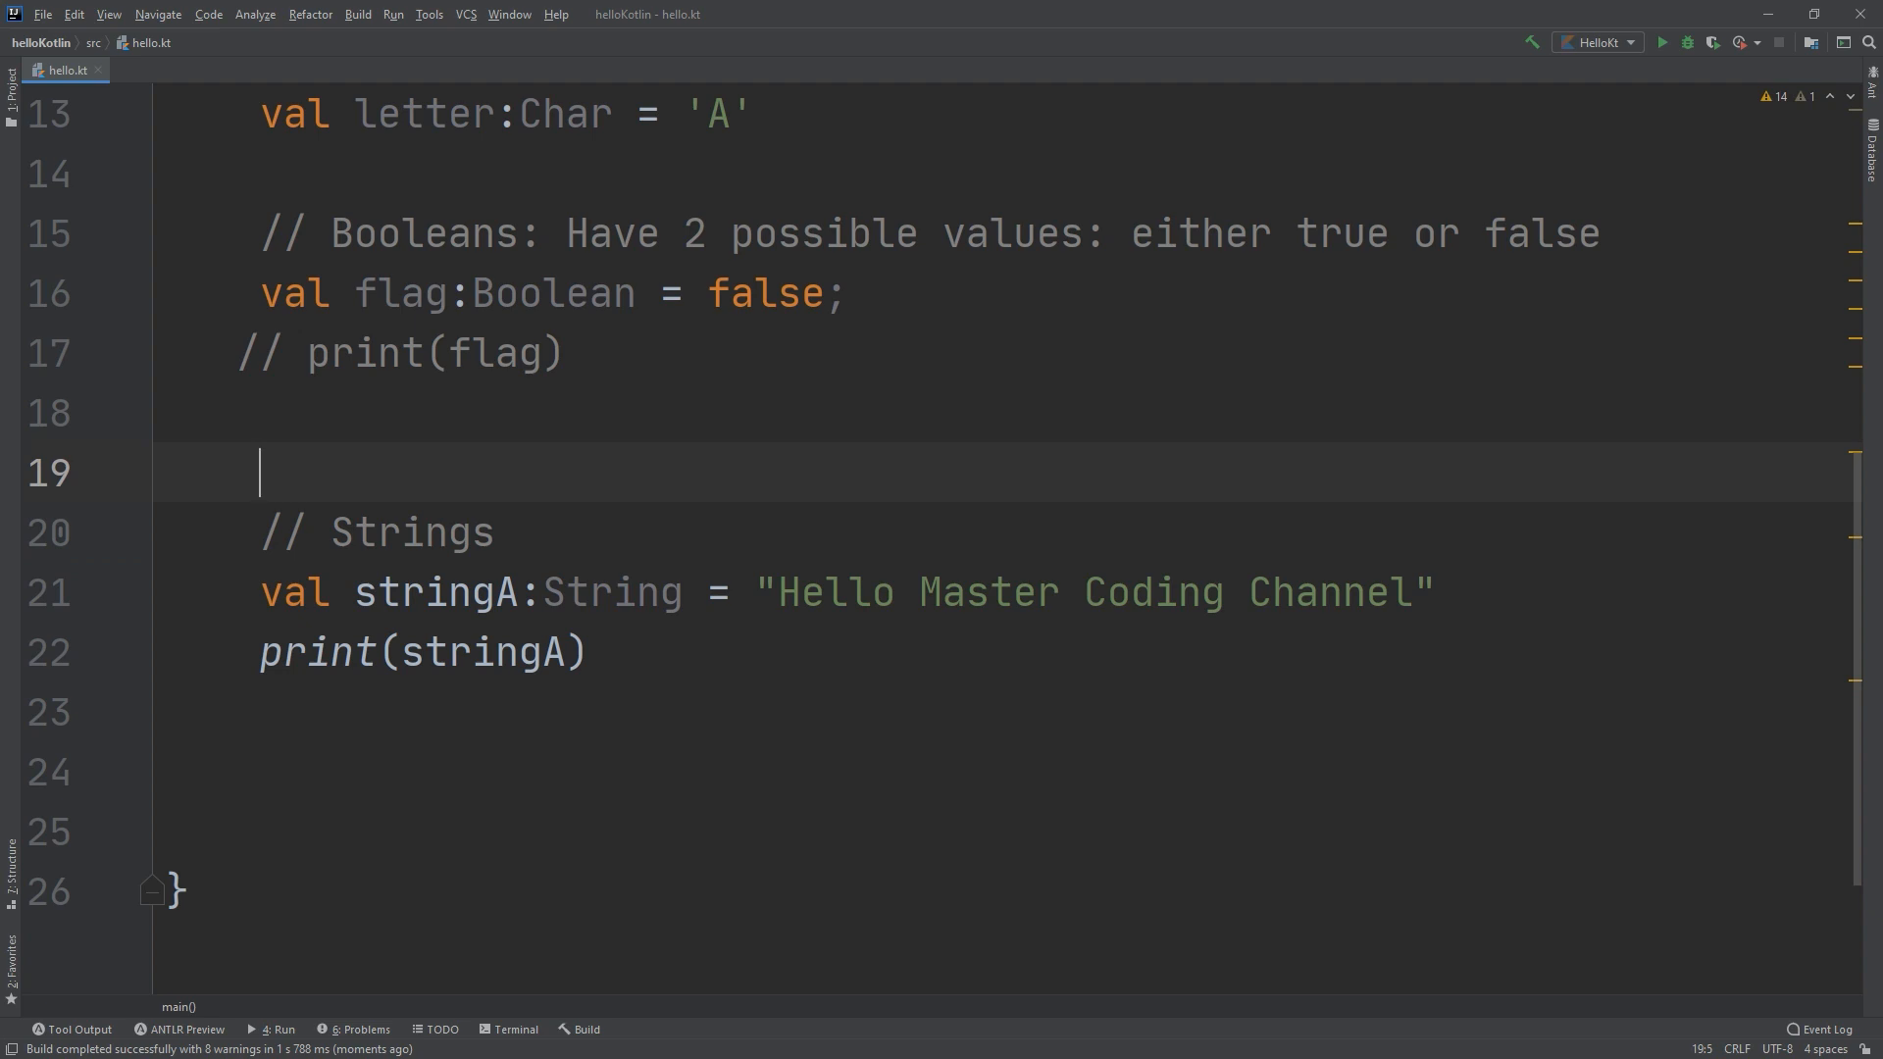
mouse_move(729, 607)
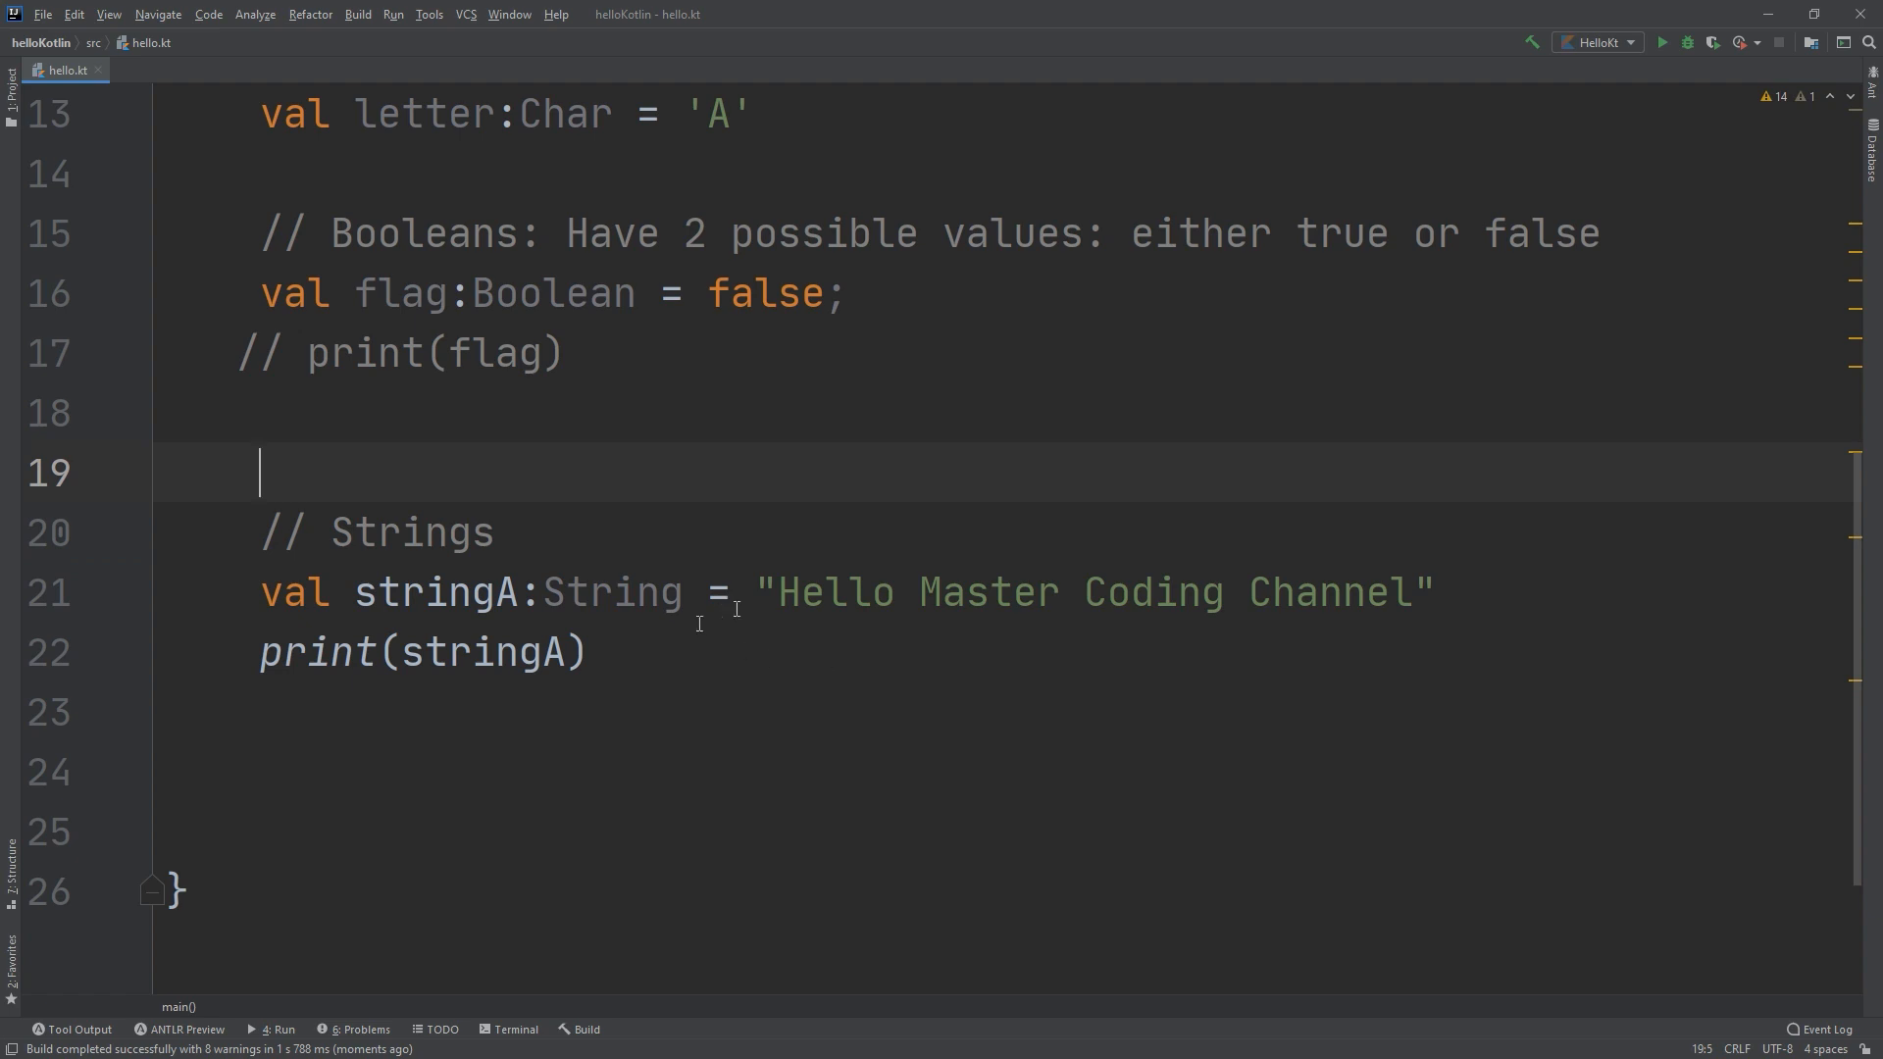
left_click_drag(758, 590, 1433, 590)
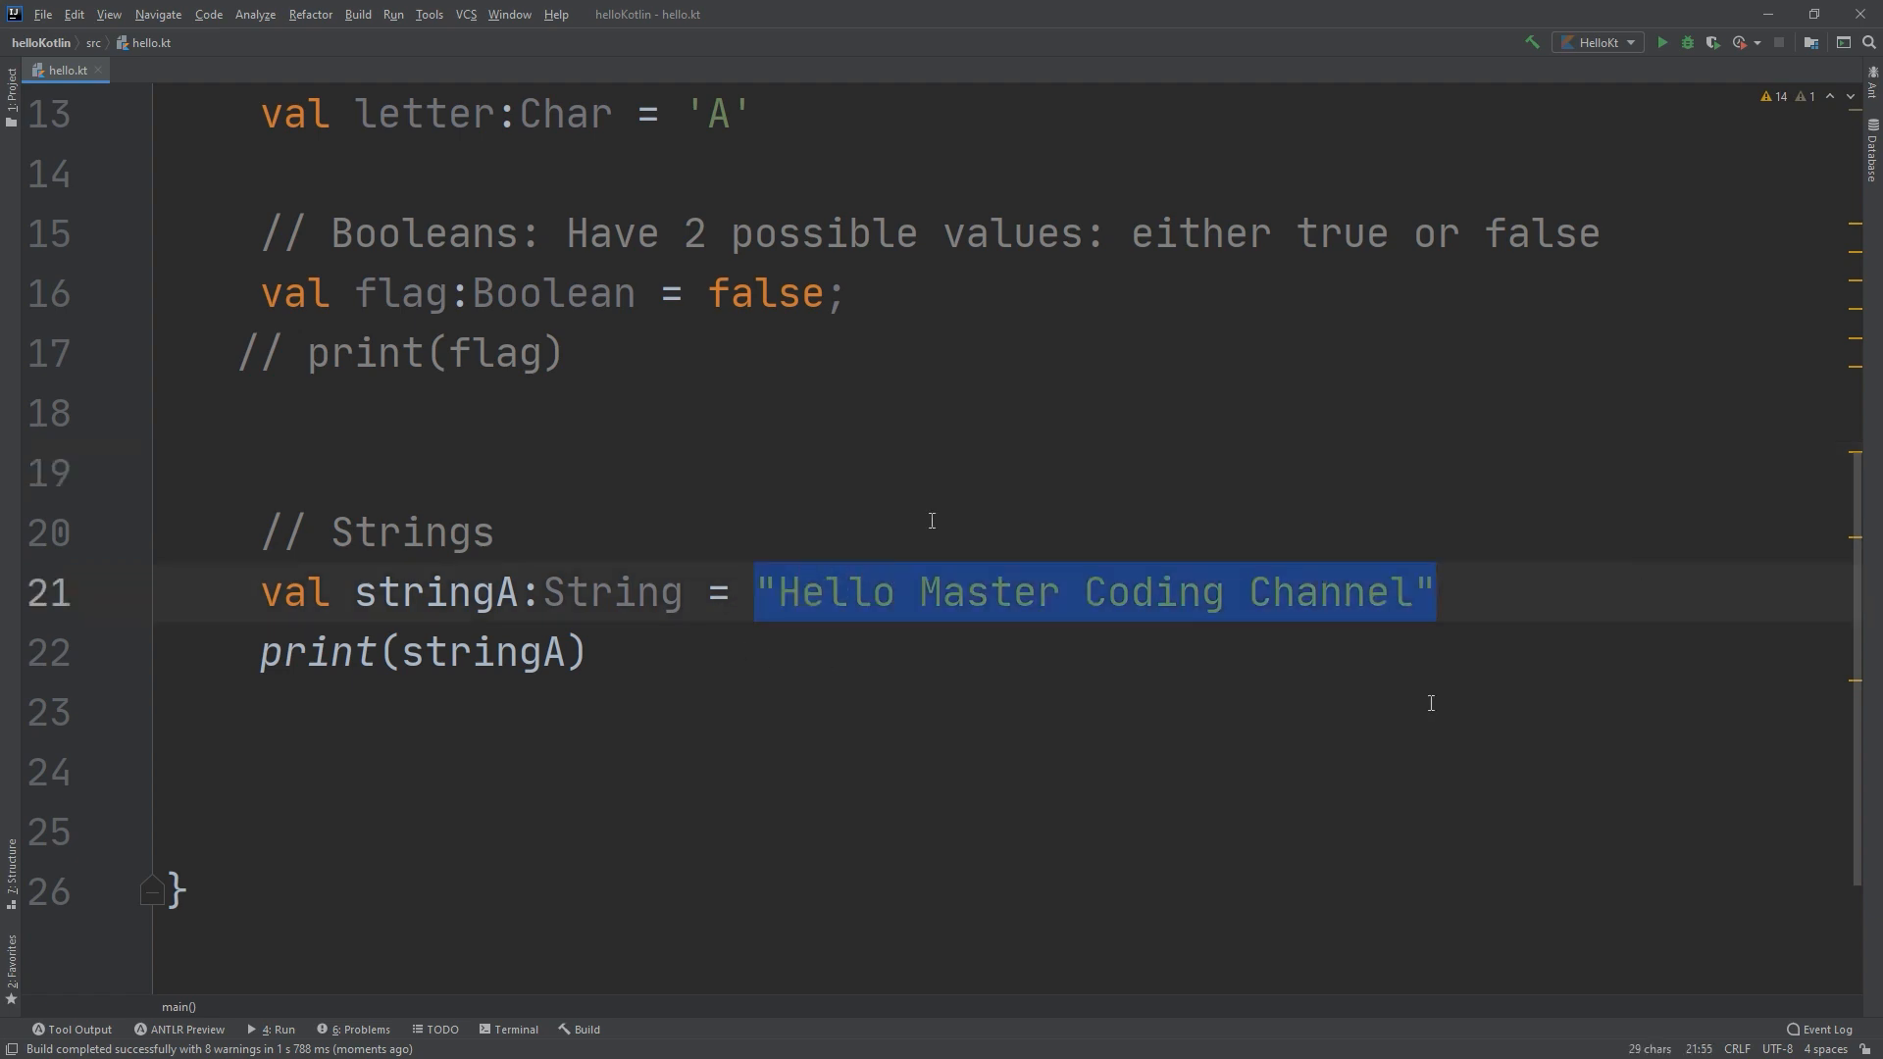
left_click(1483, 594)
type("  // String Literals")
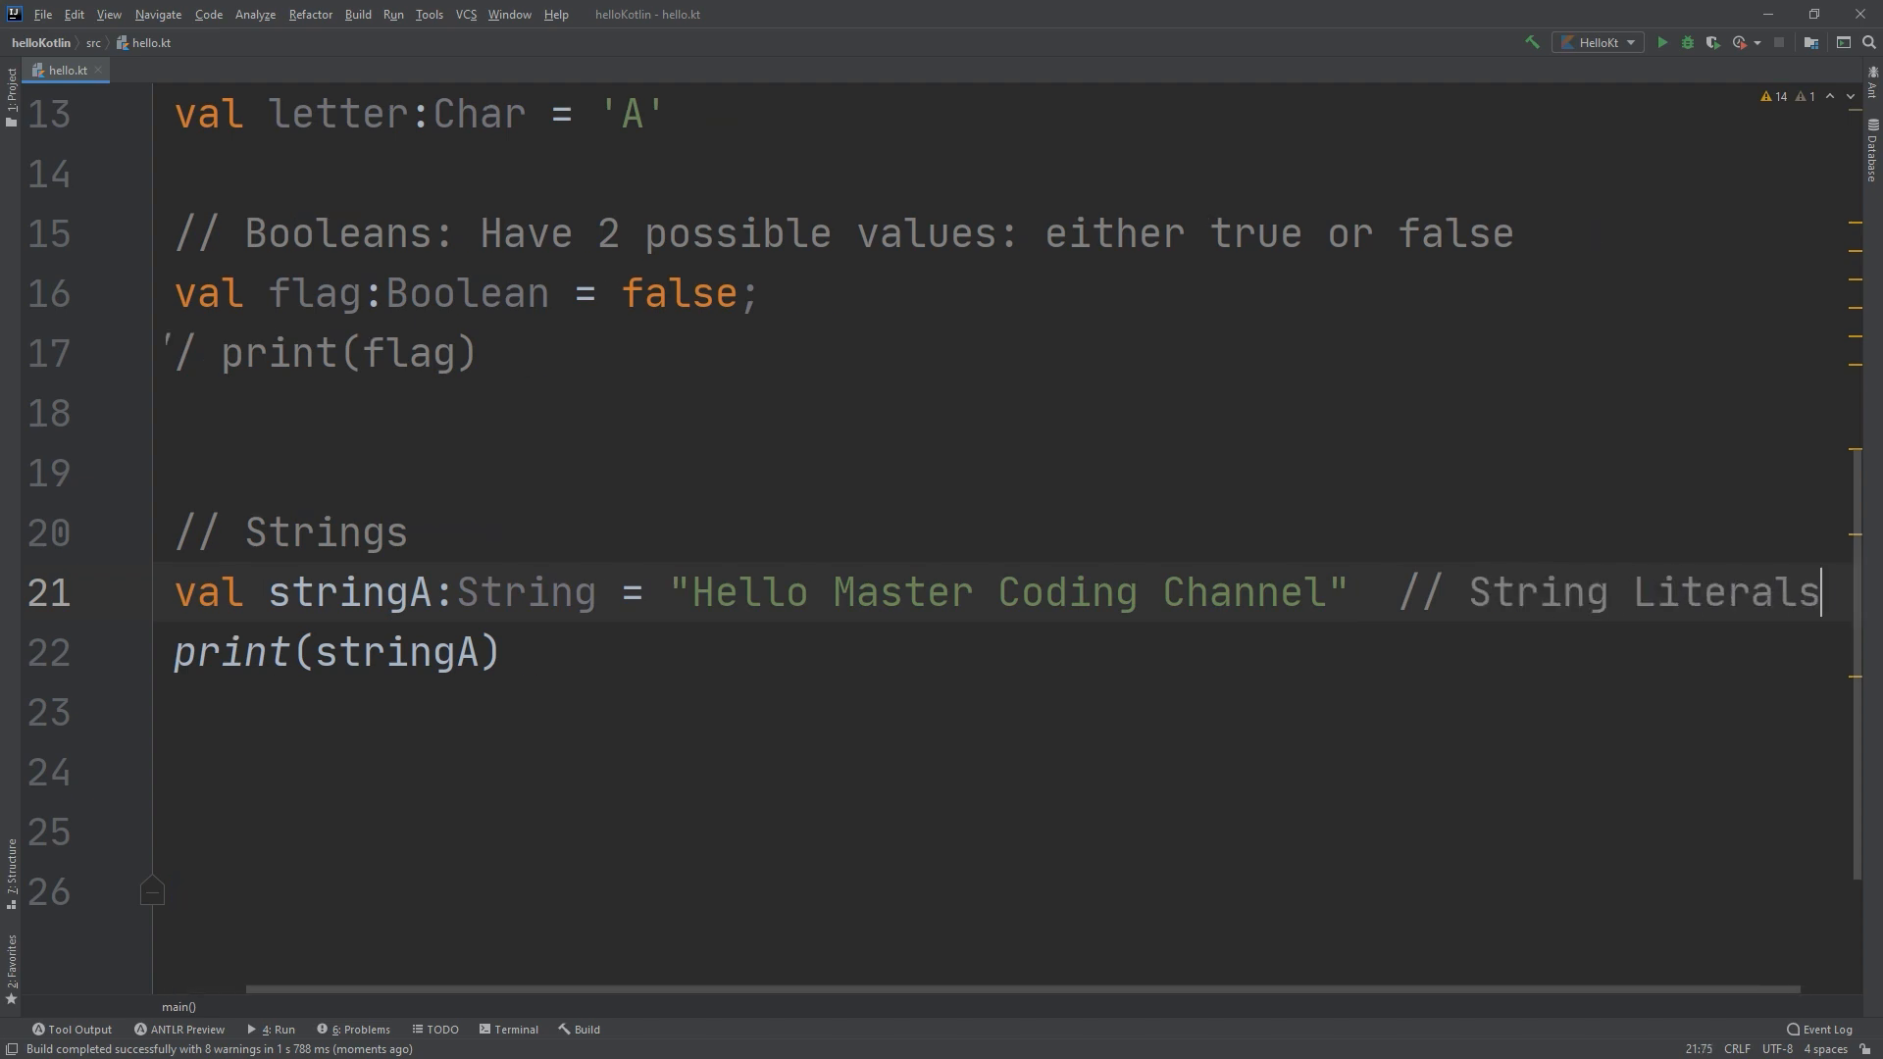
key("Backspace")
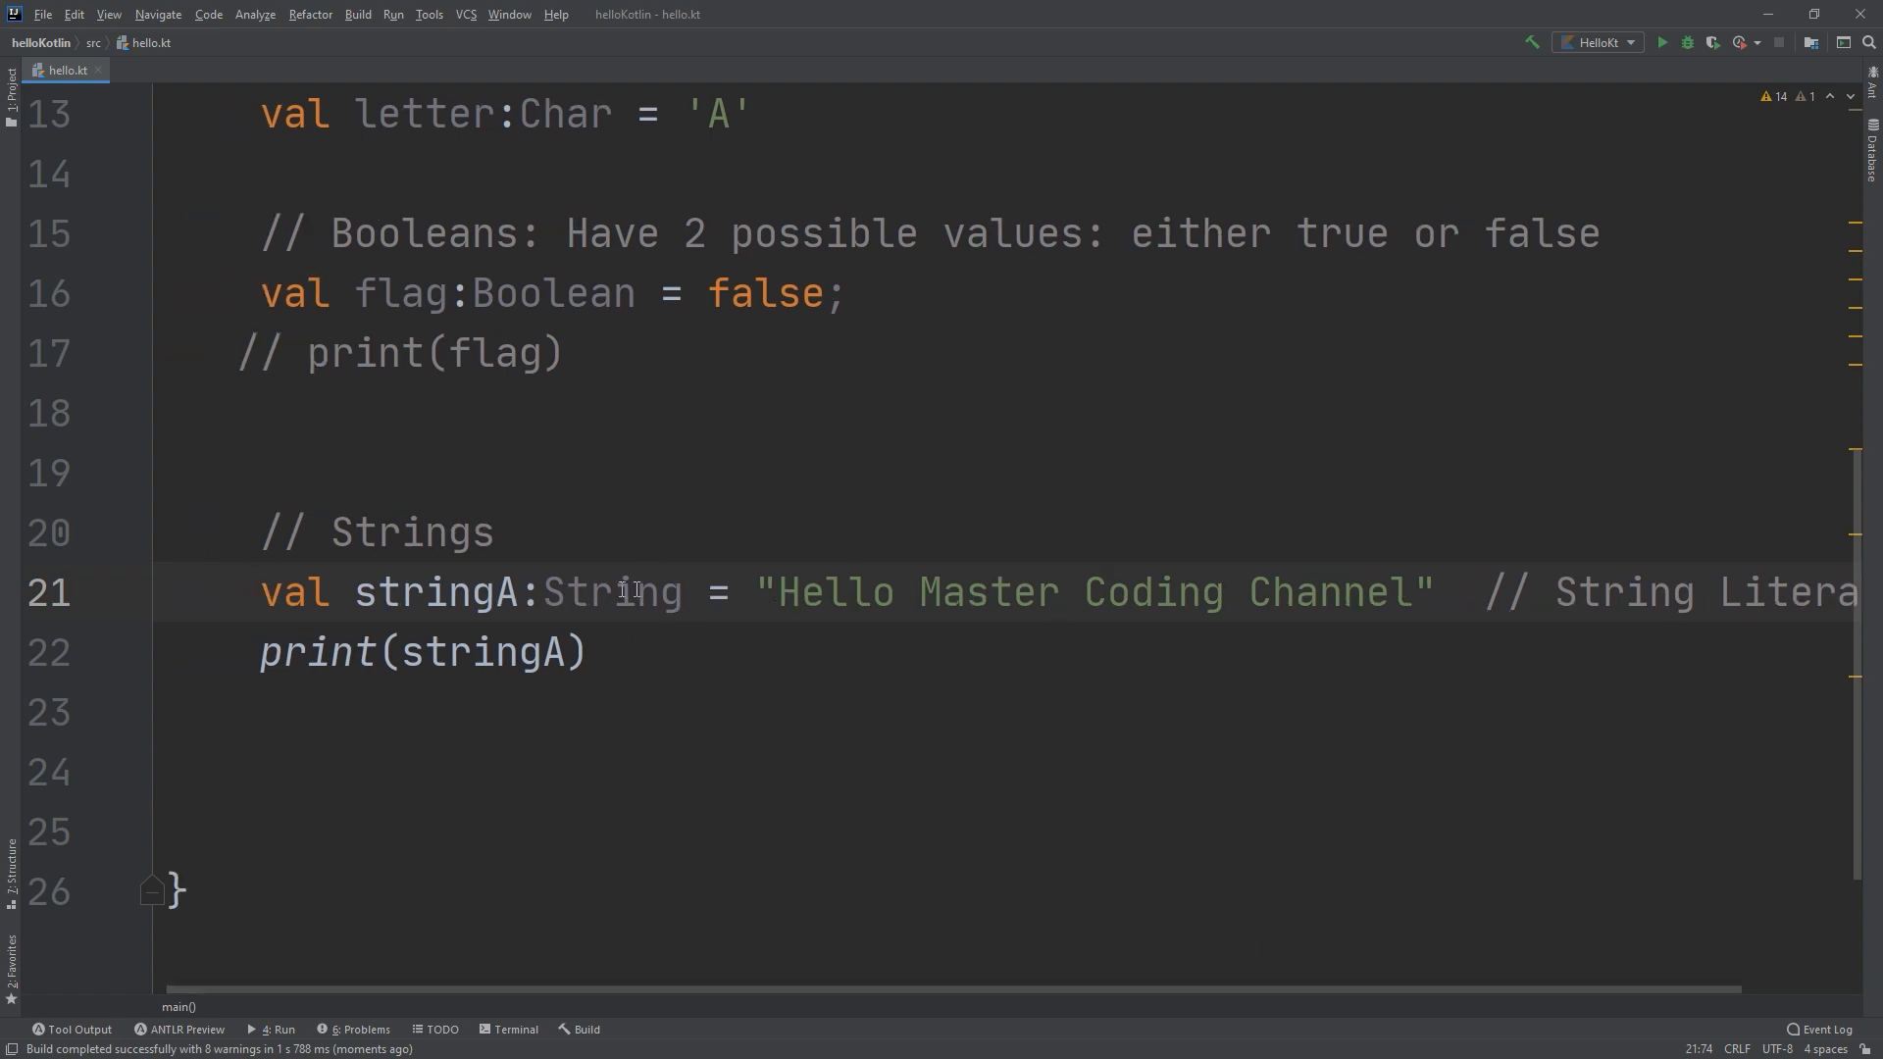
double_click(615, 592)
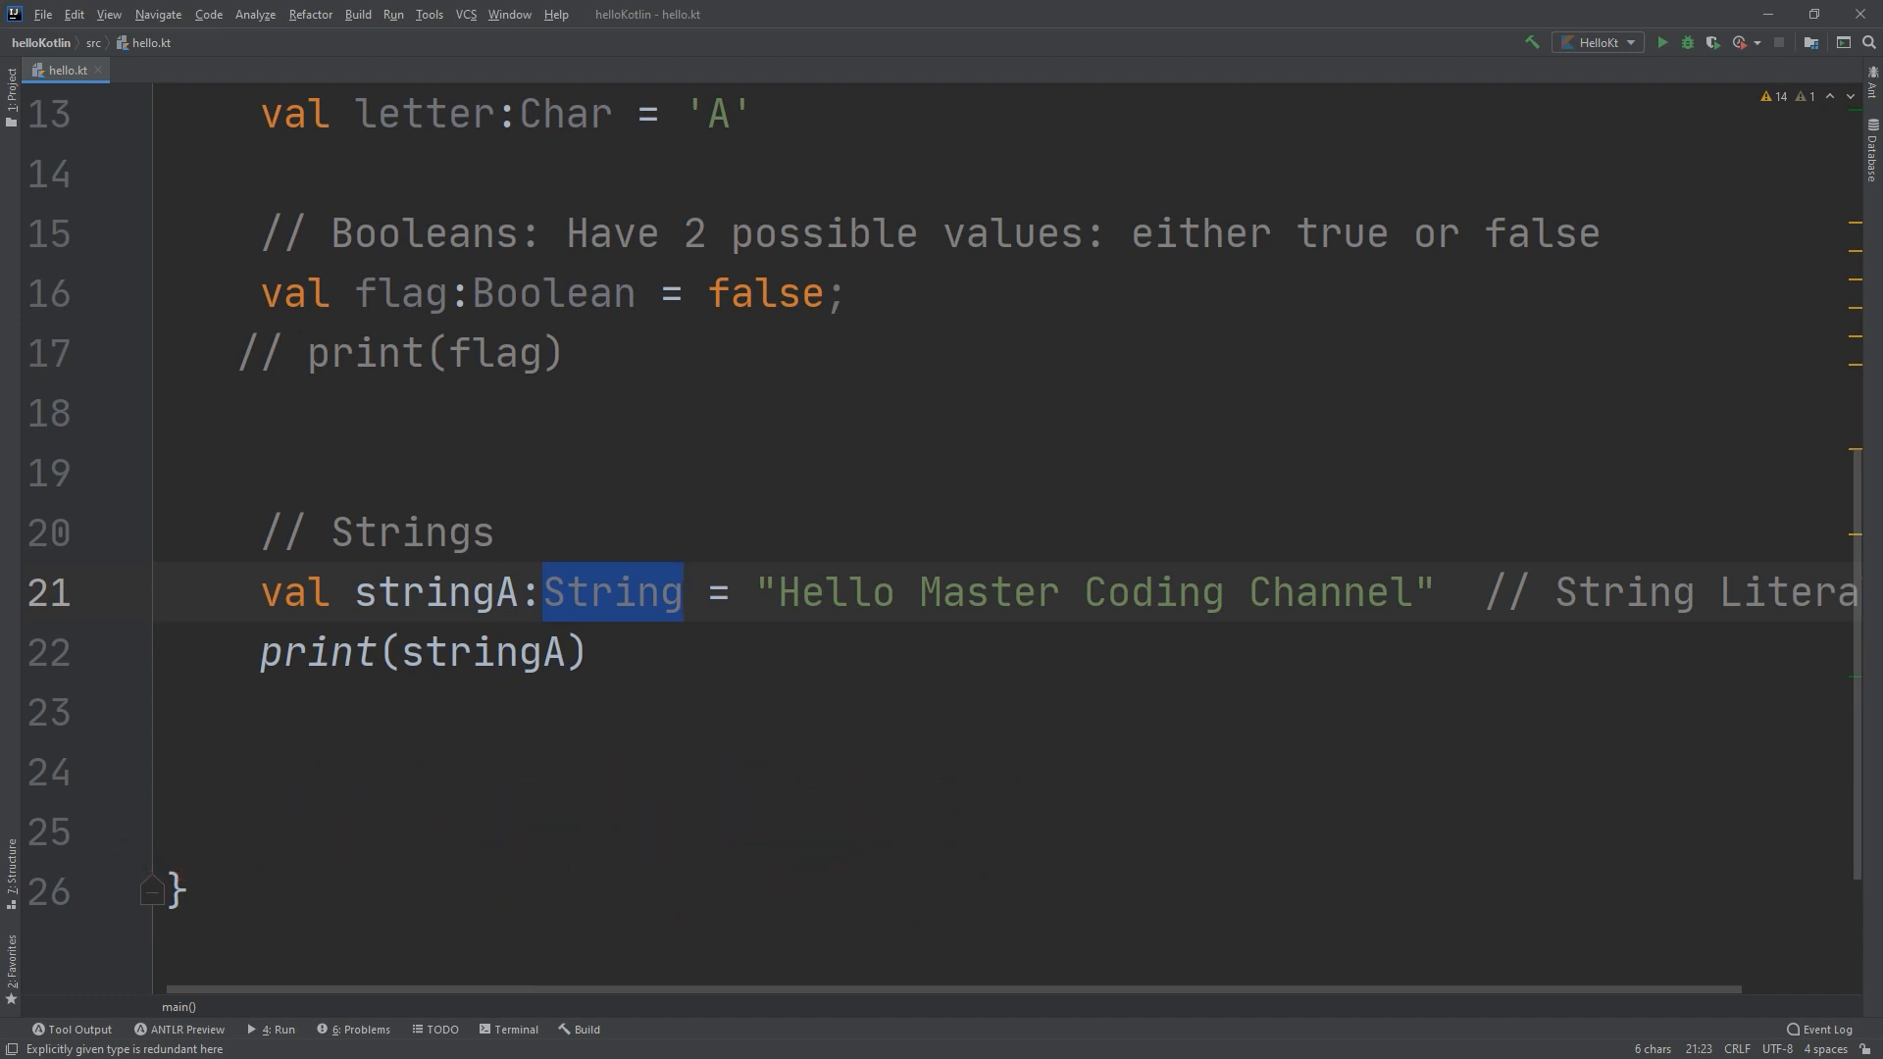
Delete a character while starting the new comment line below print(stringA).
key("Delete")
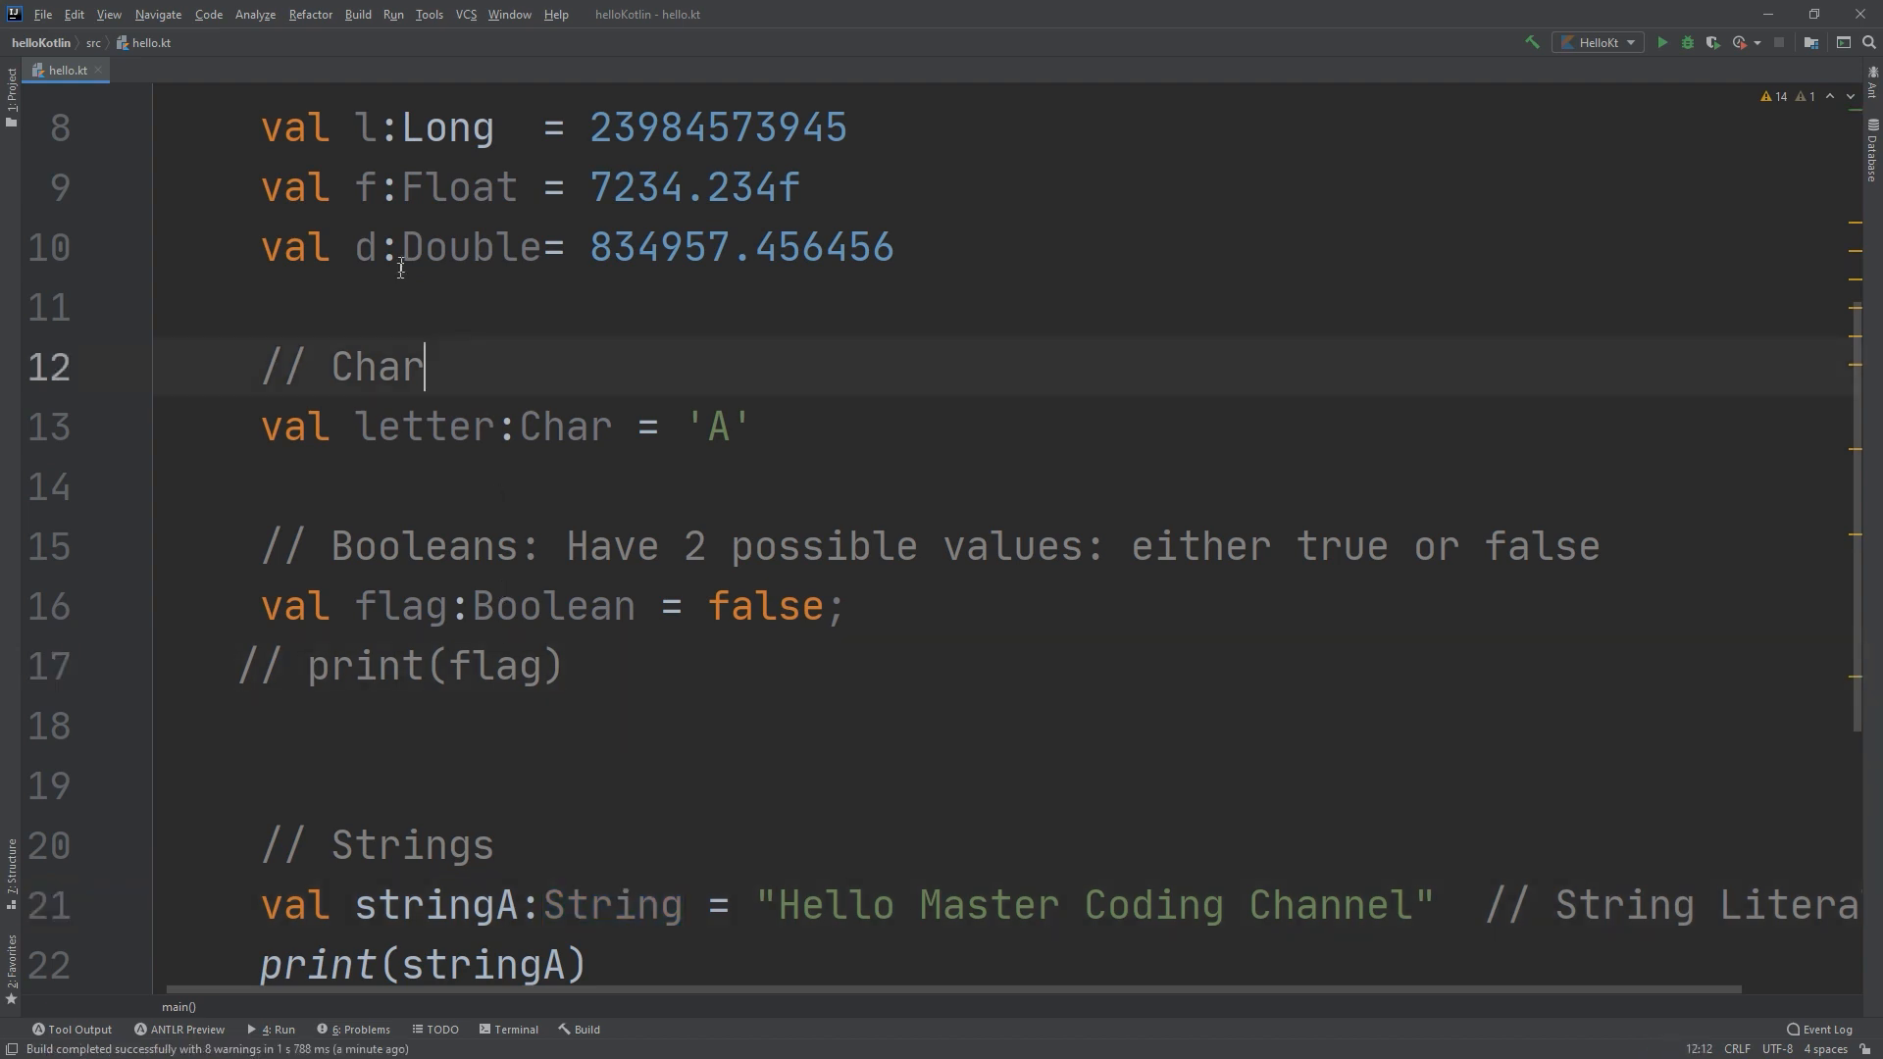
mouse_move(399, 270)
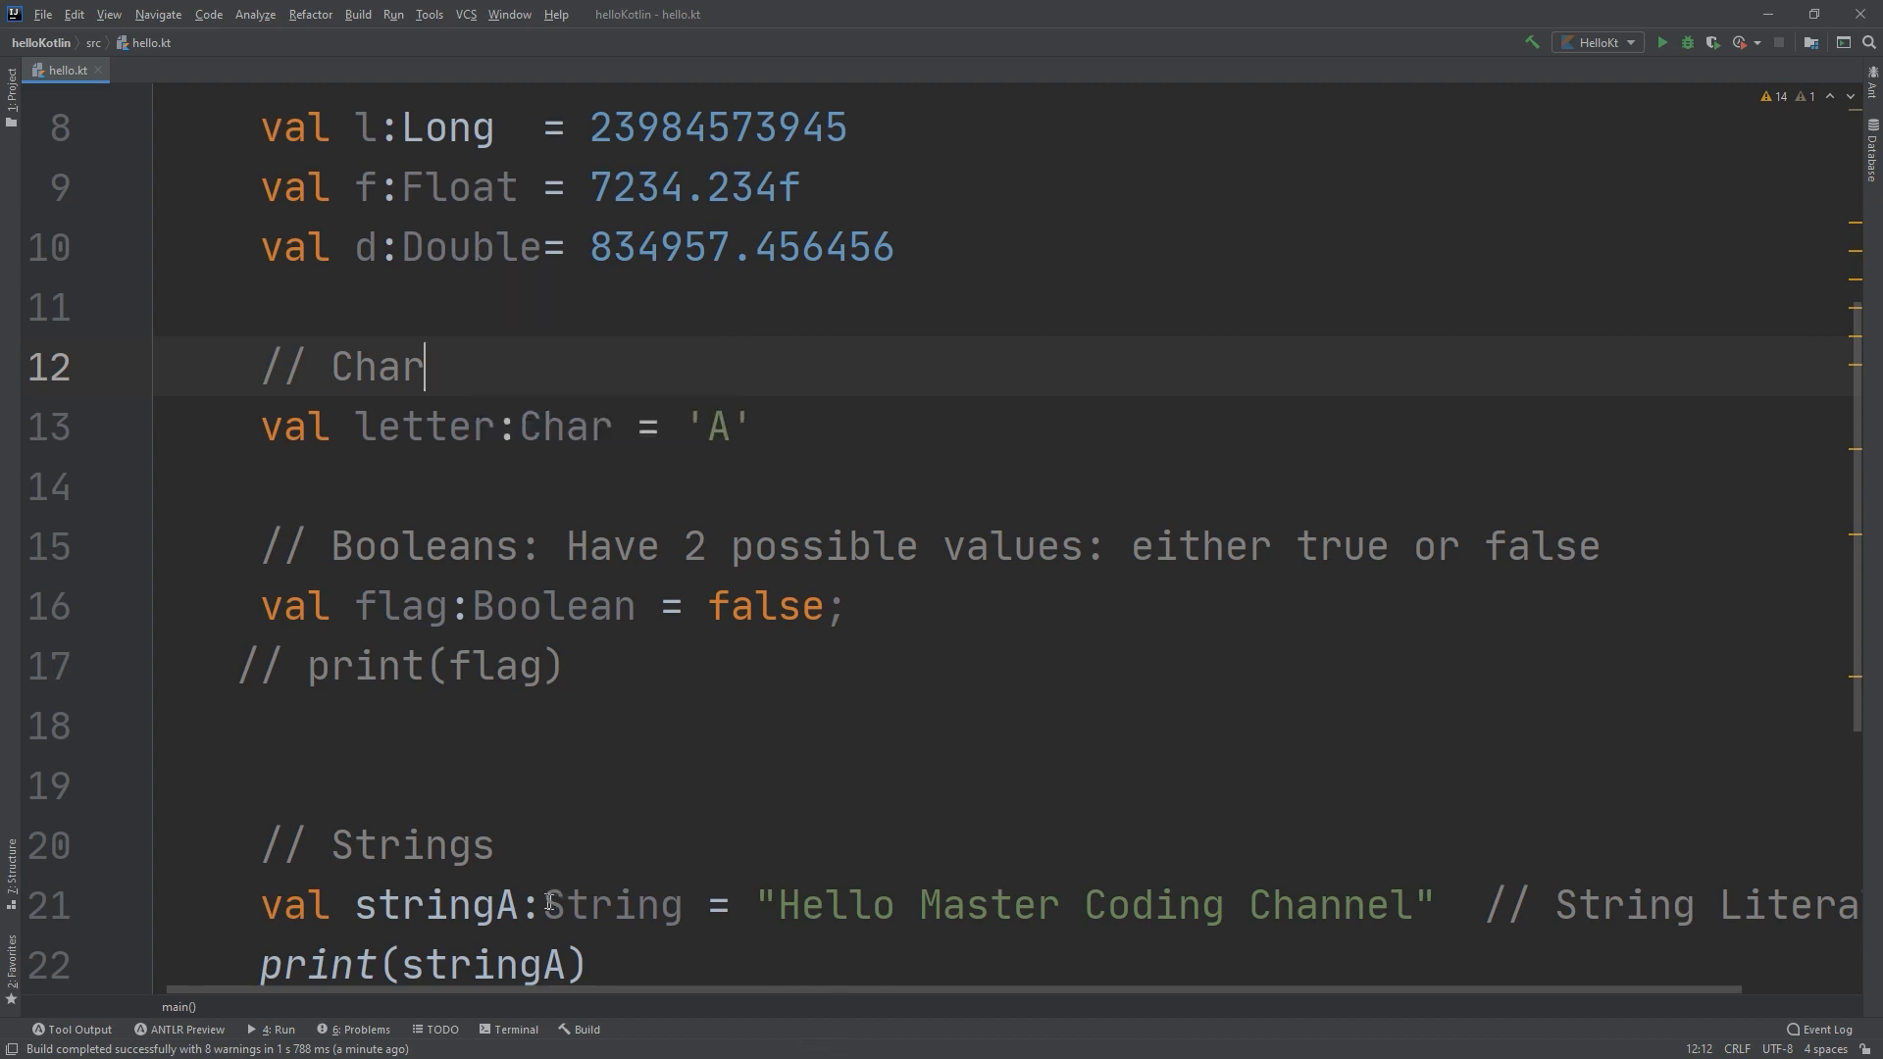
mouse_move(548, 905)
type("//")
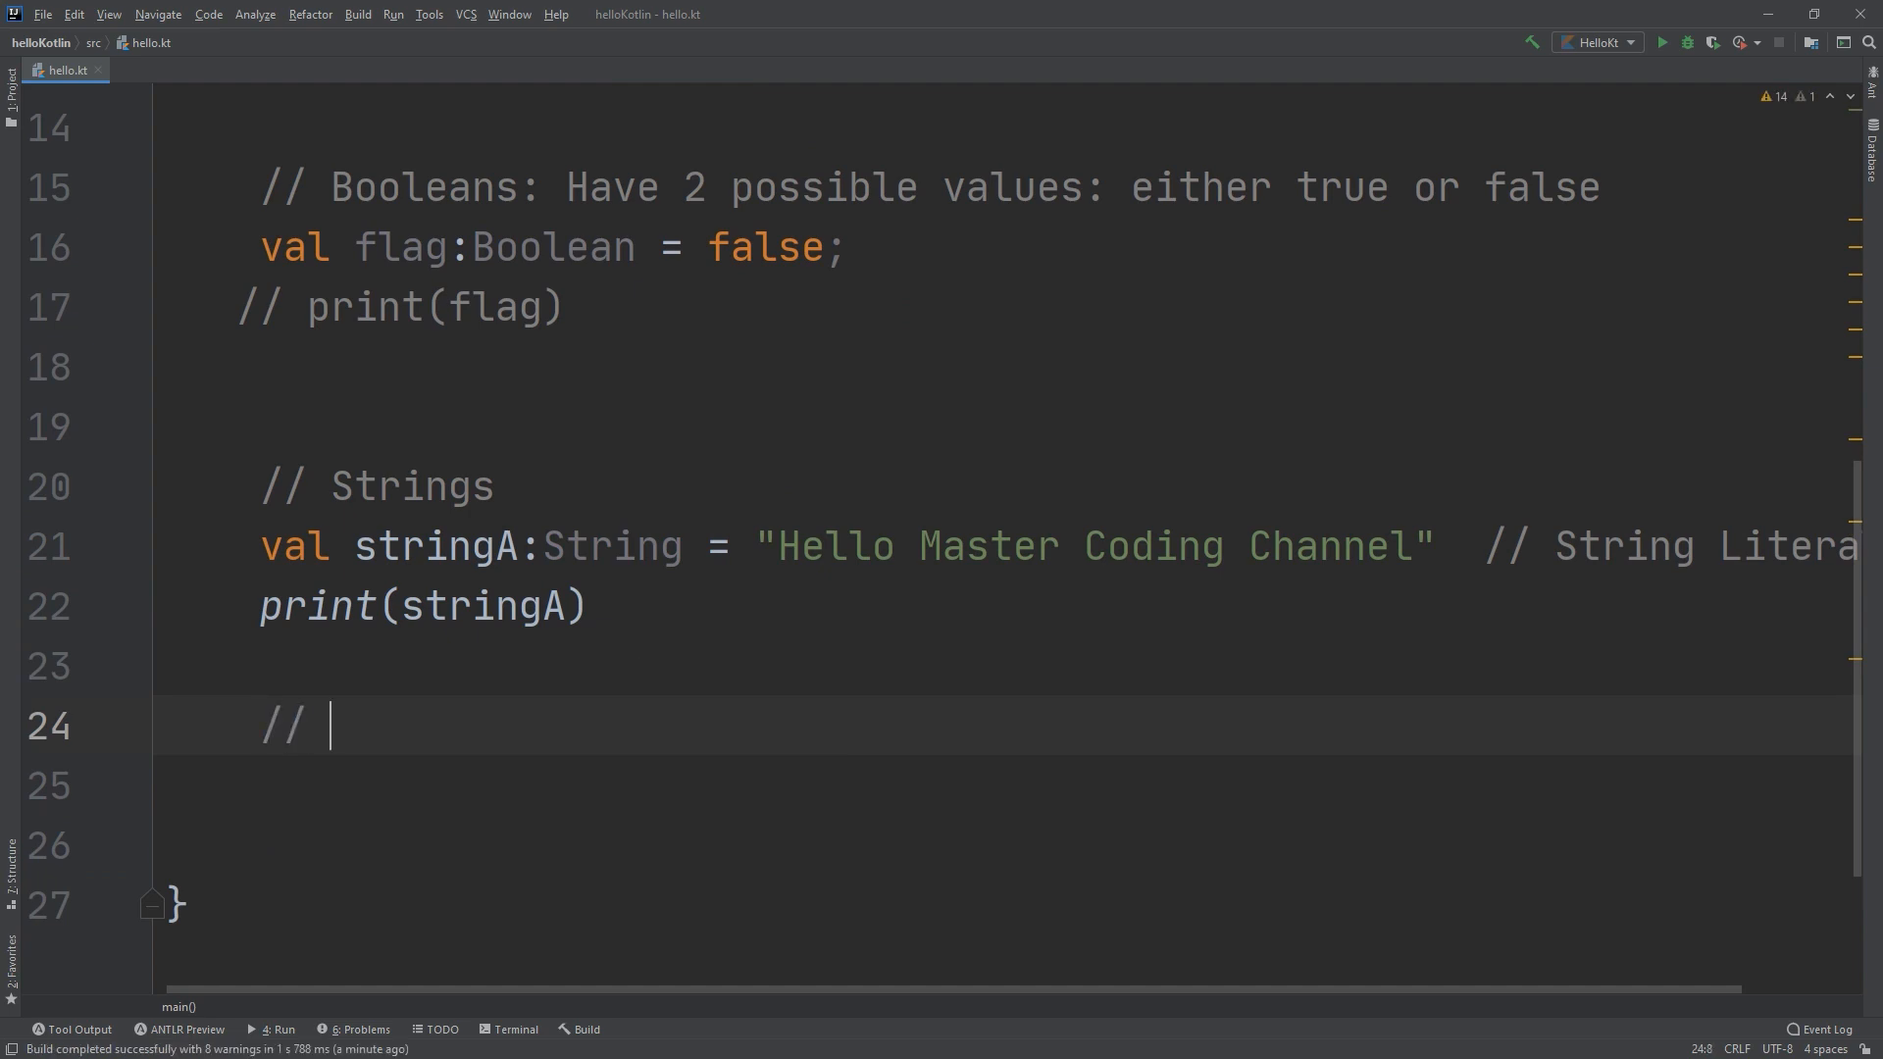
Add a '// Concatenation' comment and declare val stringB:String = "Hi ".
type("Cont")
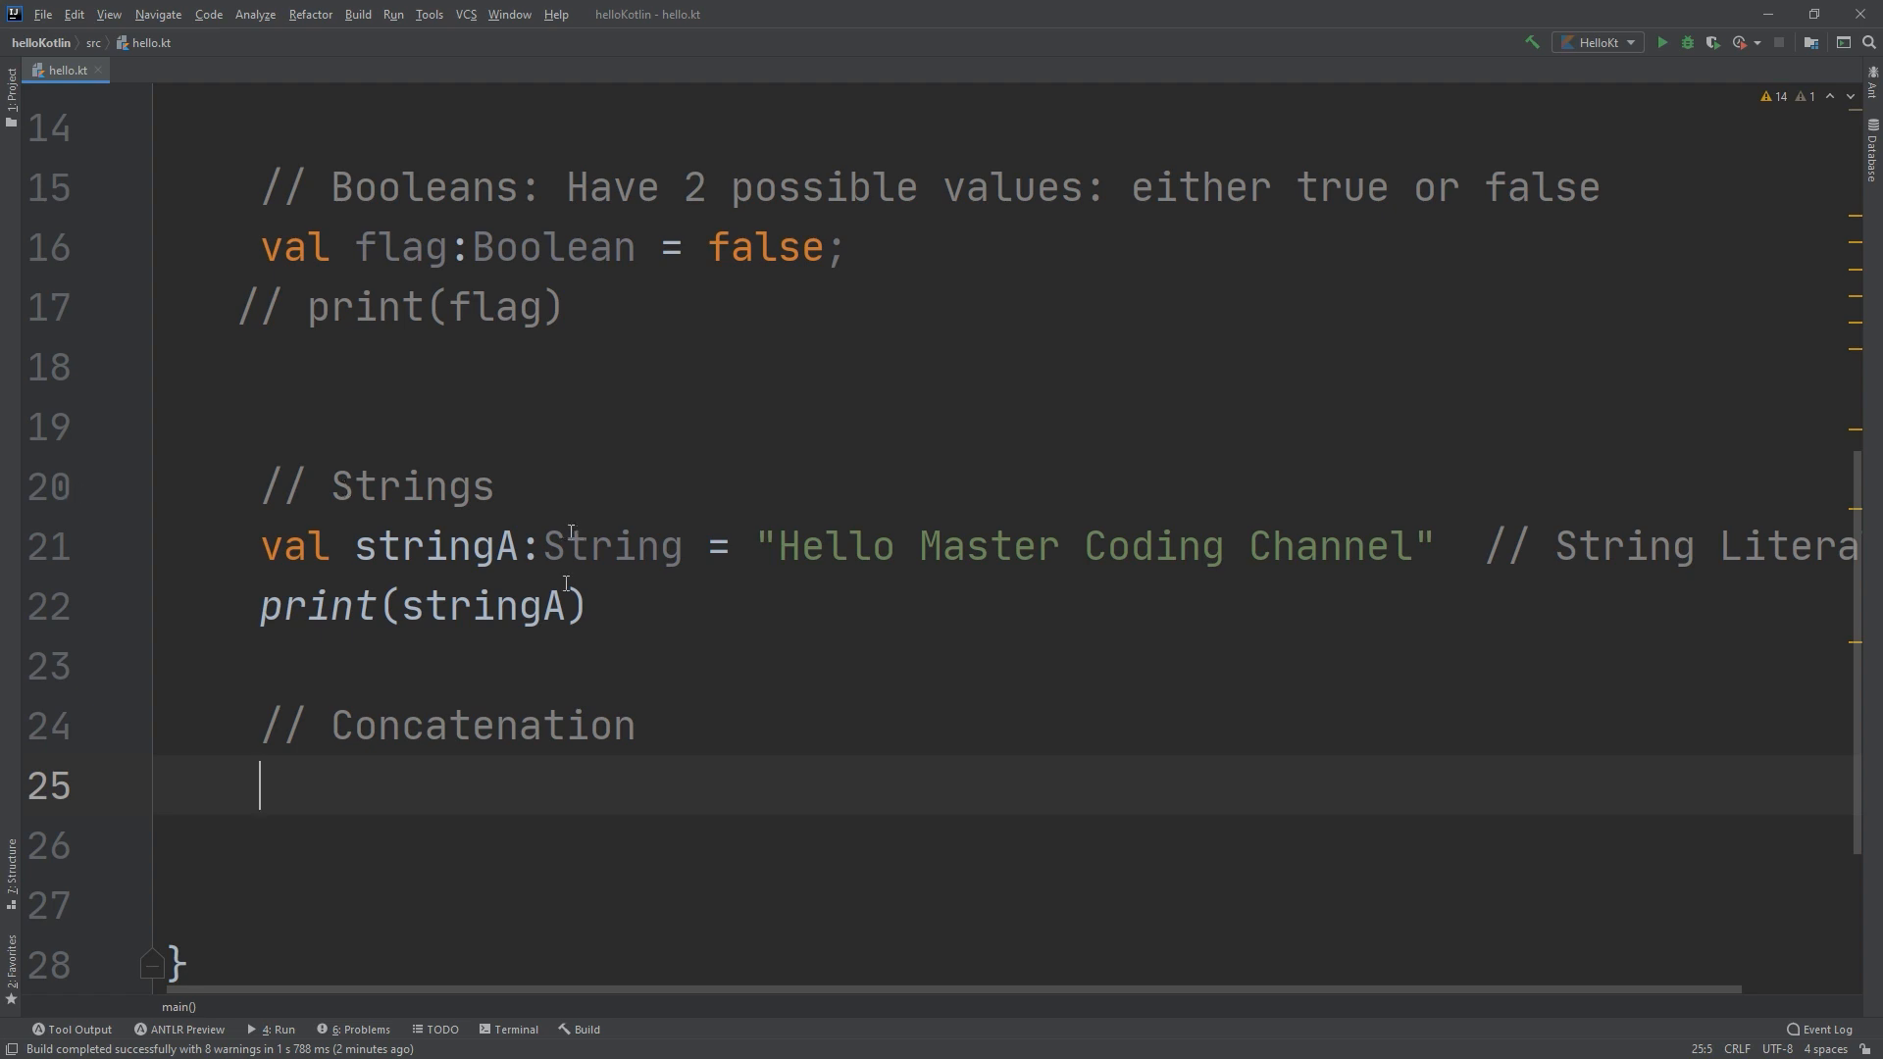
type("val")
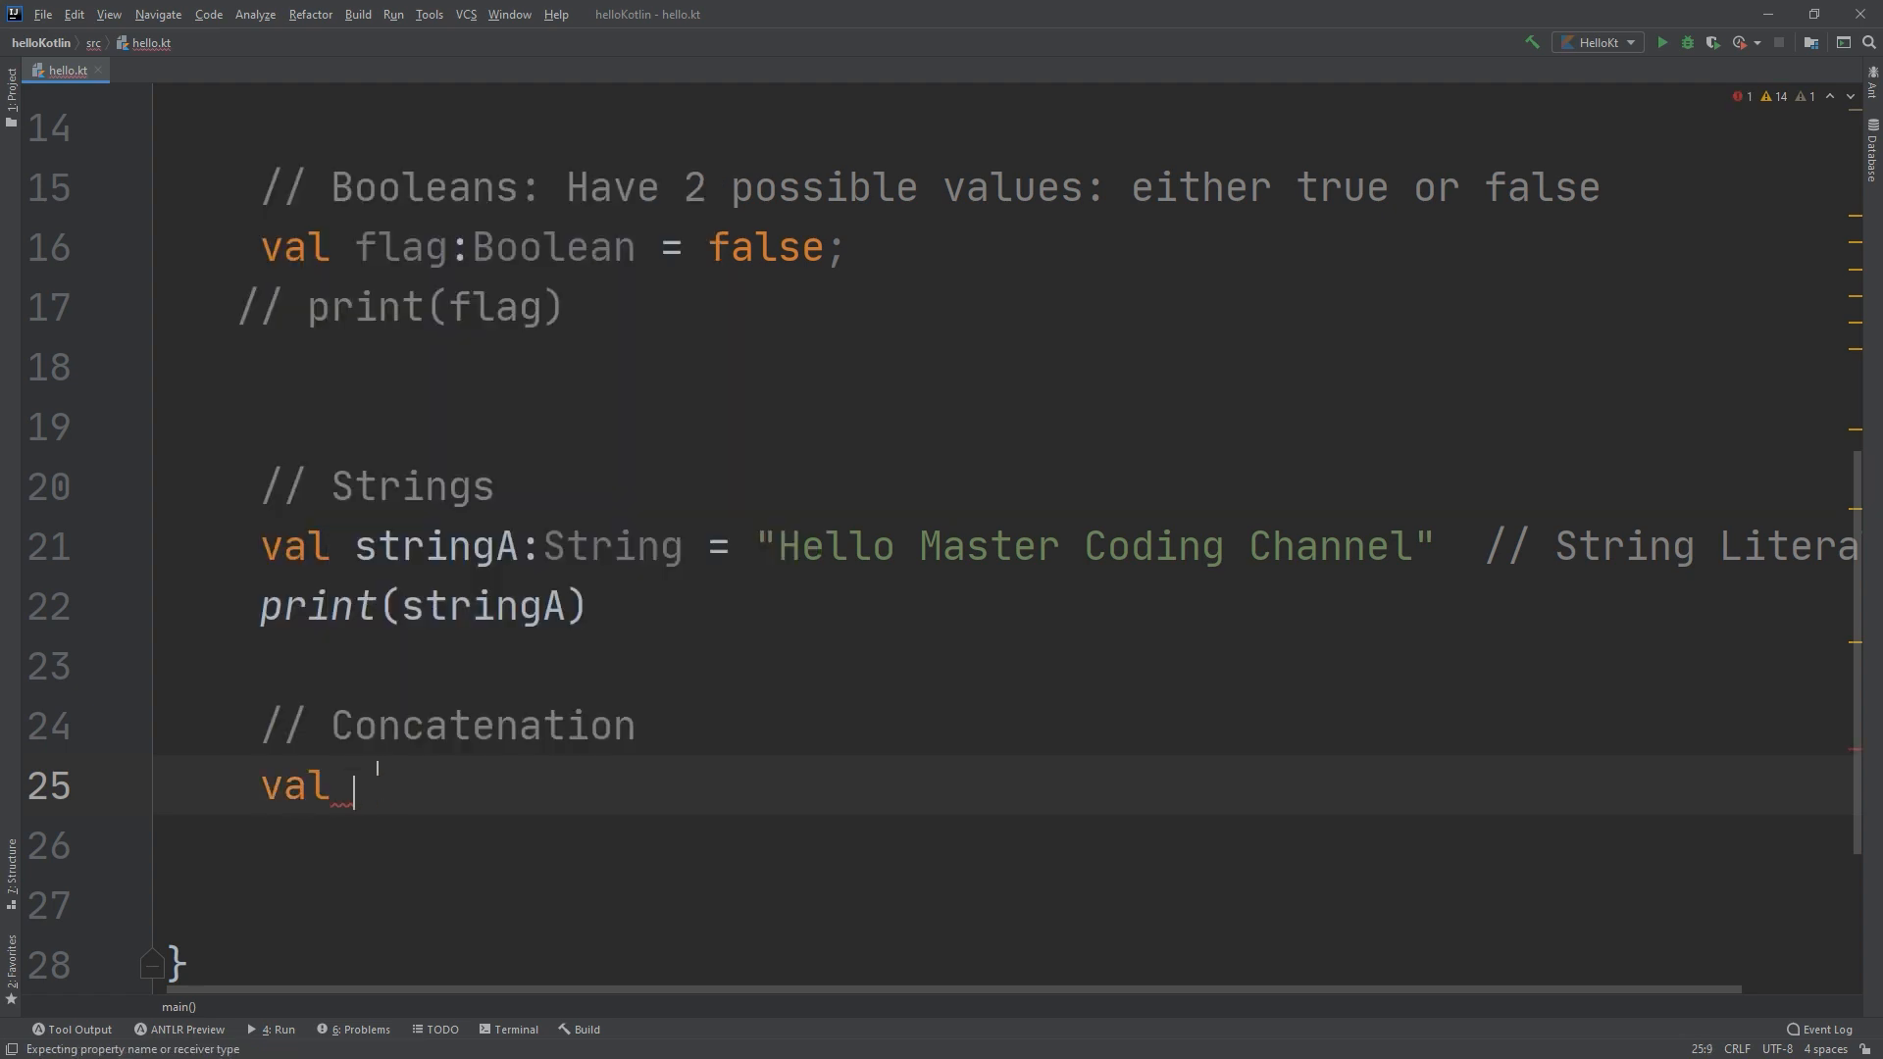
type("stringB")
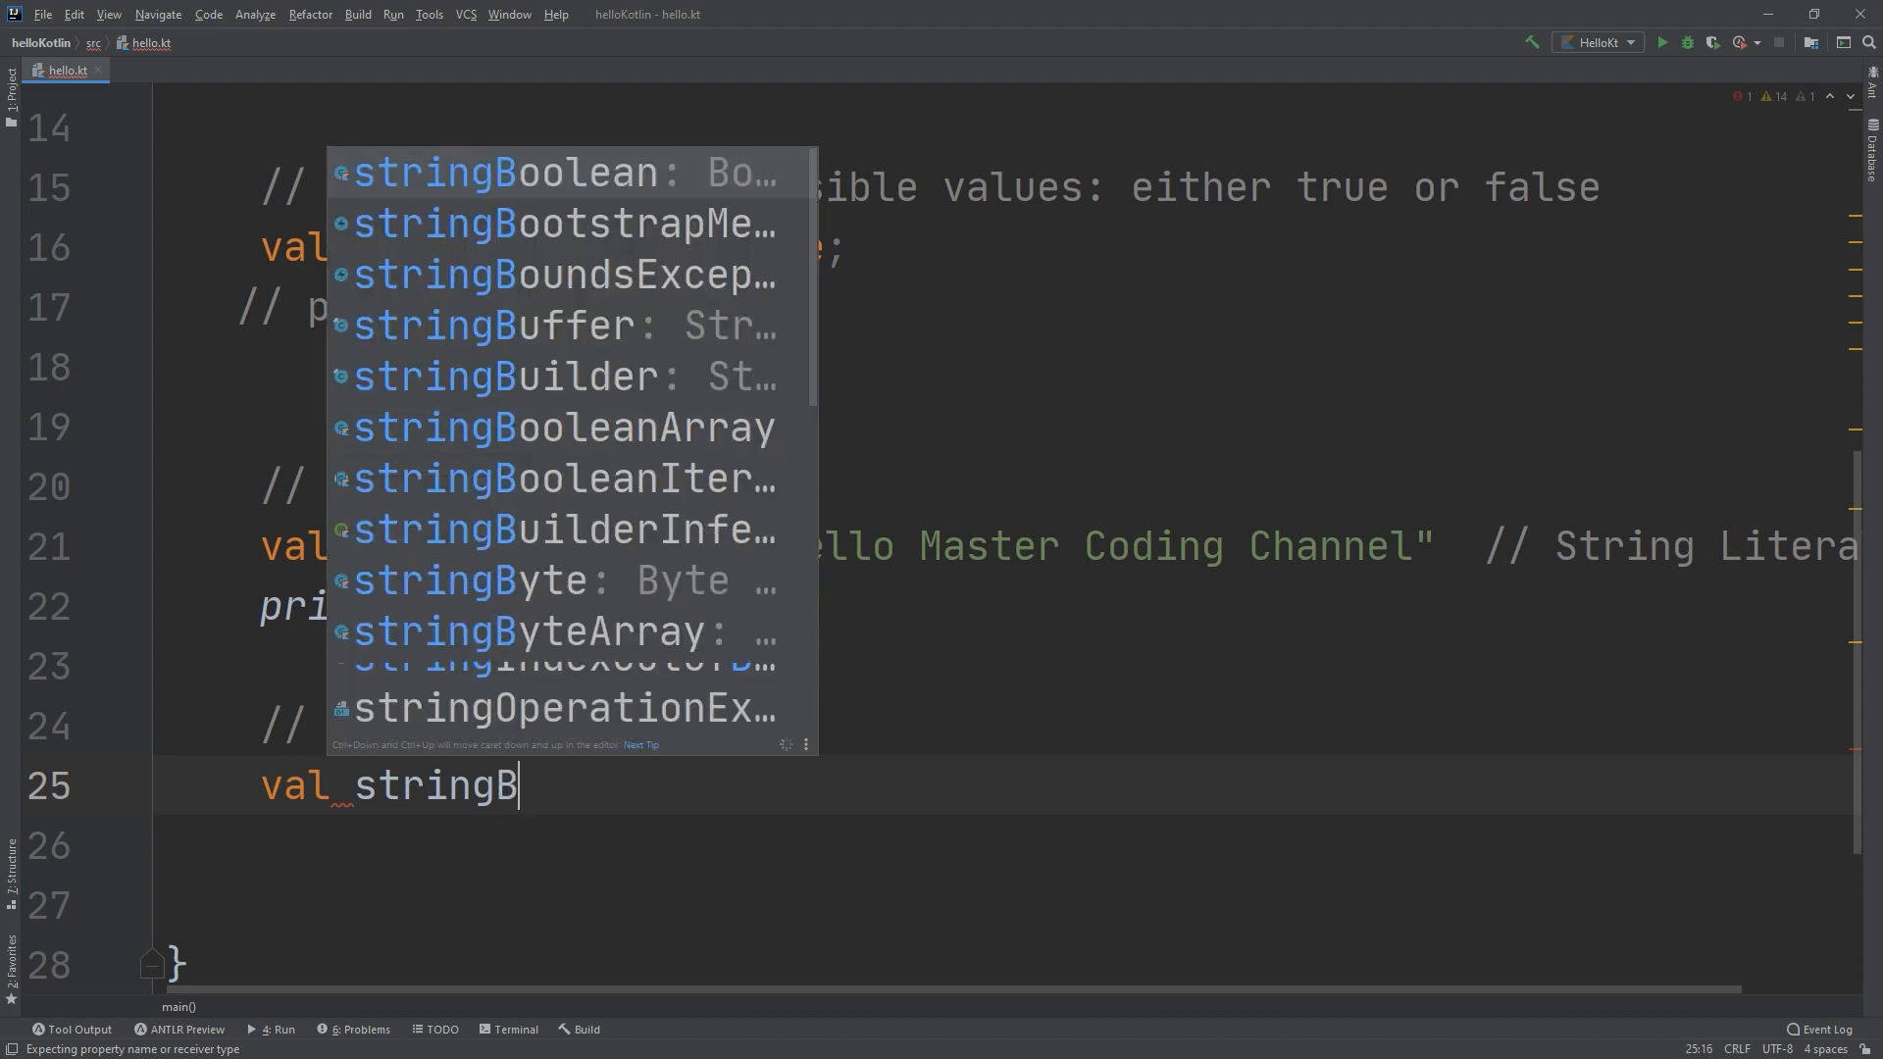
type(":S")
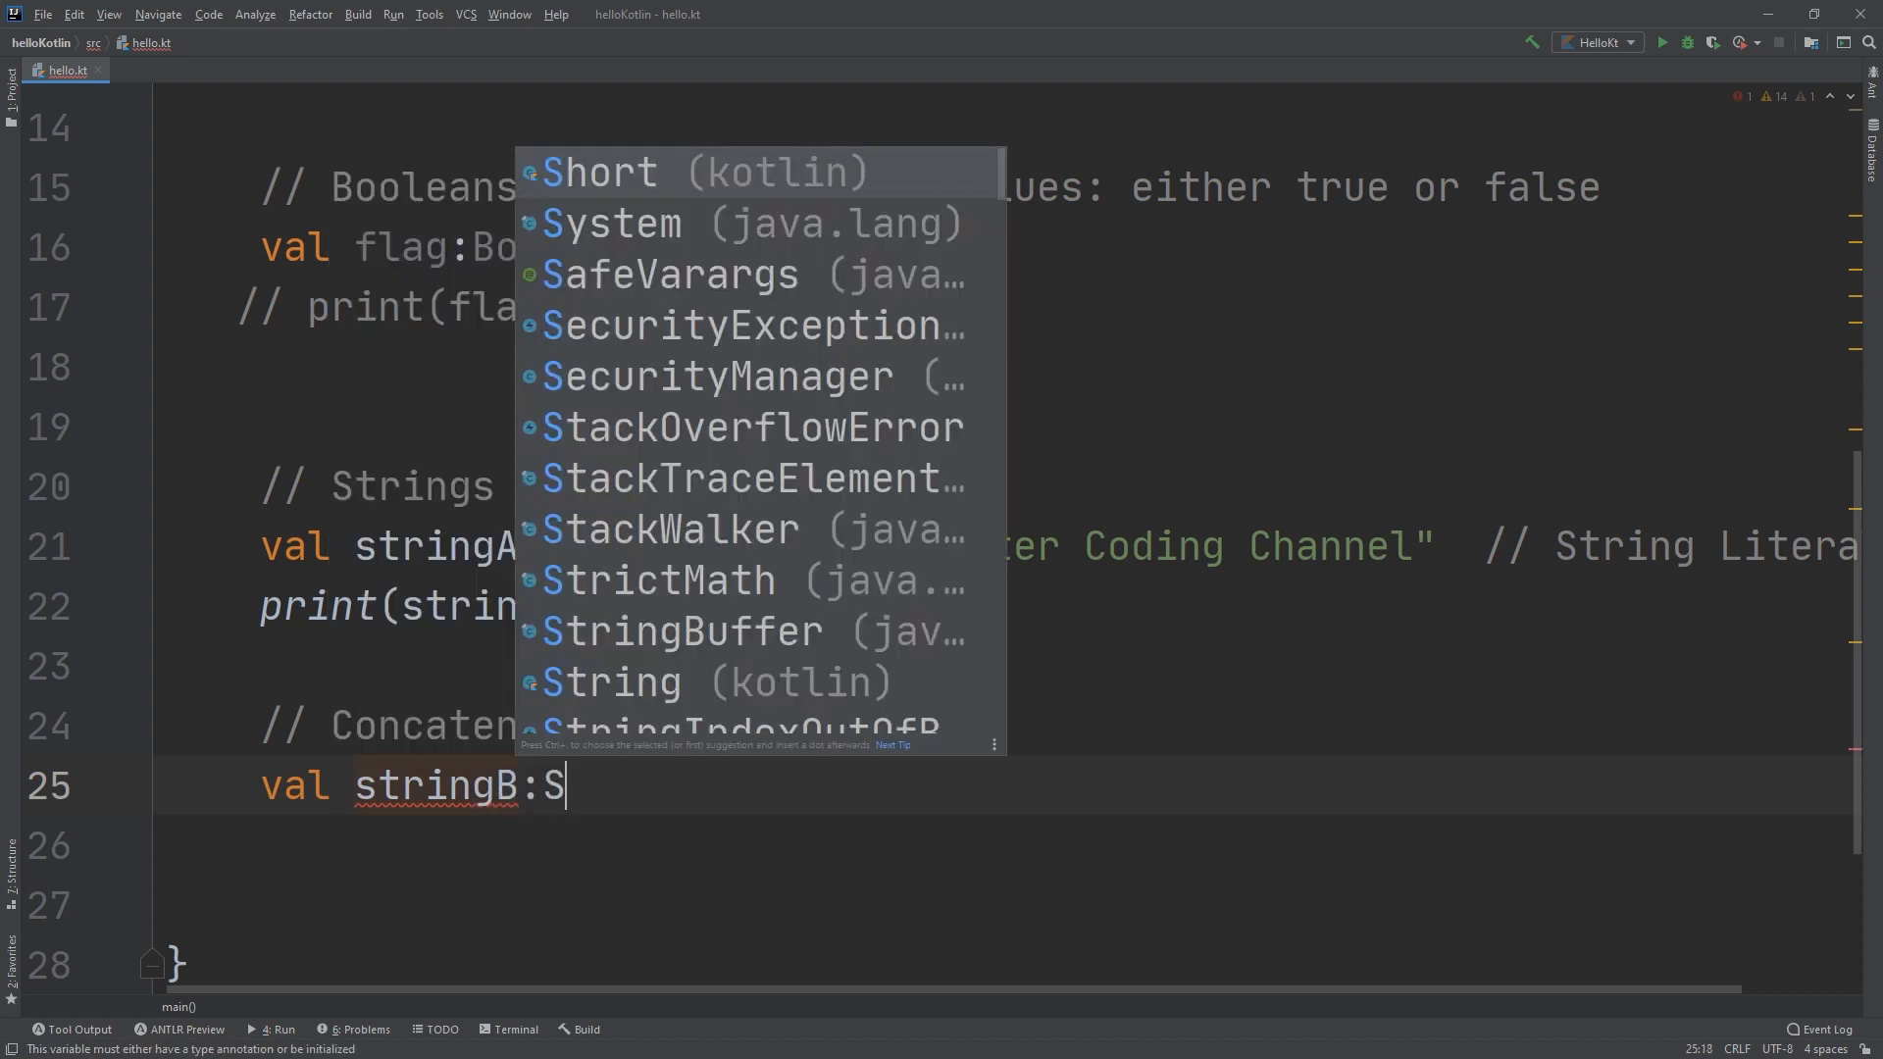
type("tring =")
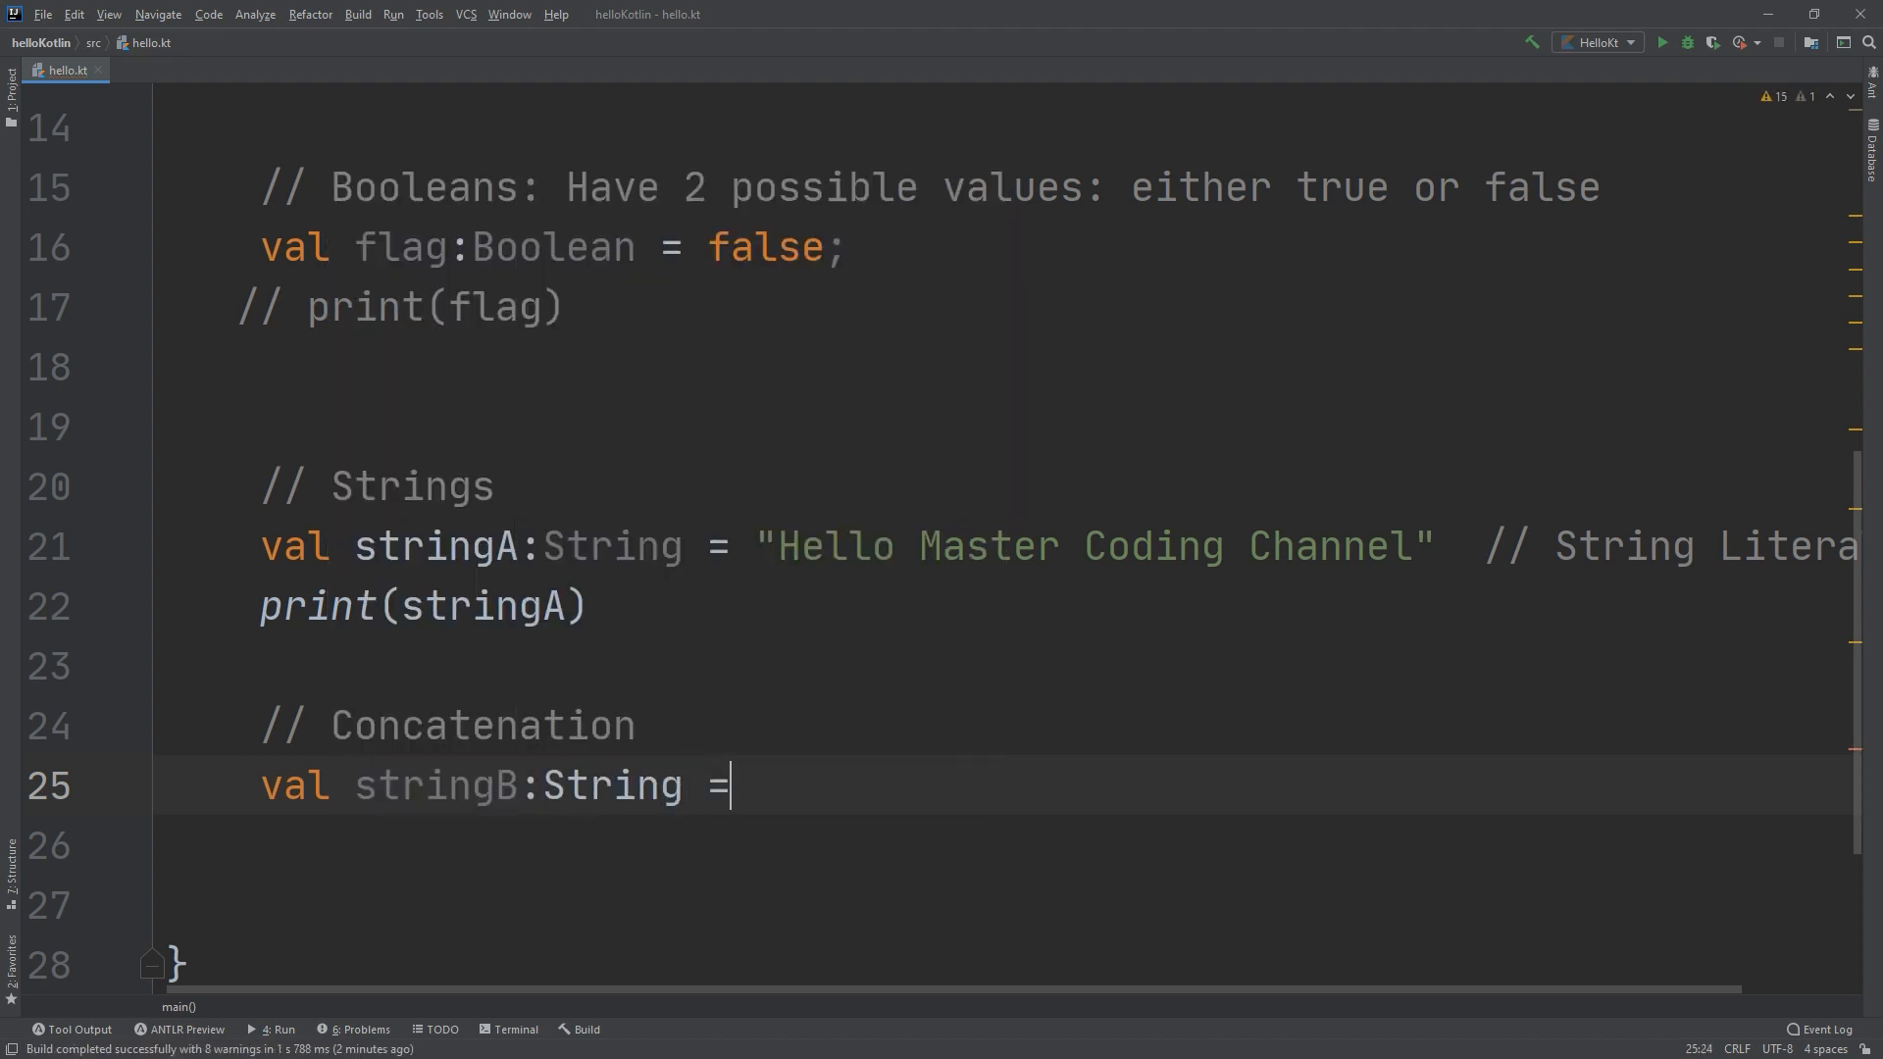
type("\"H\"")
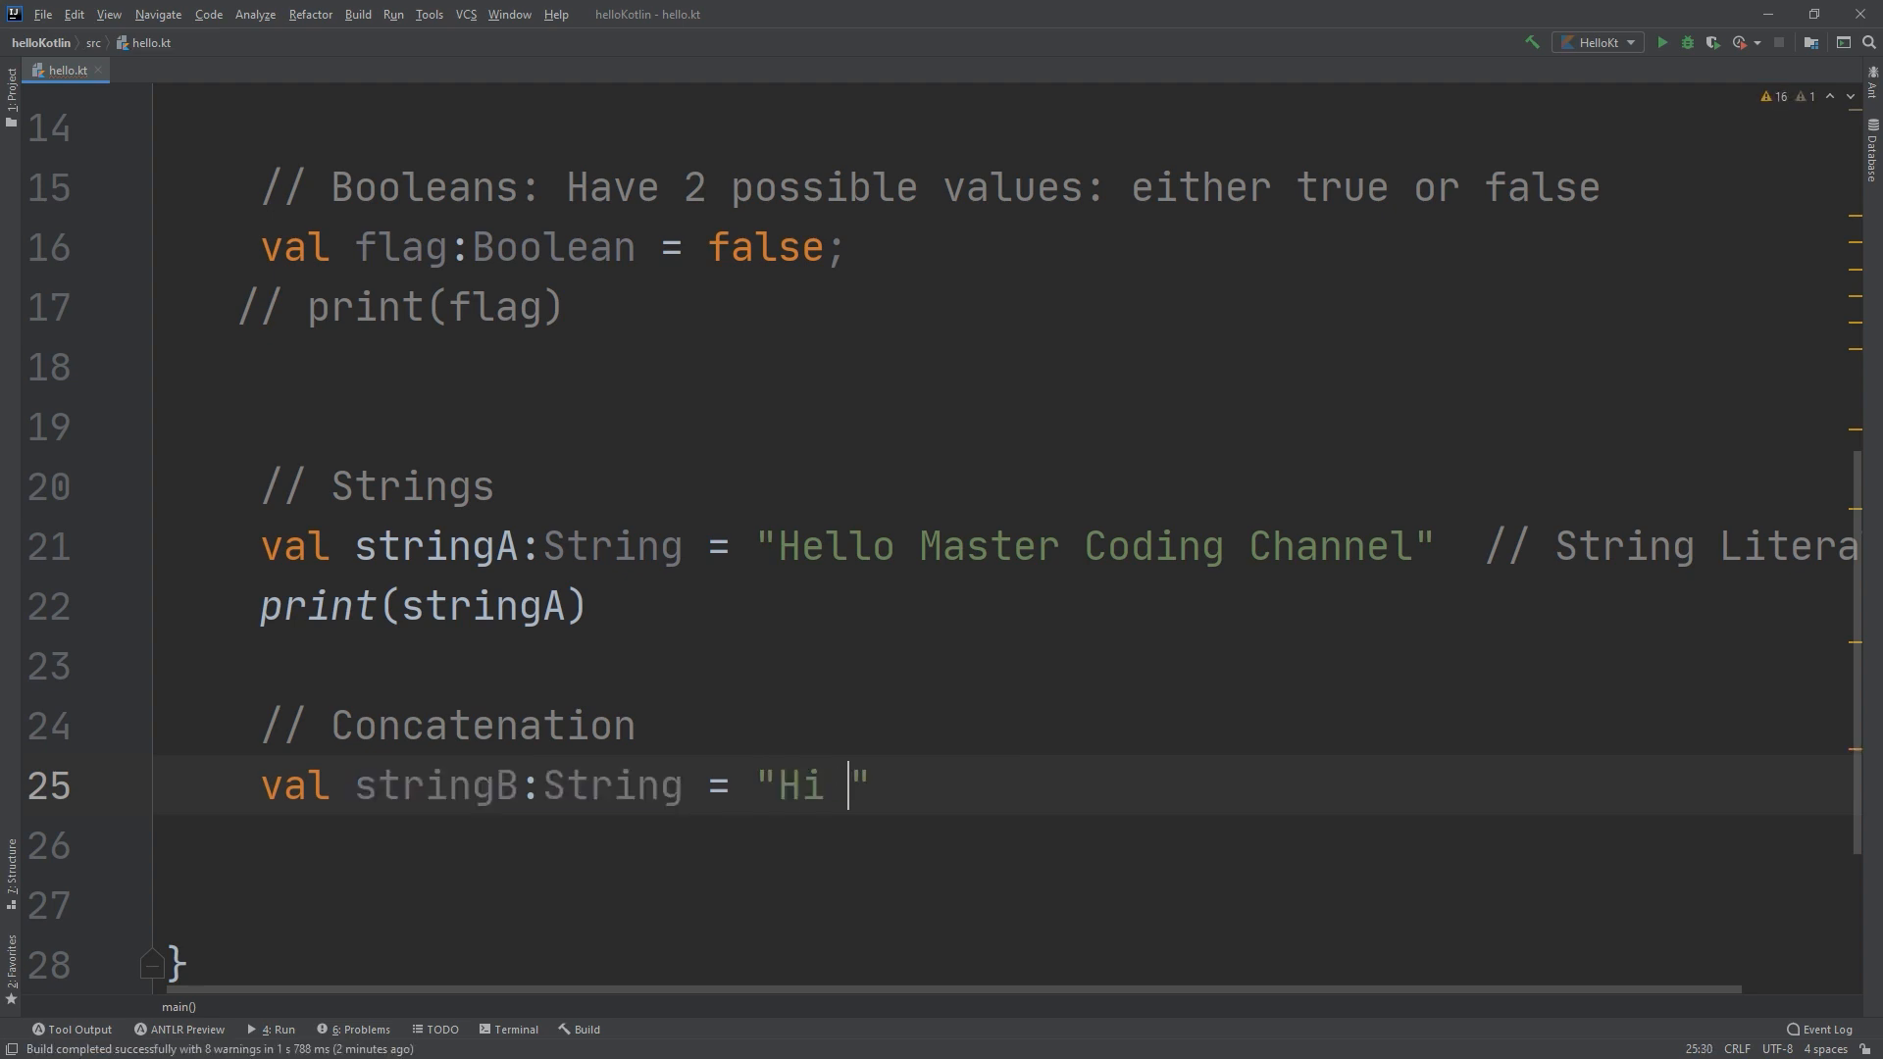
Declare val stringC:String = "Friends", removing the stray minus, and add blank lines below.
type("val")
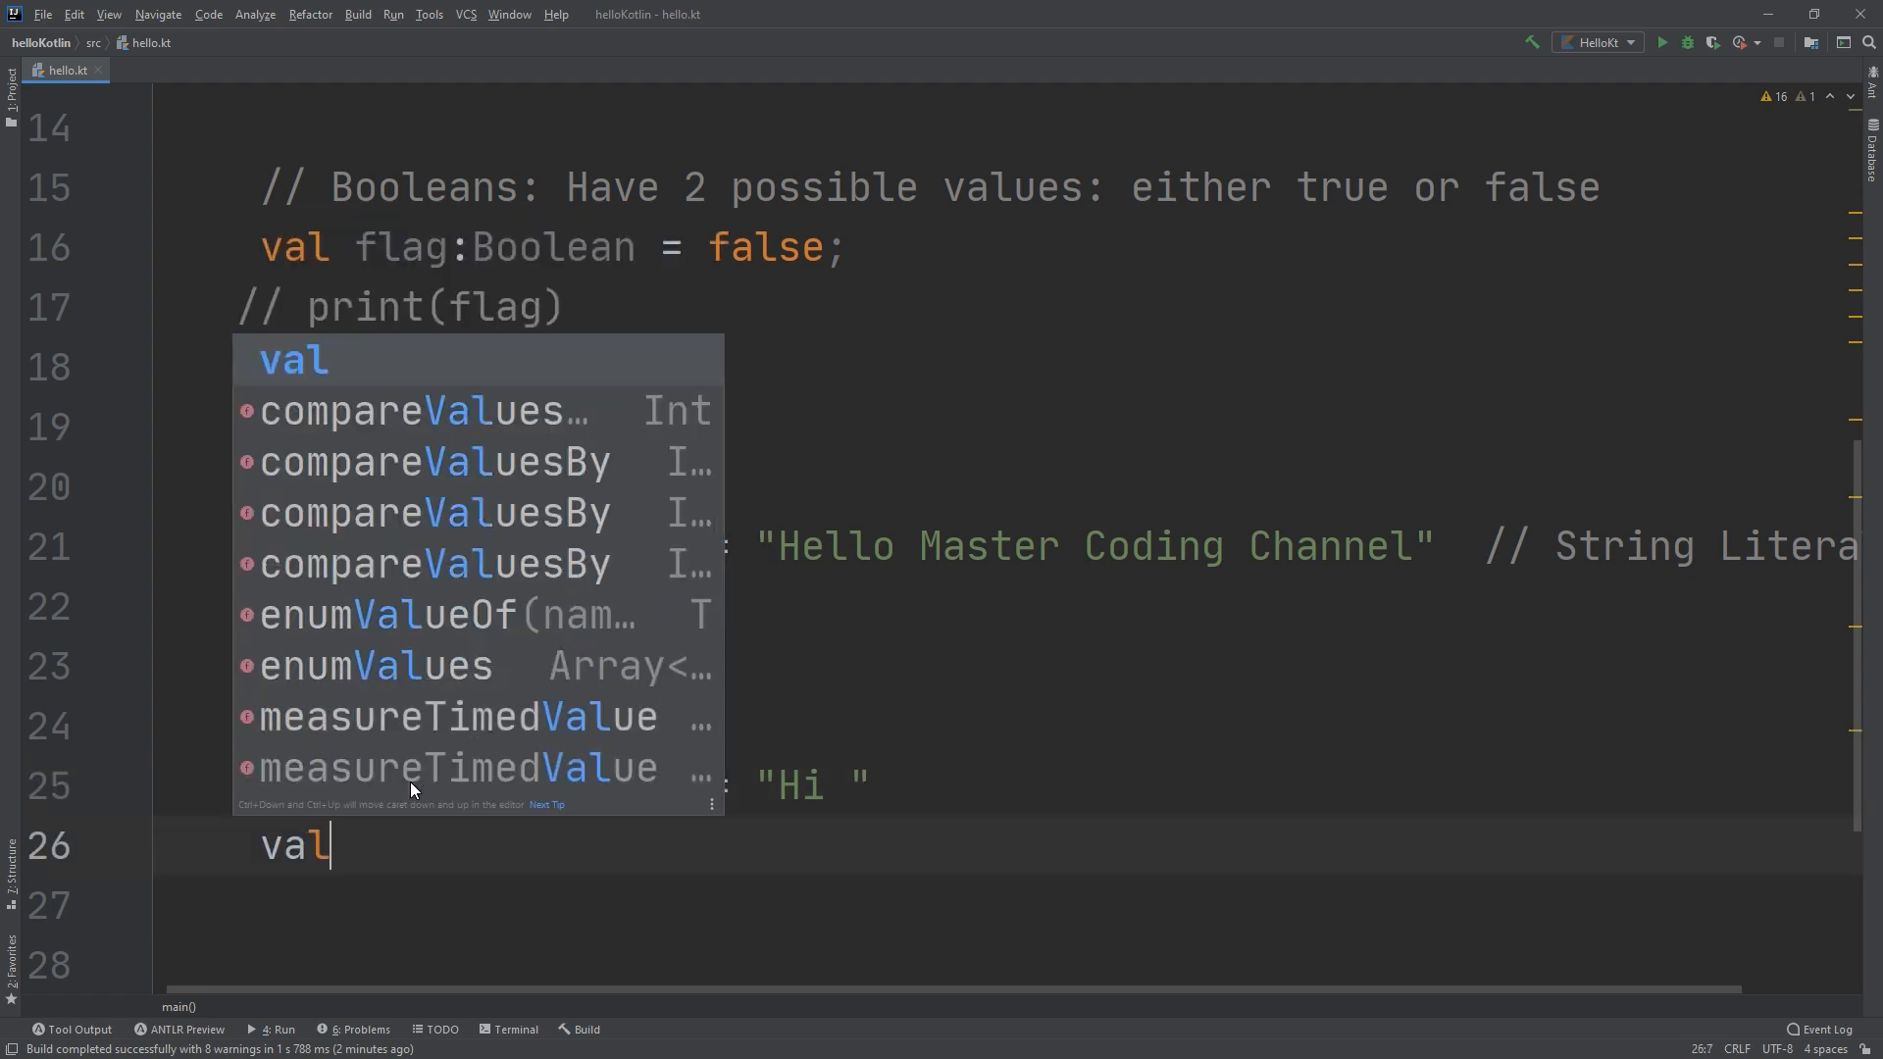
type("st")
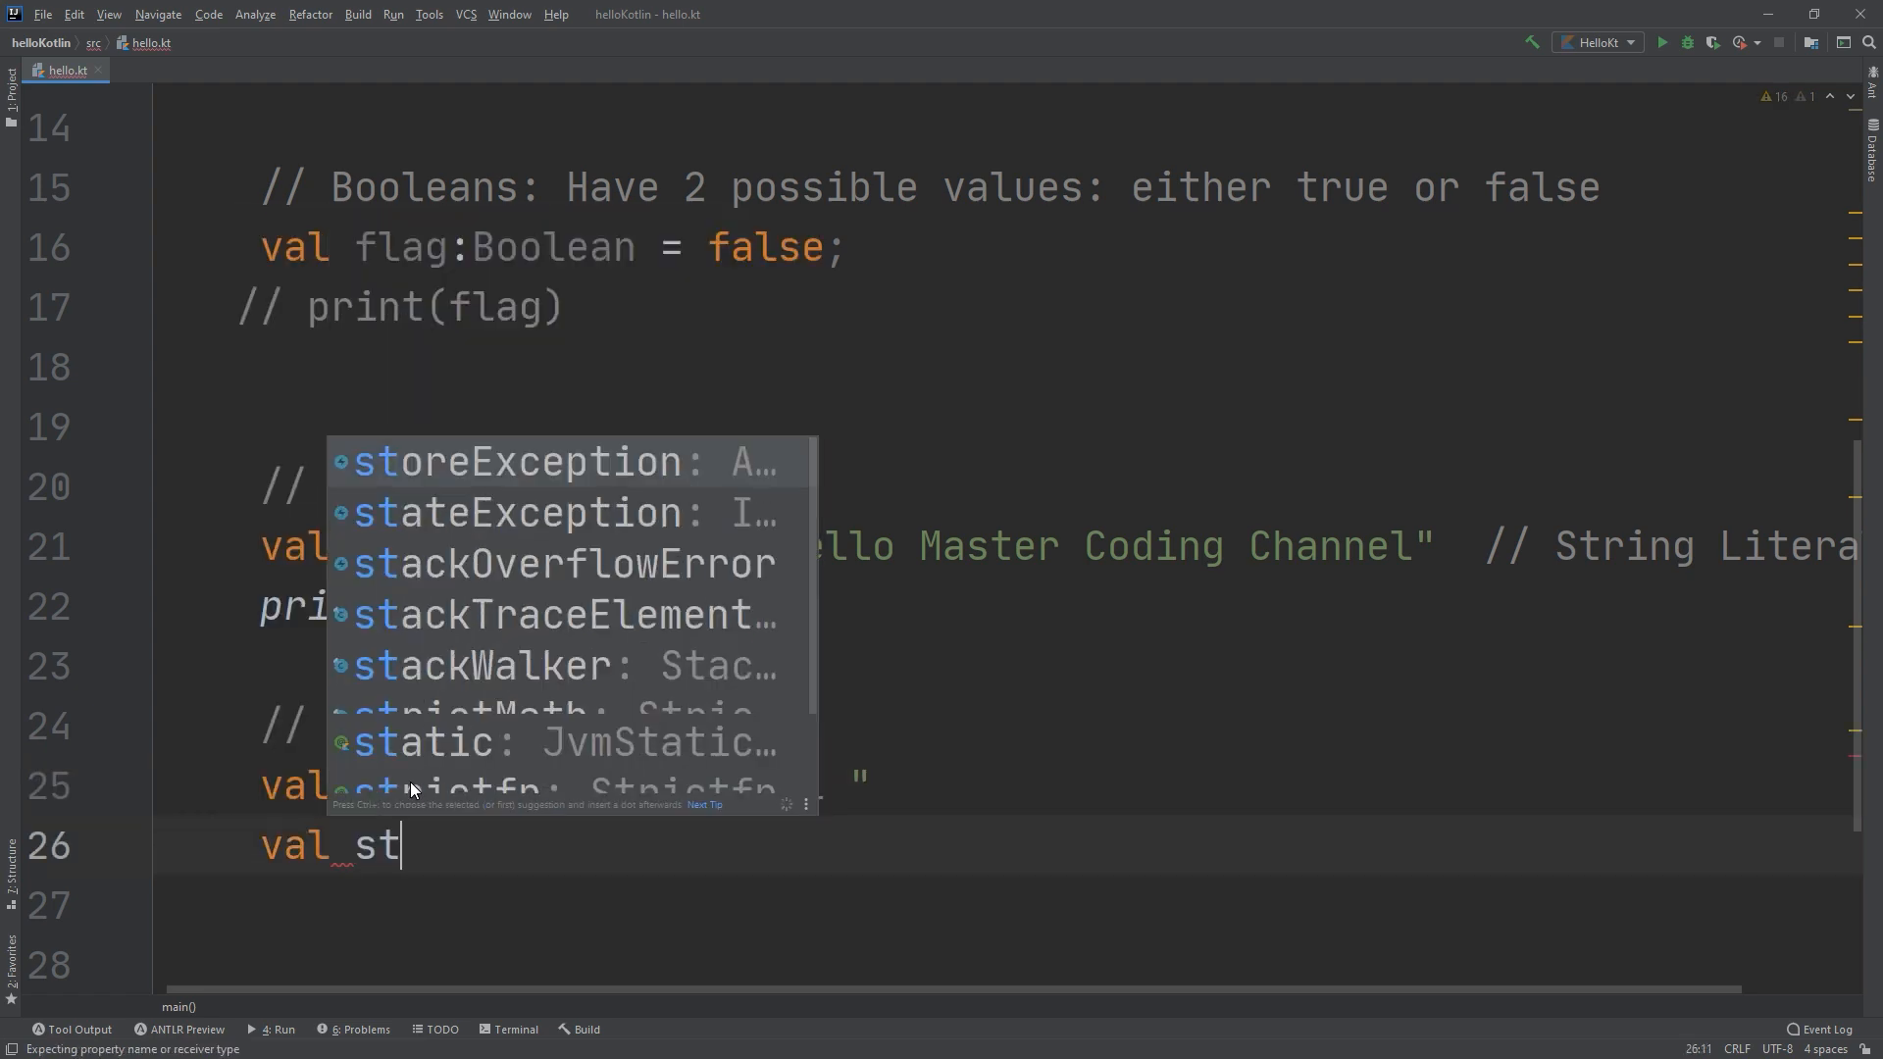
type("ringC")
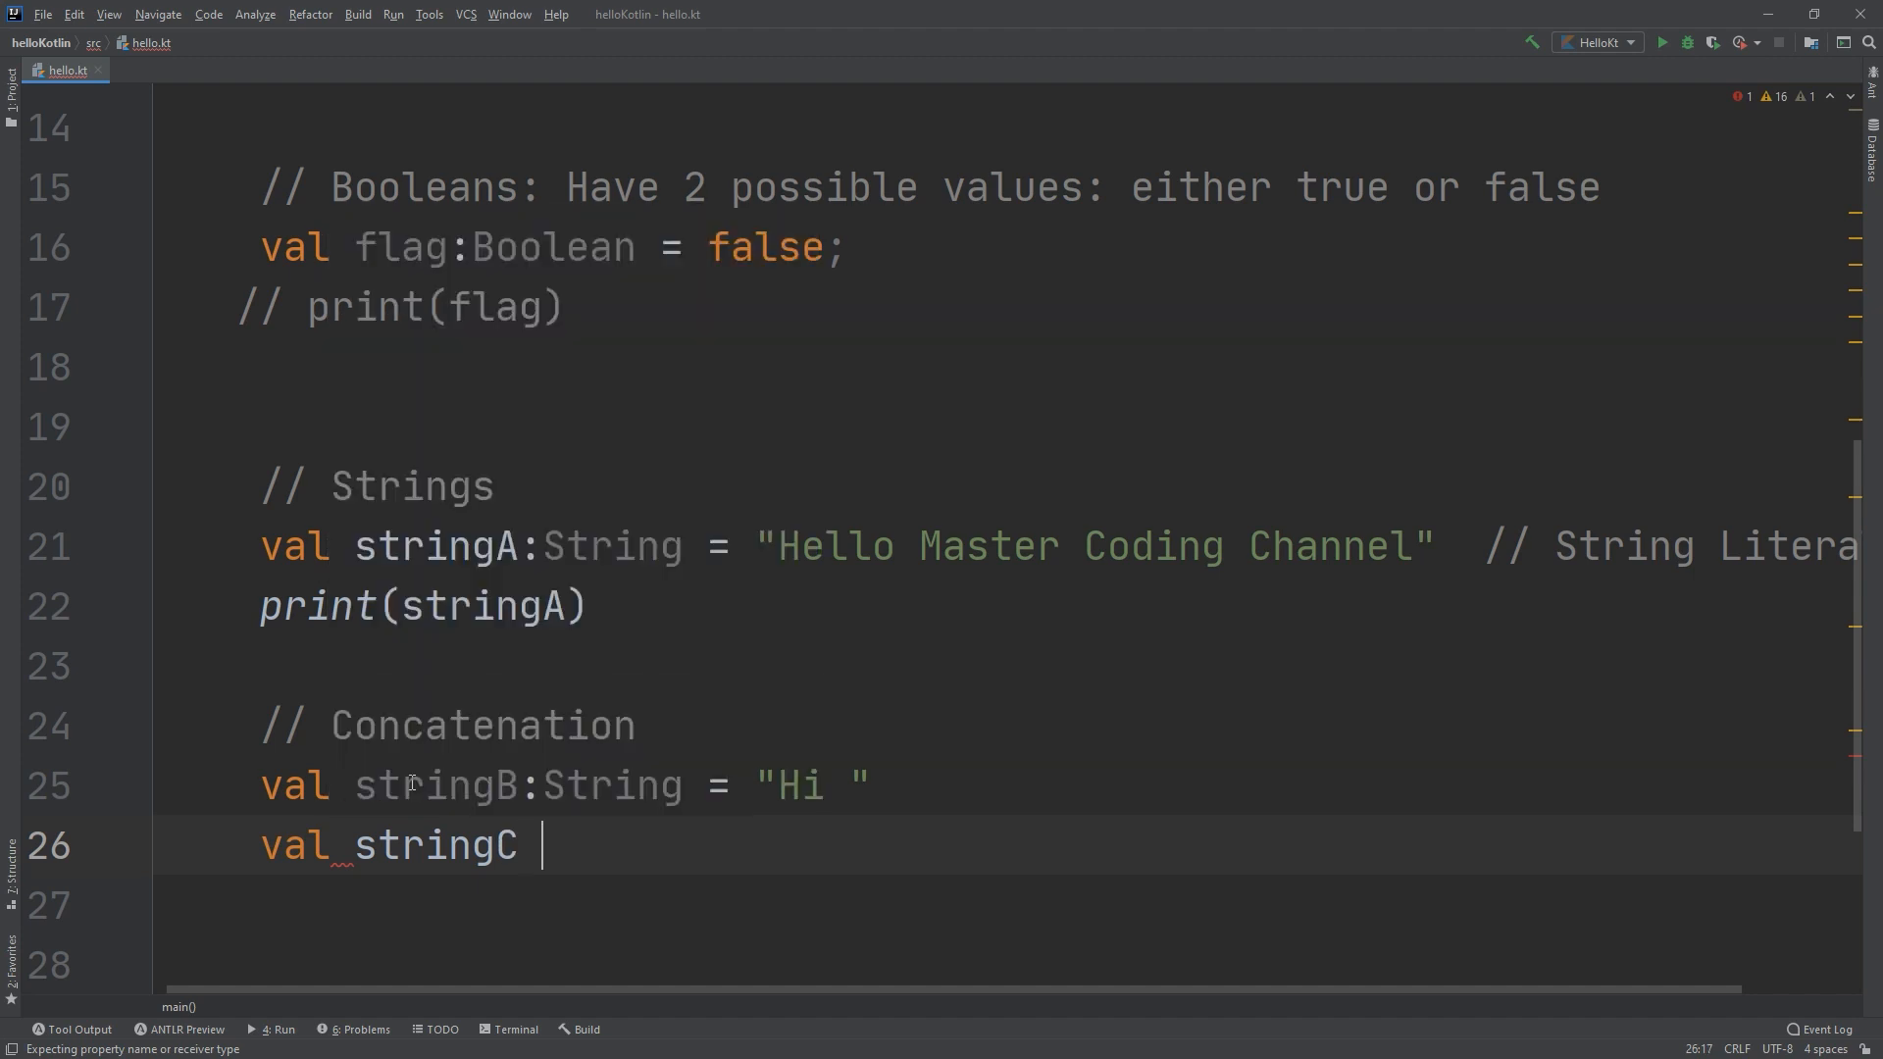
type(":String -=")
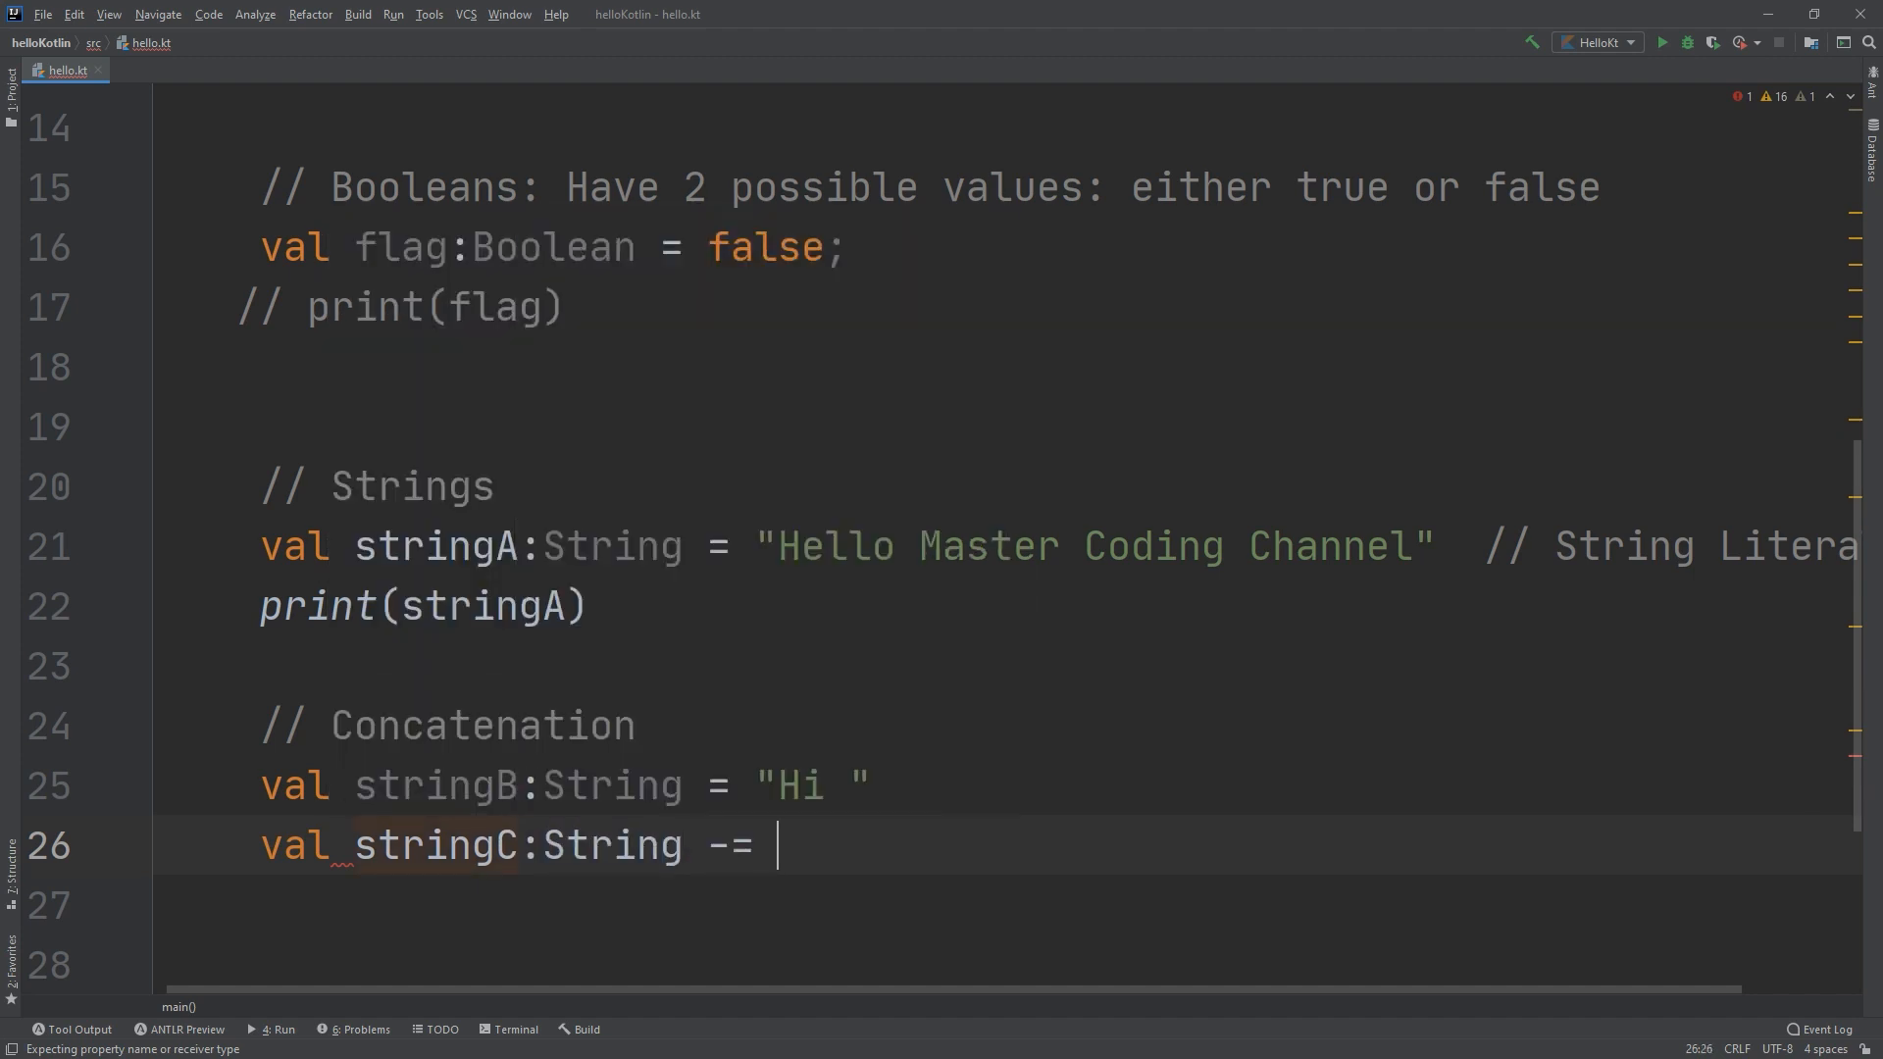
key("BackSpace")
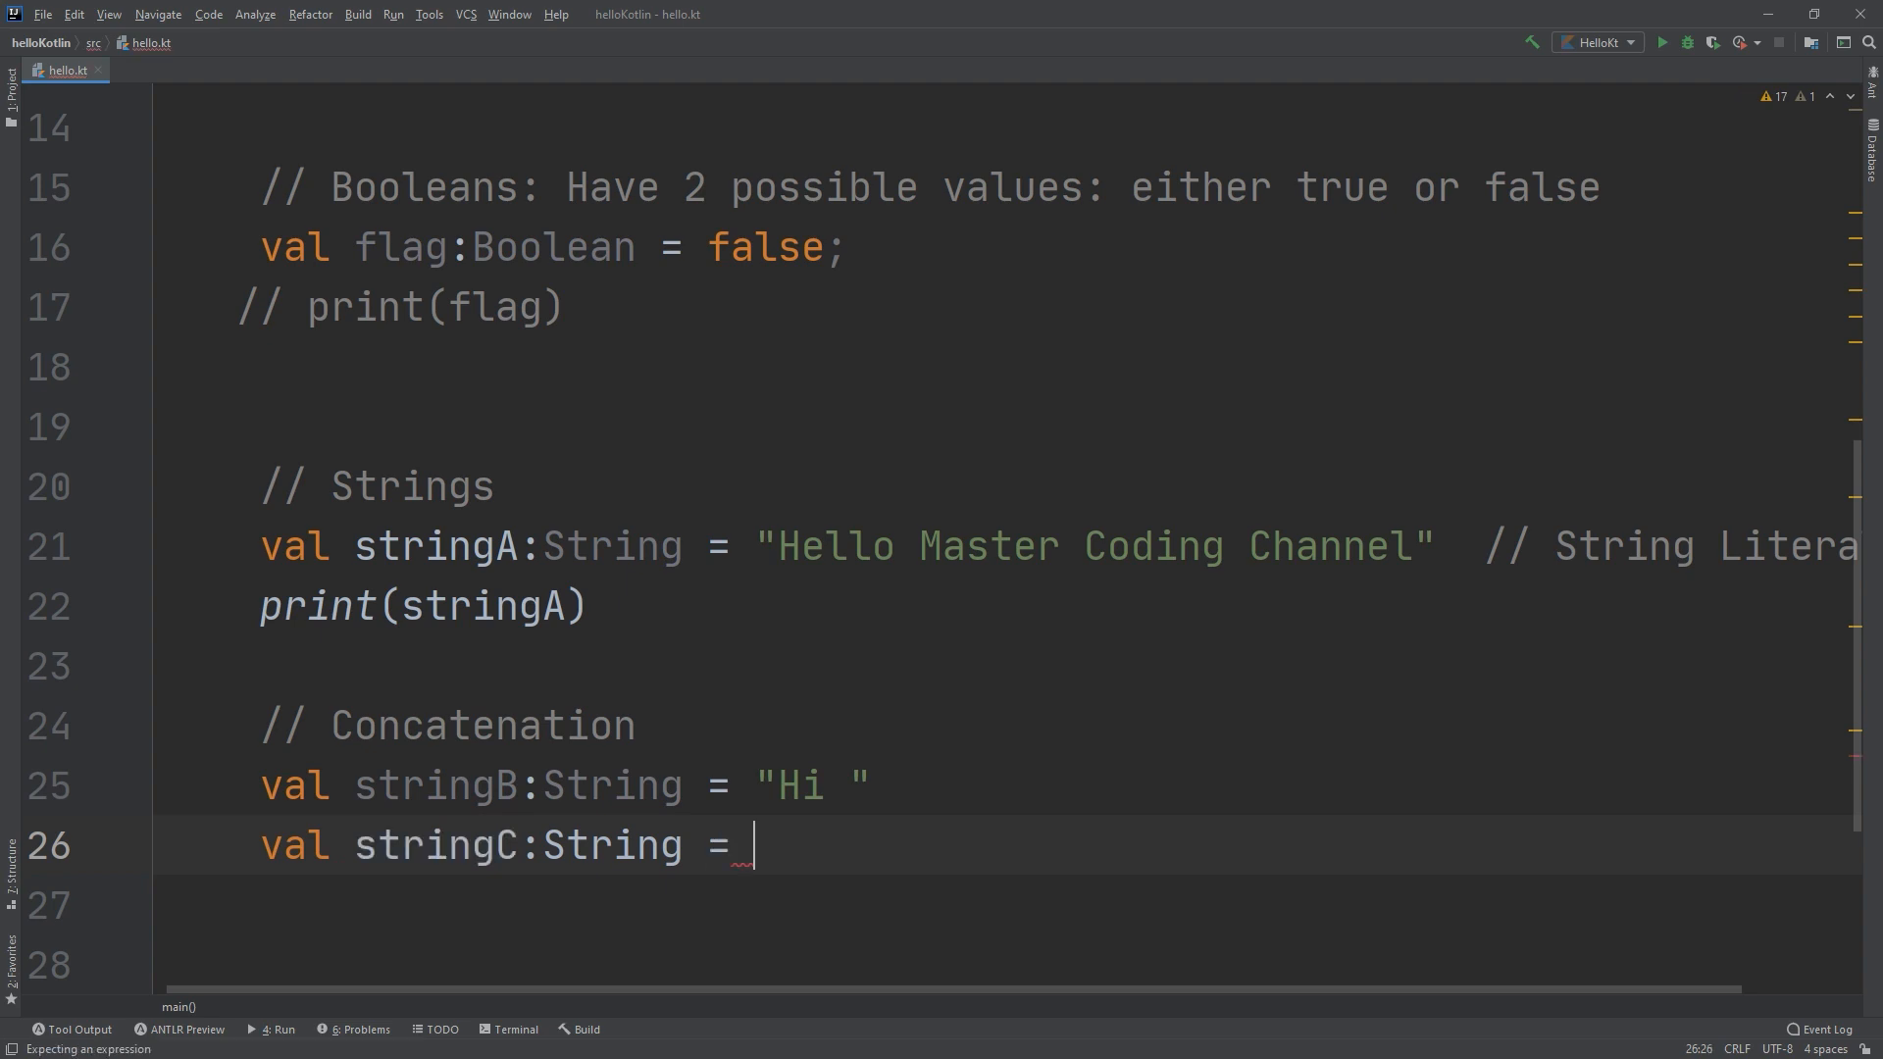
type("\"")
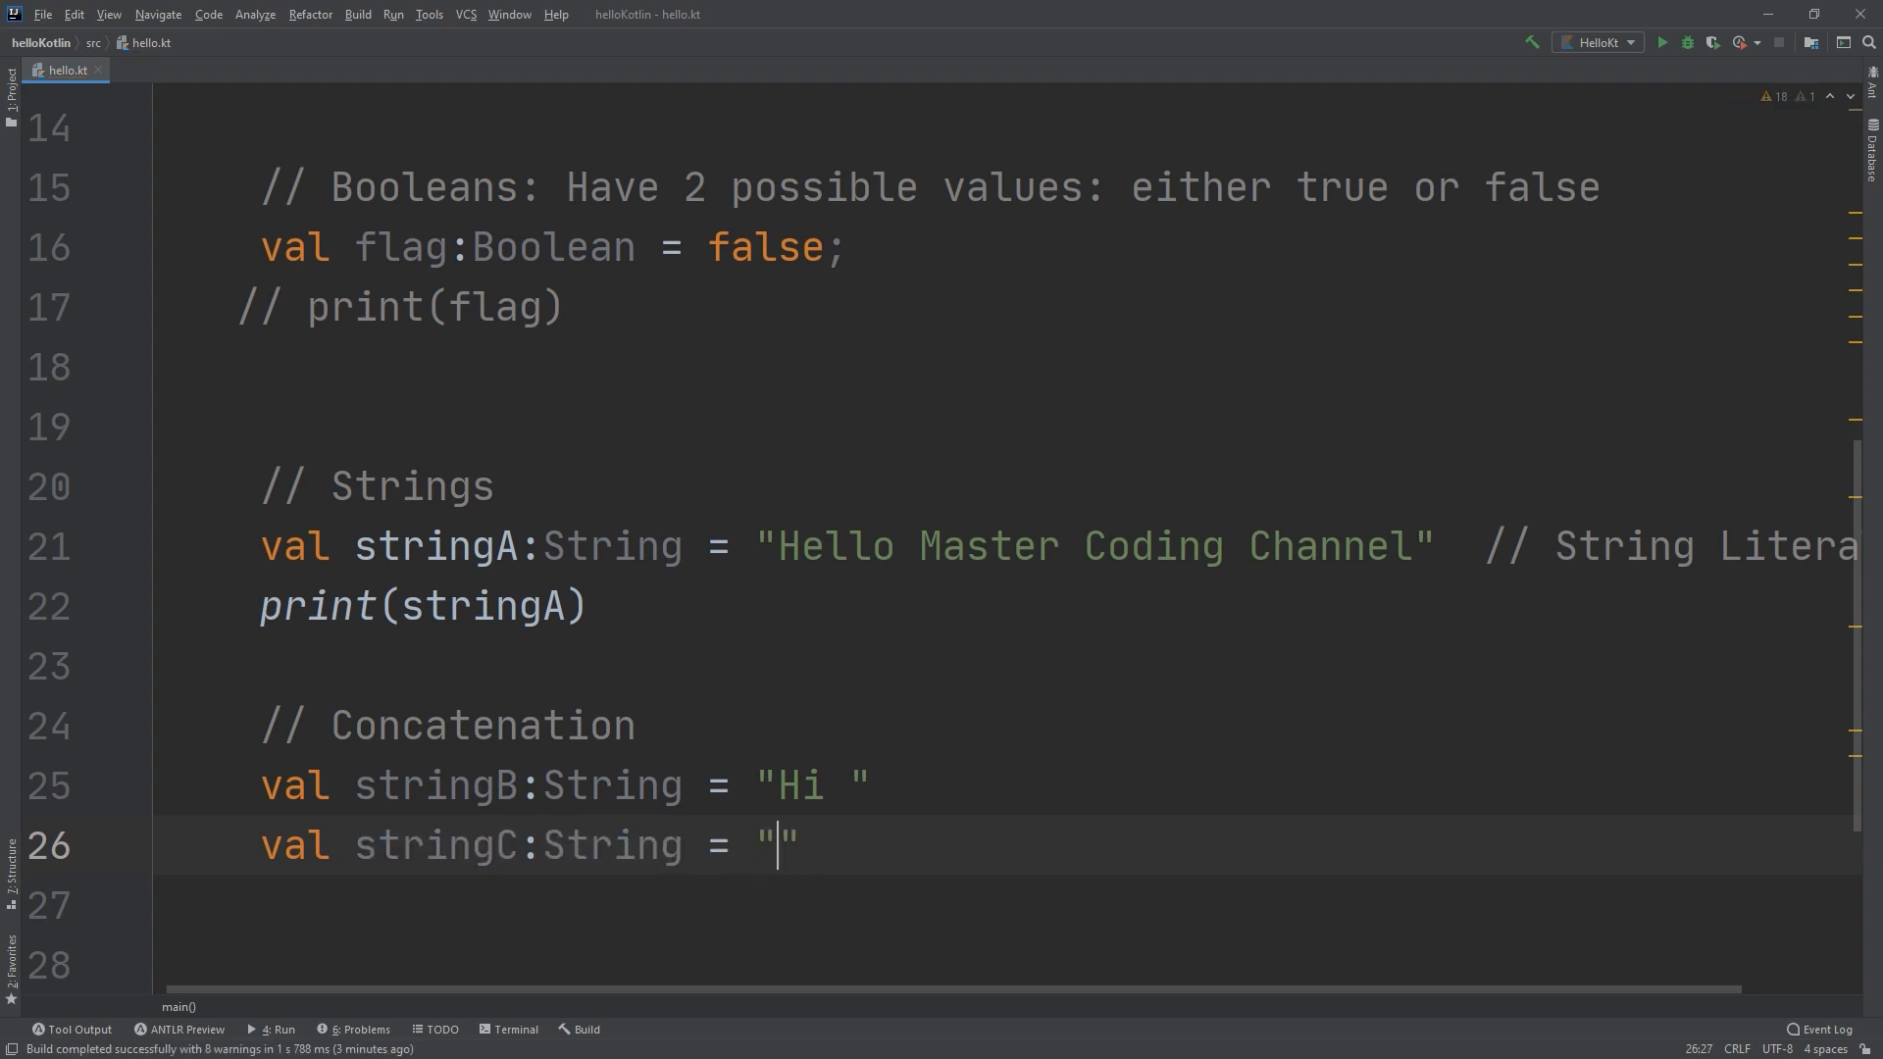
type("Friends")
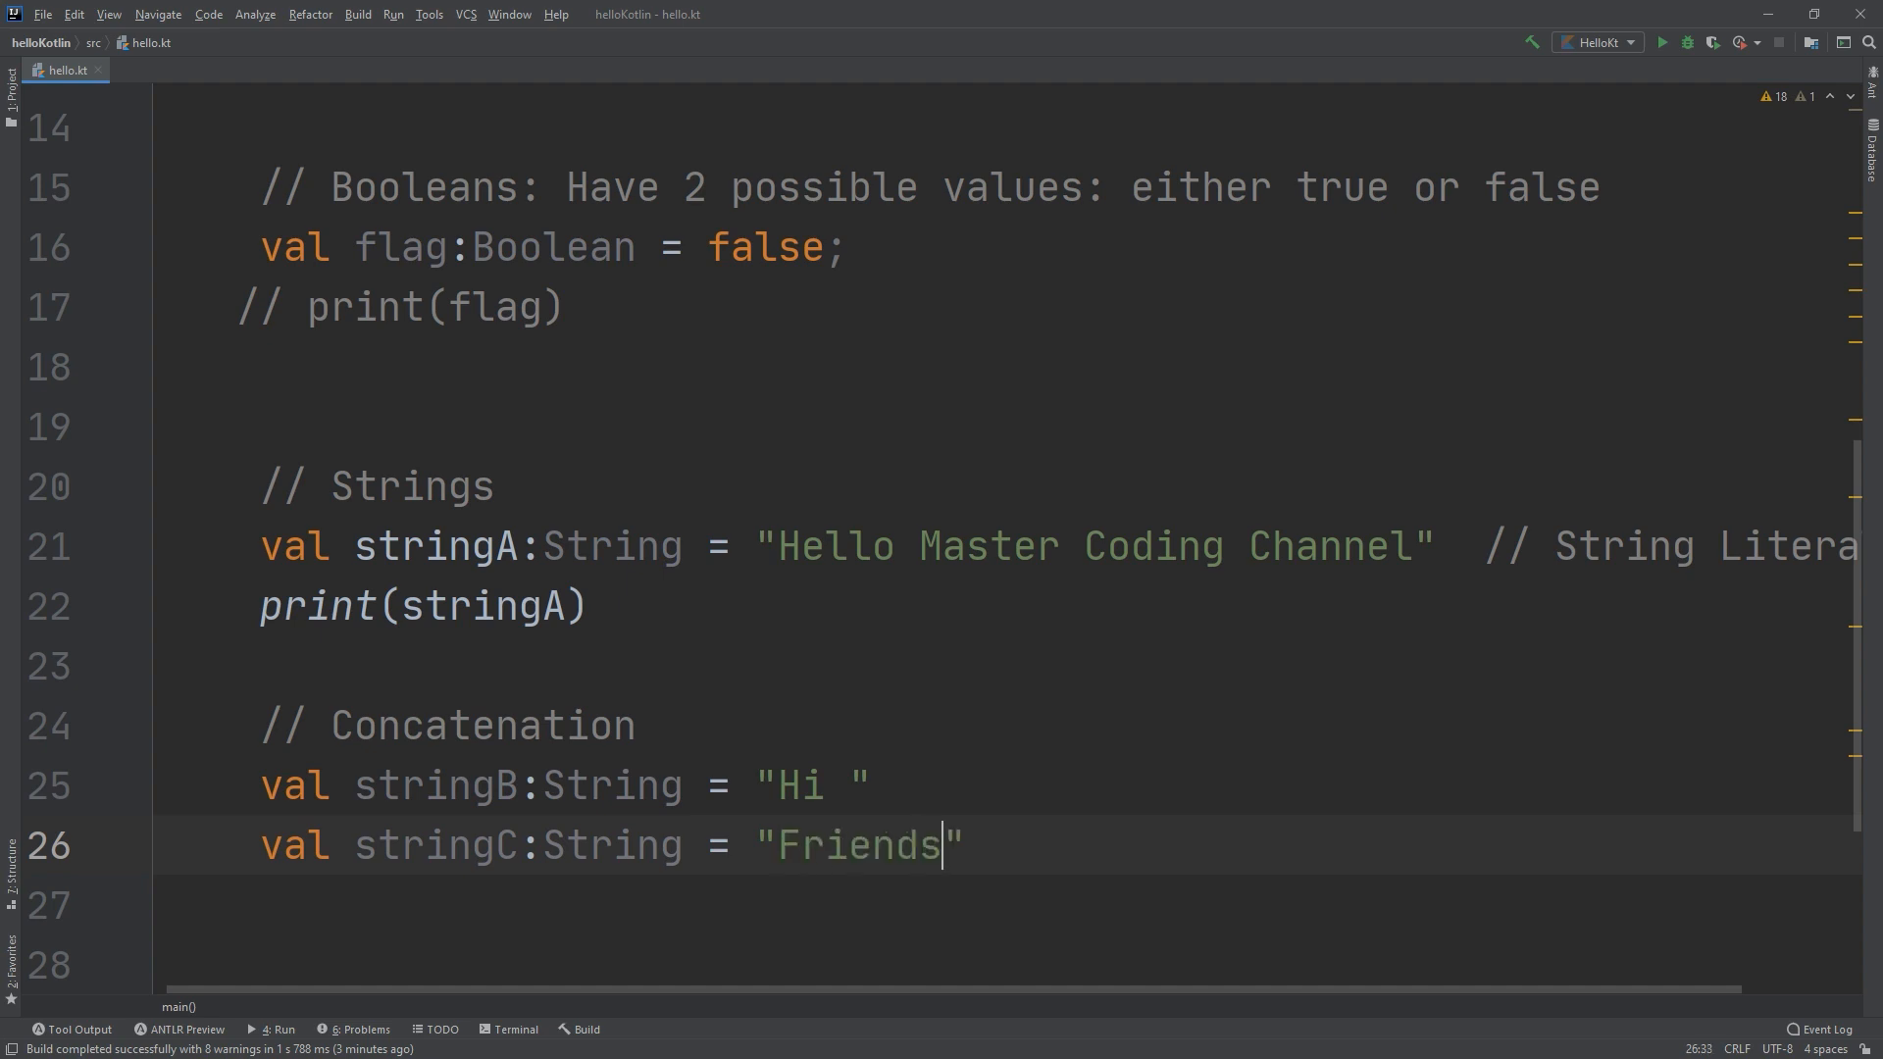
key("Enter")
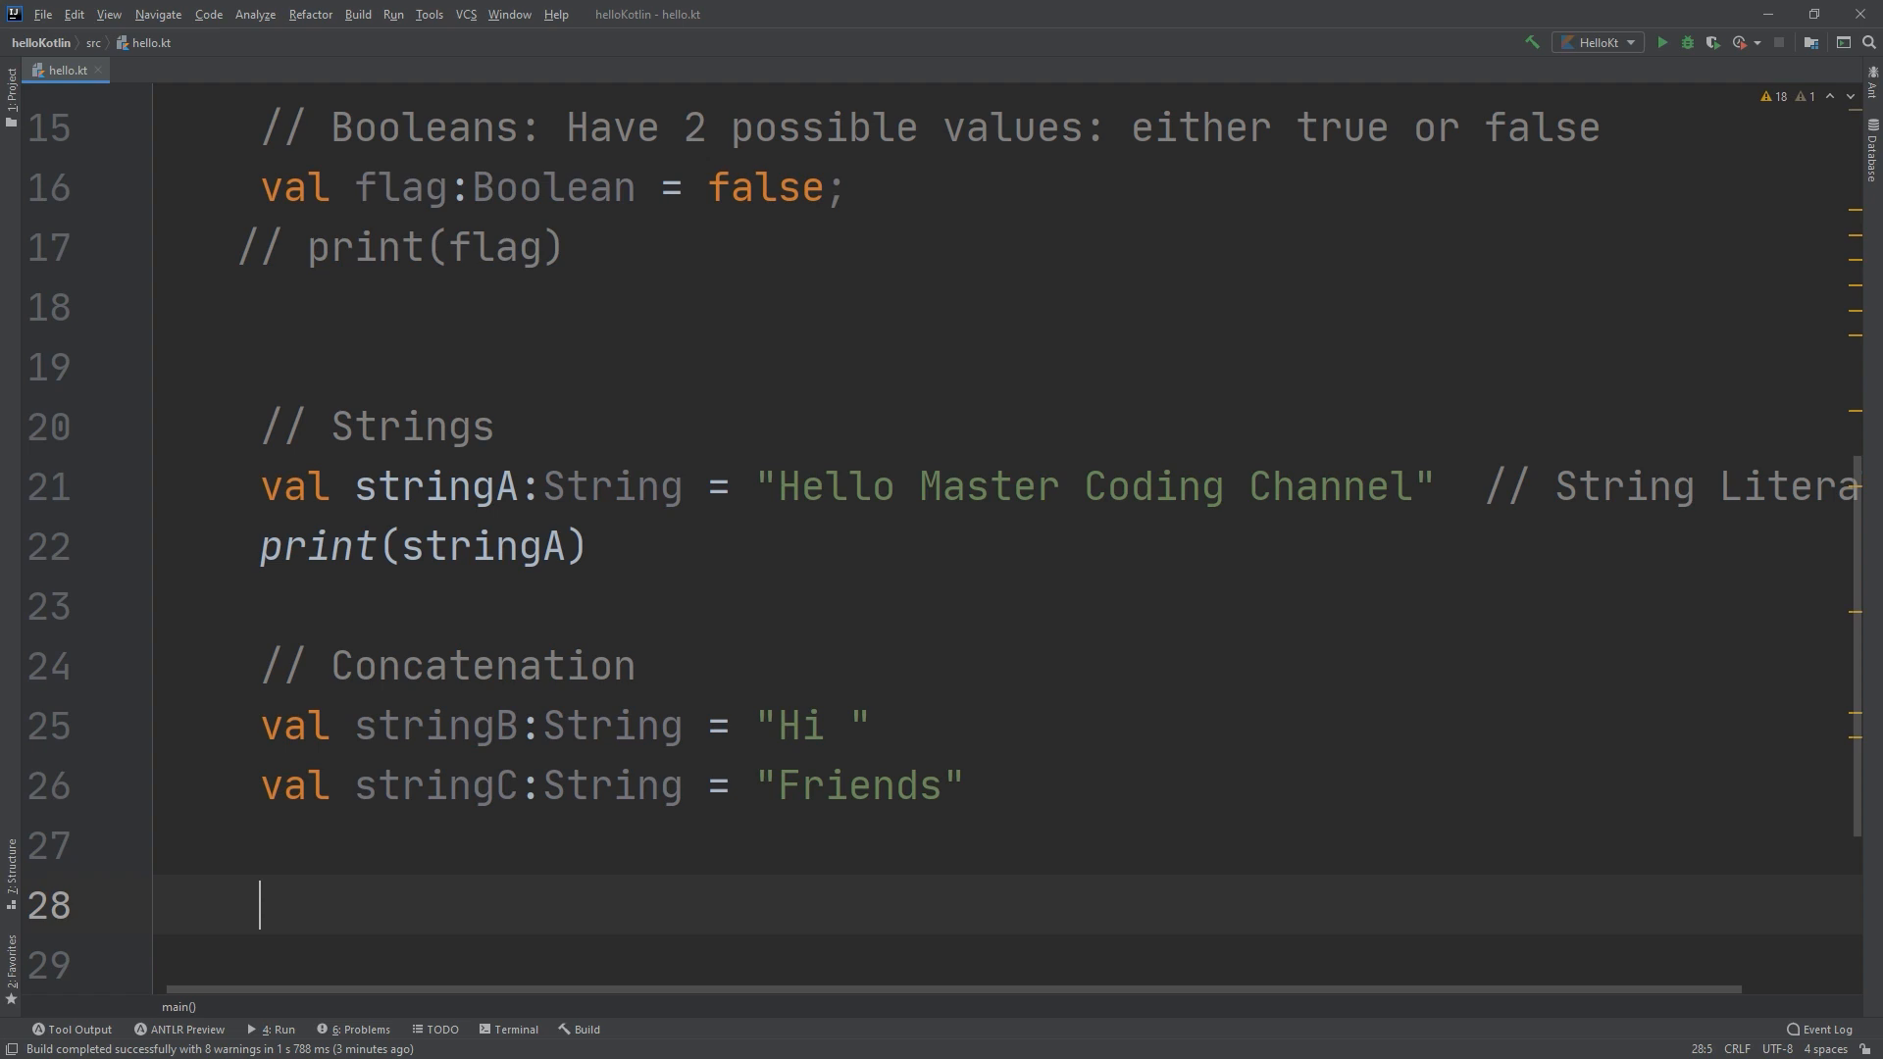
Add a print call printing stringB + stringC.
type("print")
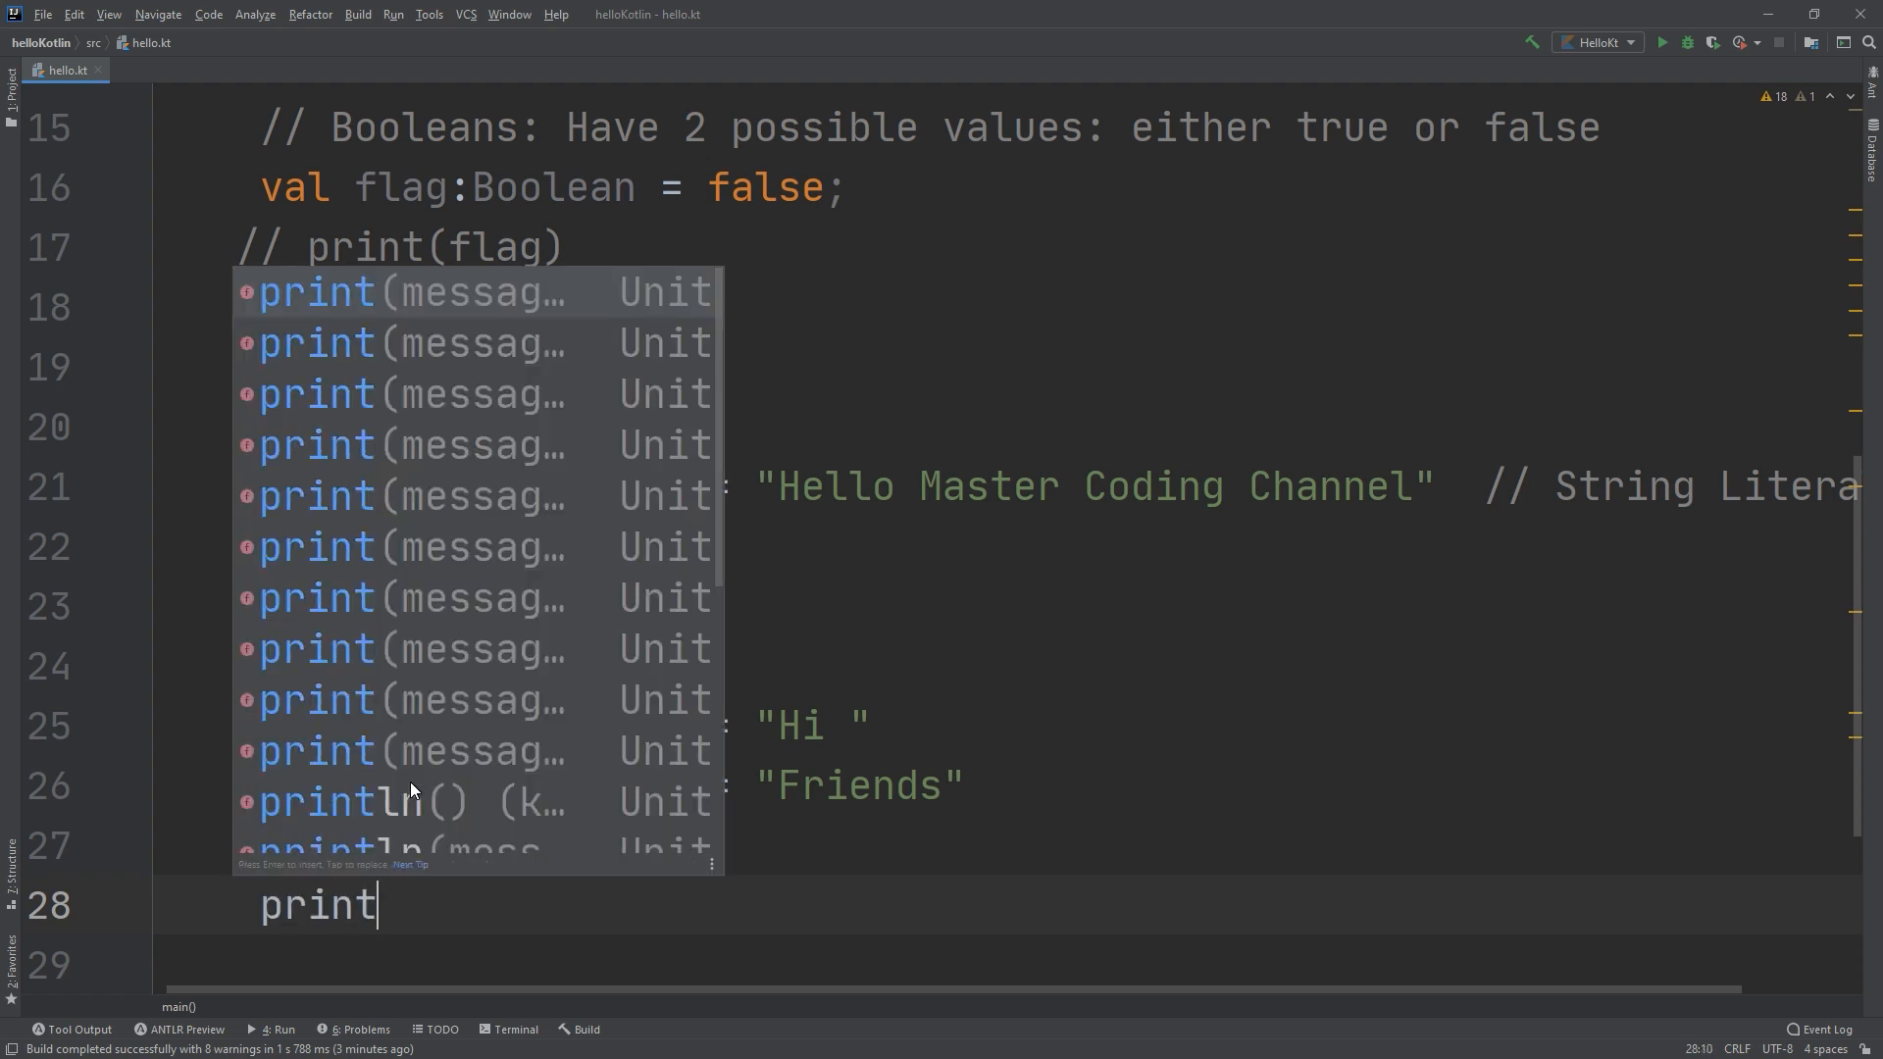
key("Enter")
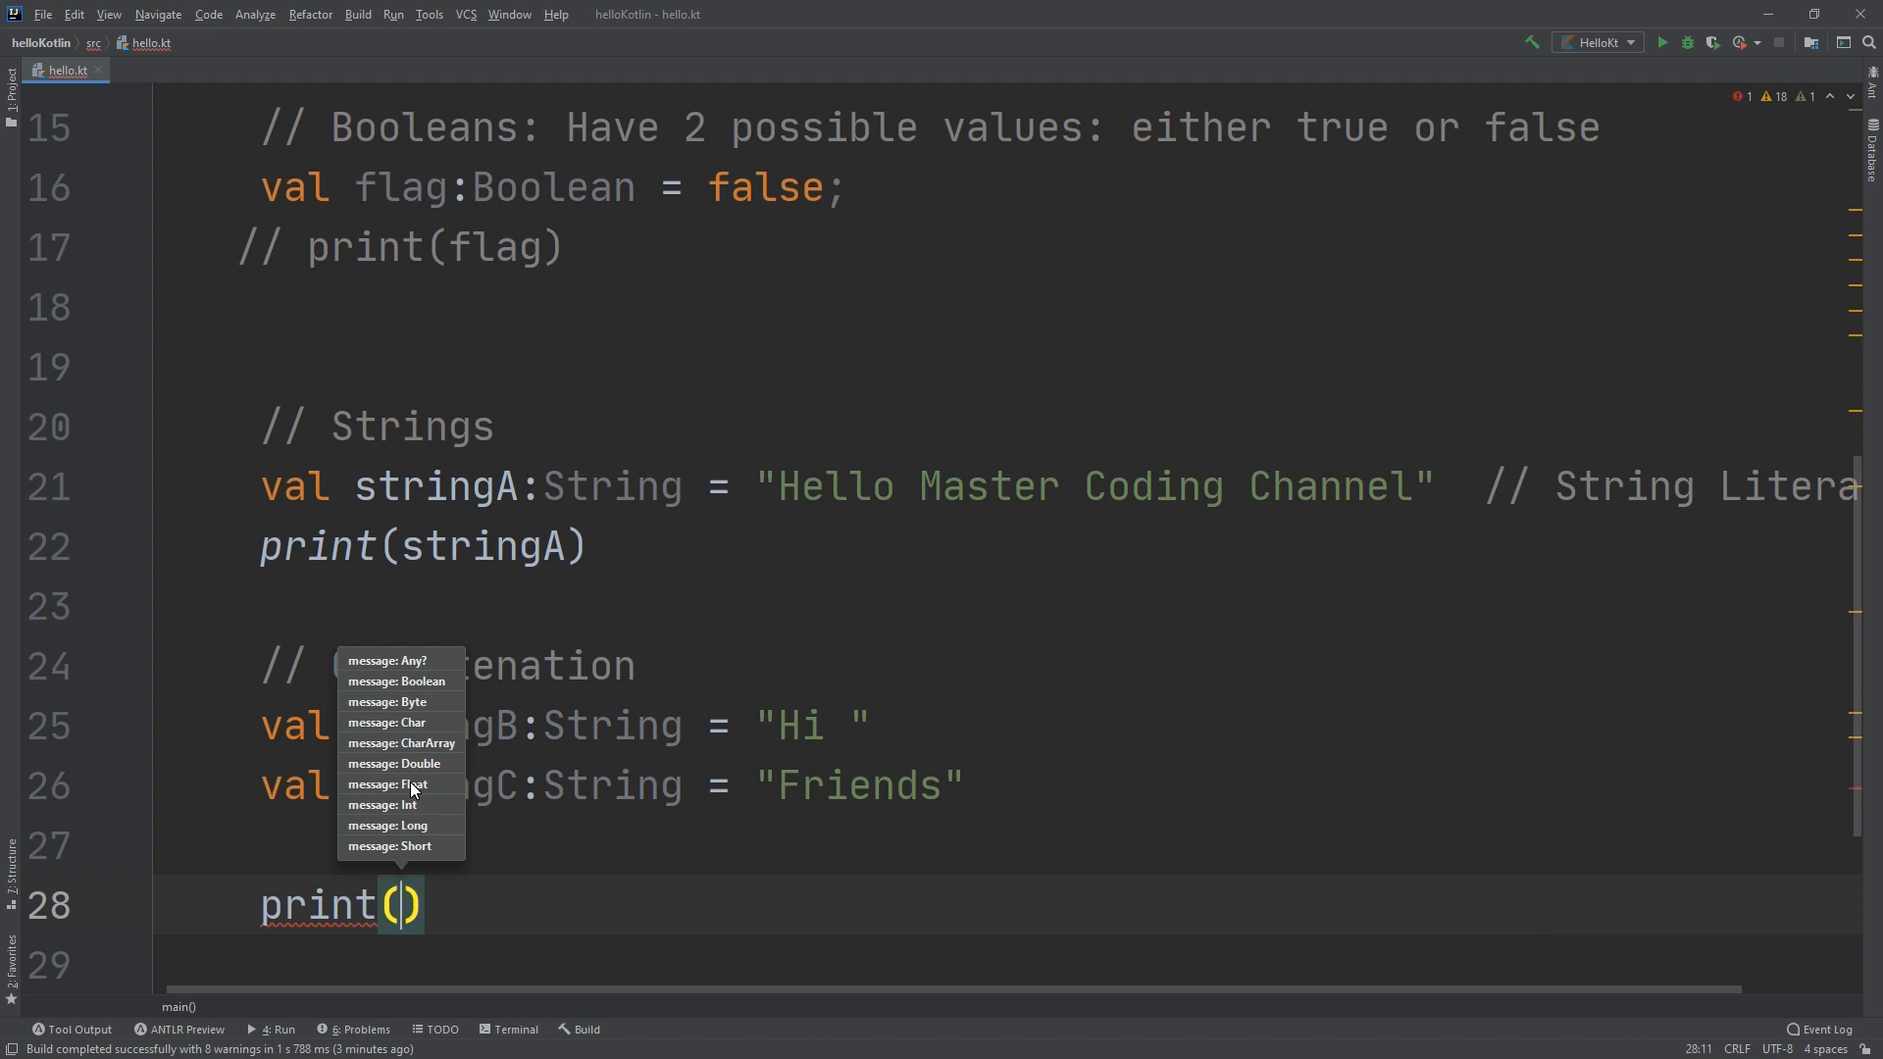
type("stringB + stringC")
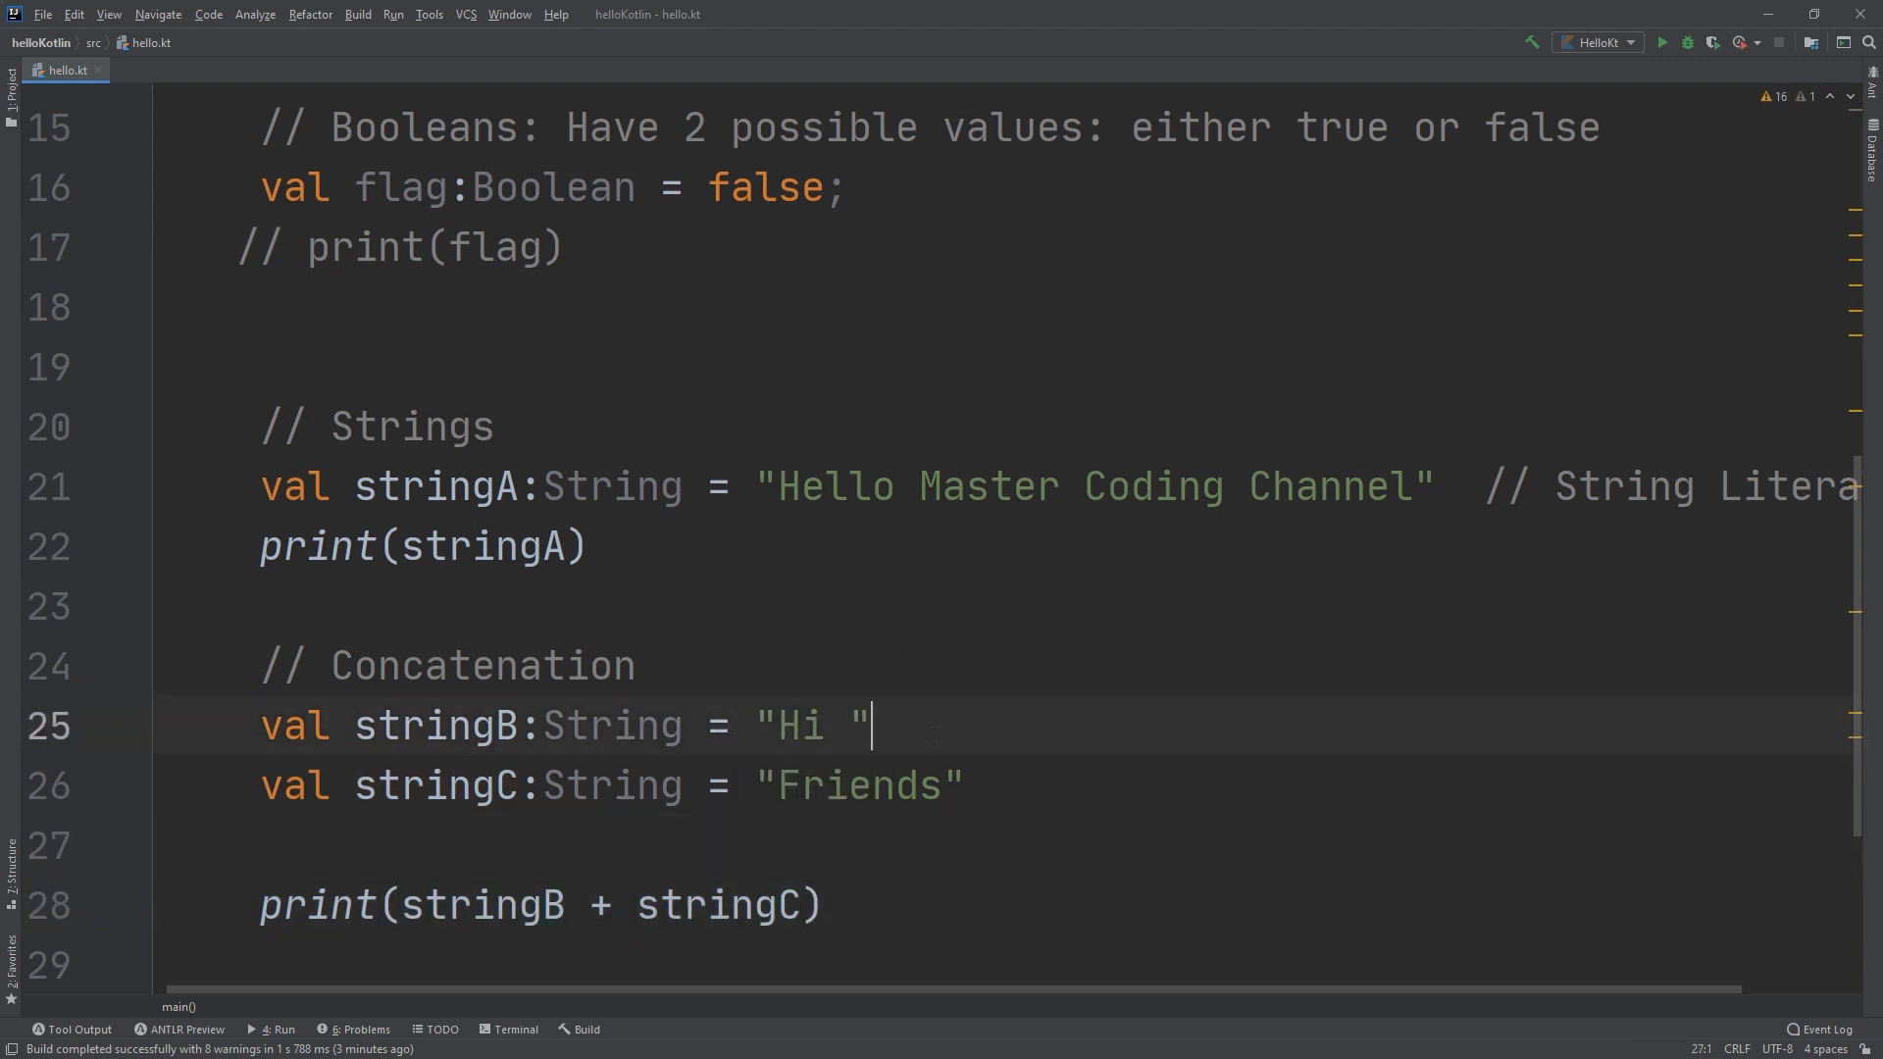
Change the stringA print on line 22 to println.
double_click(315, 905)
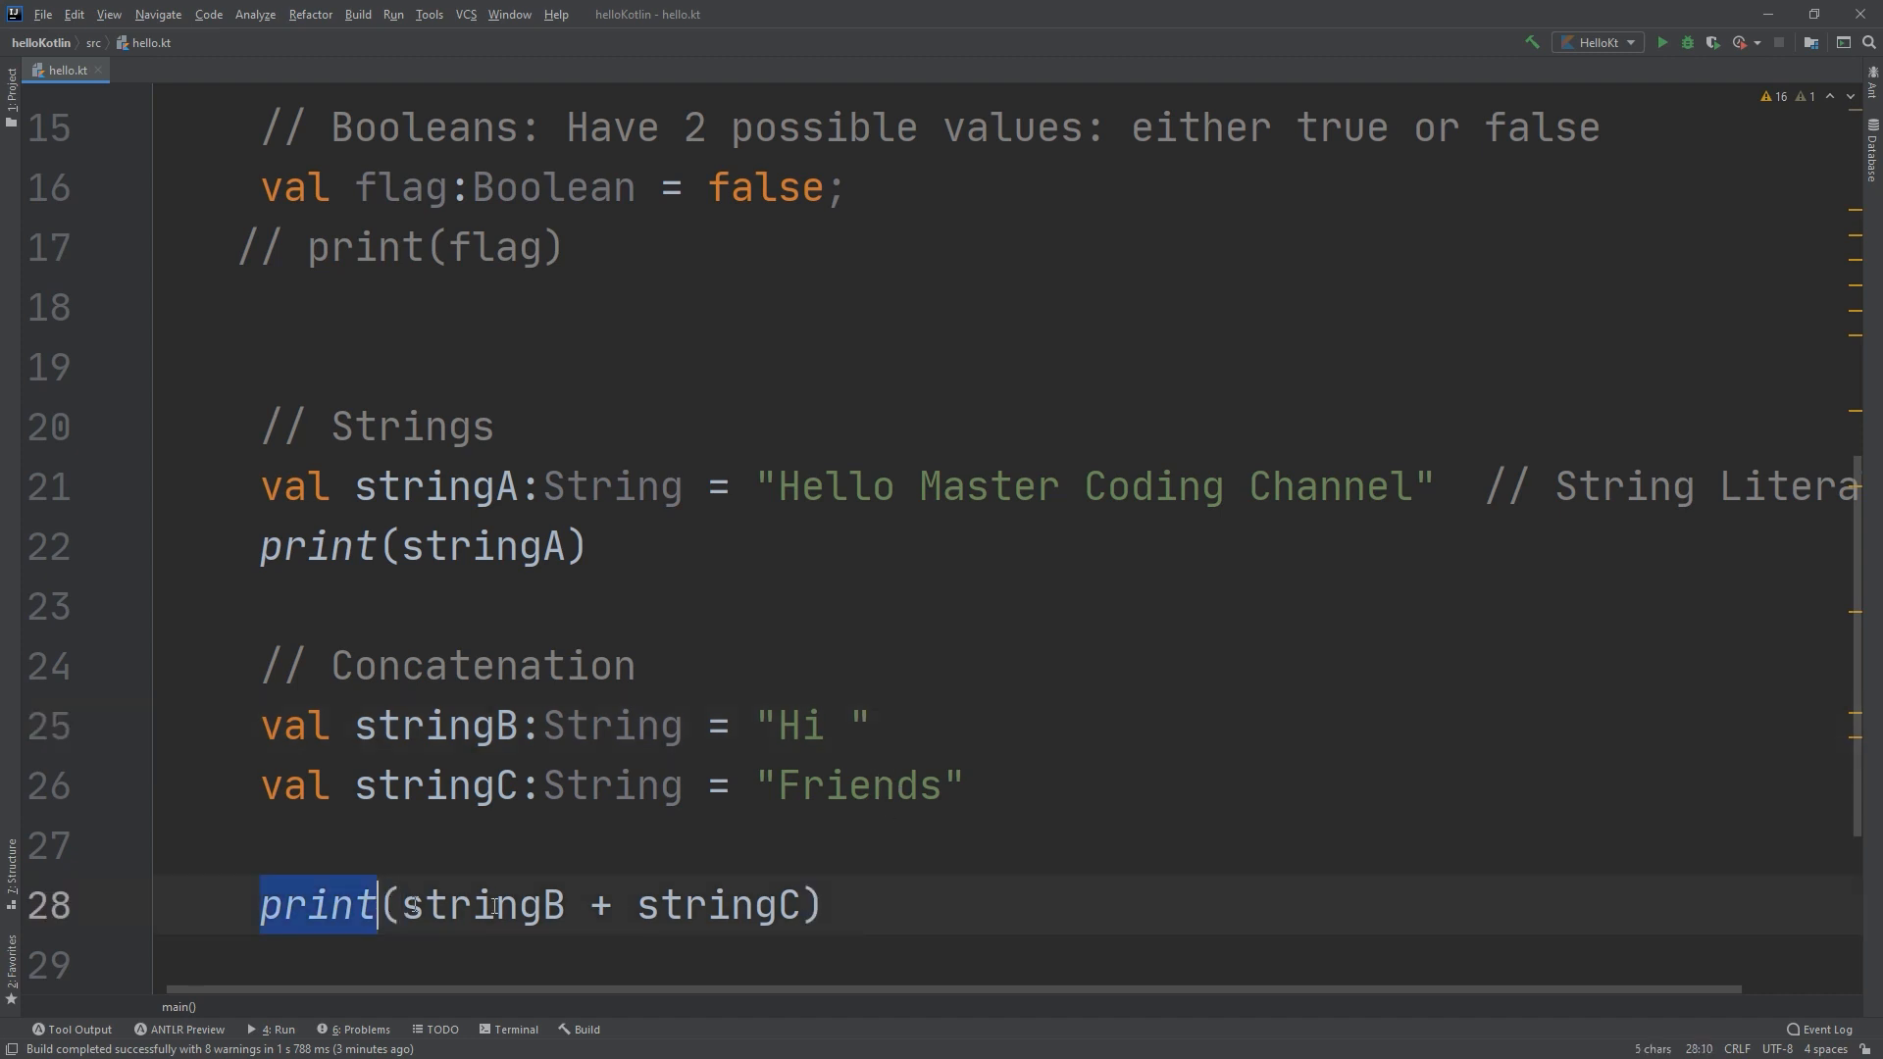
double_click(480, 905)
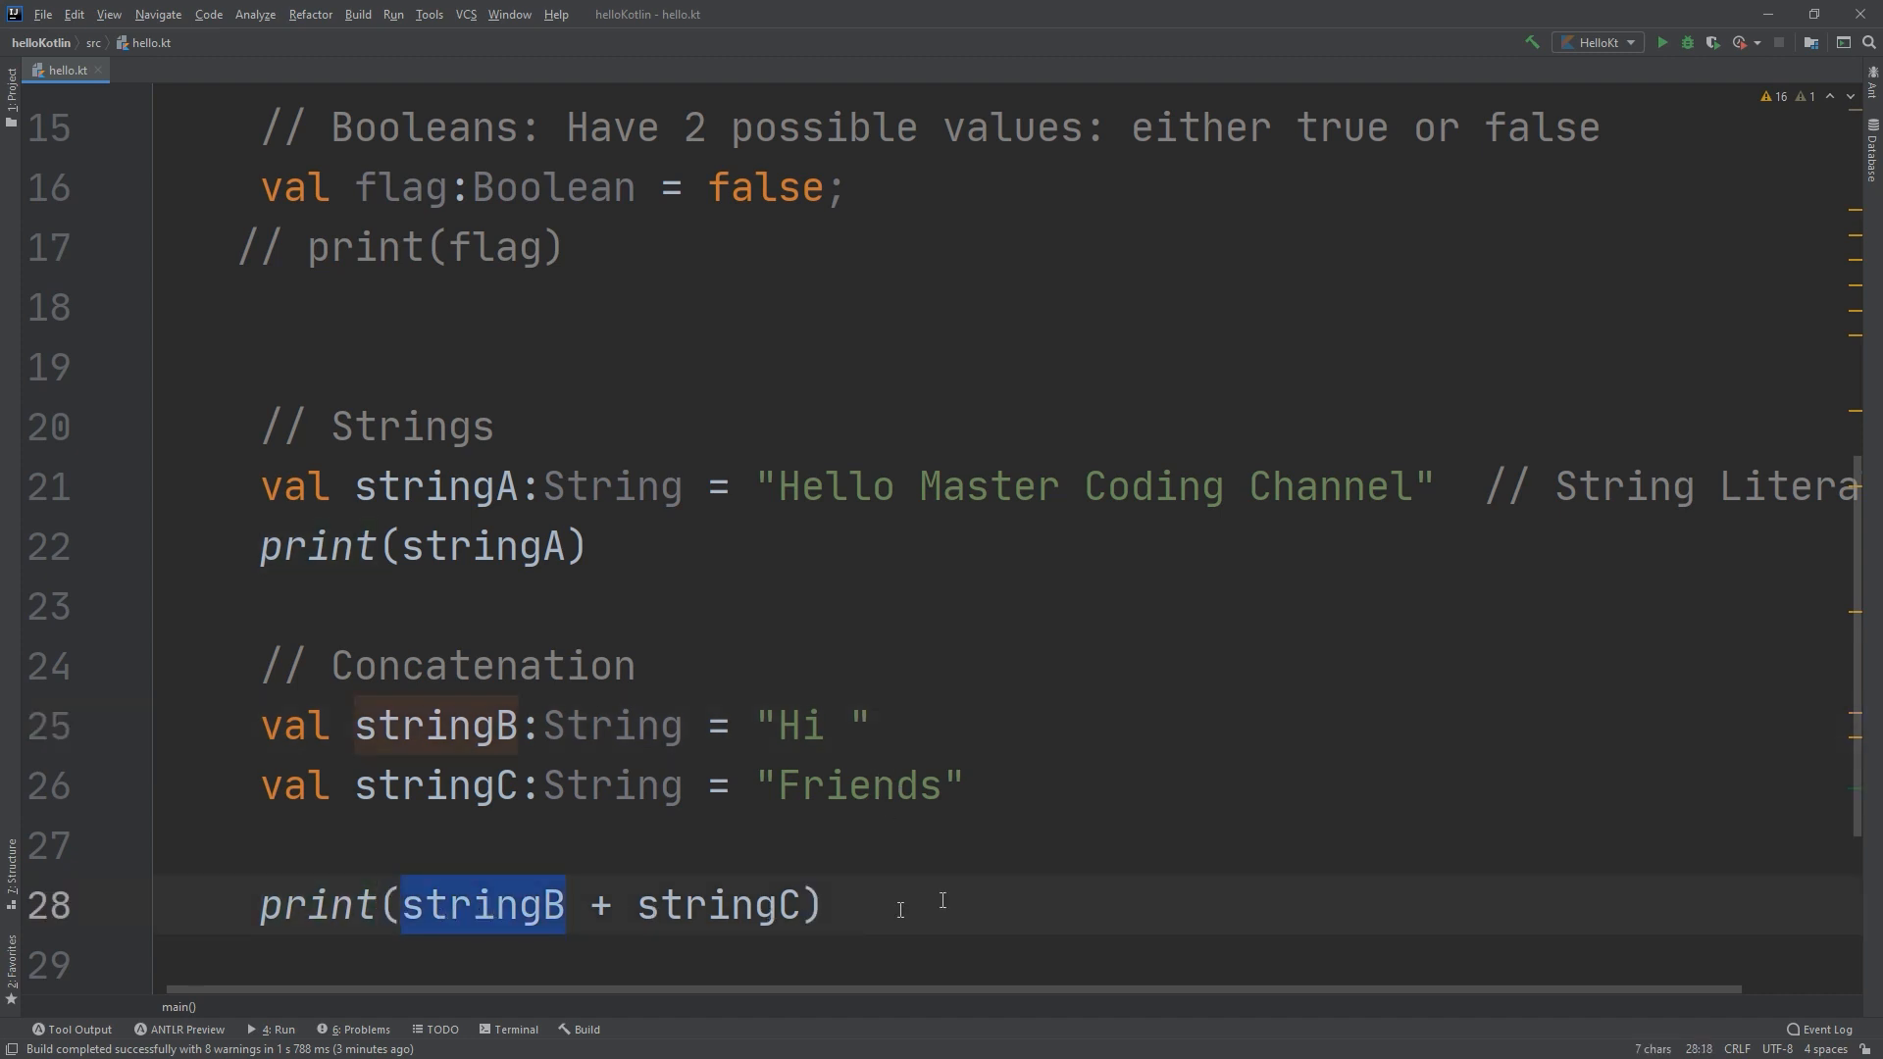
left_click(218, 553)
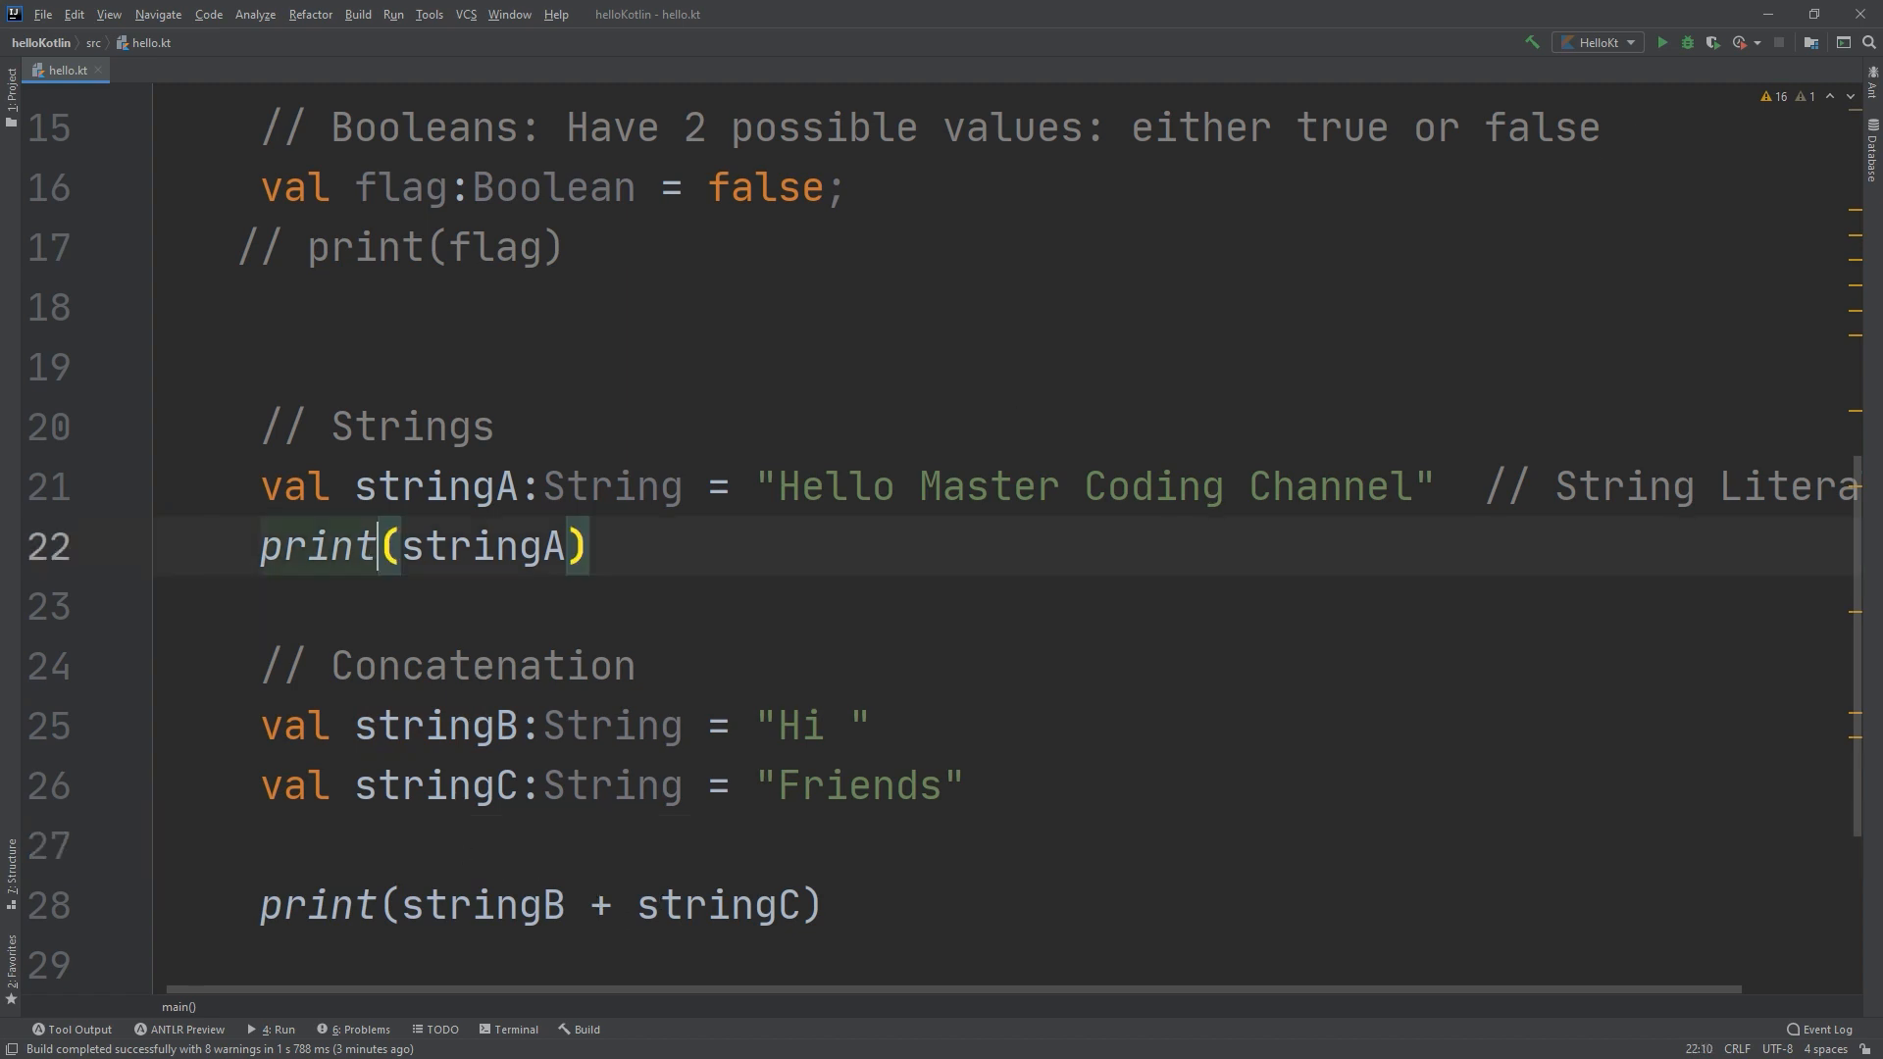
type("ln")
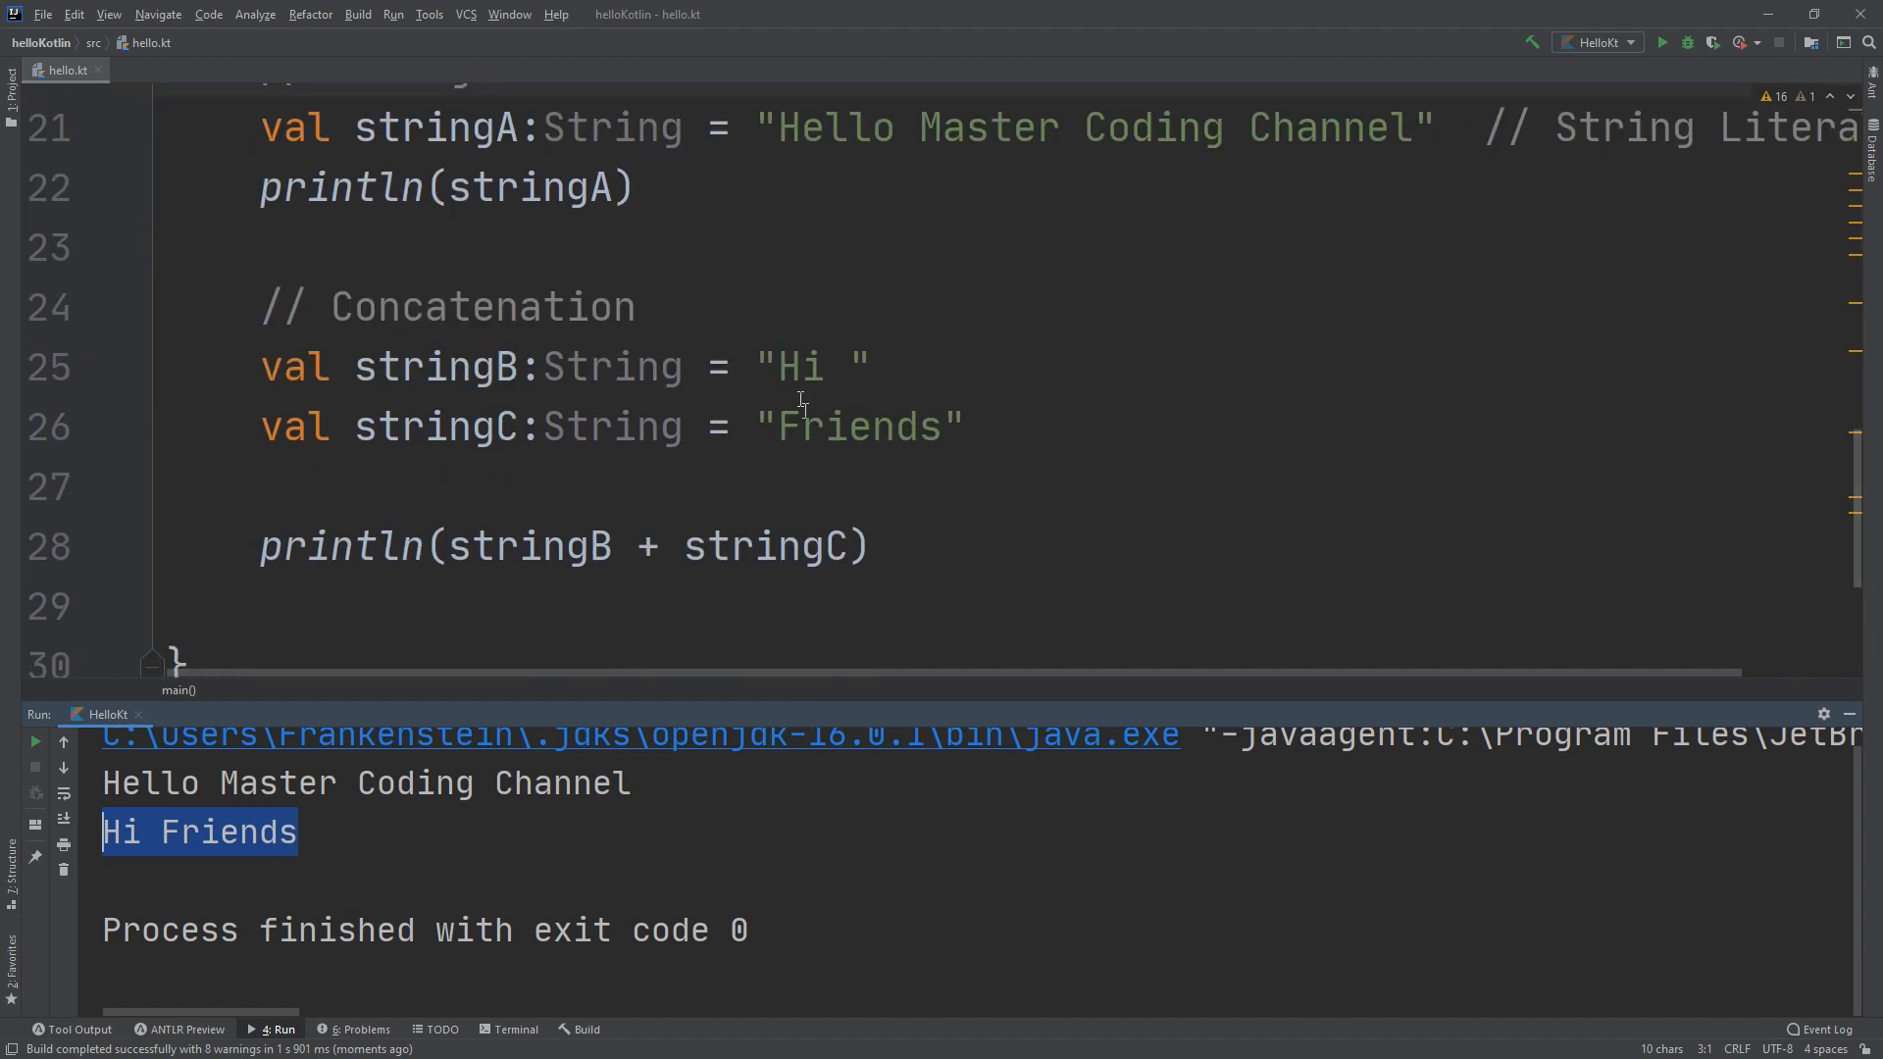
double_click(805, 366)
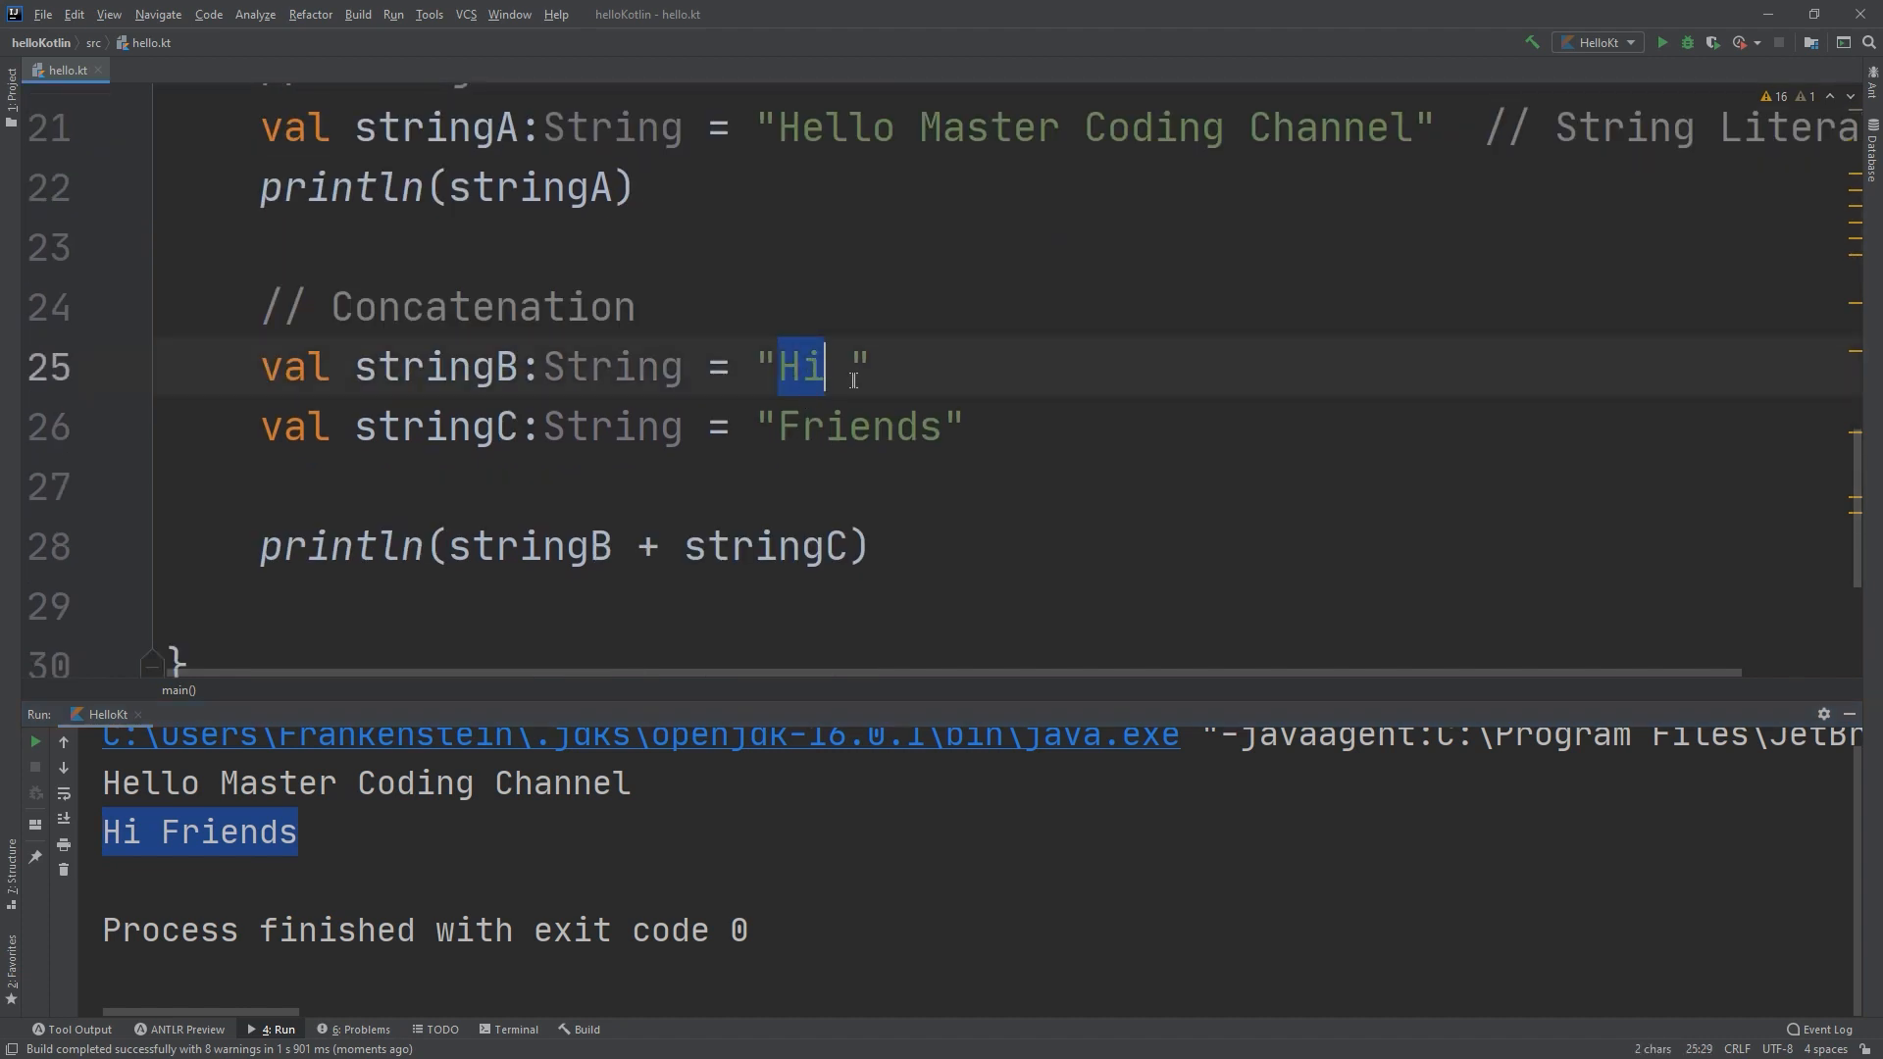
double_click(858, 428)
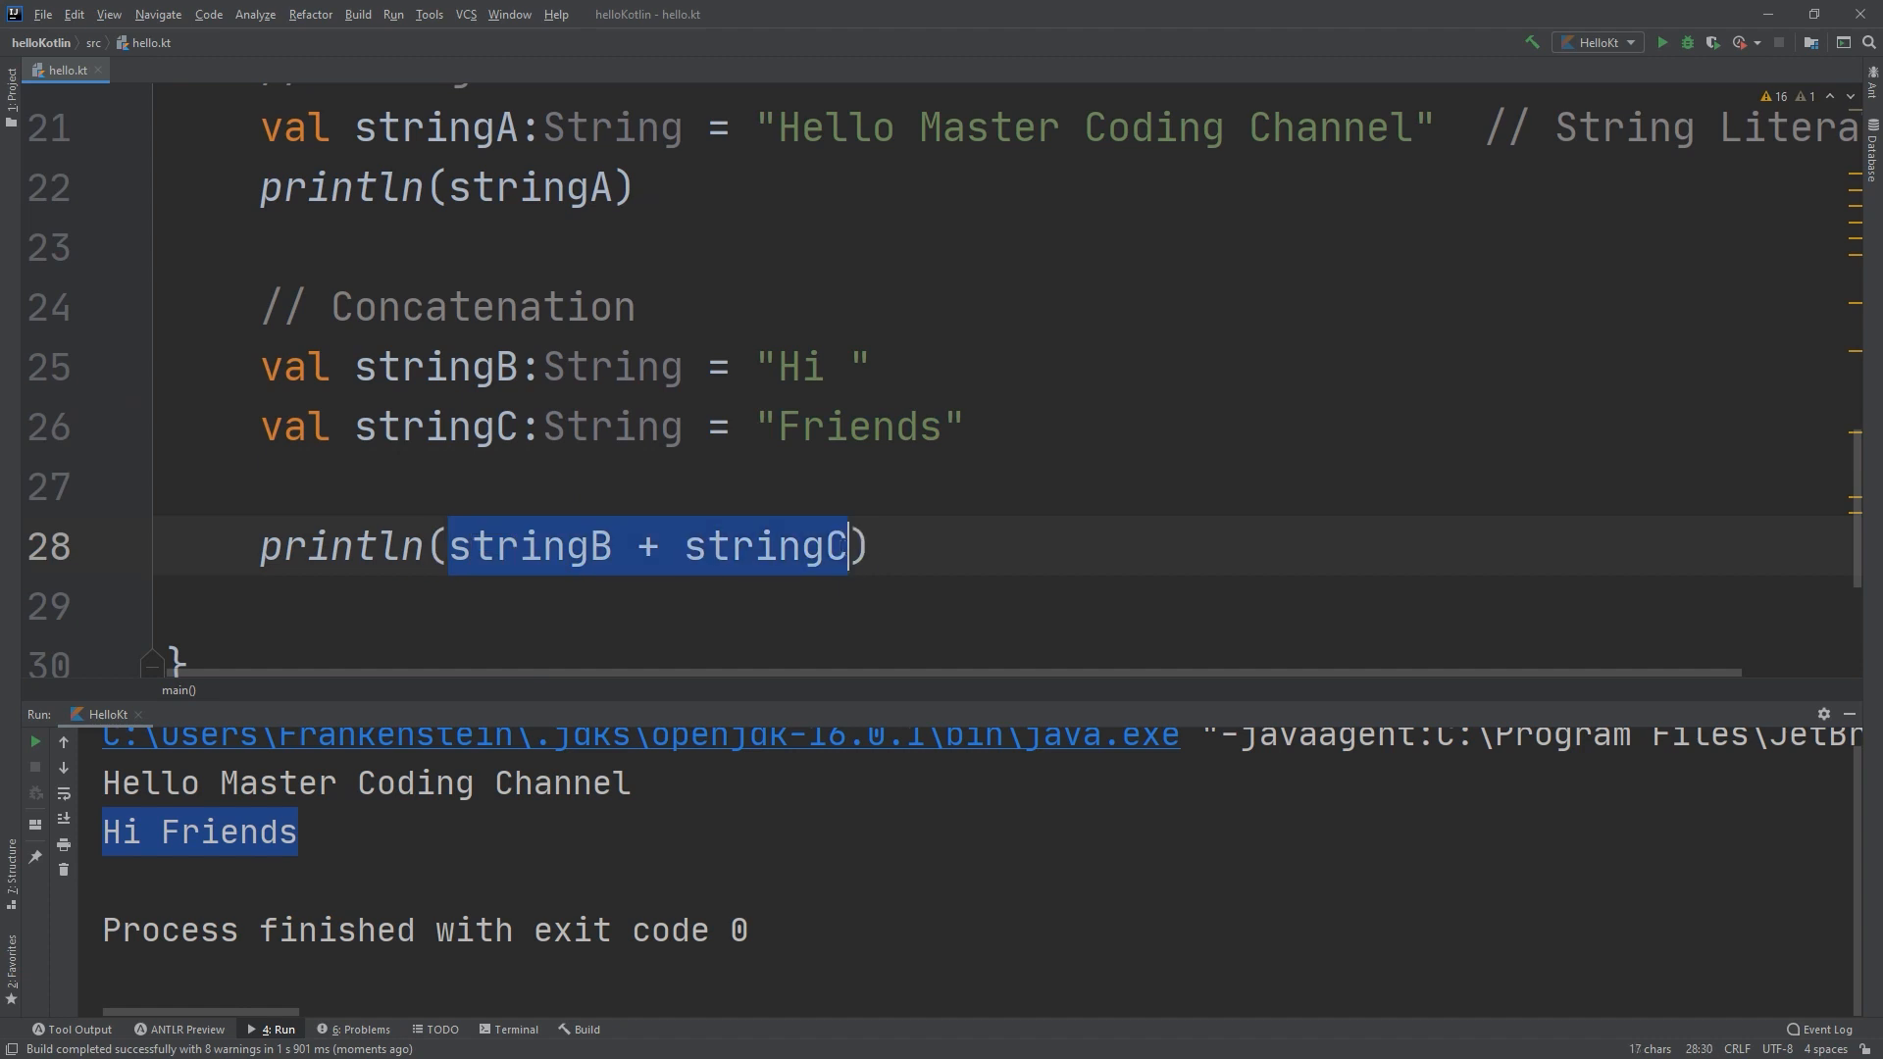
double_click(802, 366)
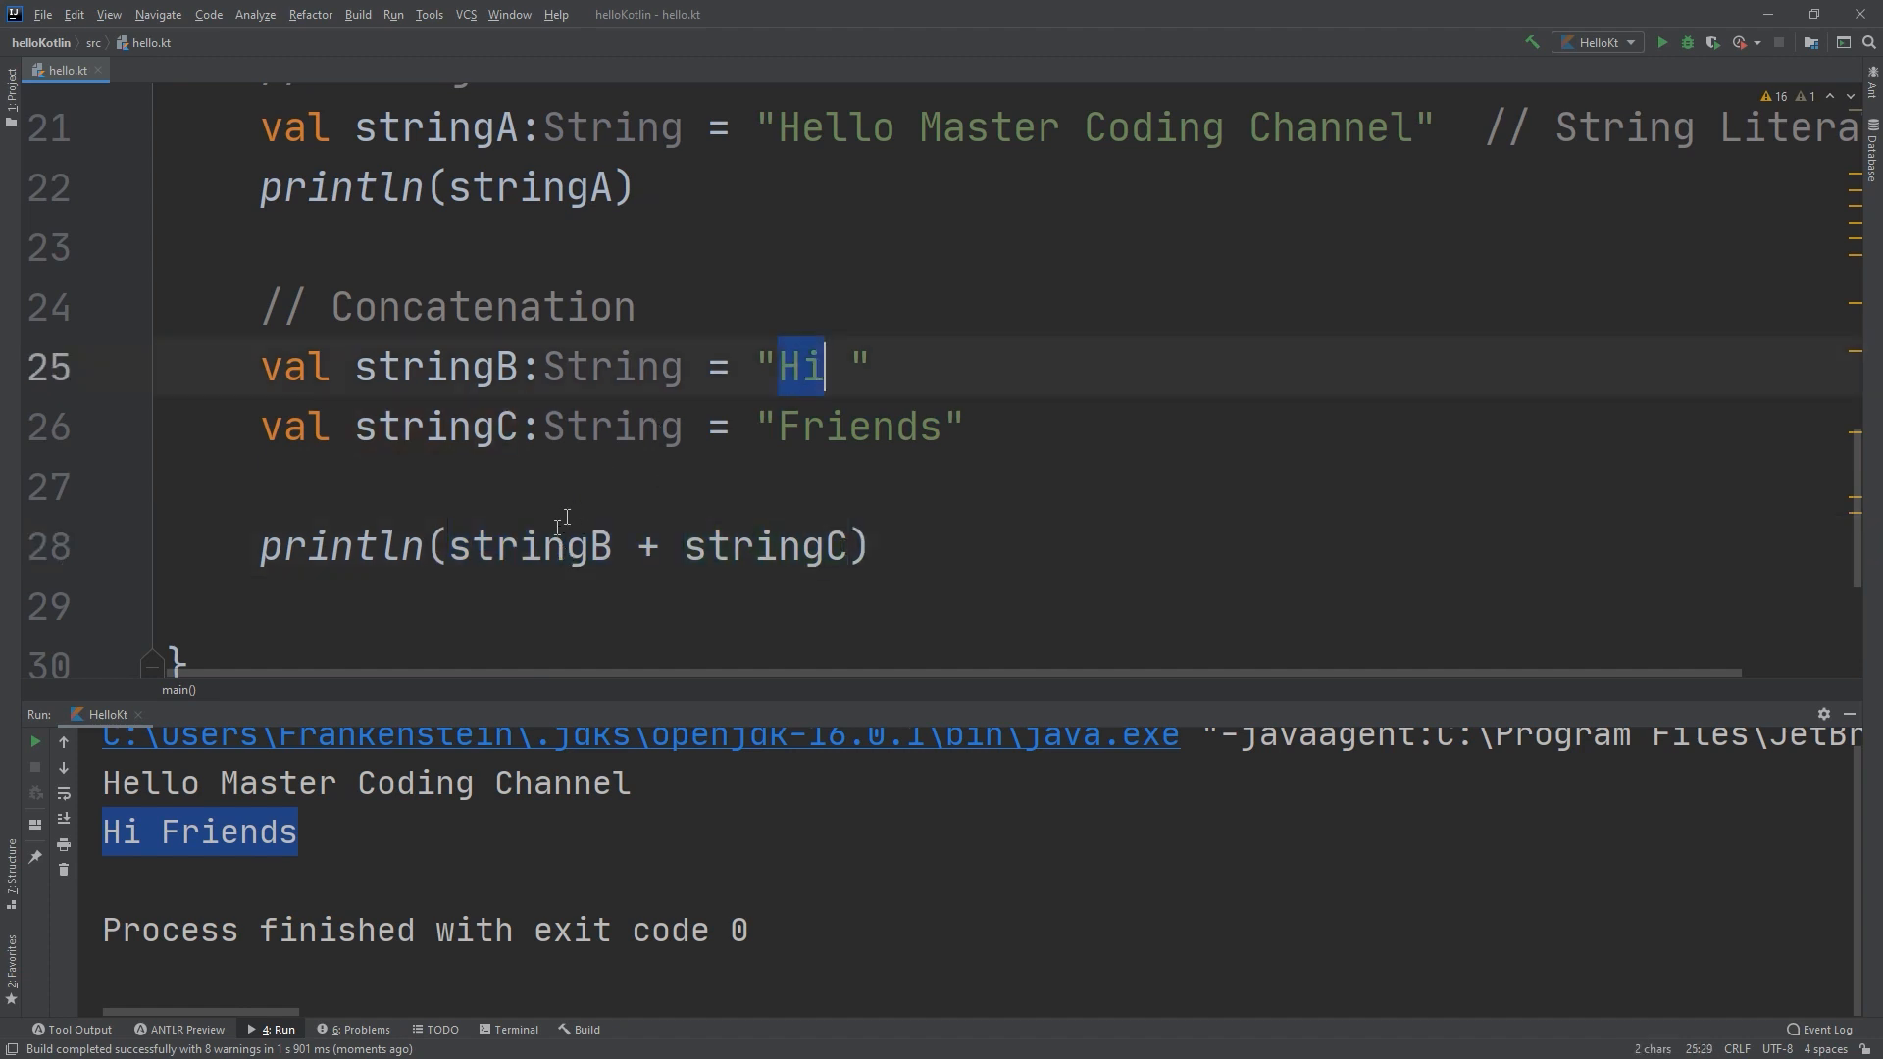
double_click(770, 546)
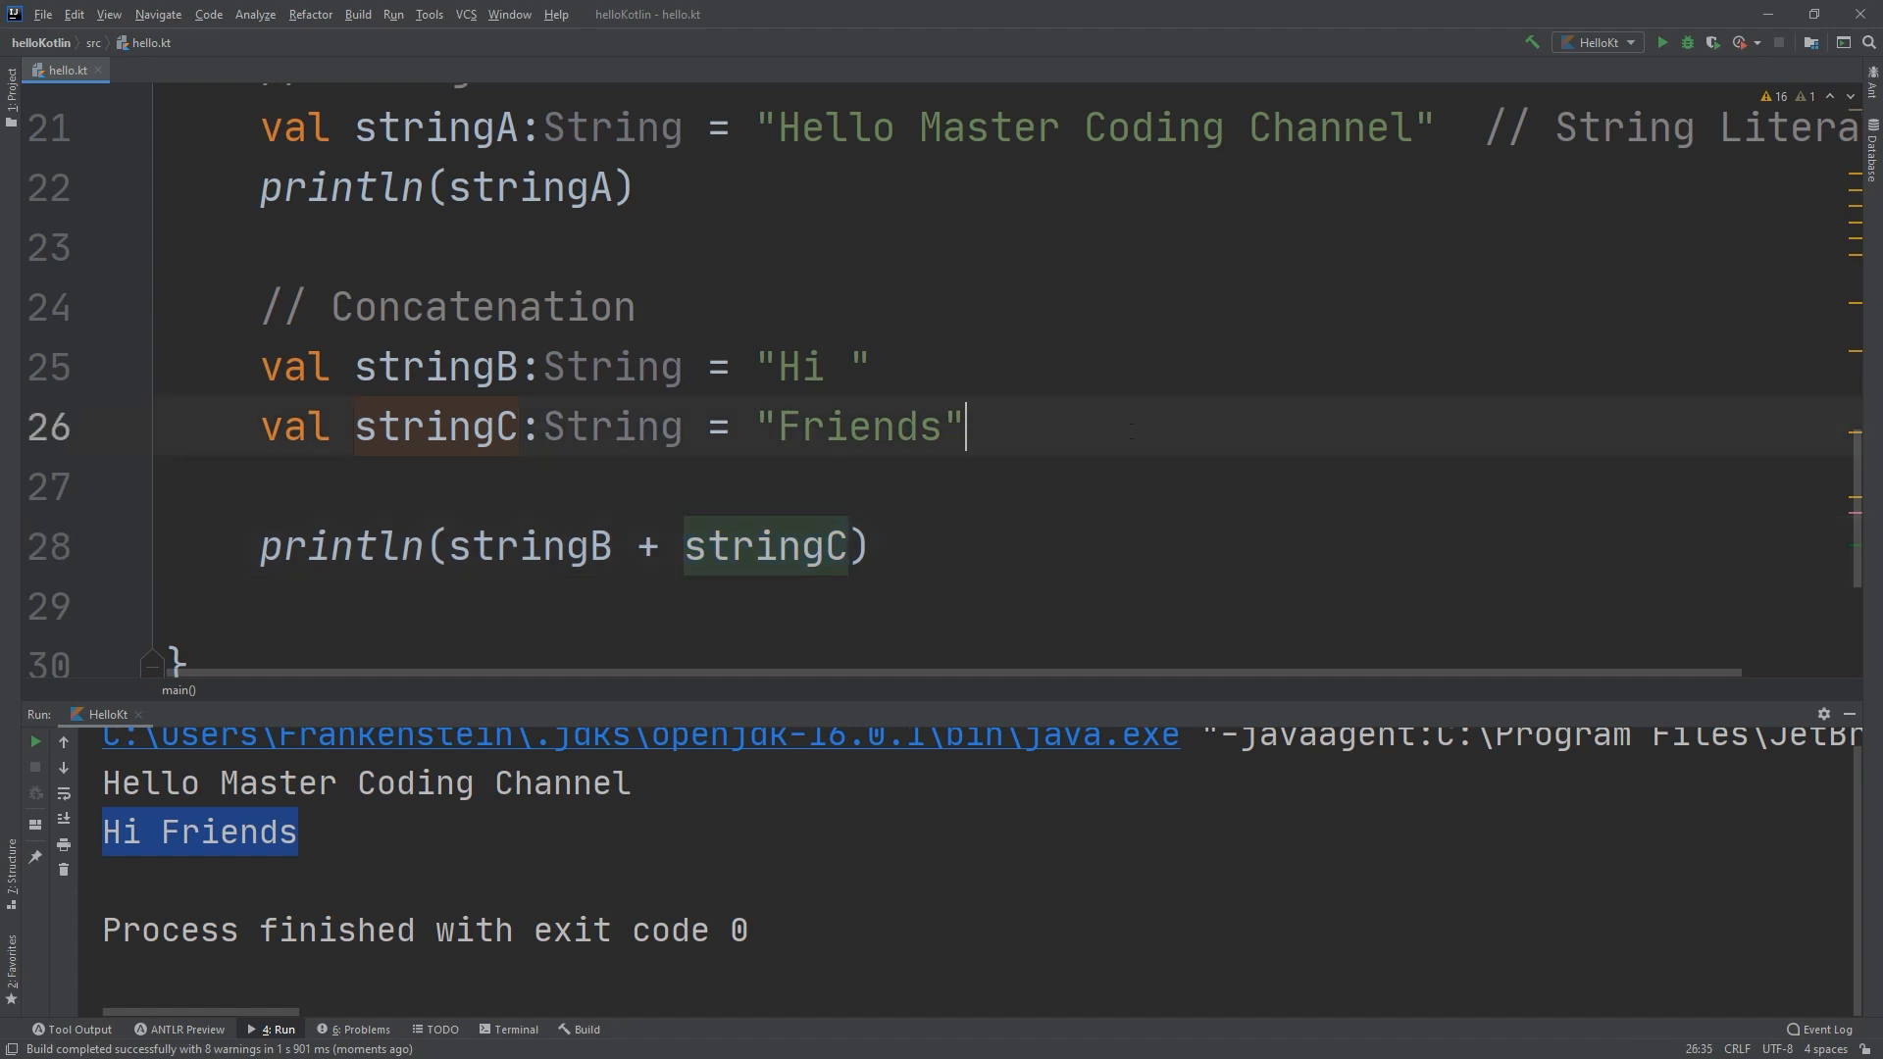
Declare val stringD:String = stringB +stringC on line 27.
type("val st")
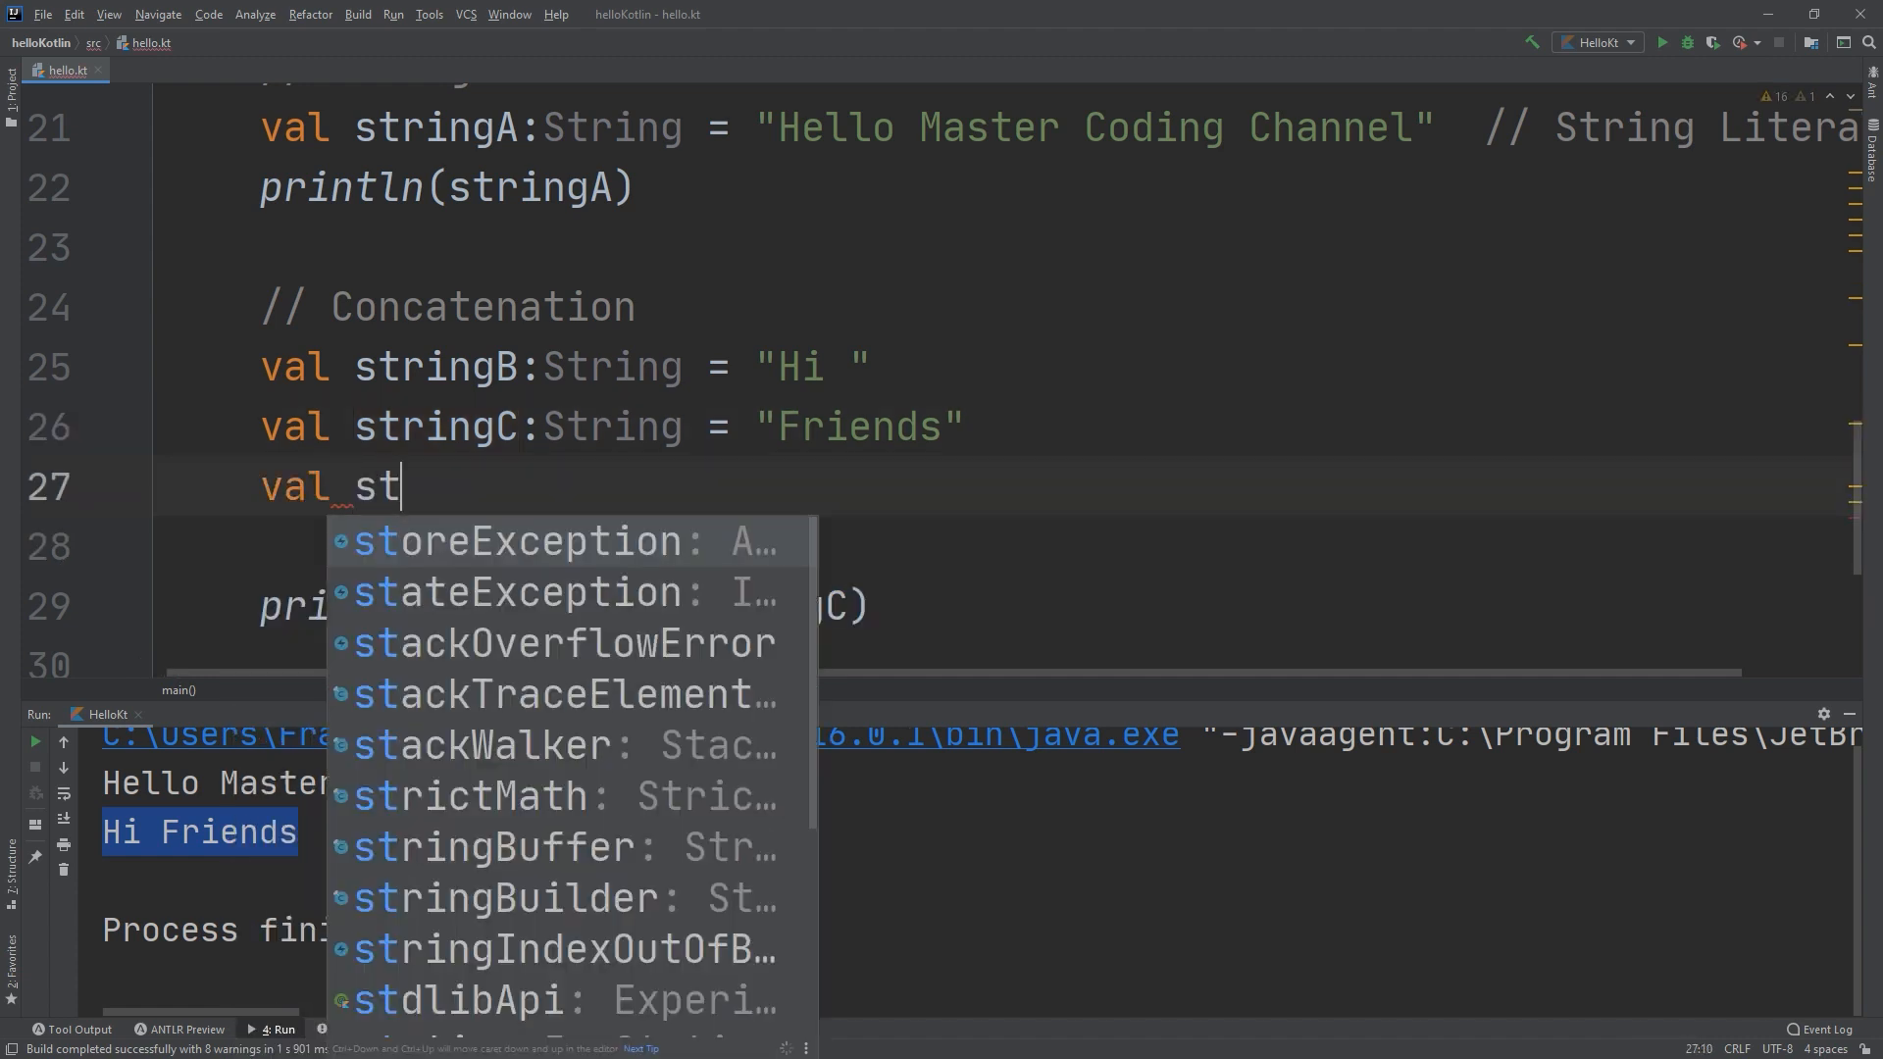
type("ringD")
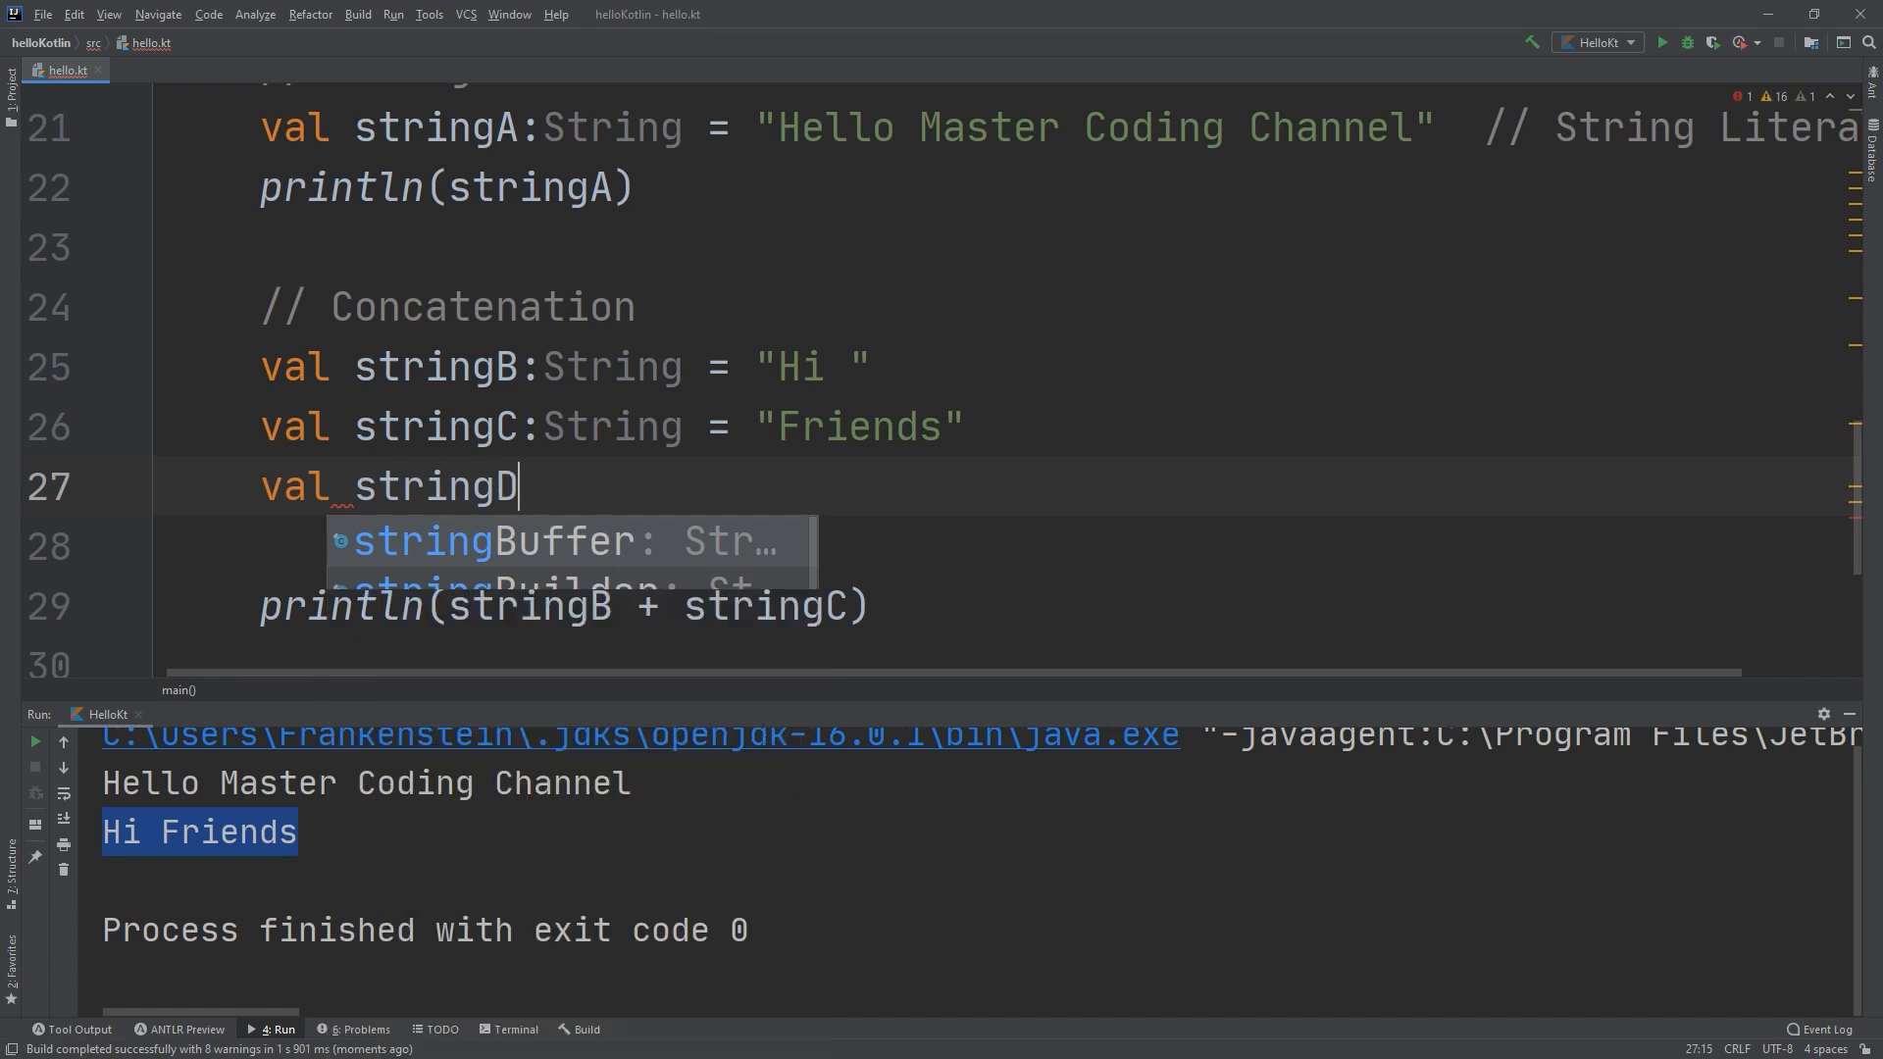
type(":Stri")
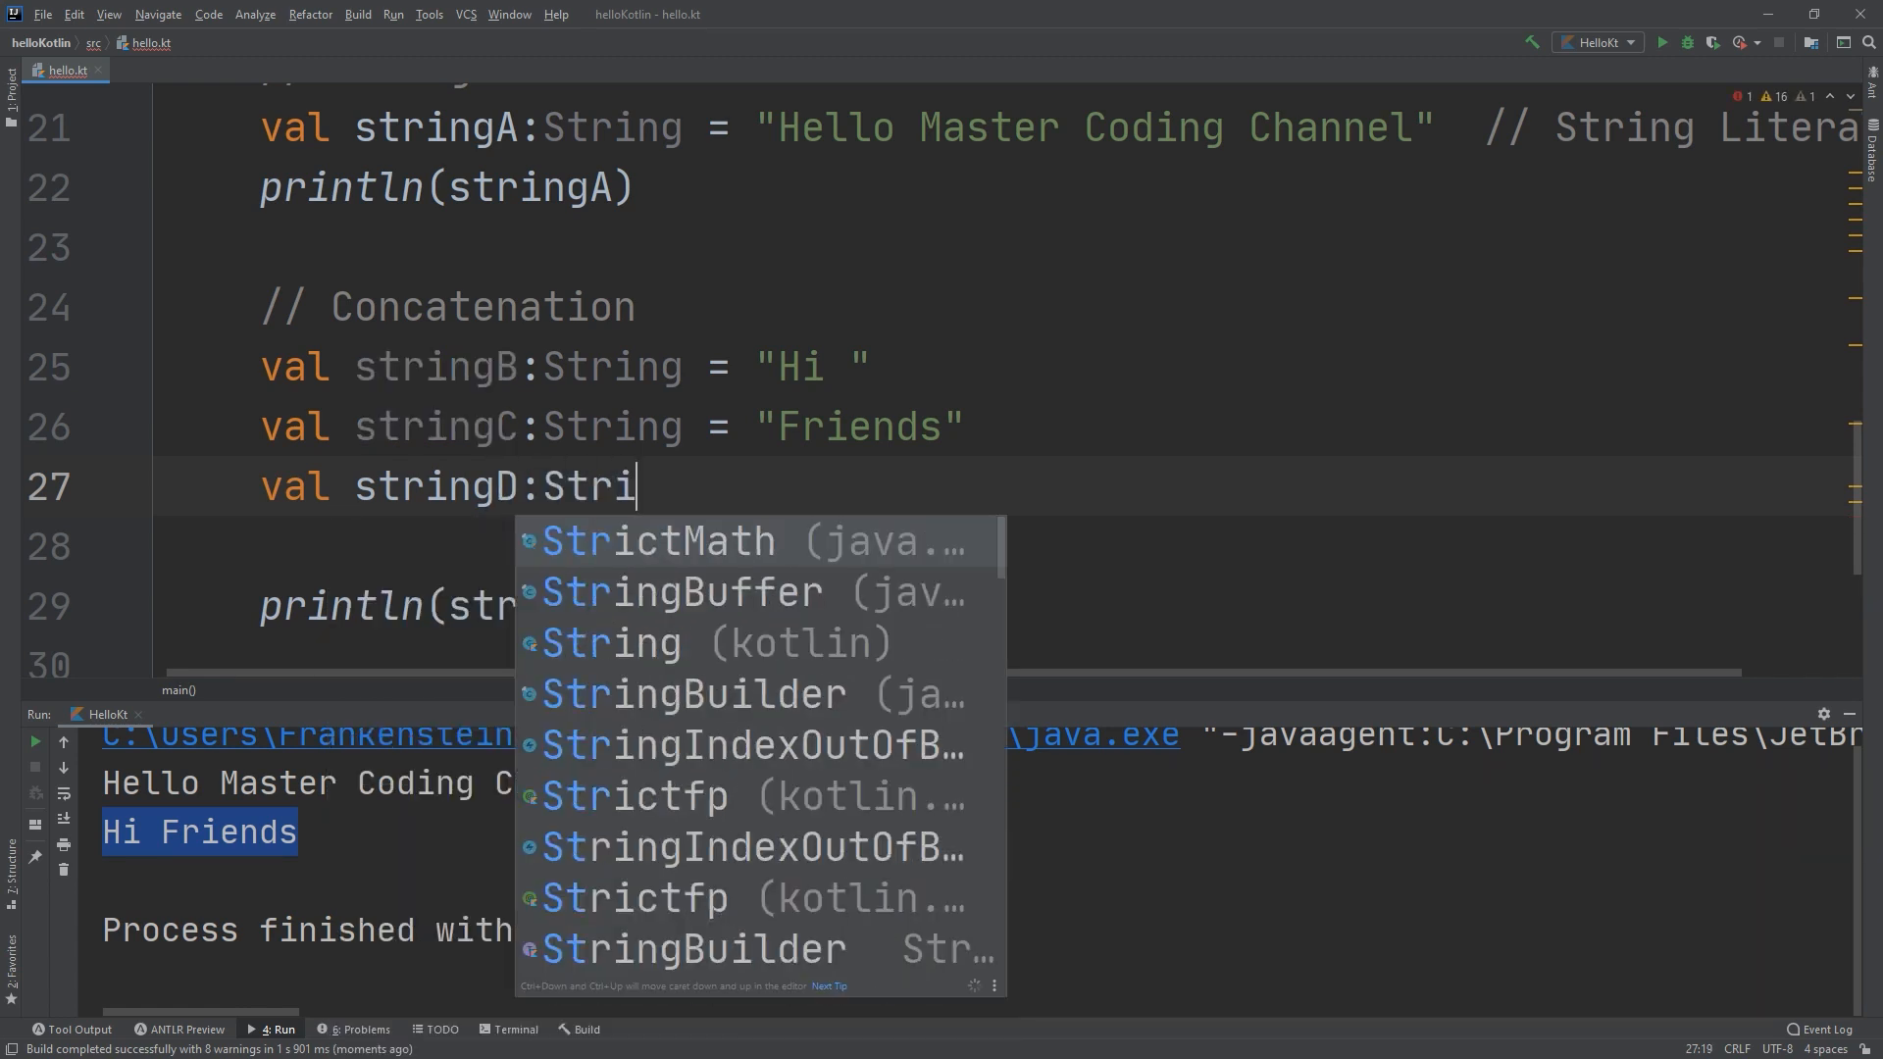
type("String =")
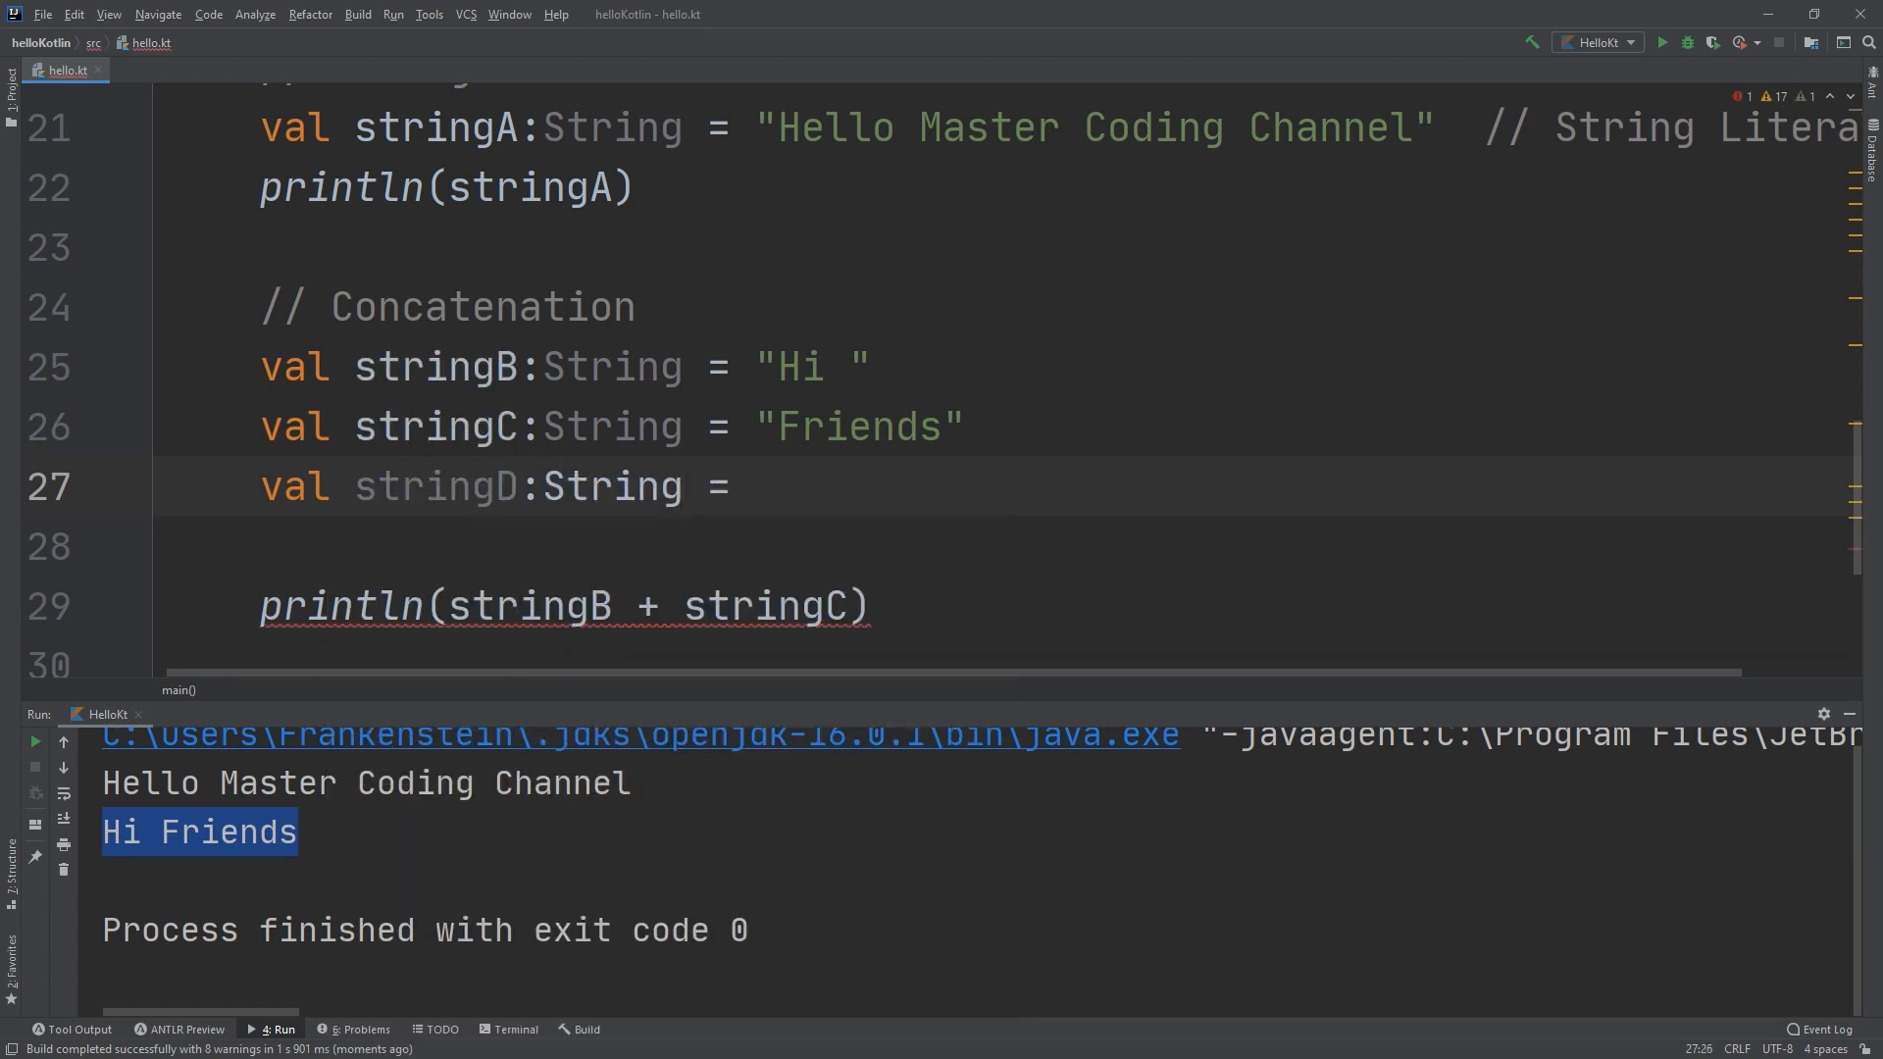
type("s")
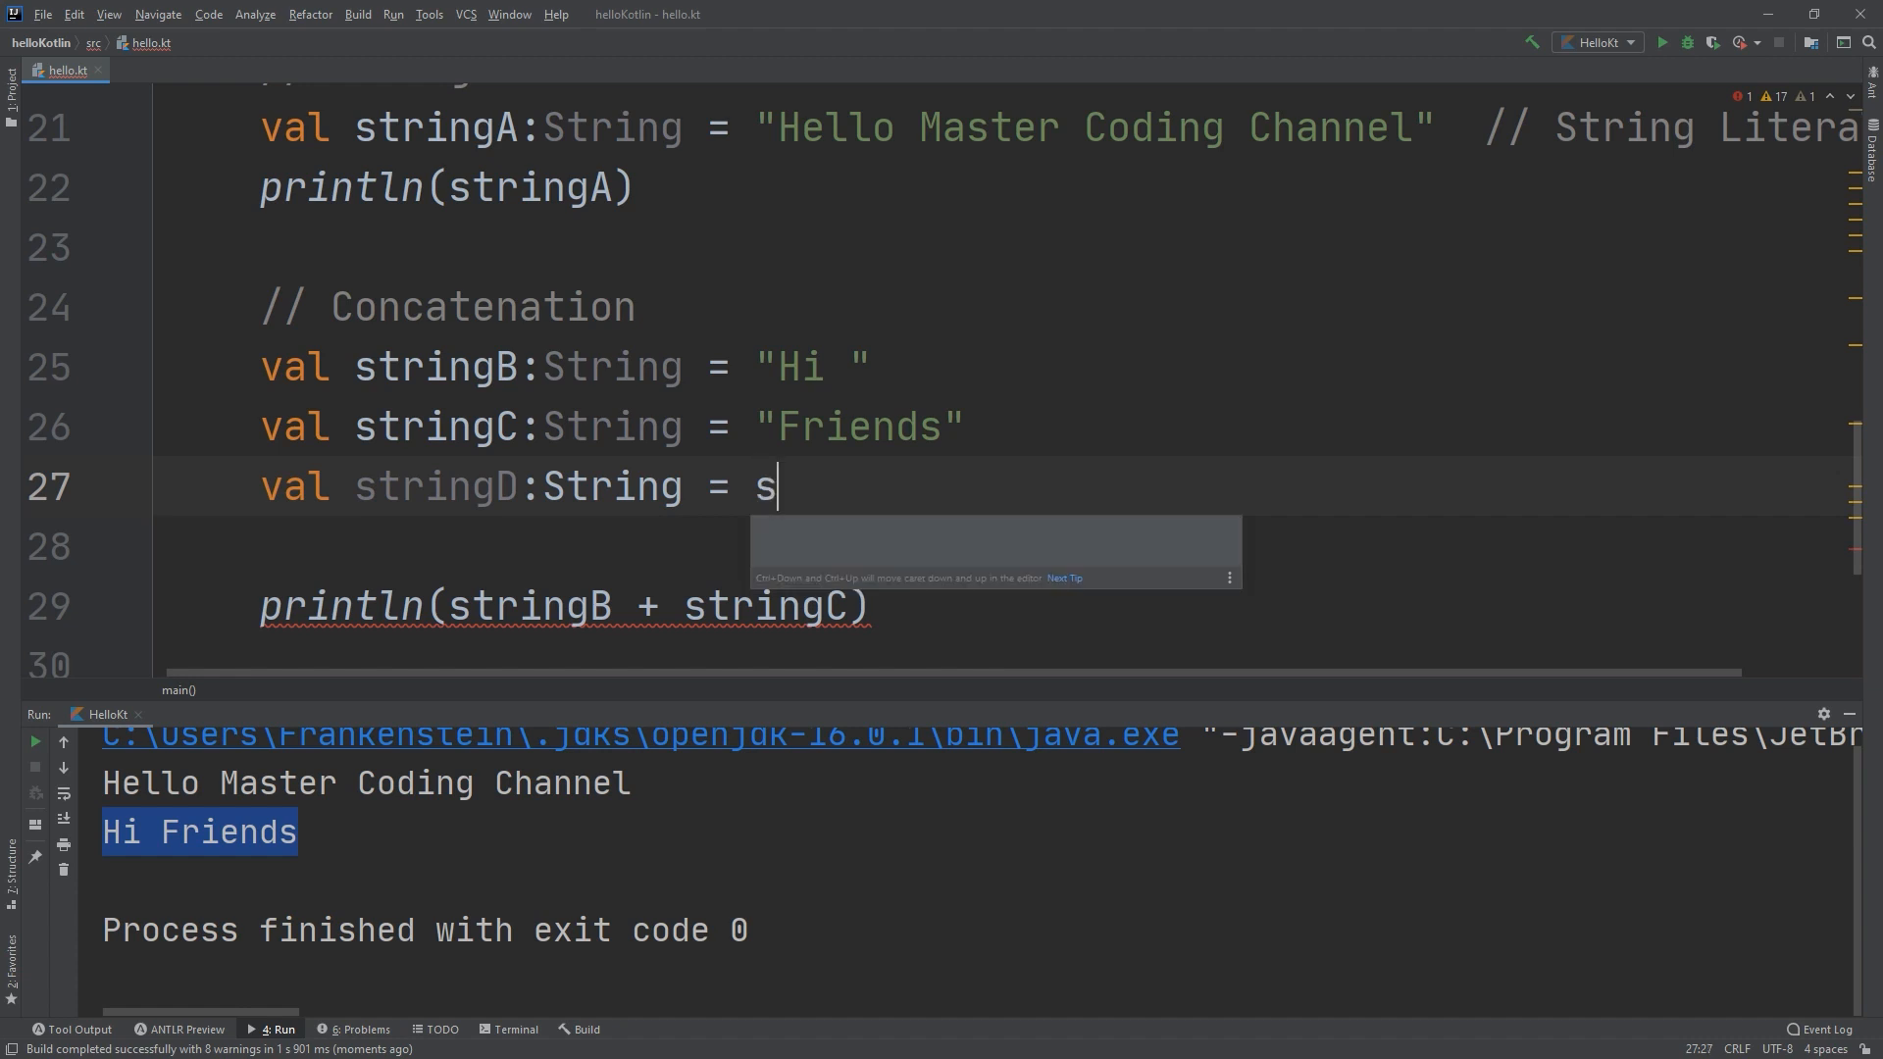
type("tringB")
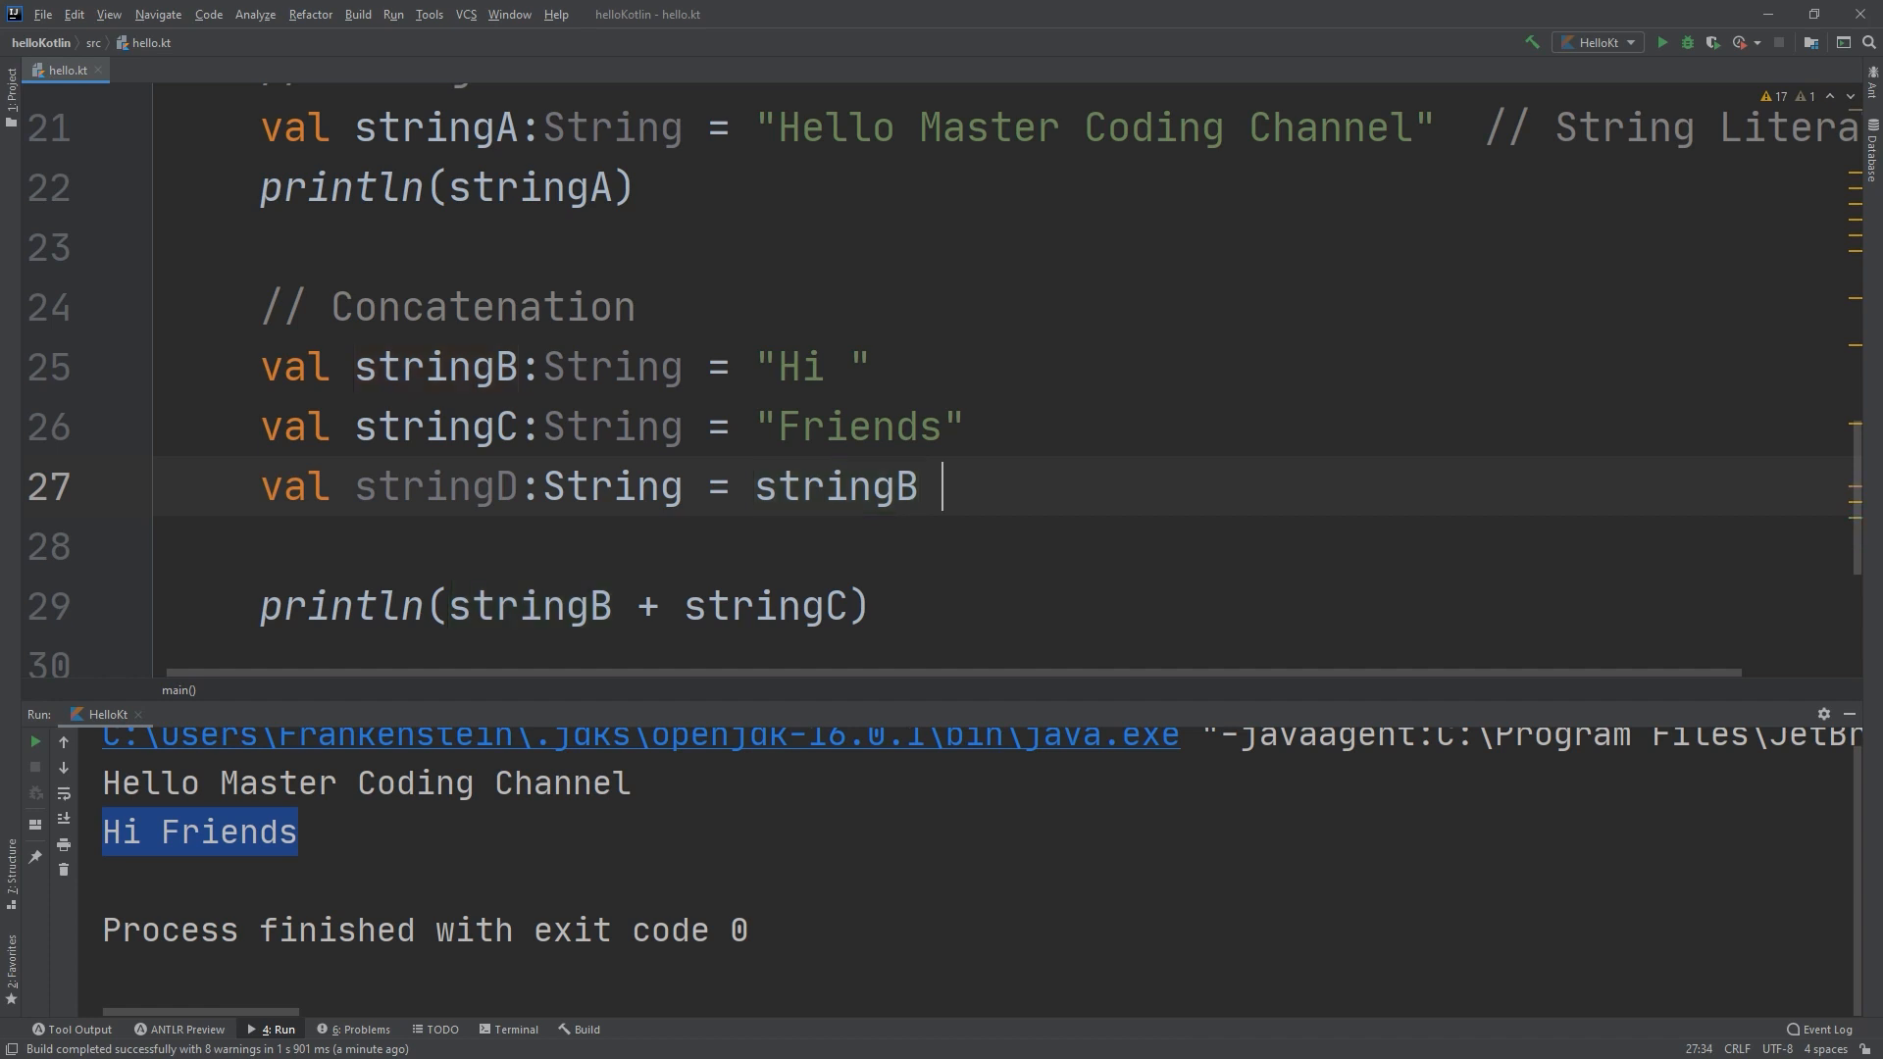
type("+Str")
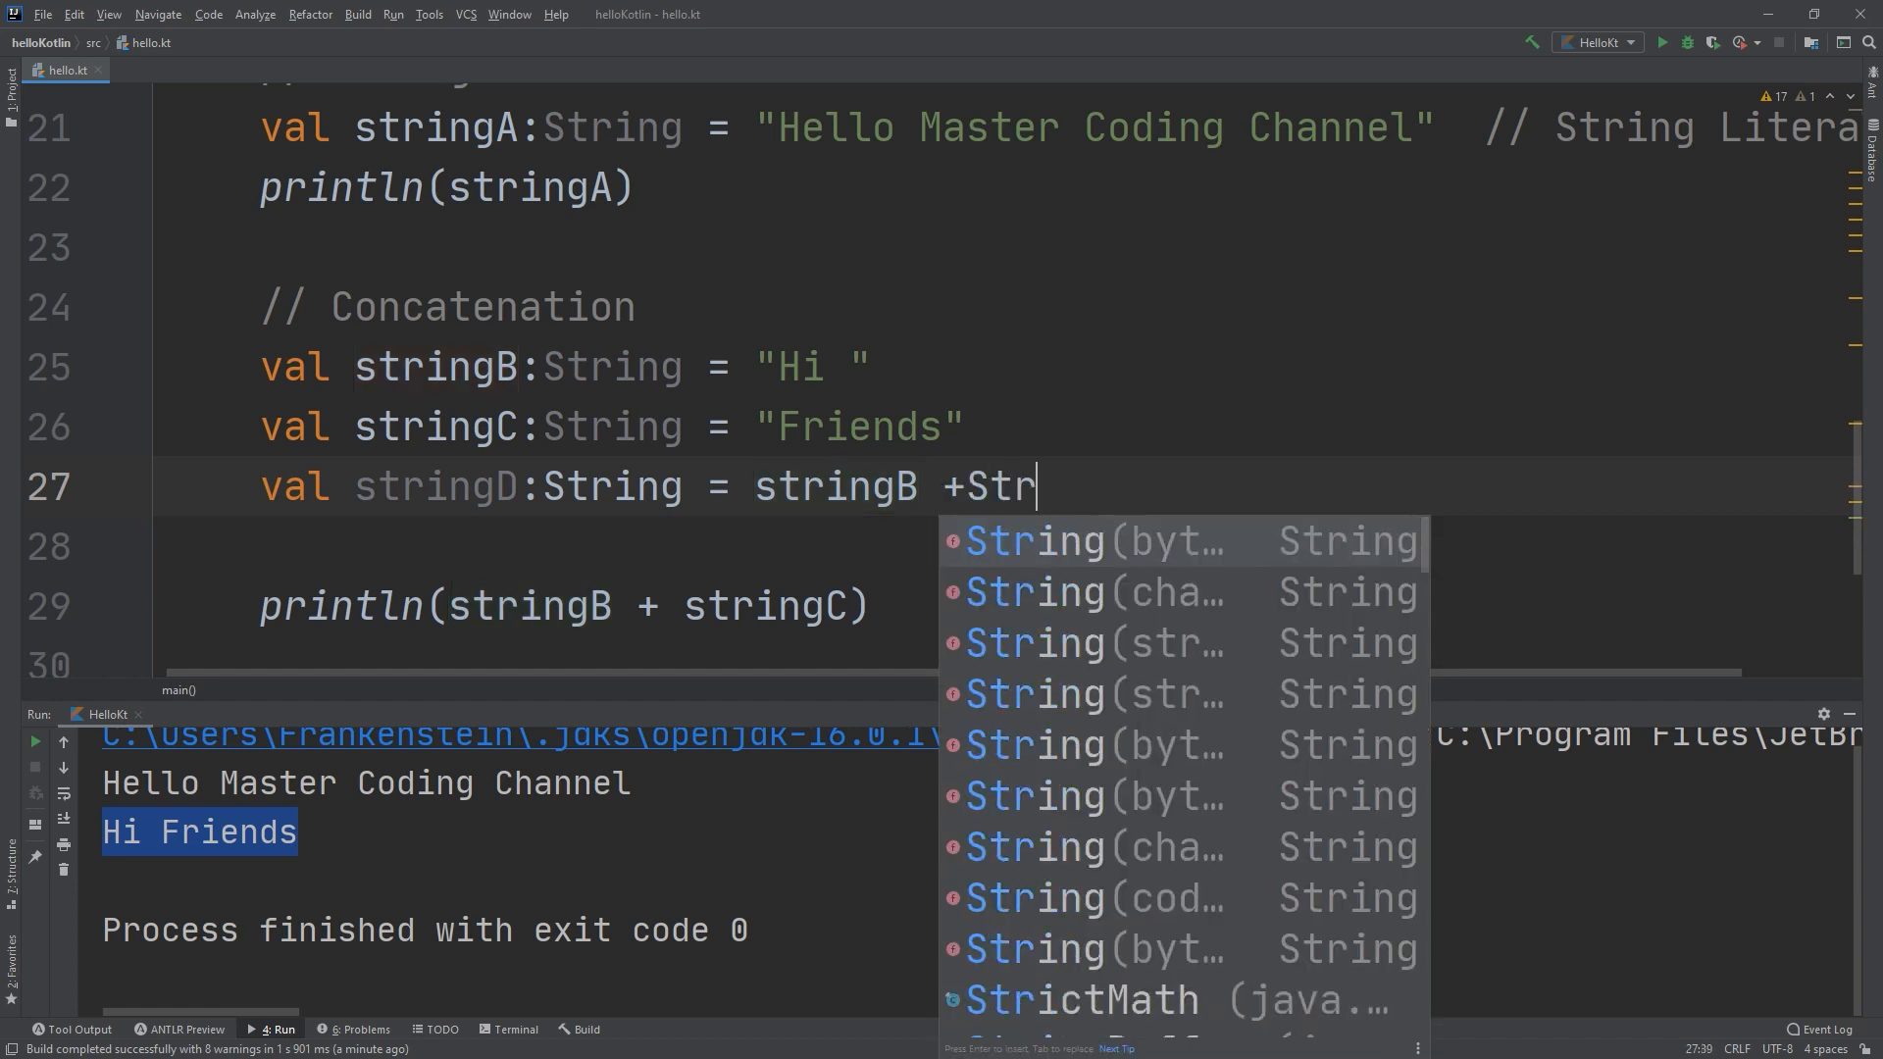
type("ingC")
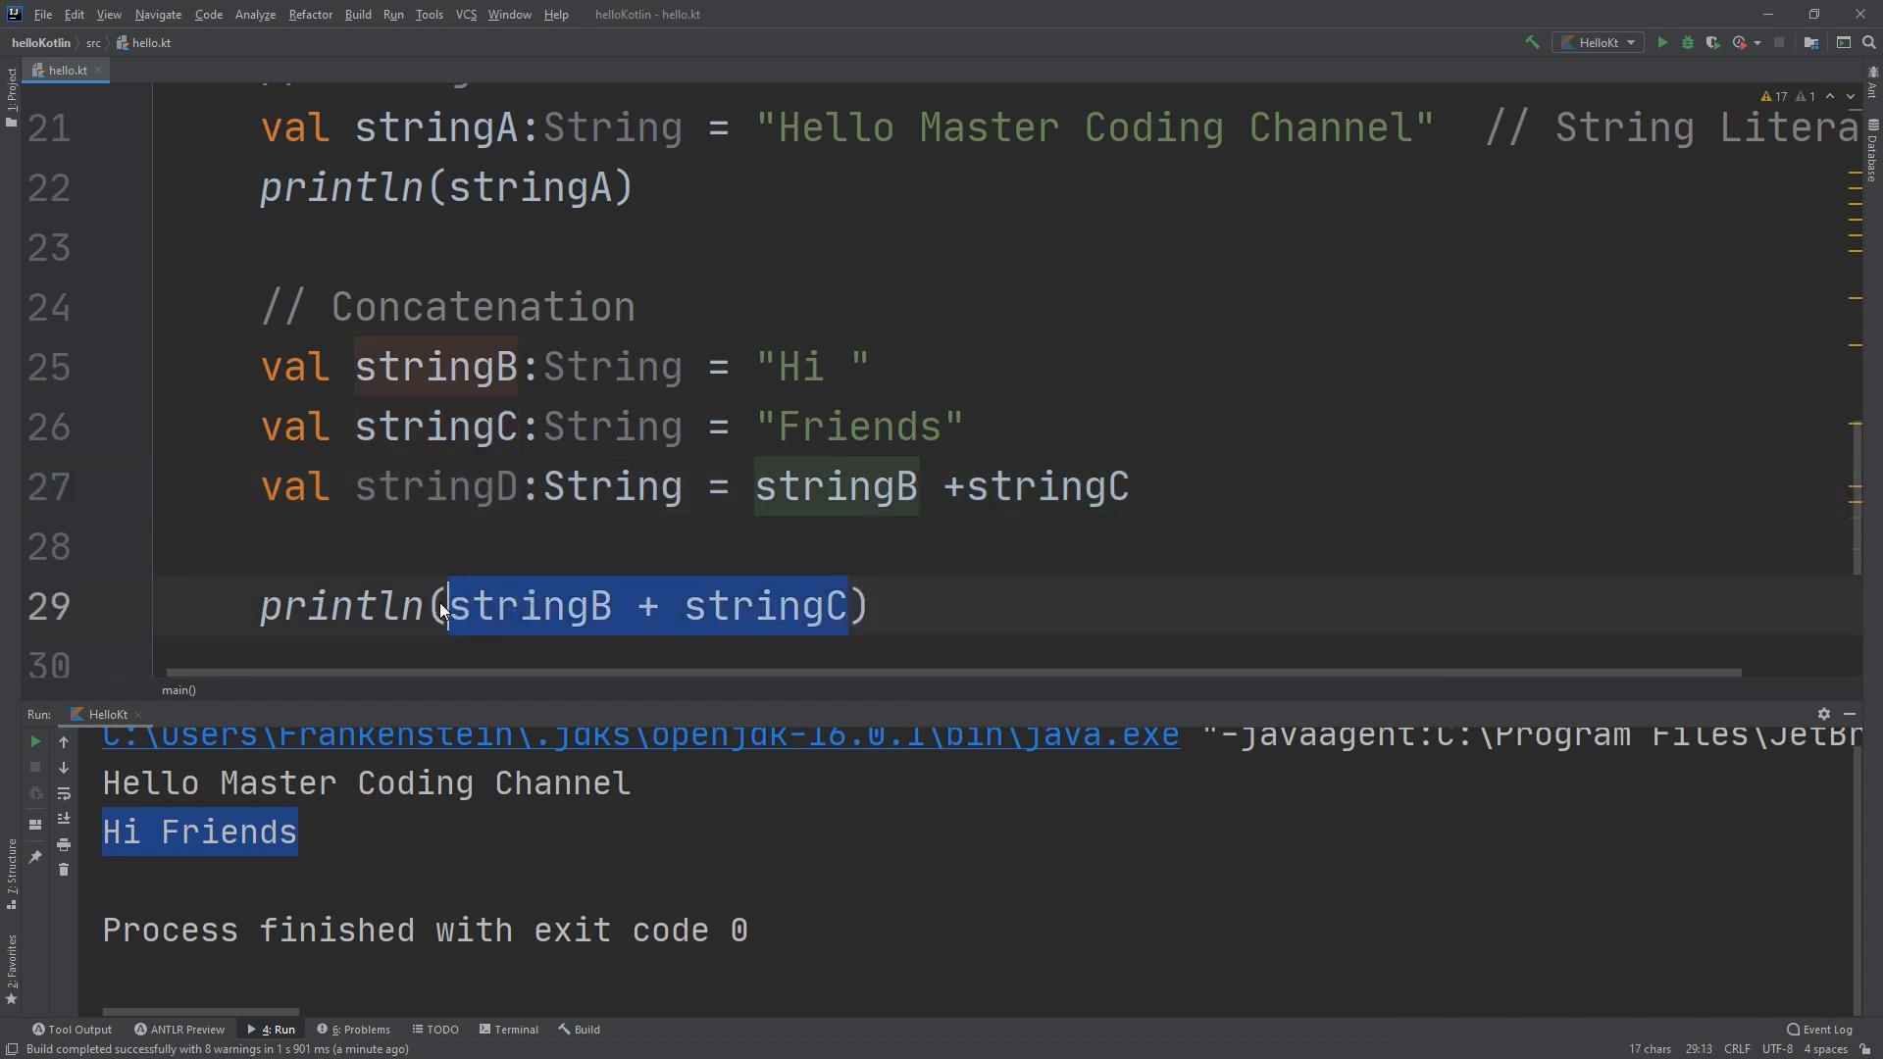
Replace the println argument with stringD.
type("stri")
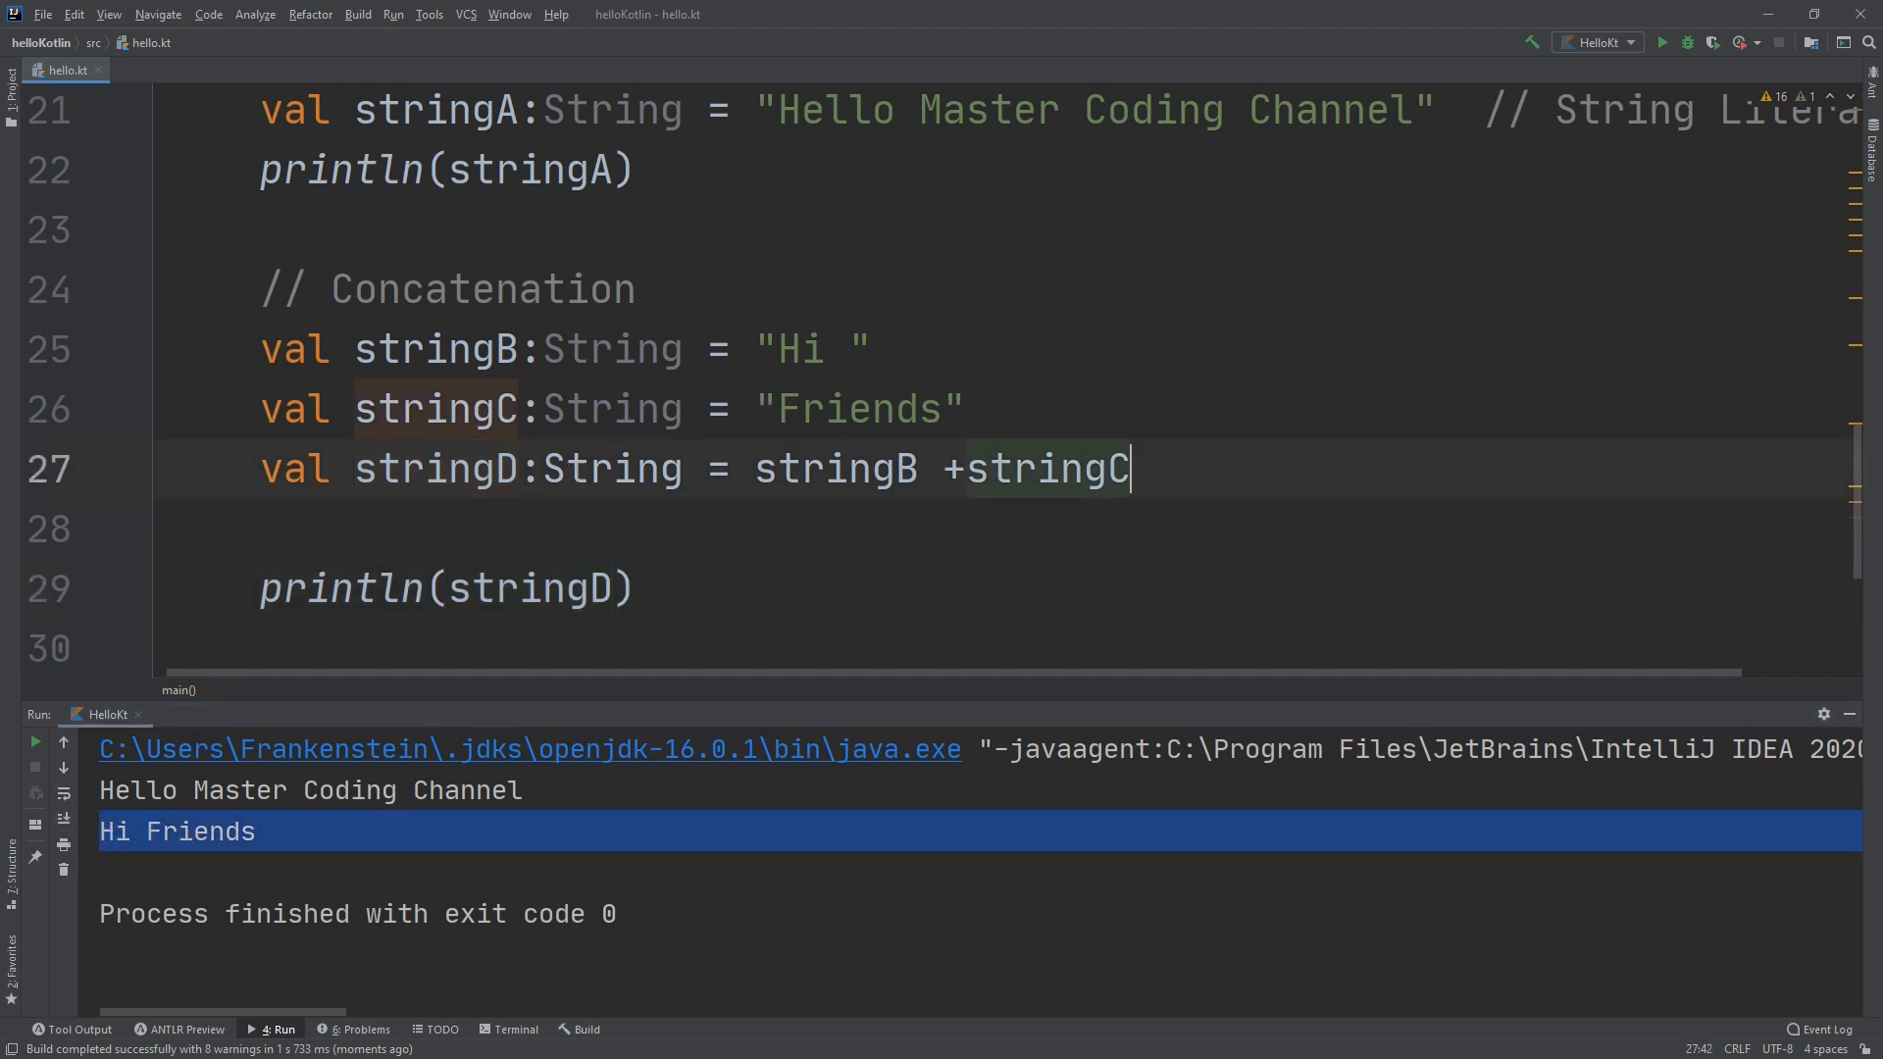
double_click(436, 469)
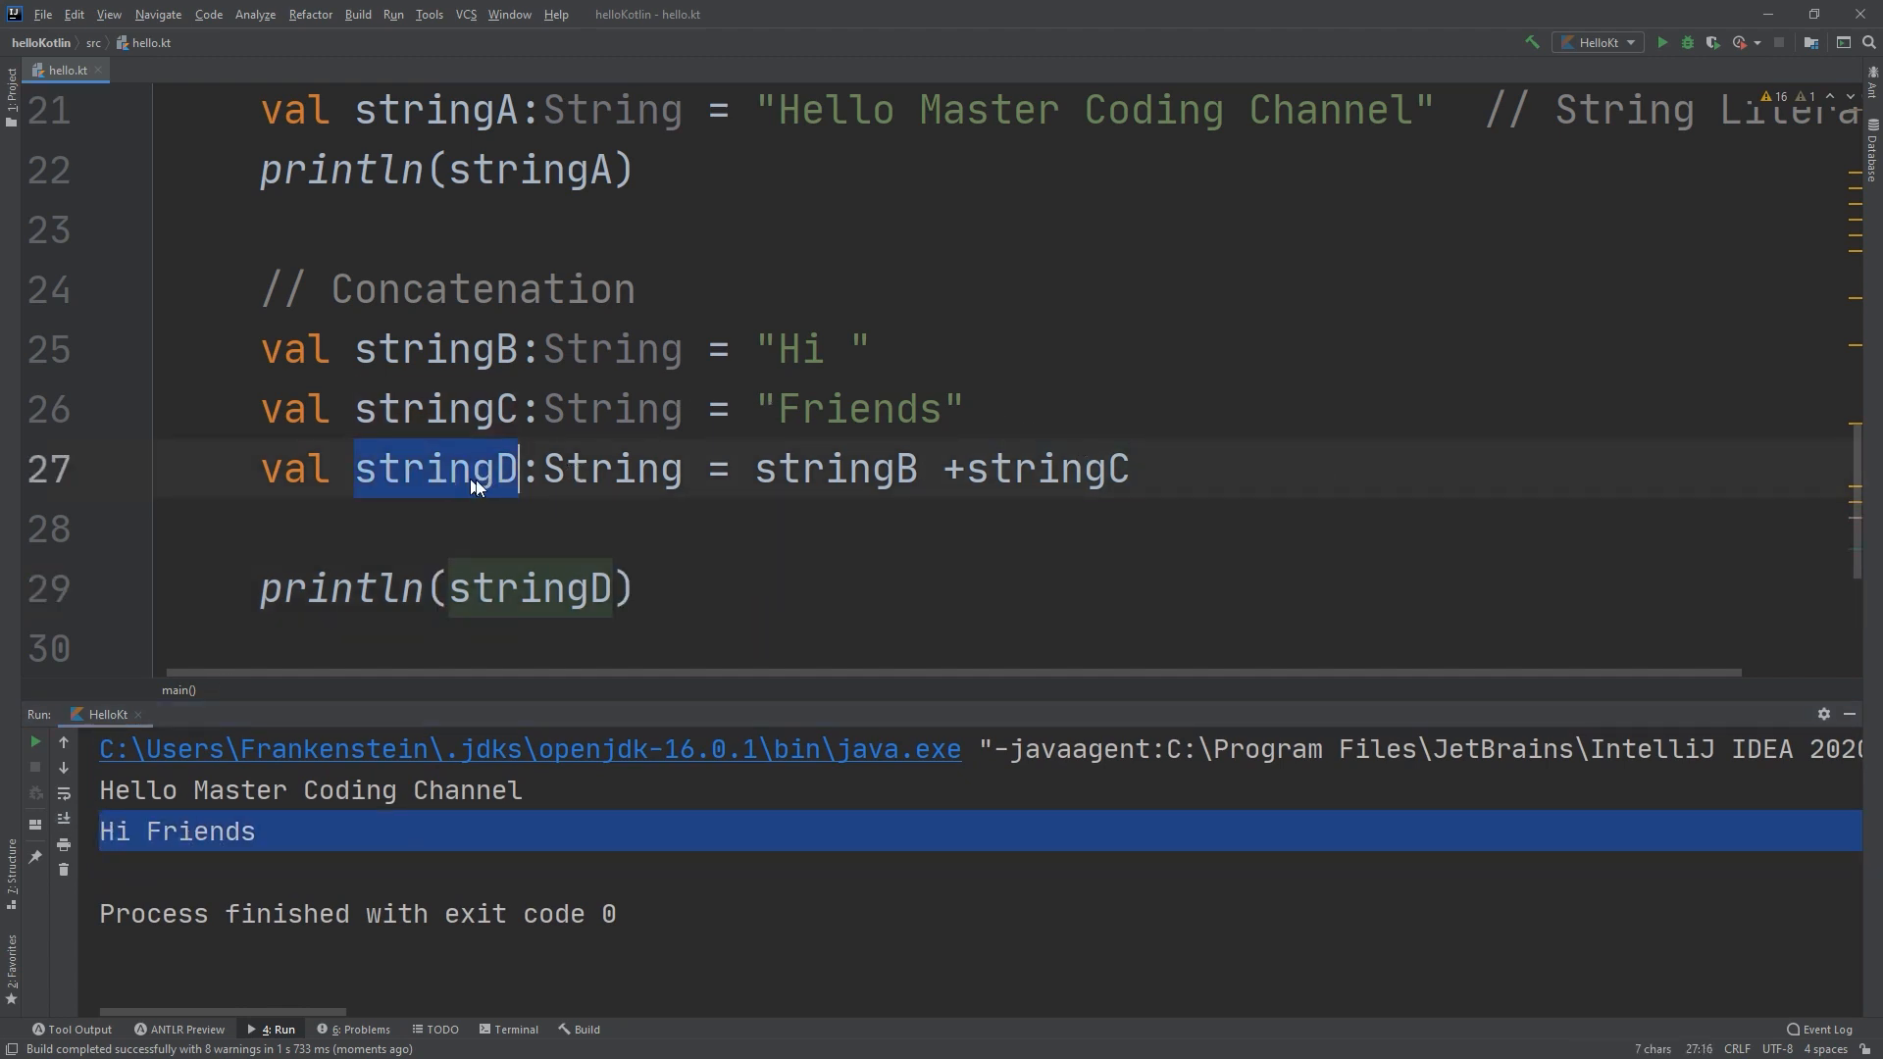
mouse_move(463, 500)
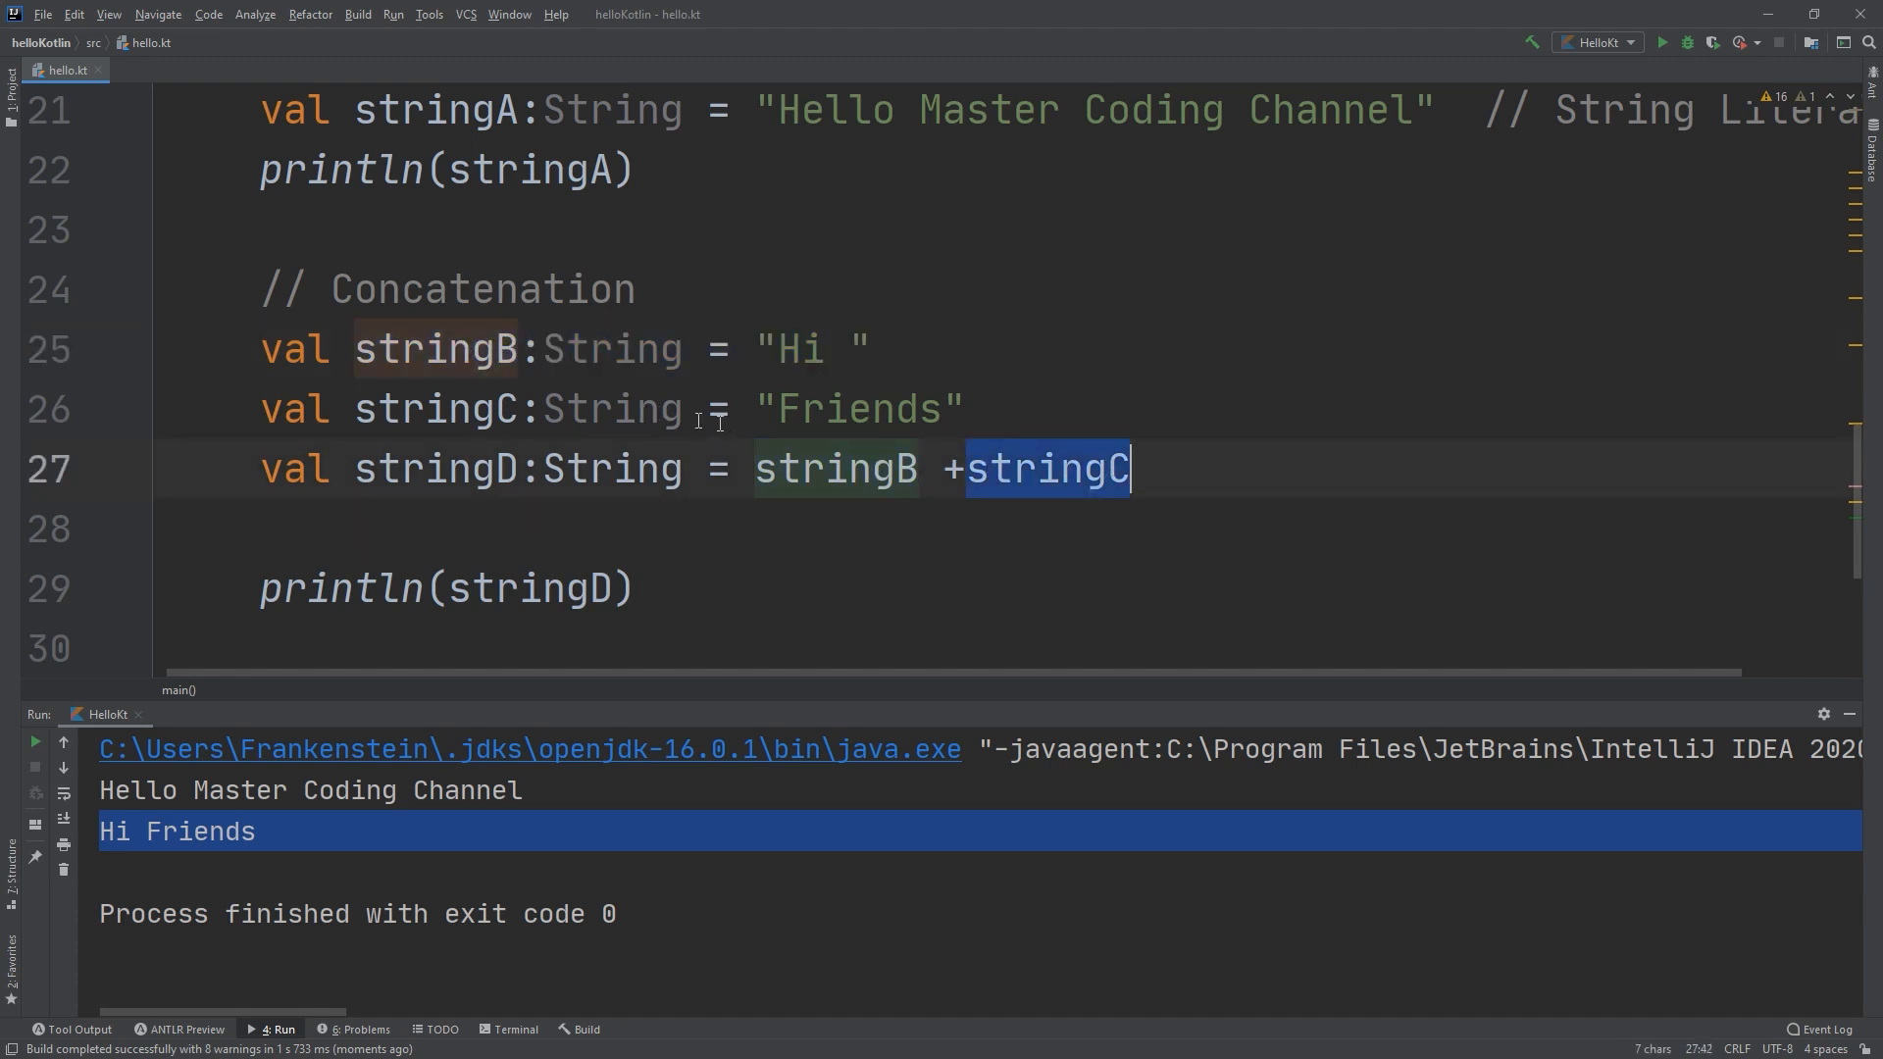
left_click(93, 470)
type("//")
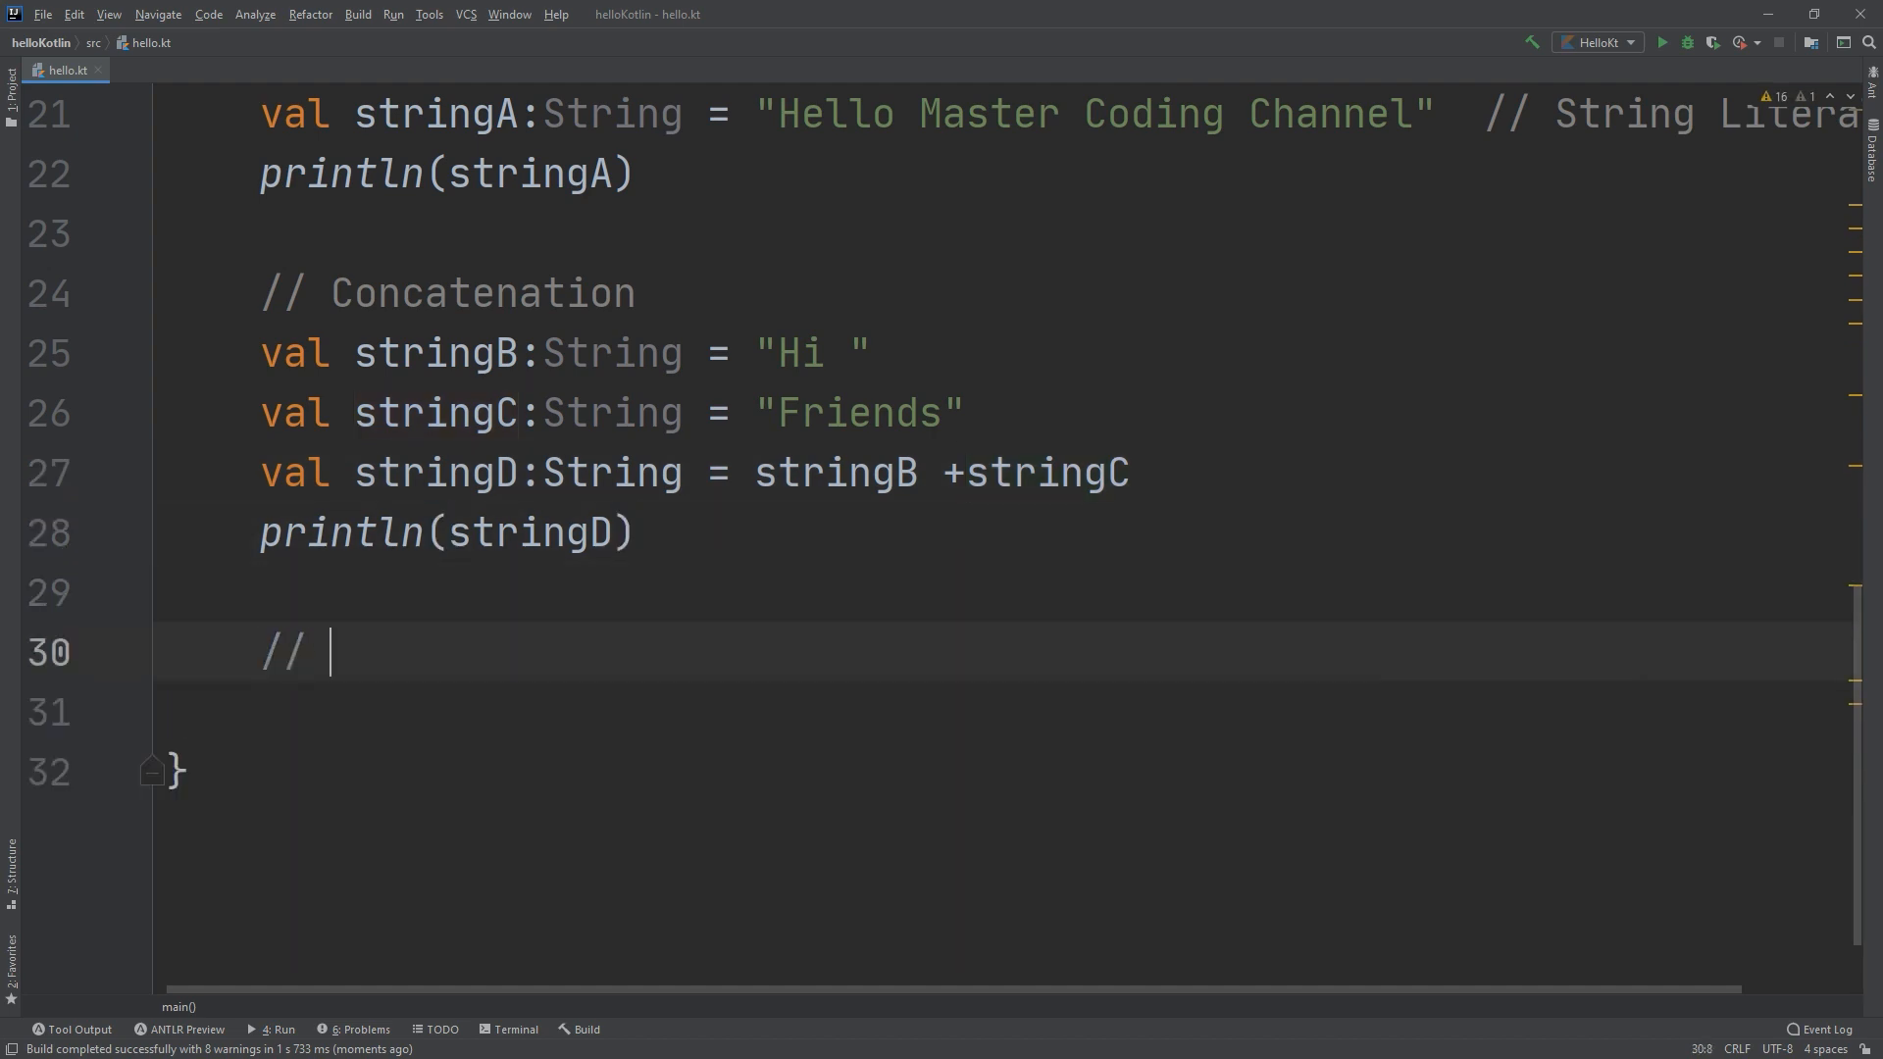
Add a '// String template' comment and start a new line below it.
type("St")
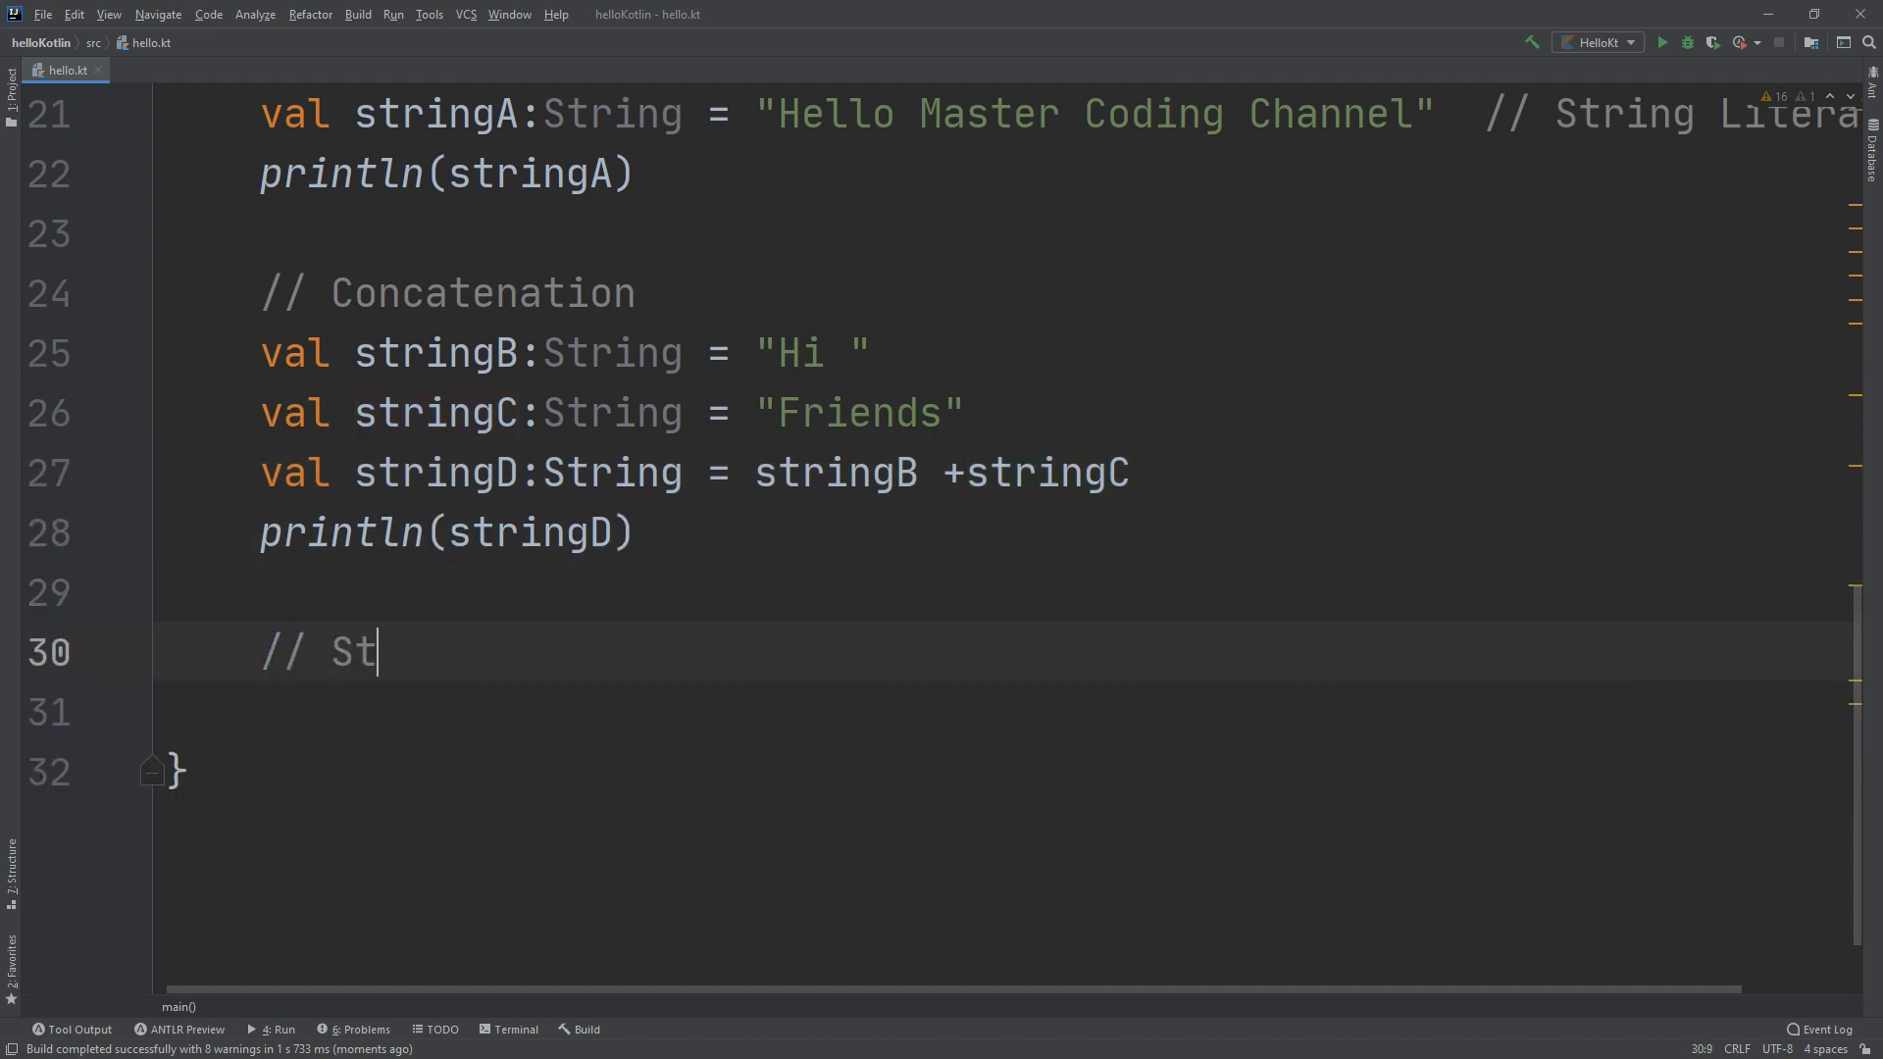
type("ring tem")
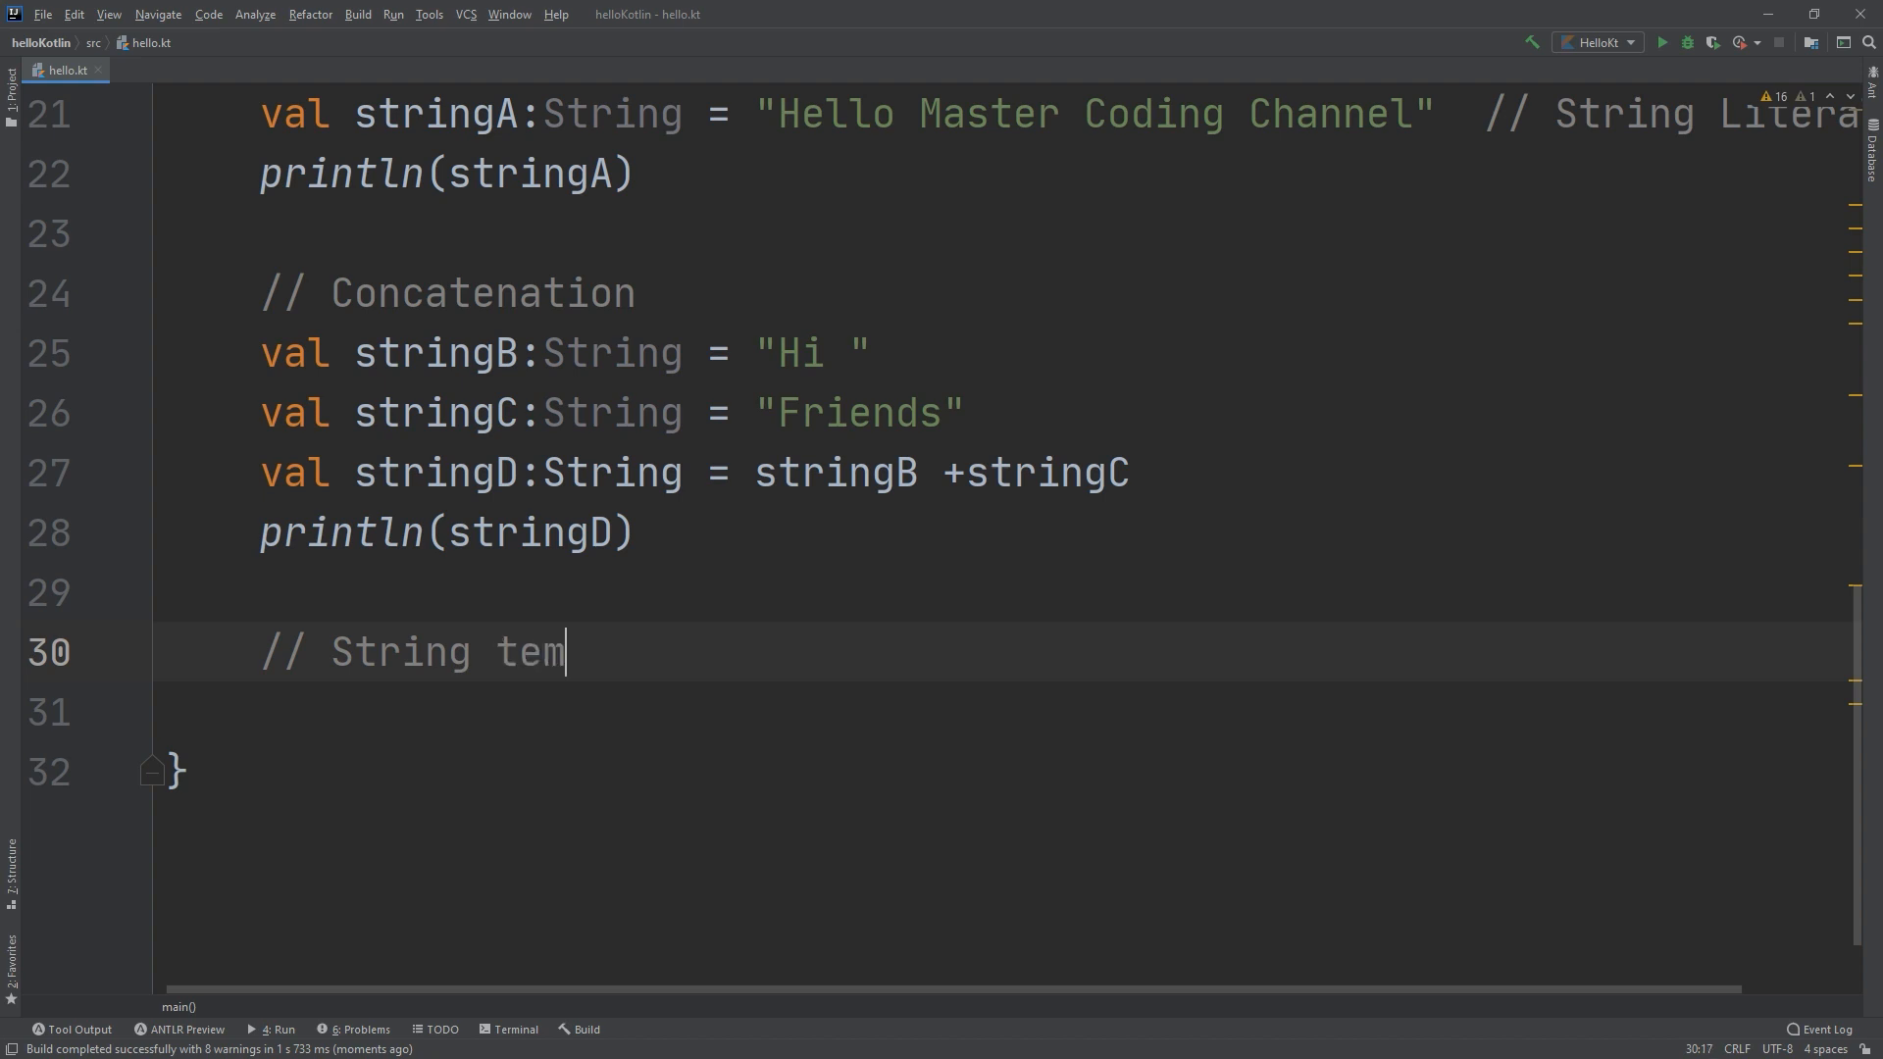
type("plate")
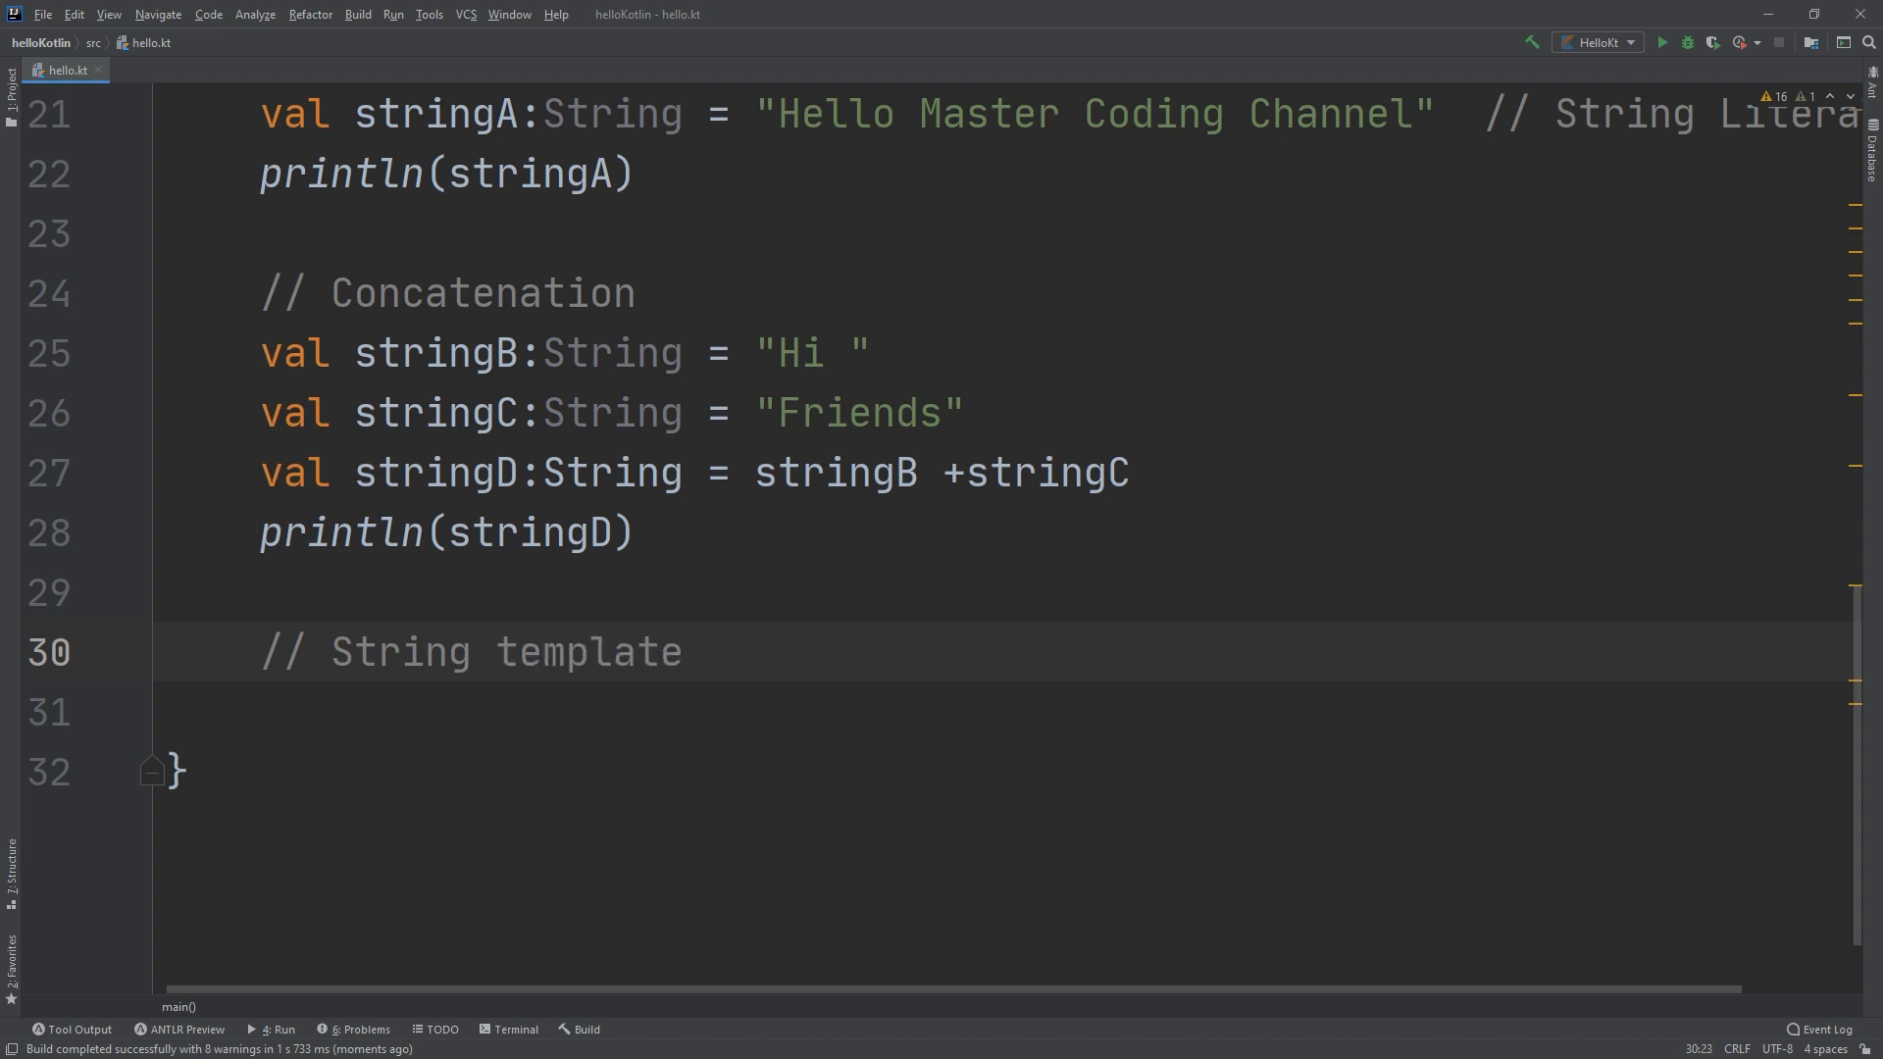
left_click(680, 652)
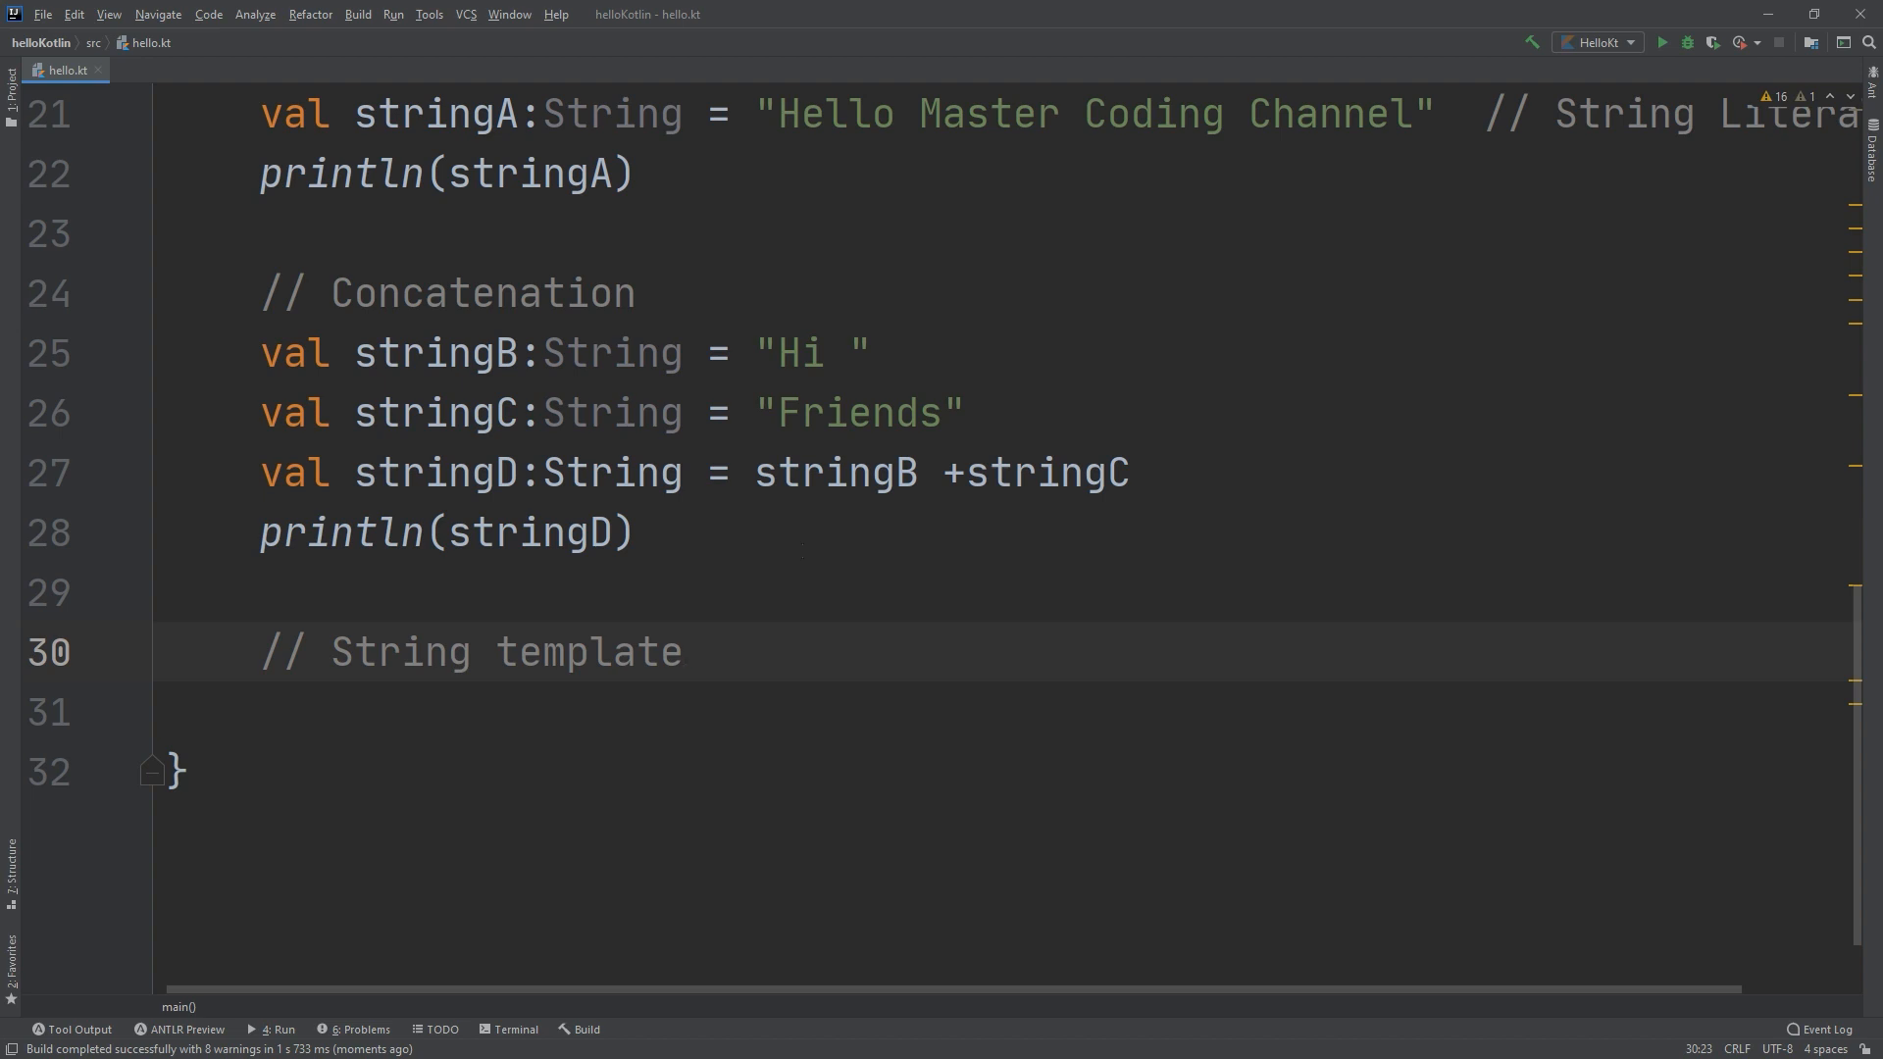
key("Return")
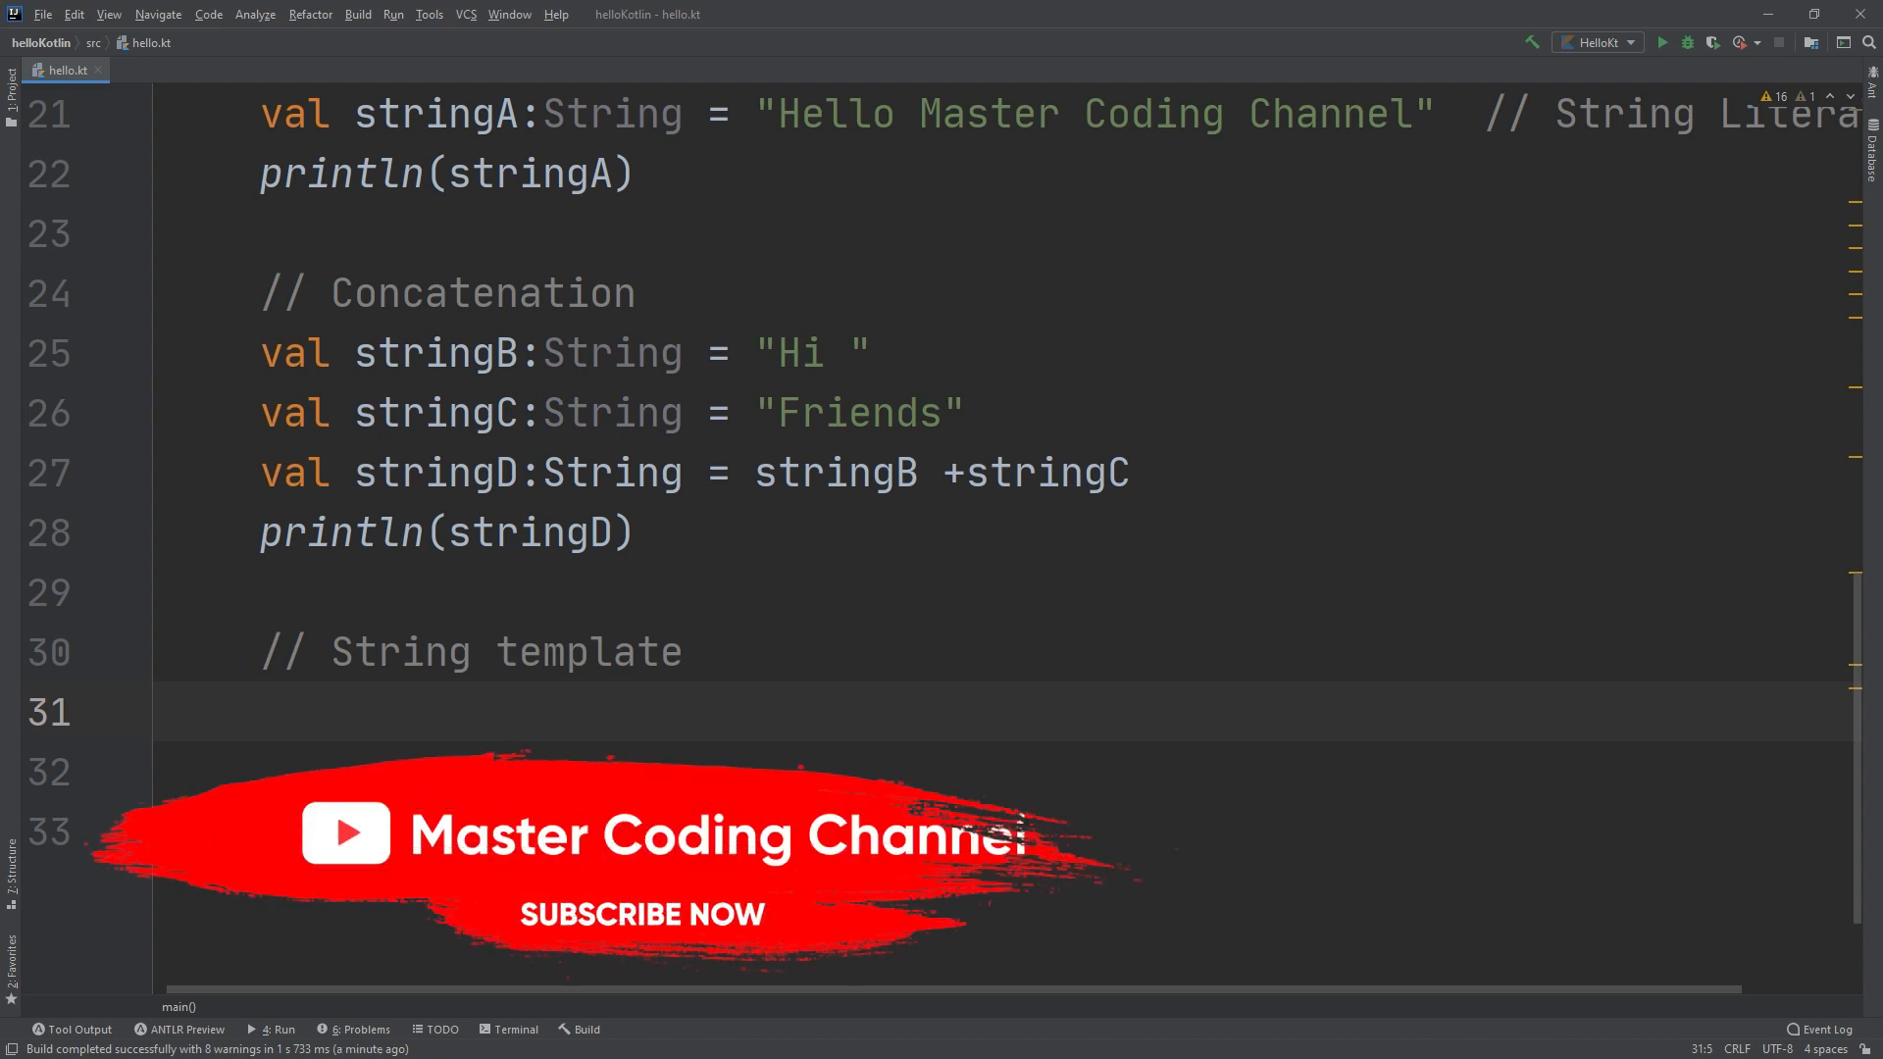
Declare val stringK:String = beginning with the literal "Hello".
type("Styri")
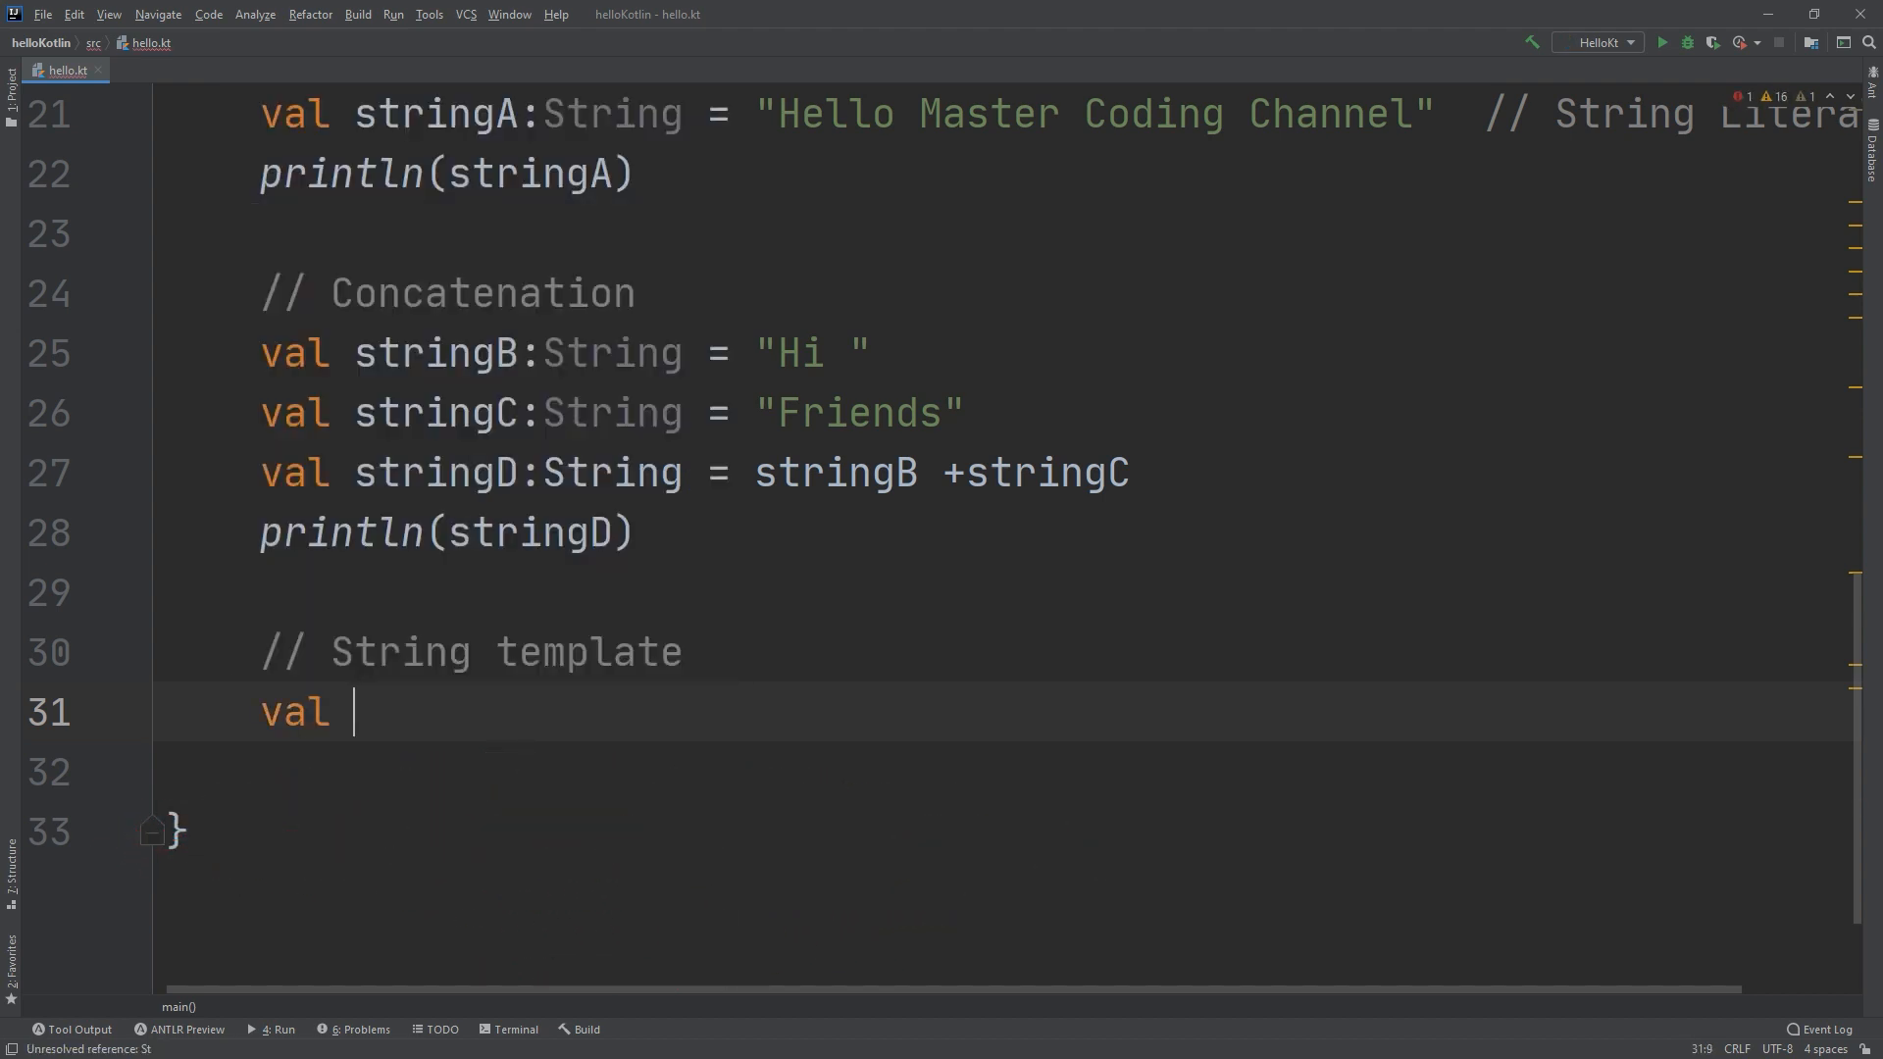
type("string")
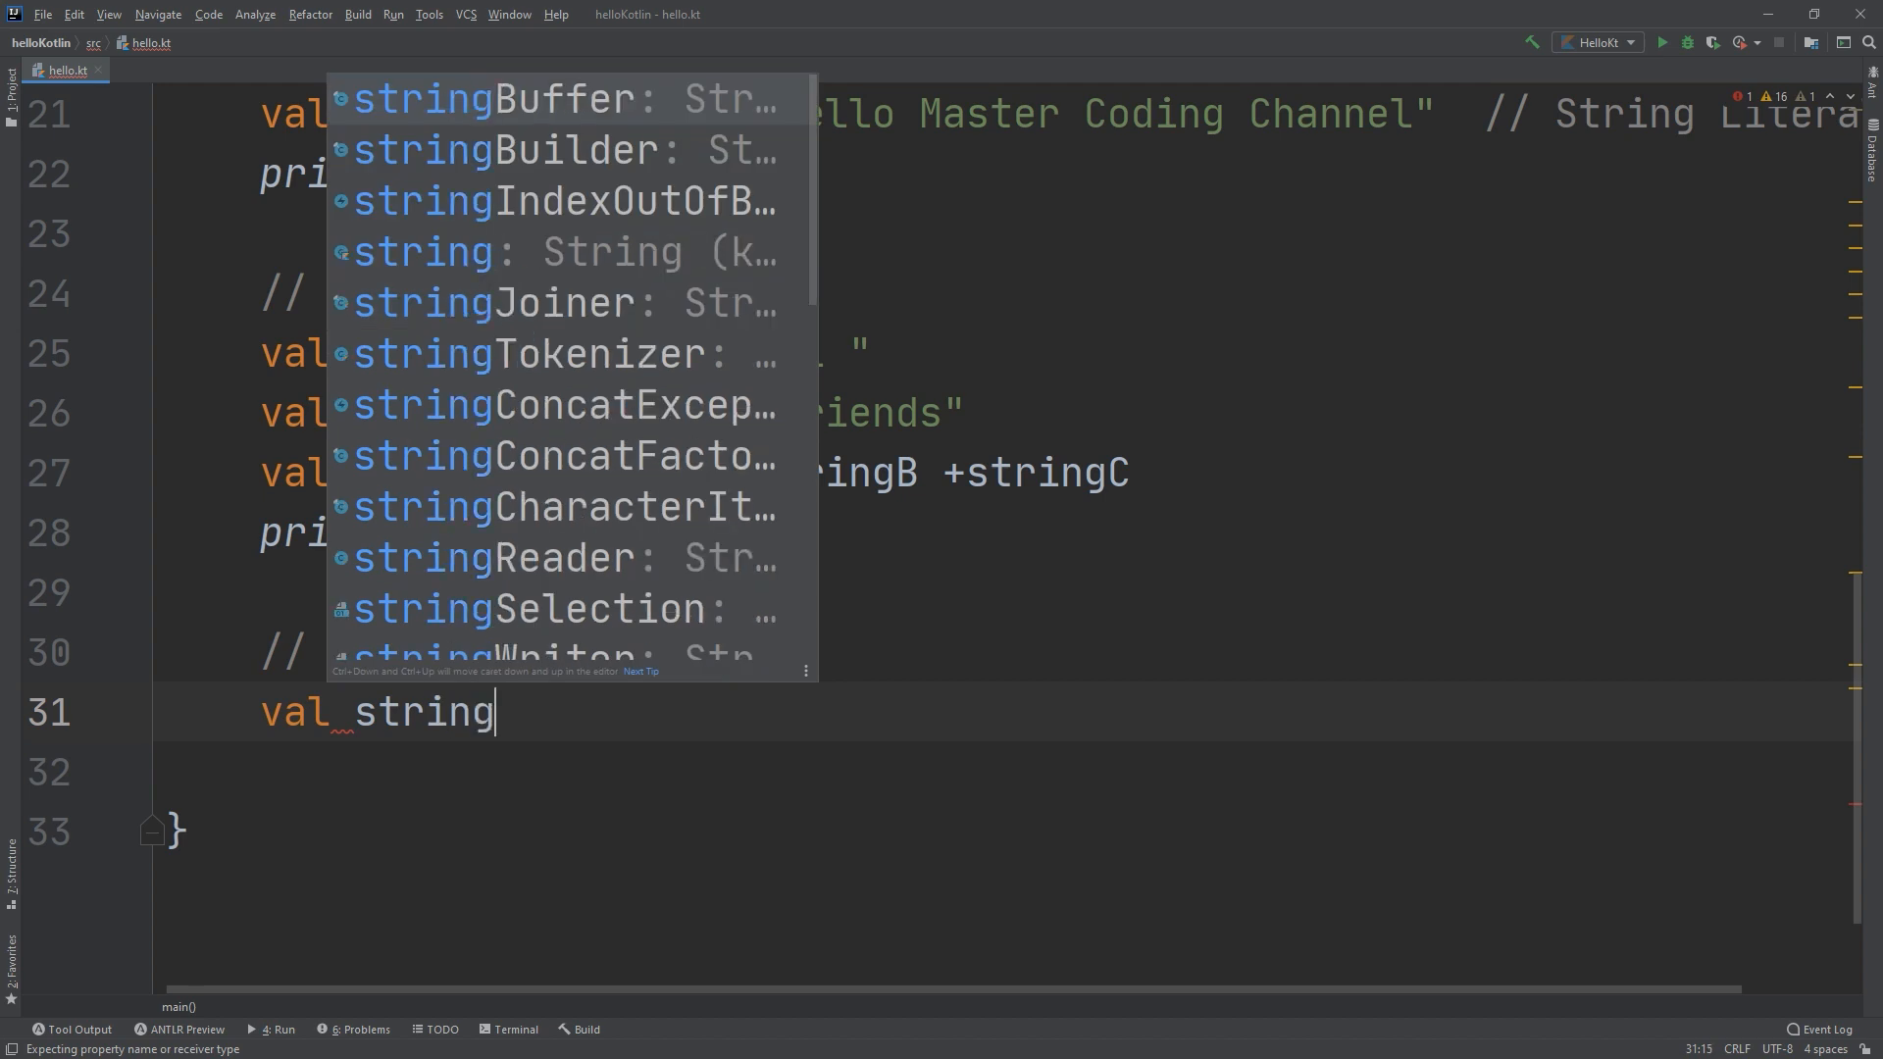
type("K")
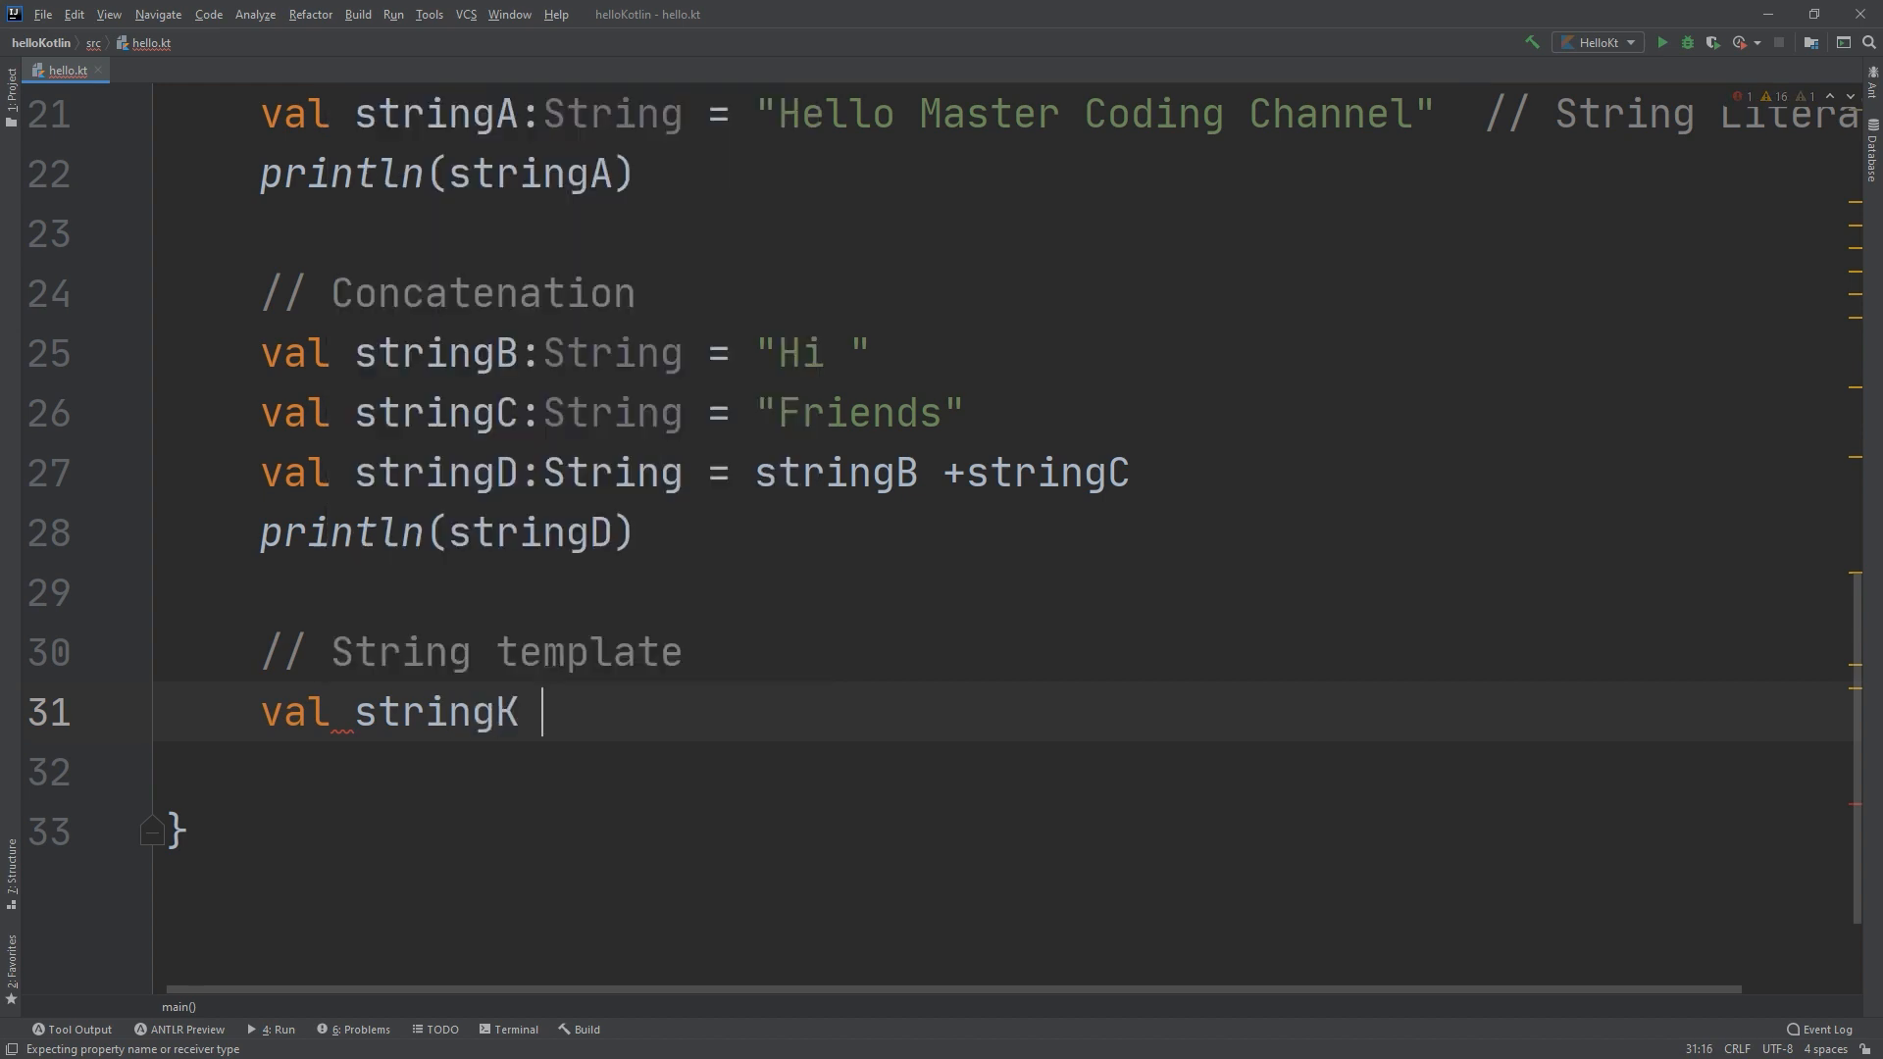
type(":S")
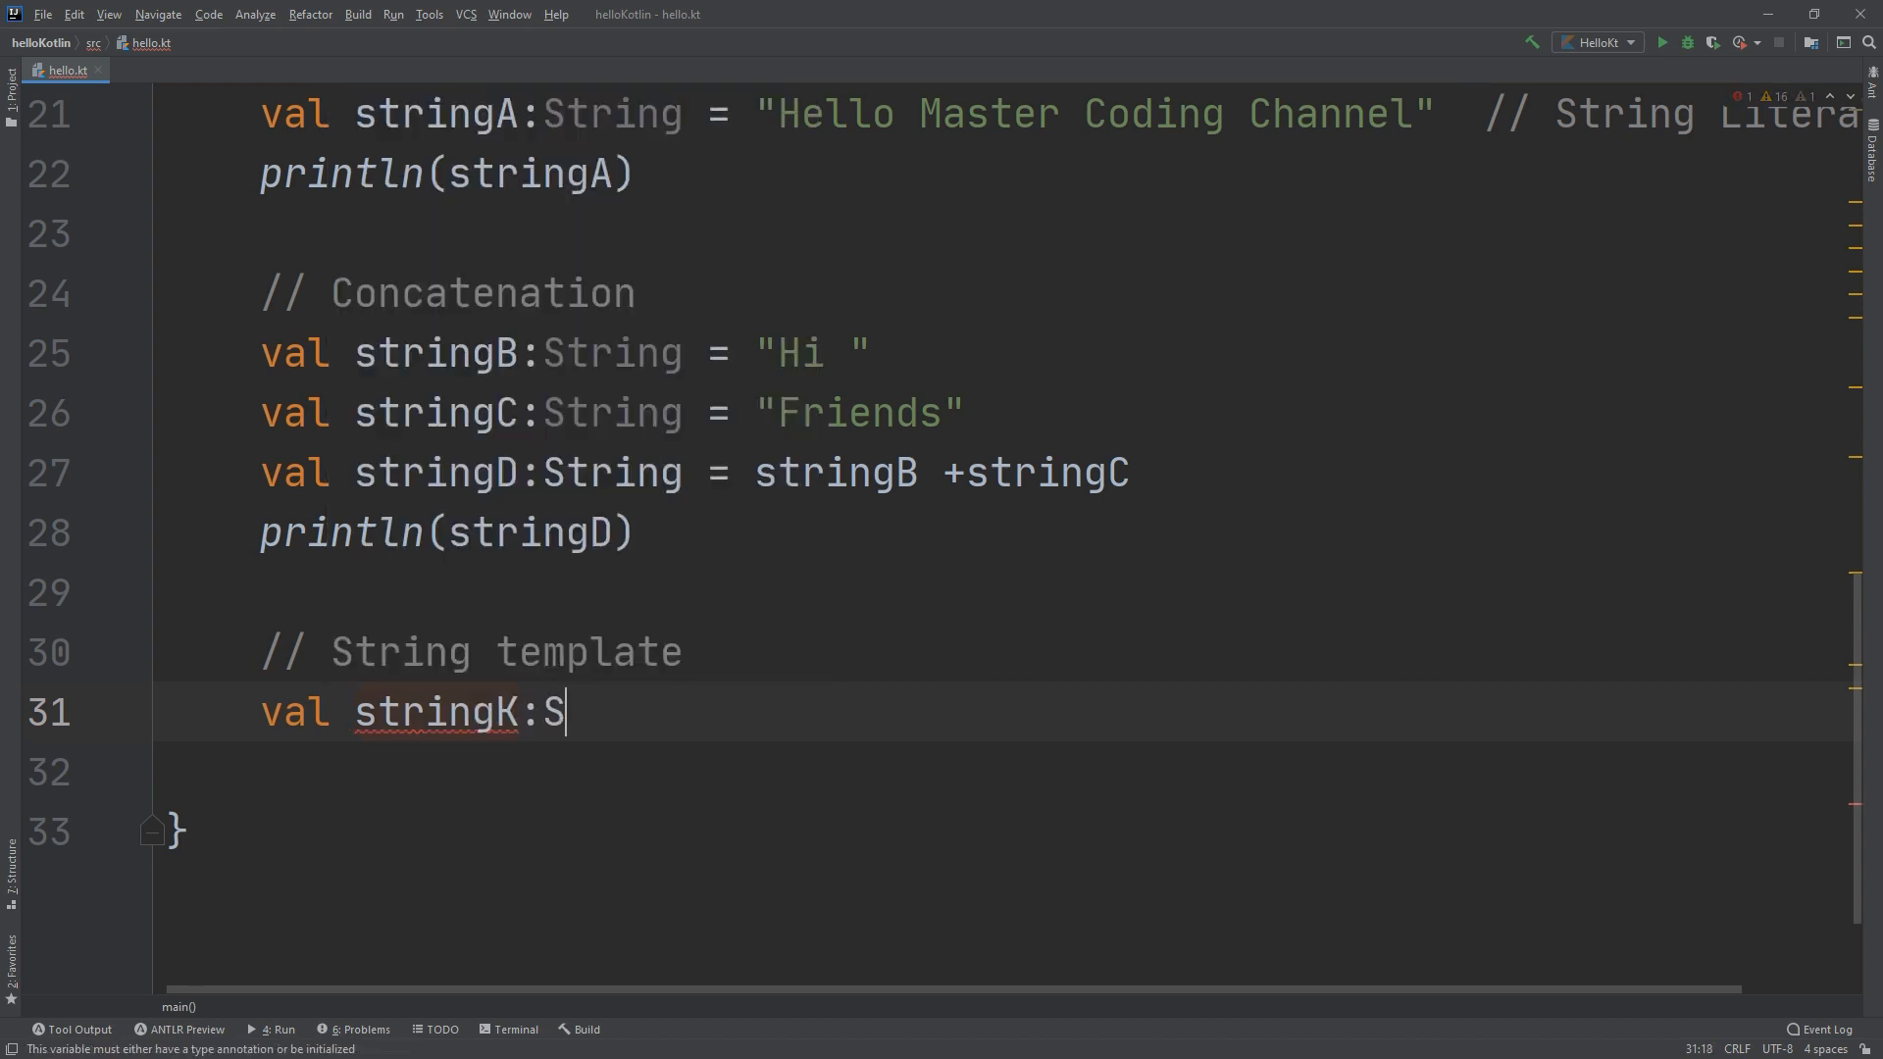
type("tring")
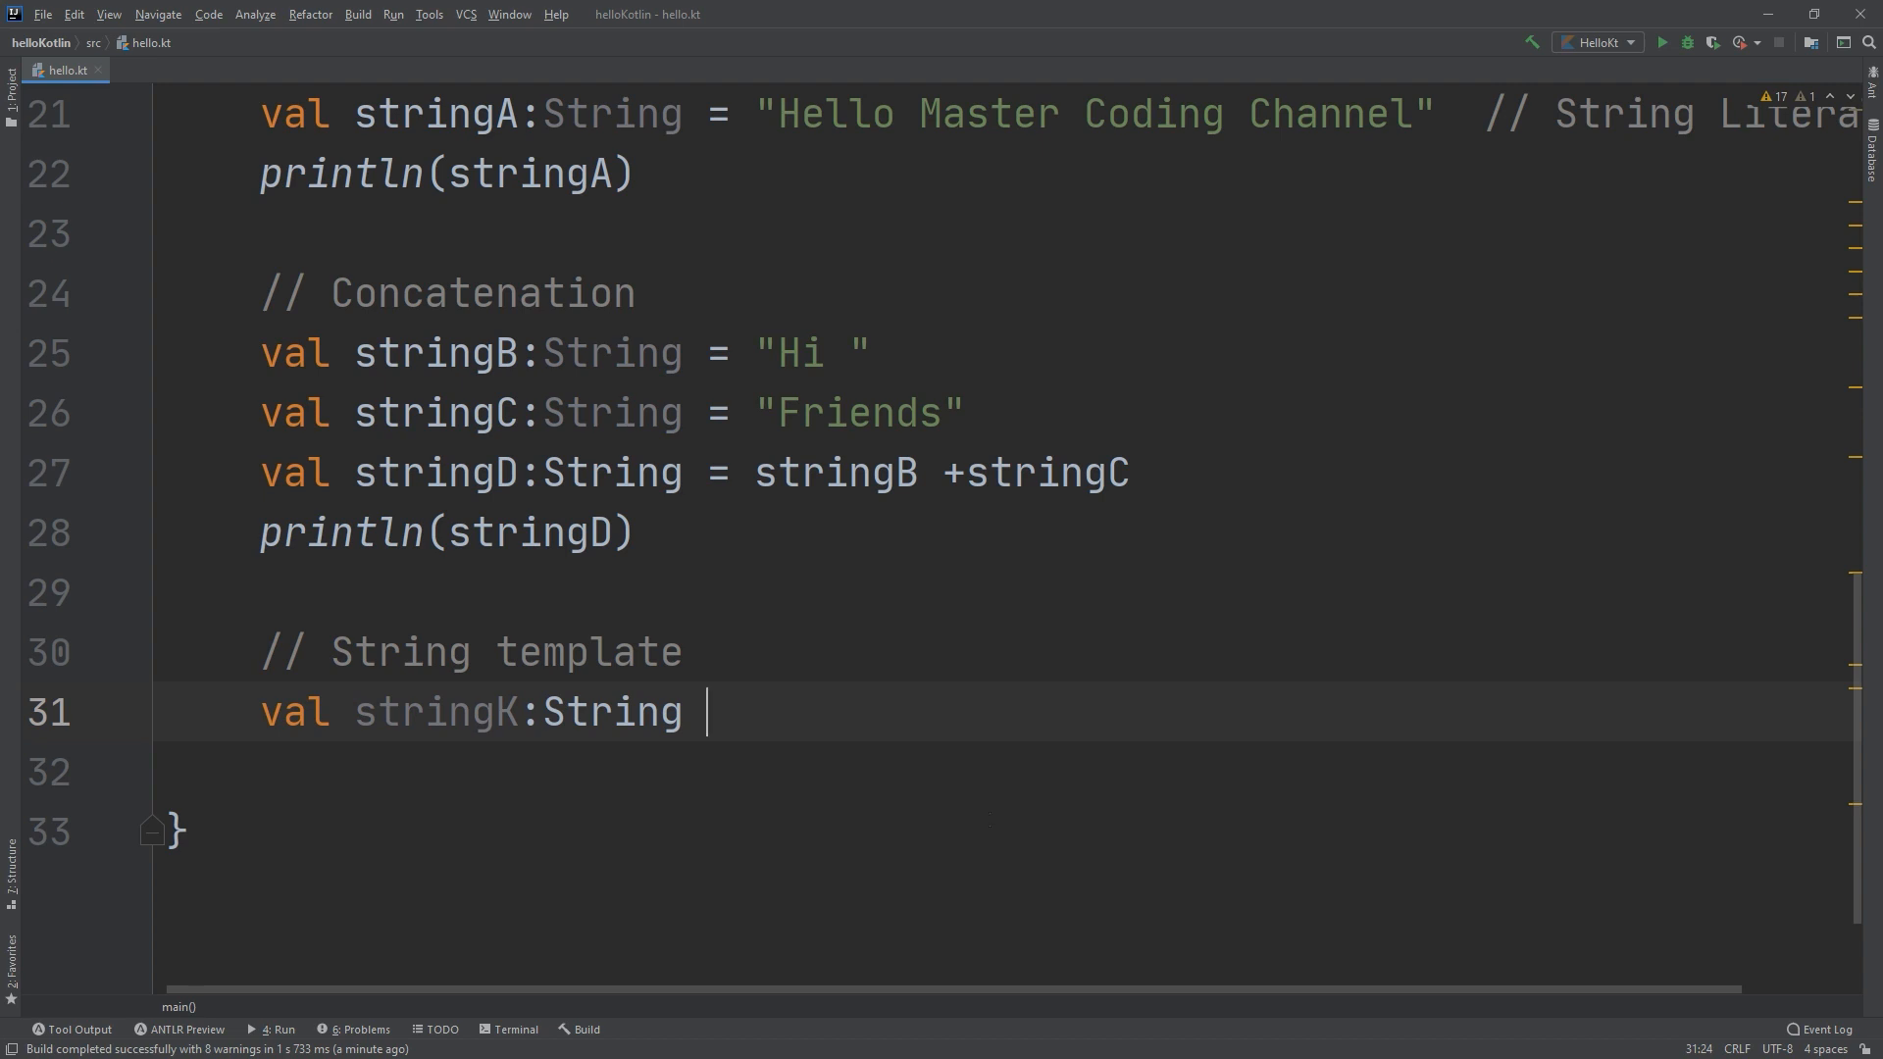
type("=")
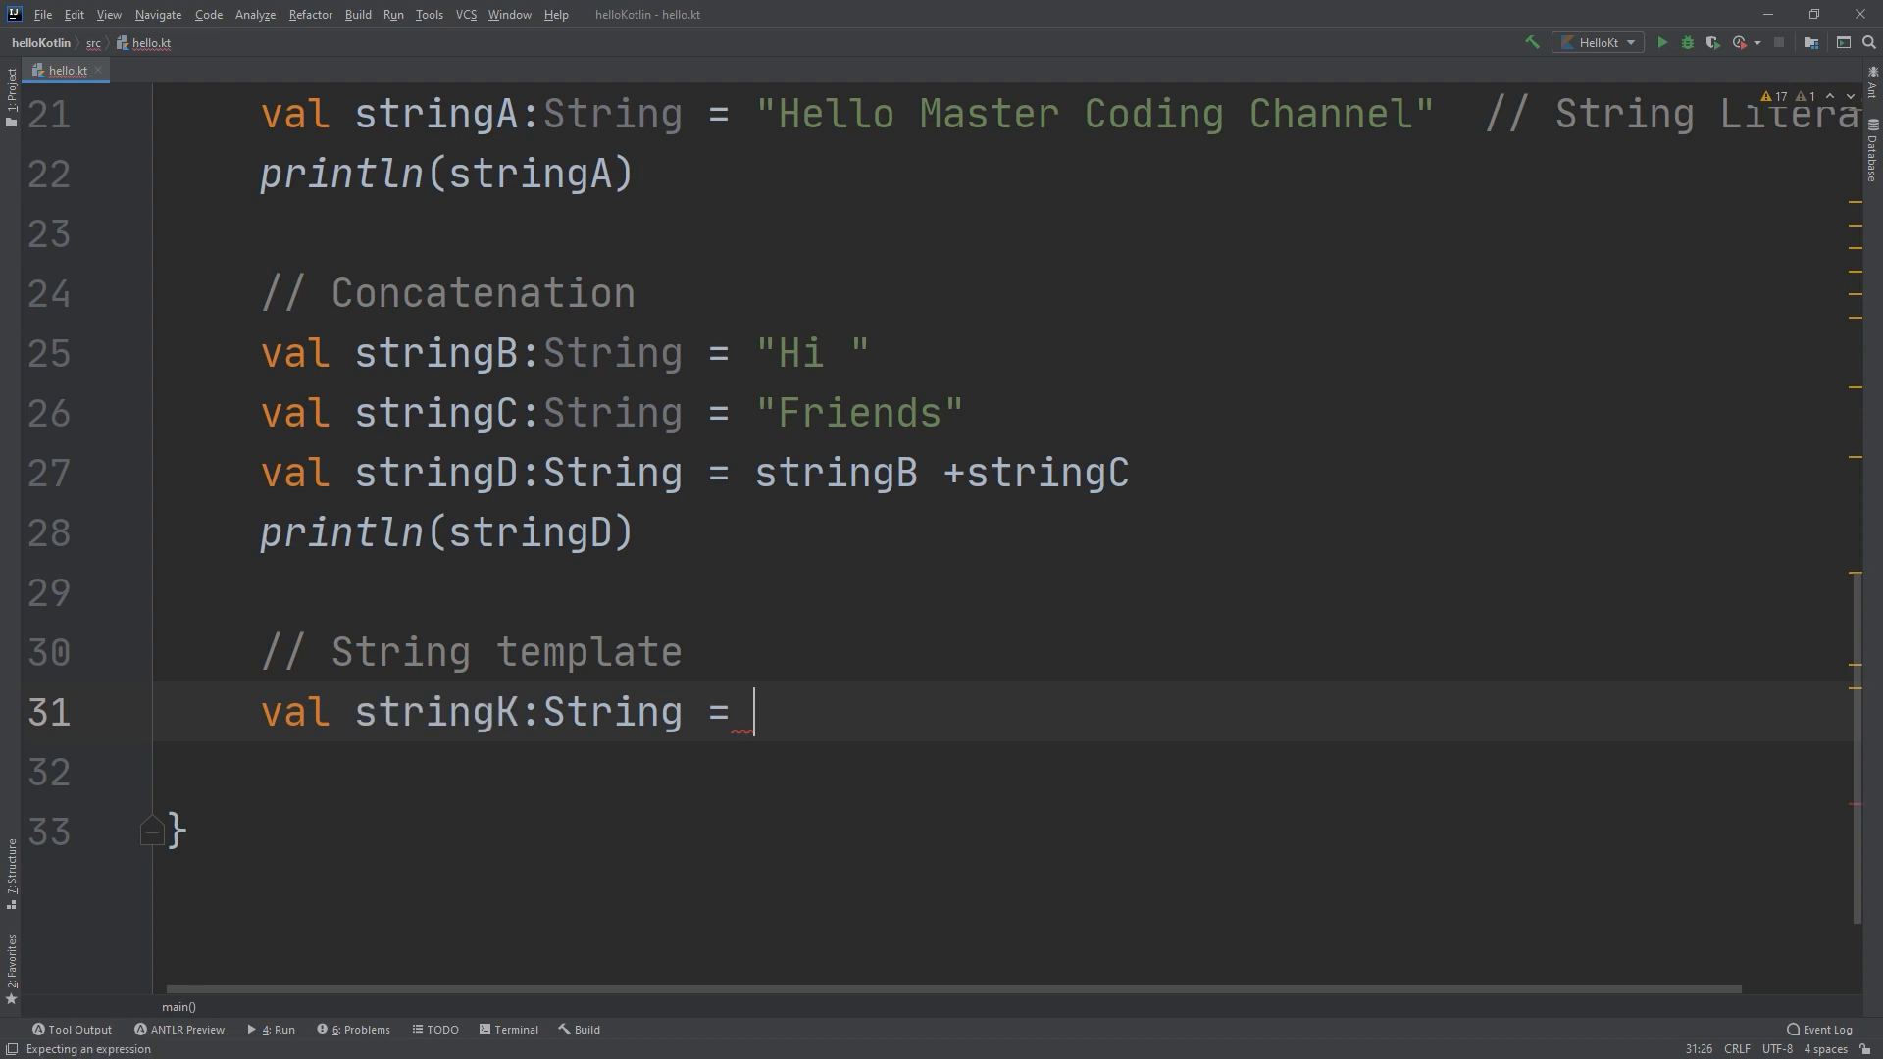
type("\"Hel\"")
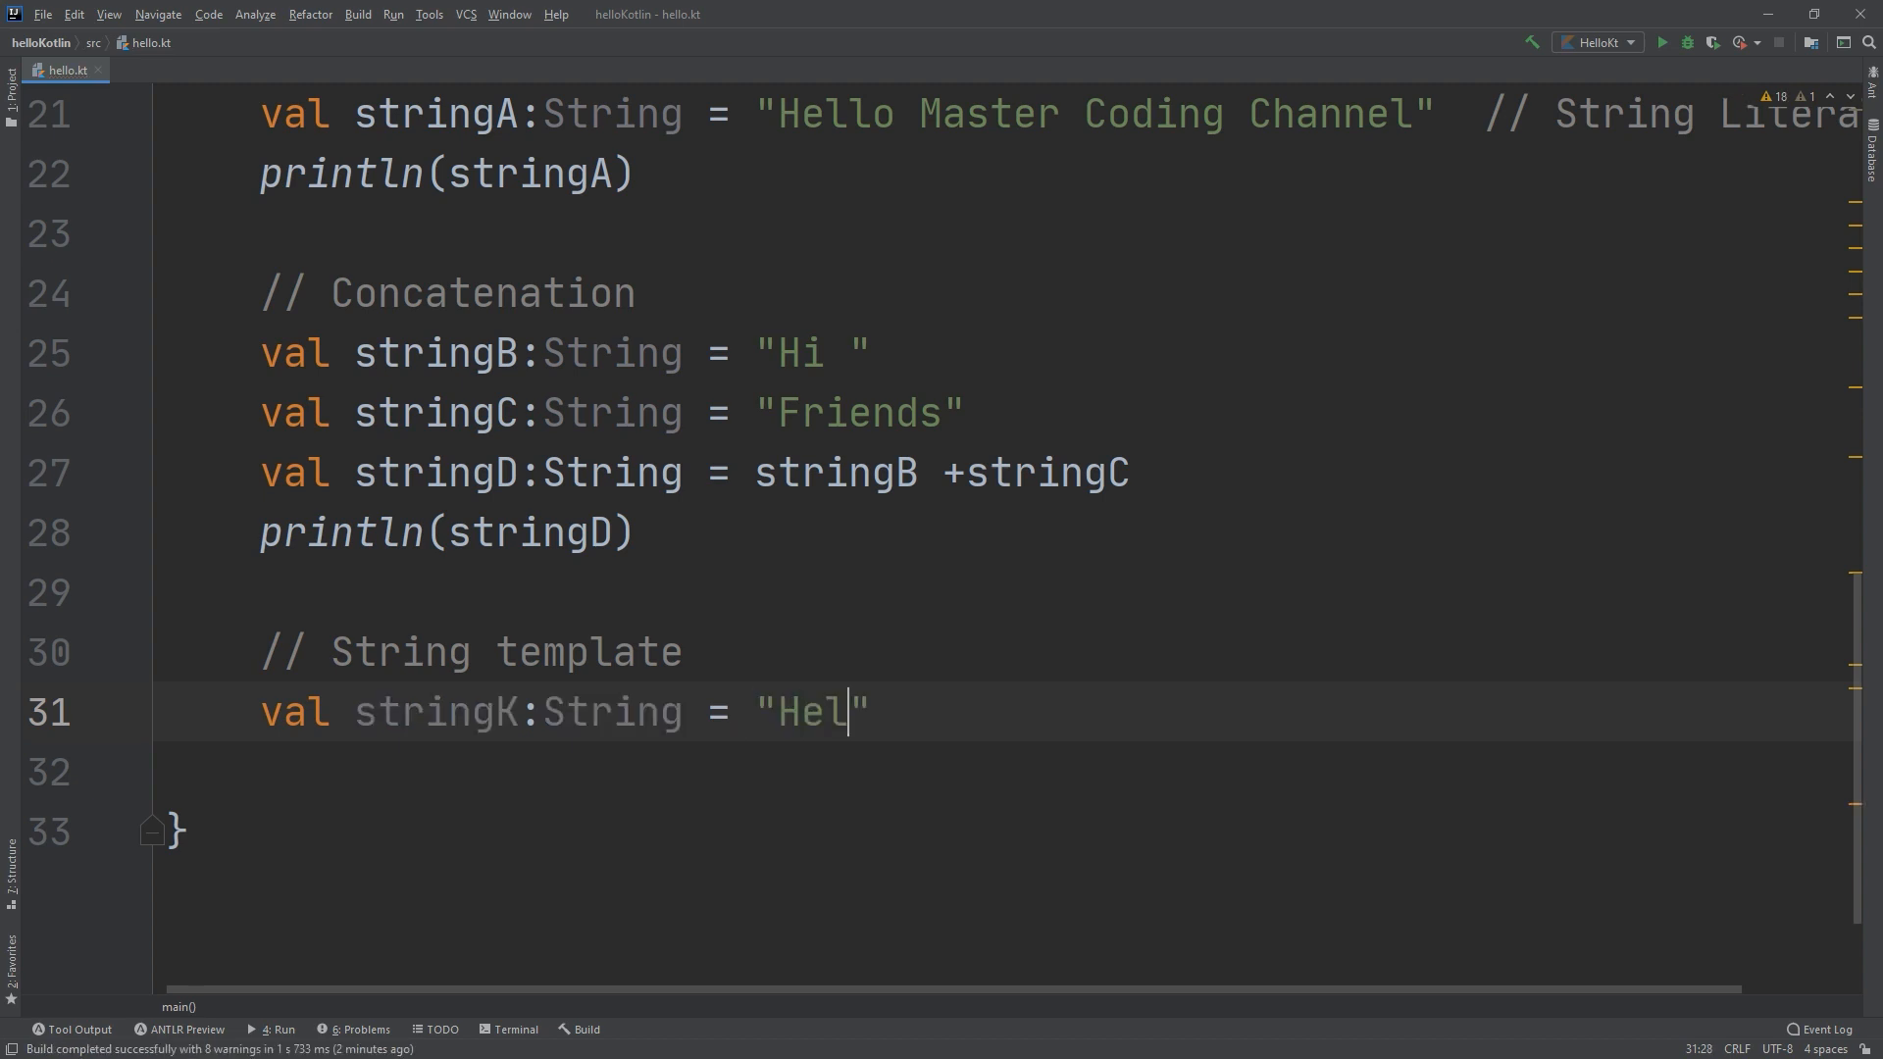
type("lo\" +")
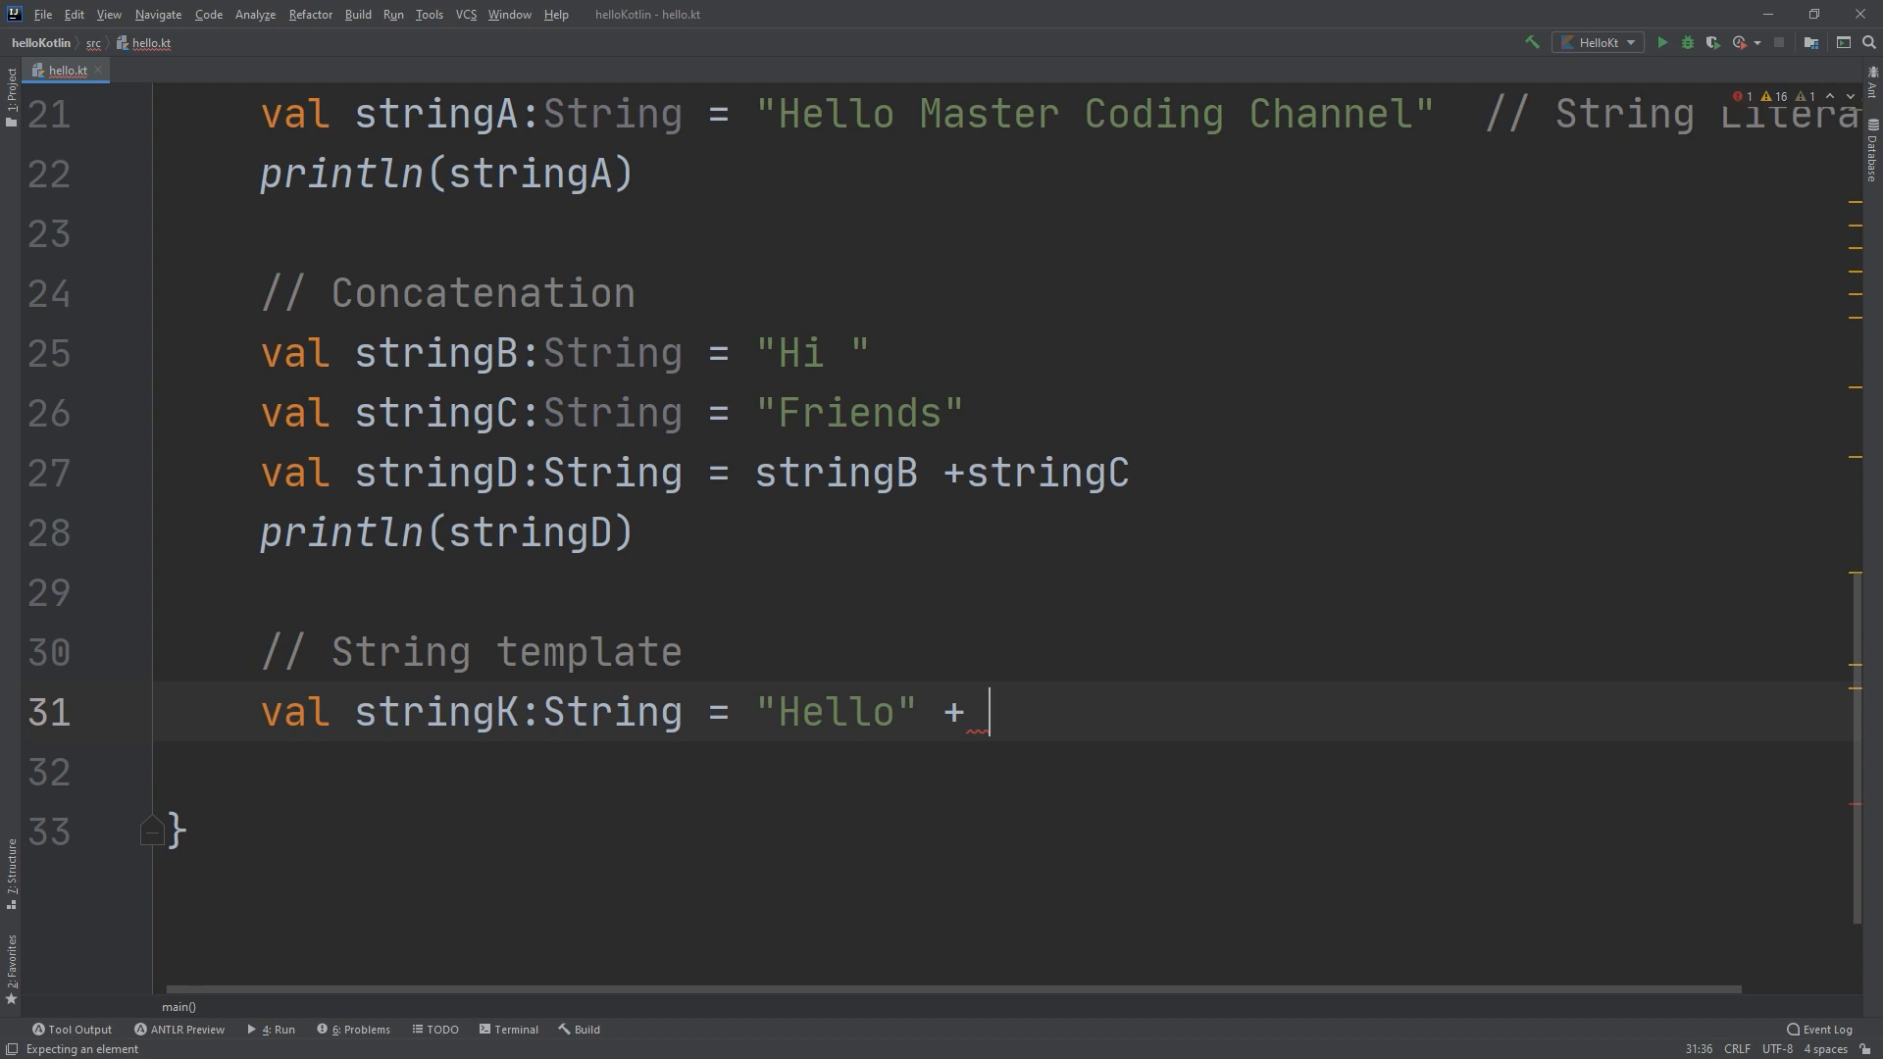
Extend stringK's value so it reads the single literal "Hello my name is".
type("\"")
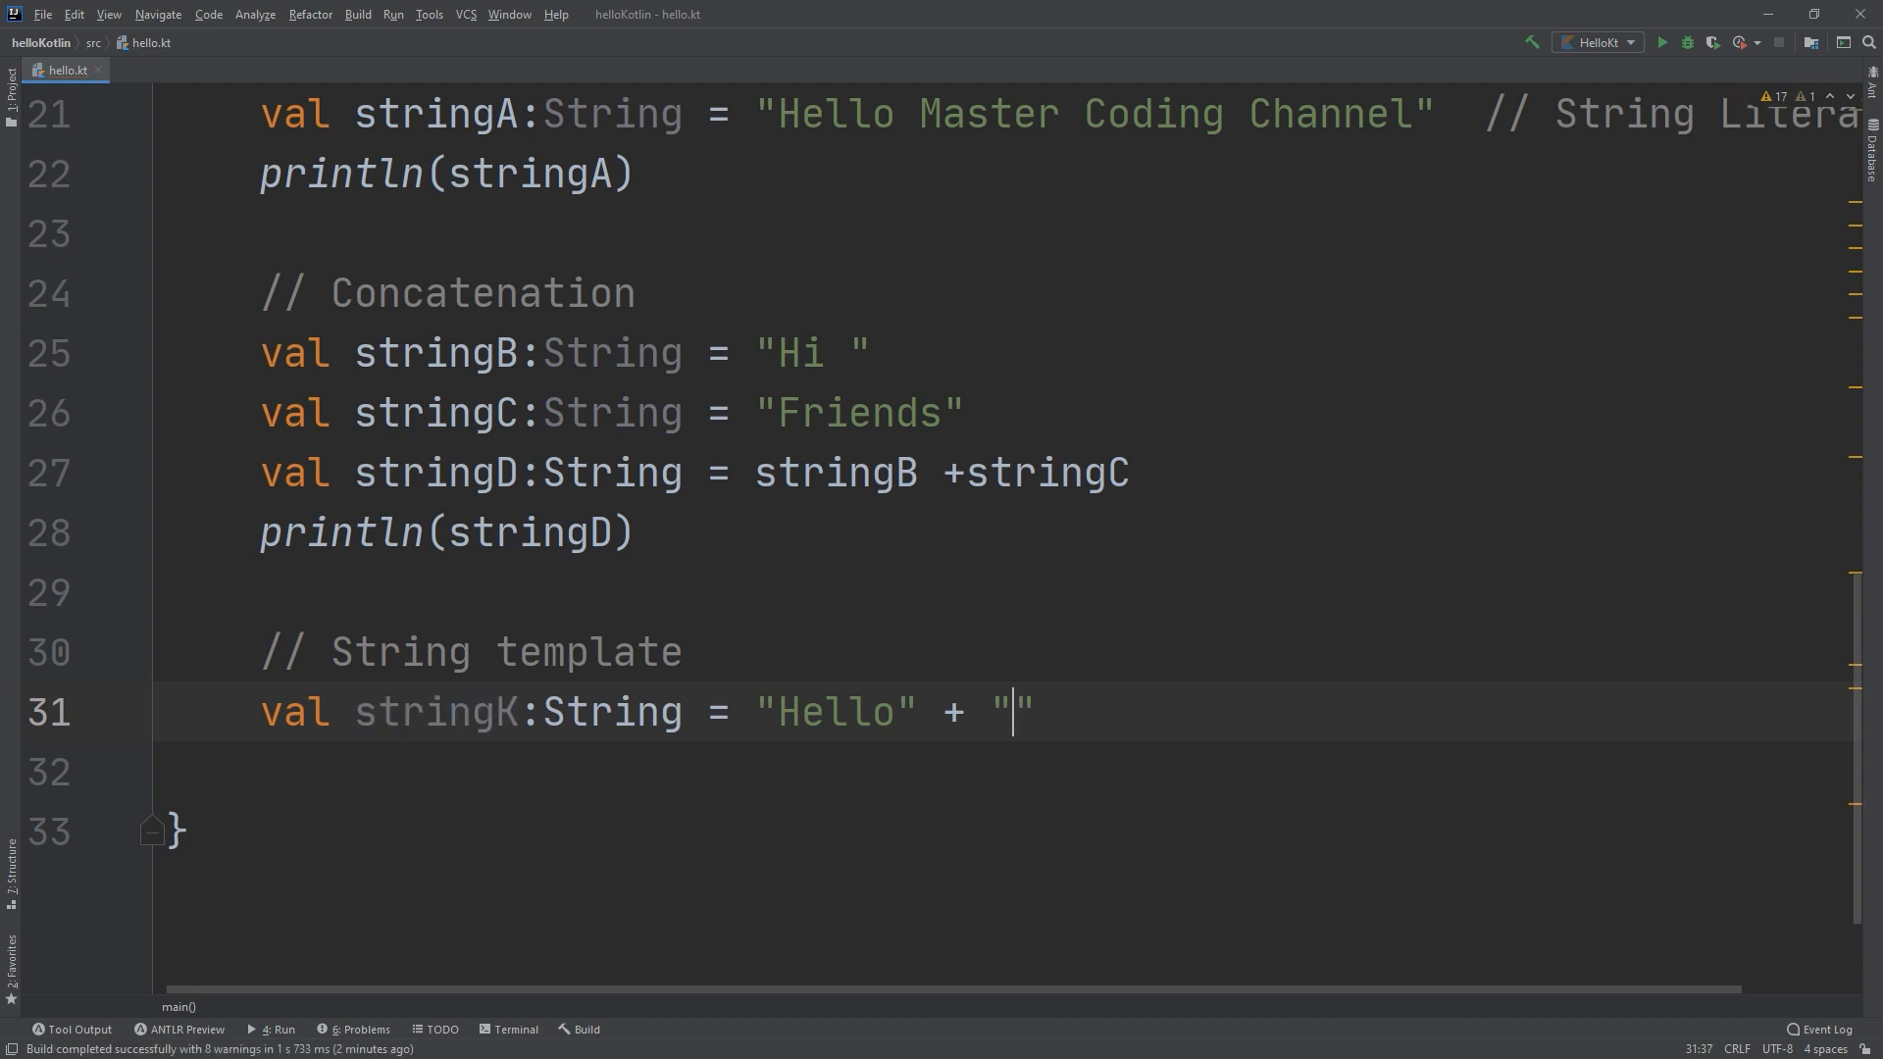
type("\" \"")
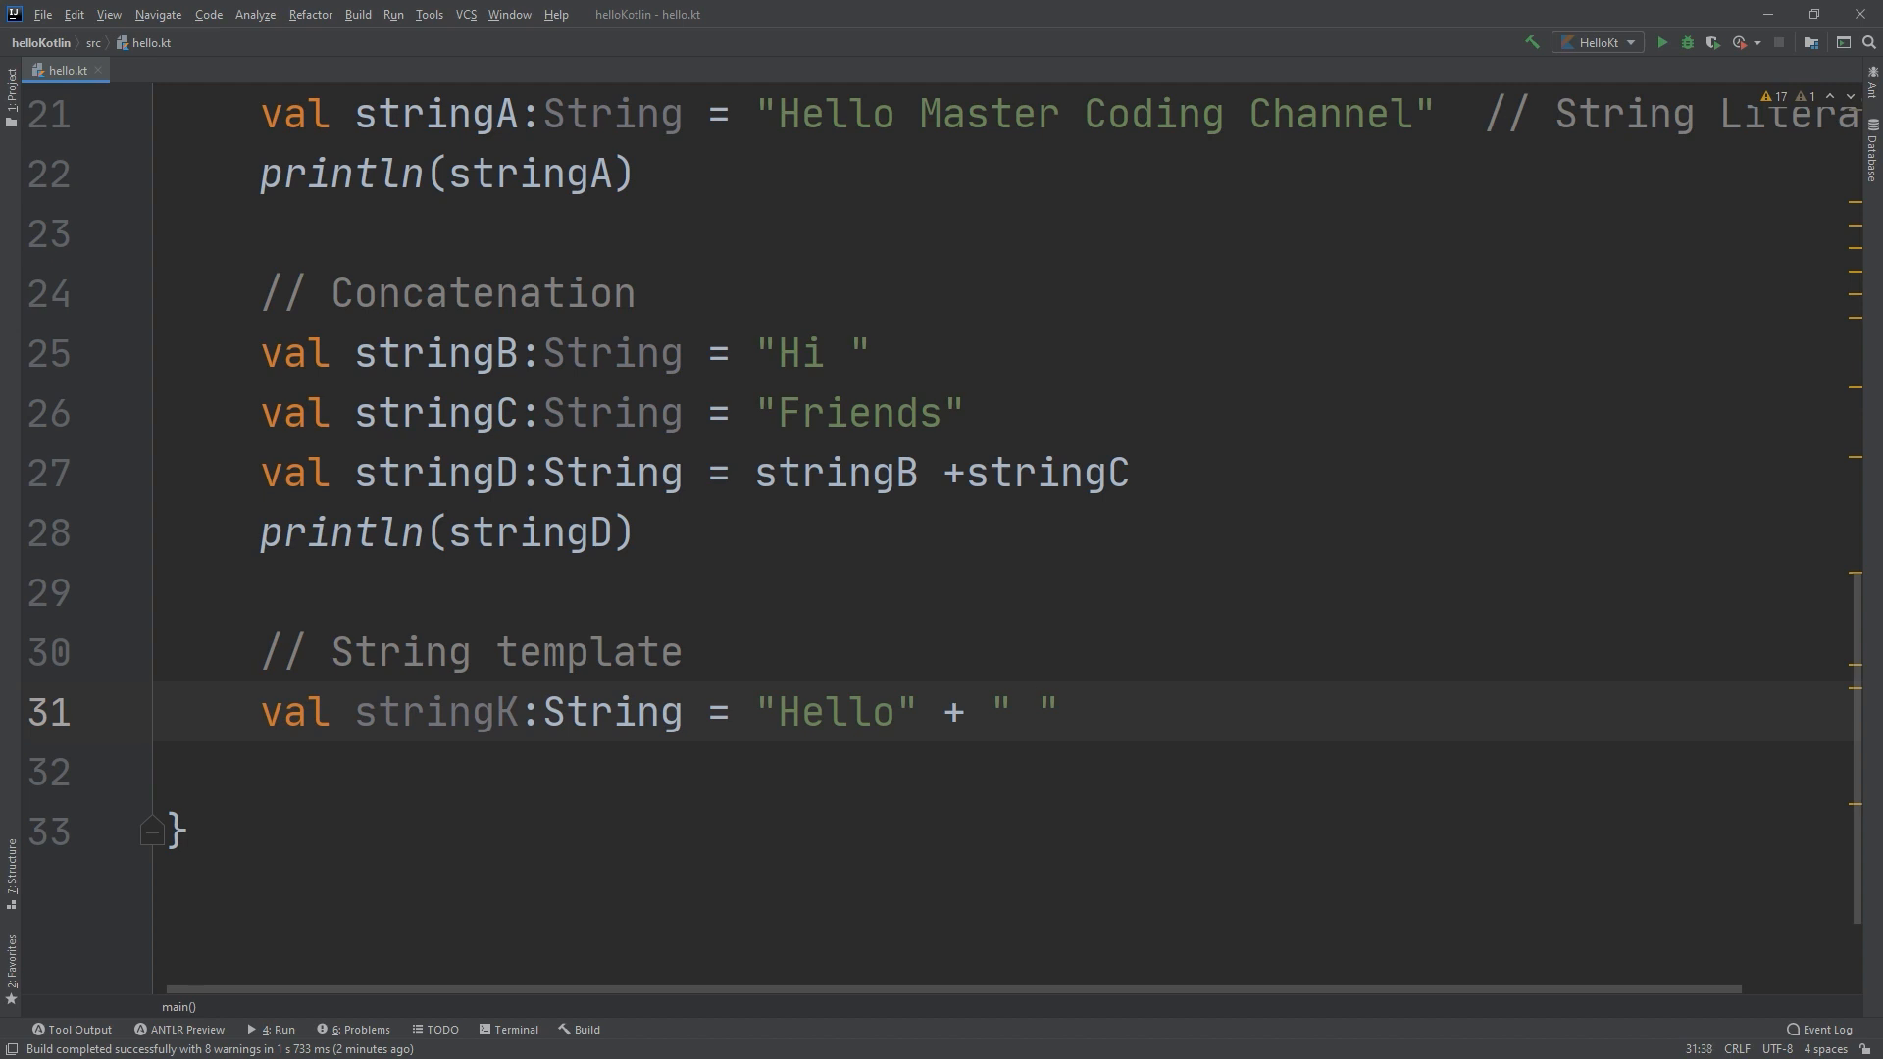
type("my")
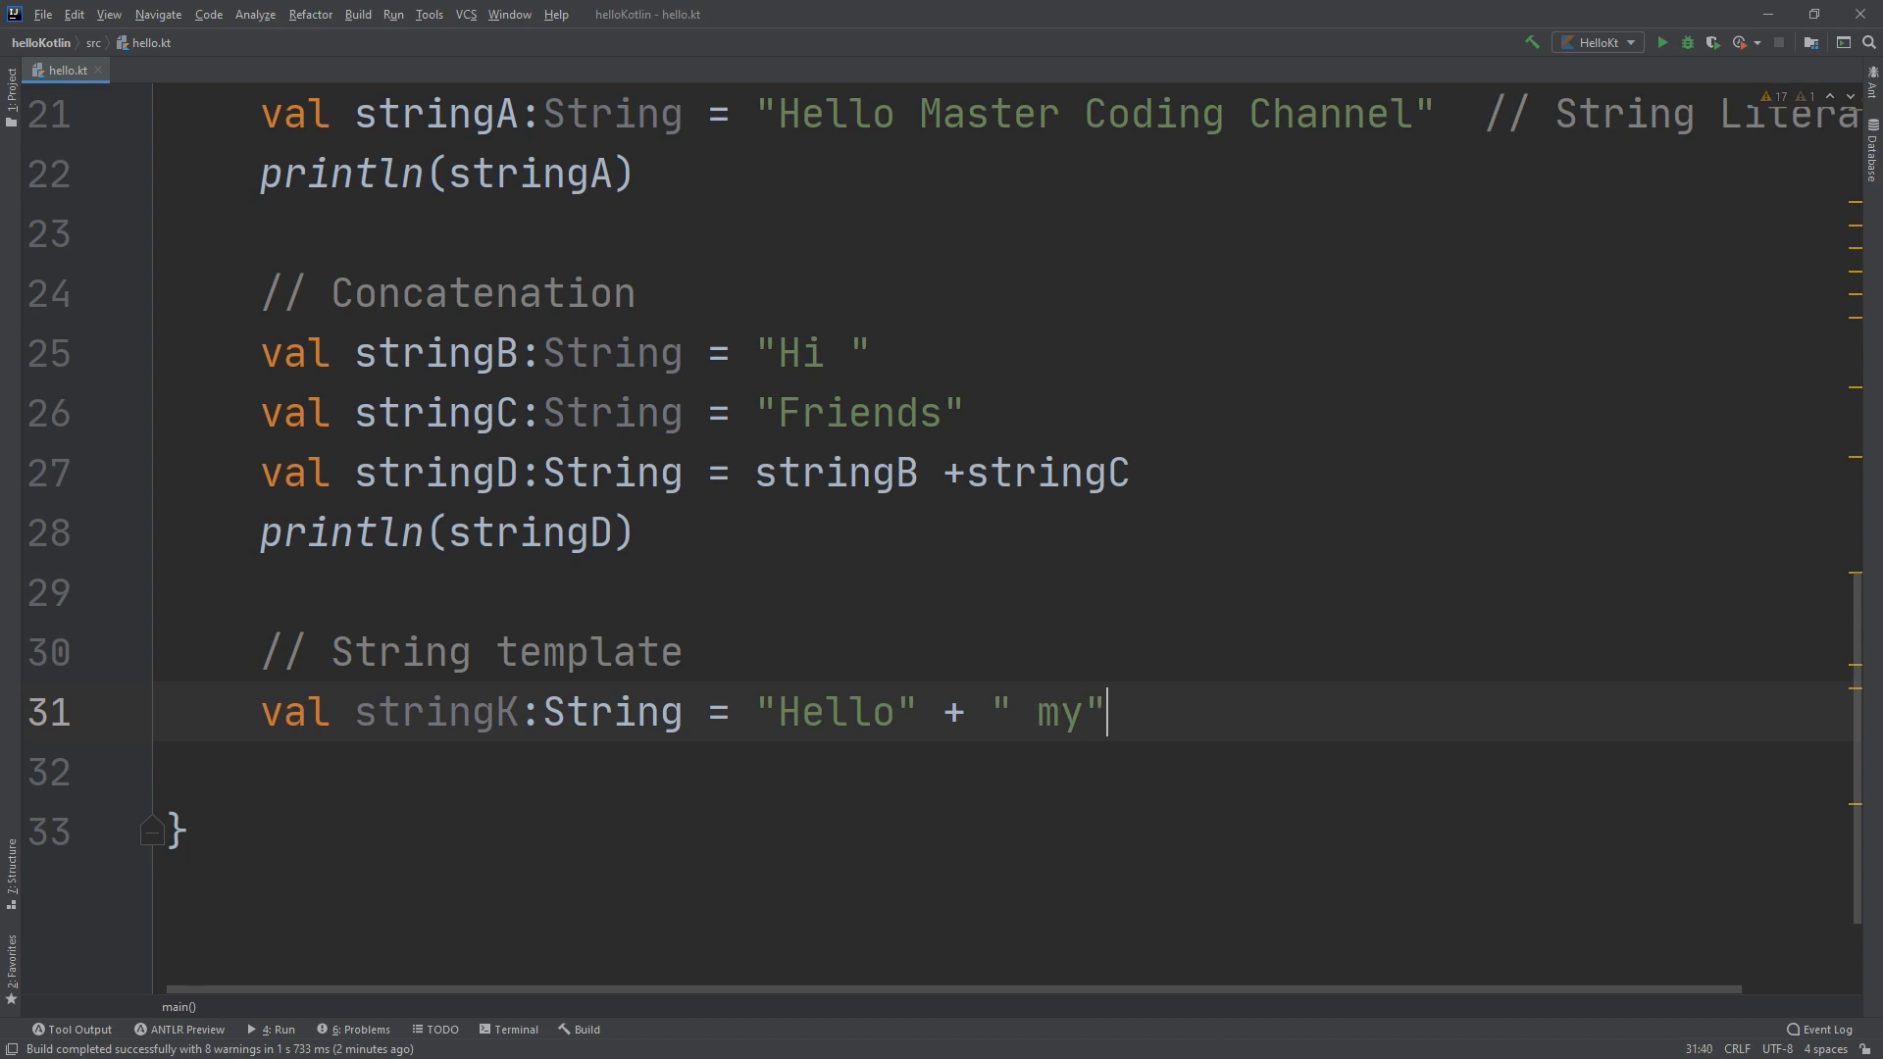
type("name")
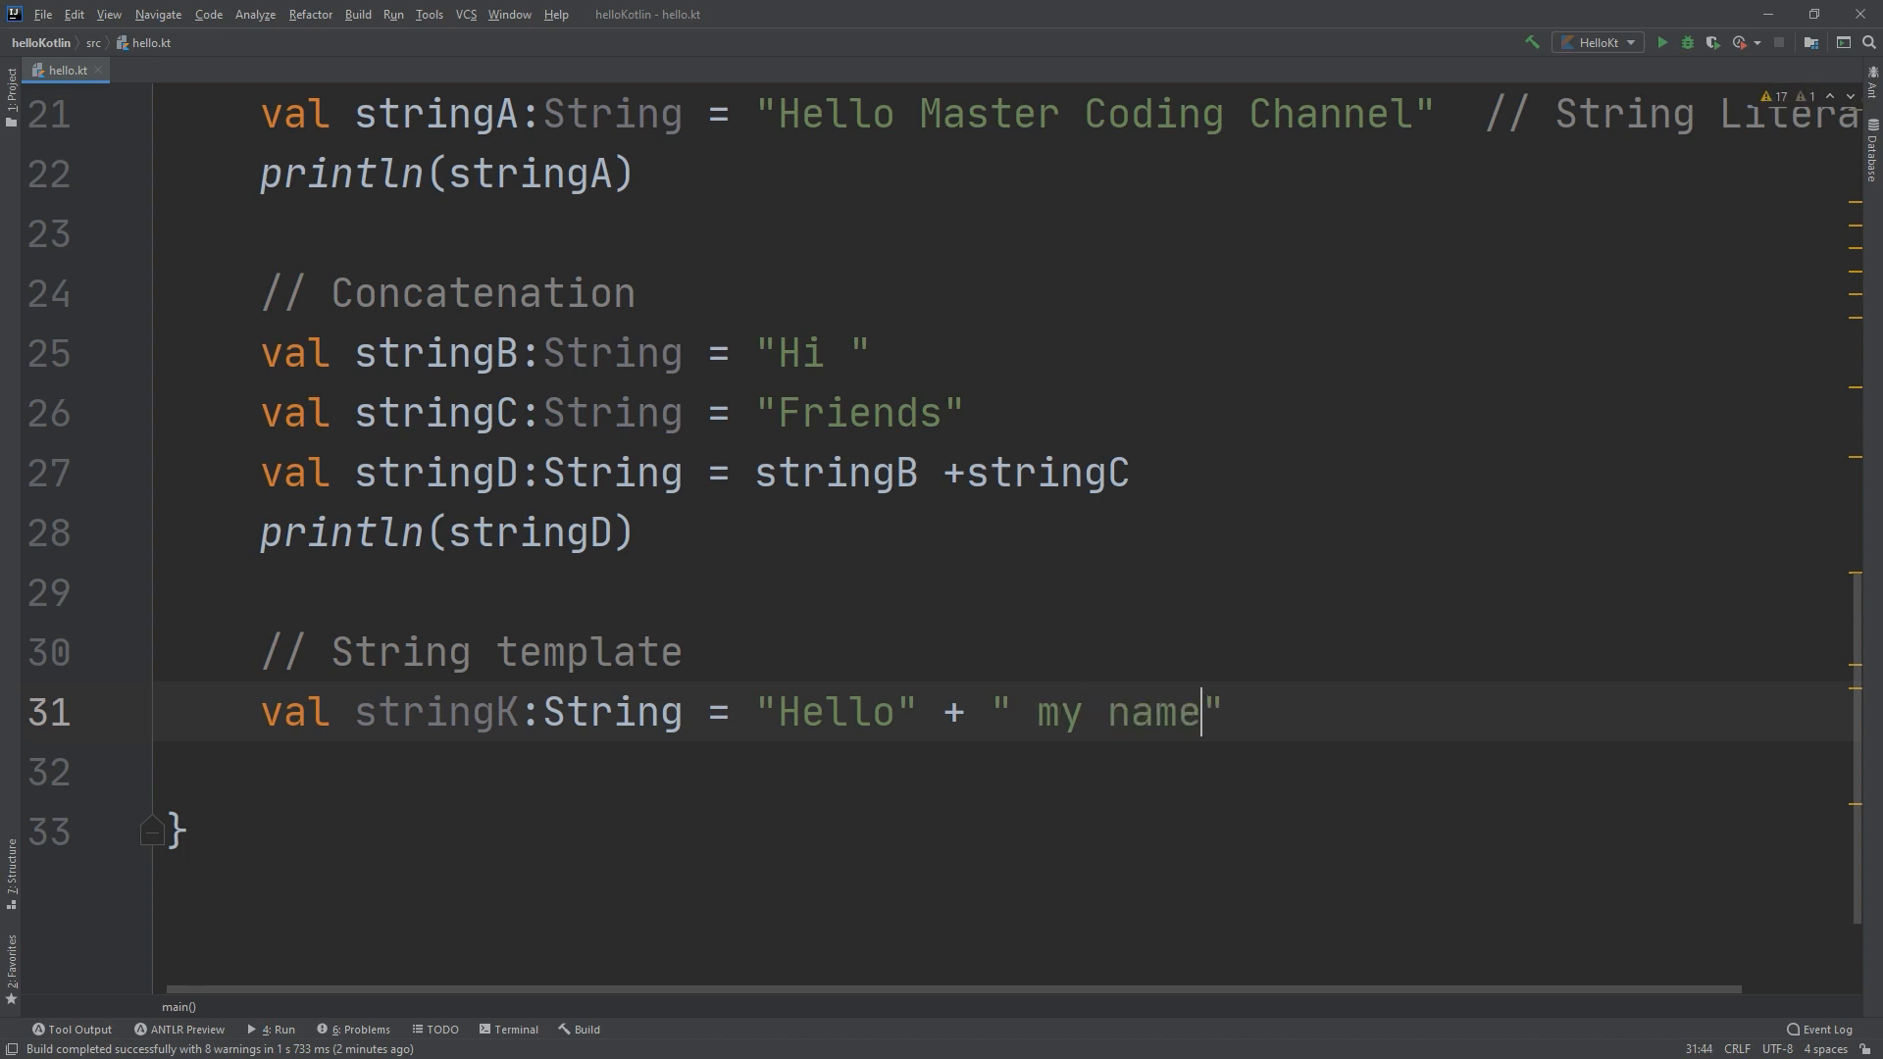
type("is")
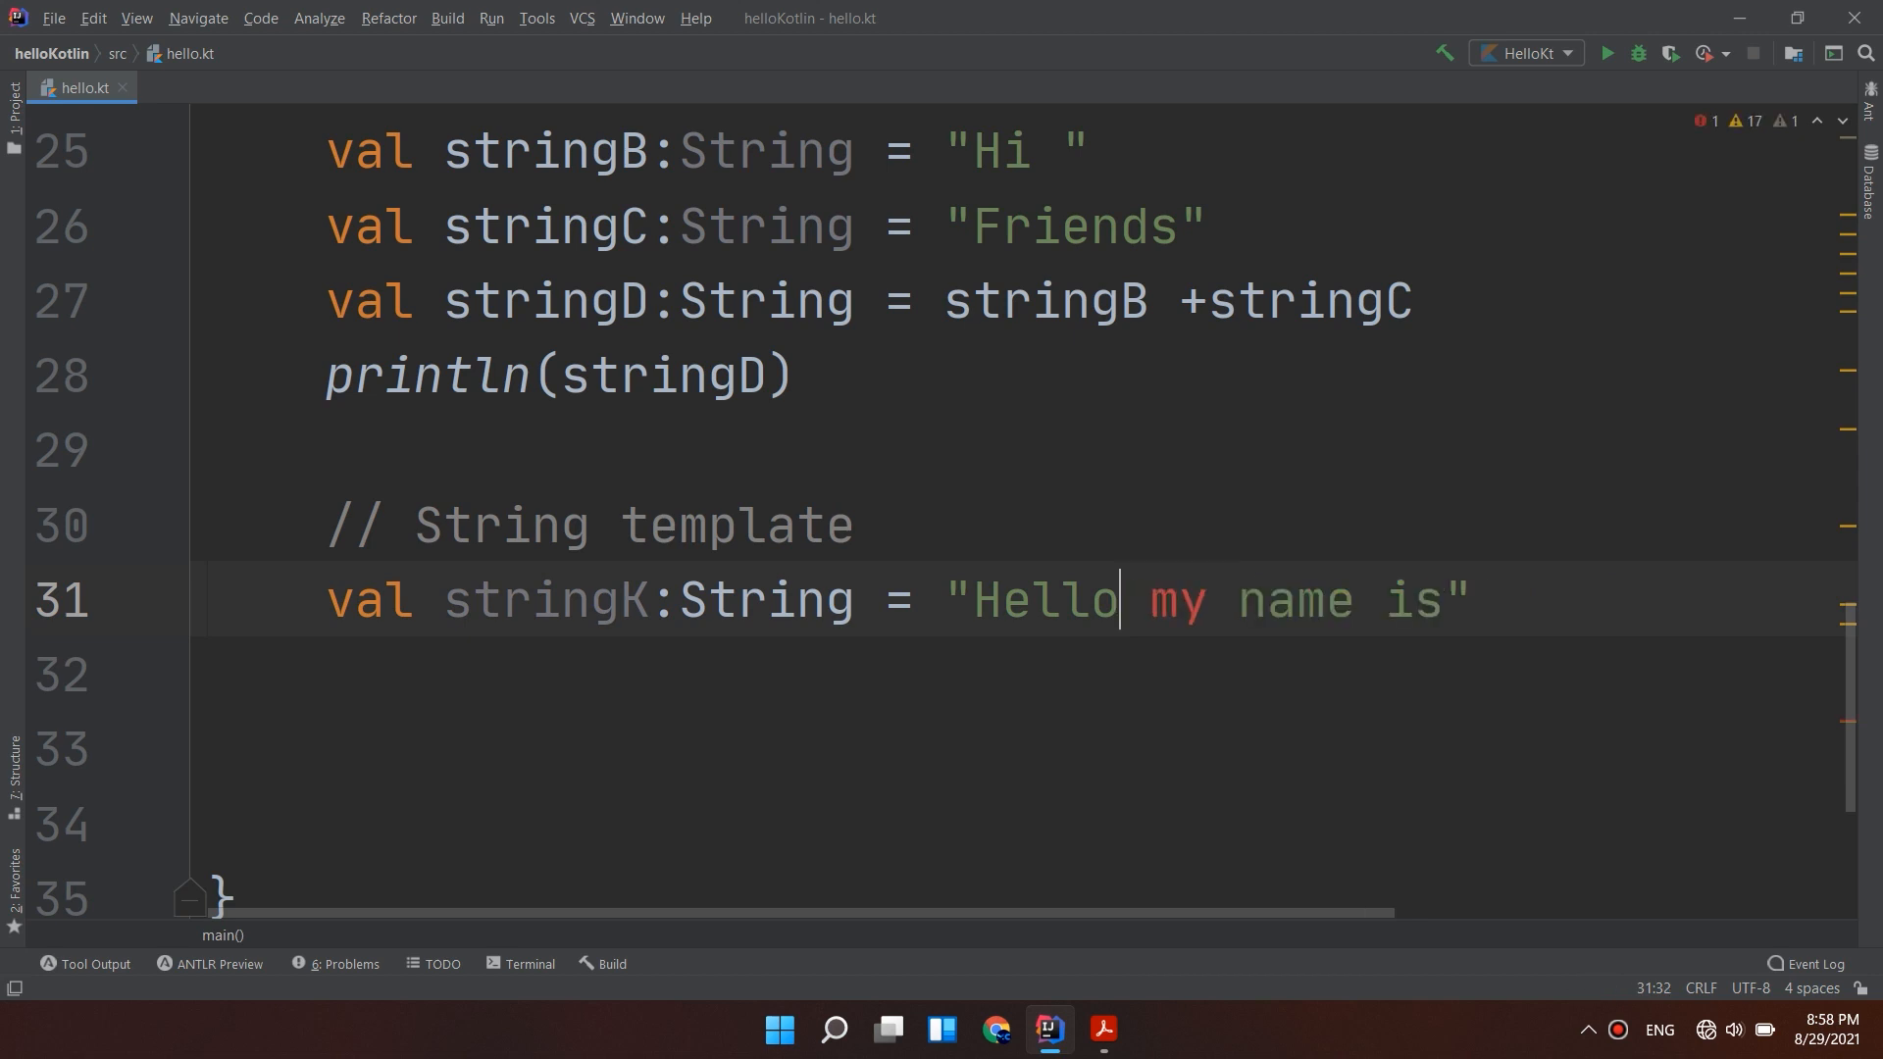
Declare val stringN:String = "Jack" on a new line above stringK.
key("Enter")
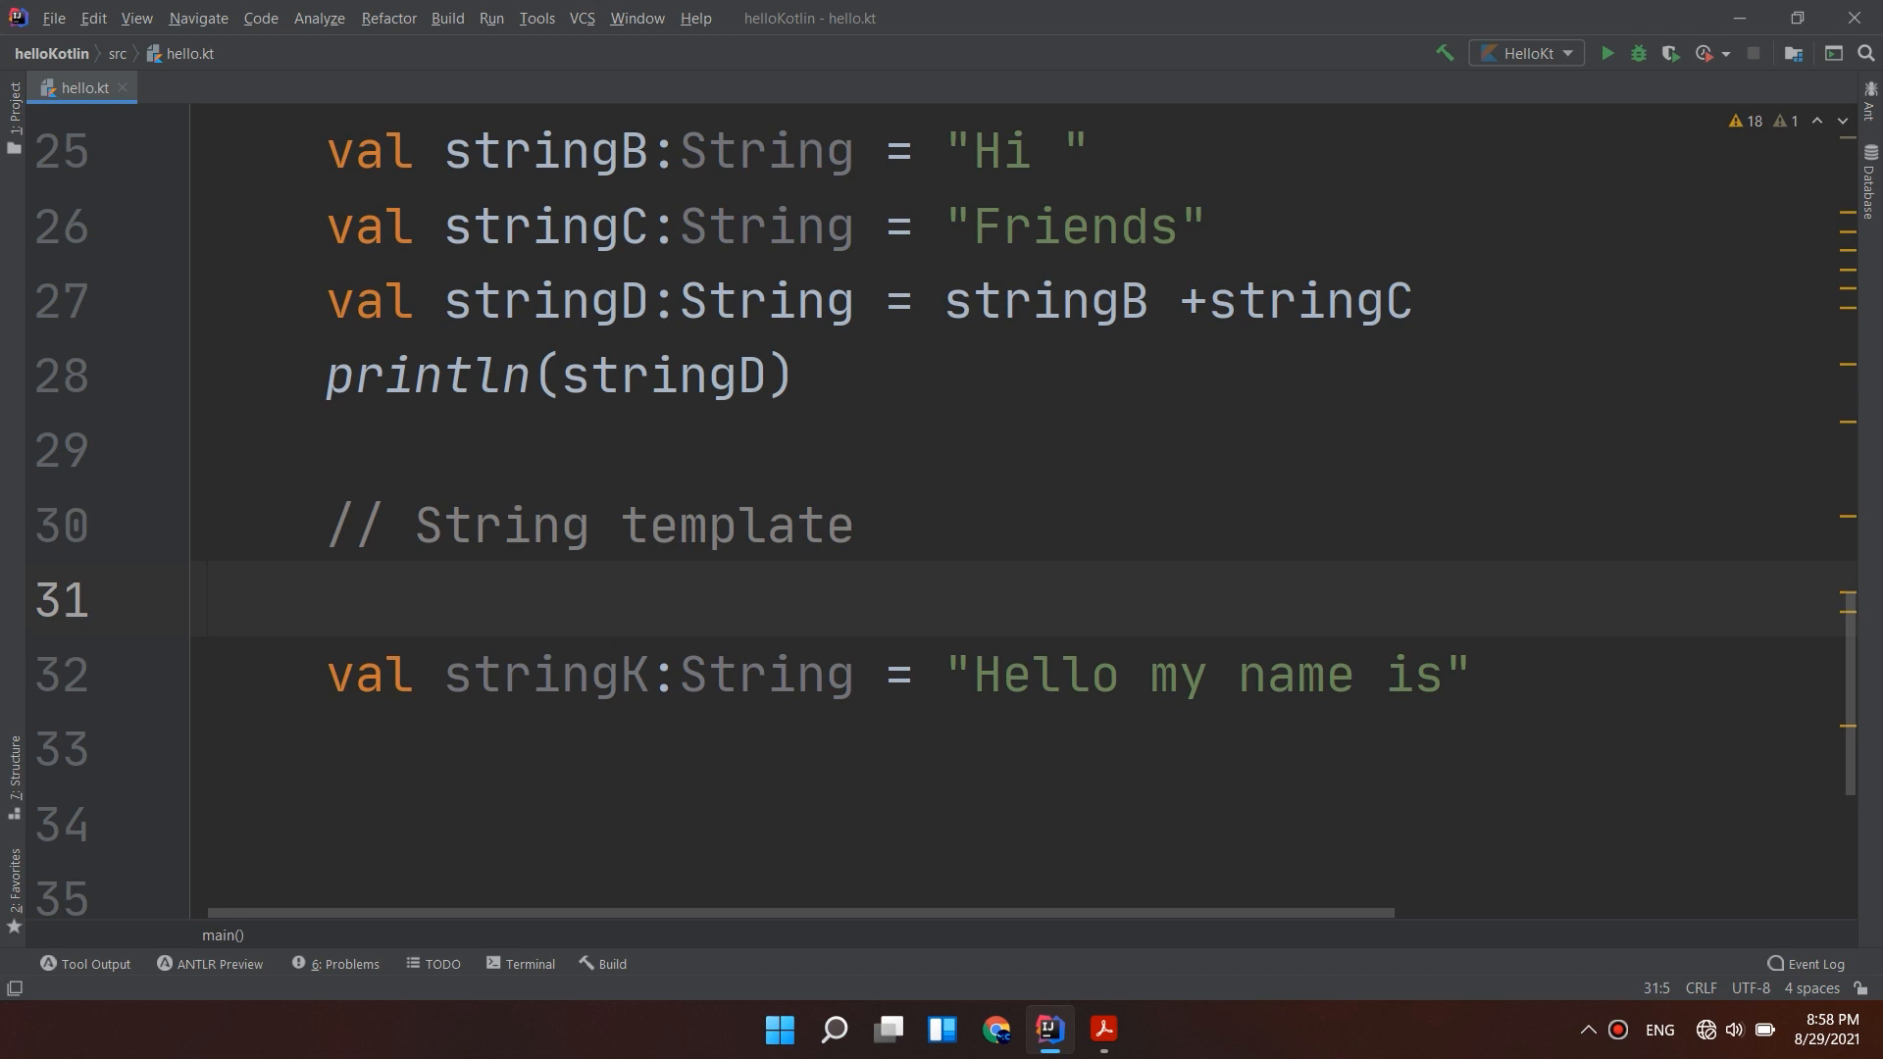
type("val s")
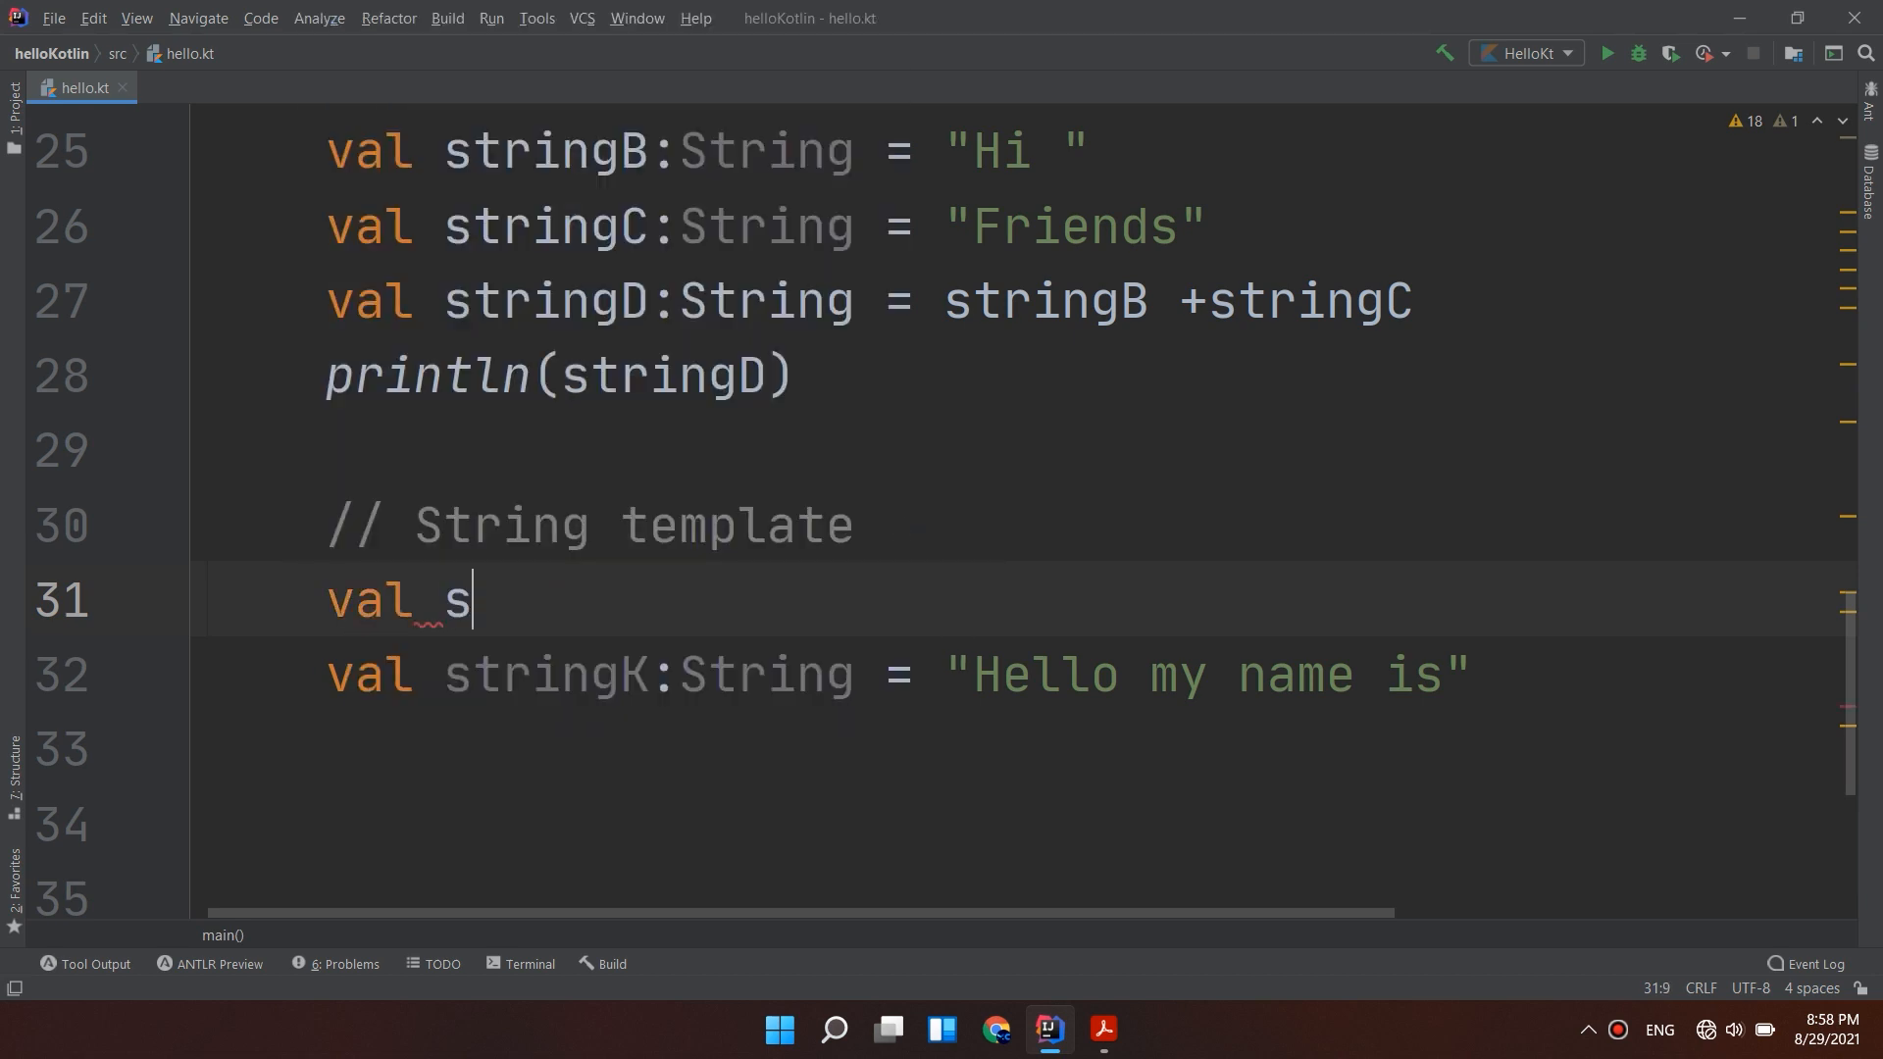
type("tringN:")
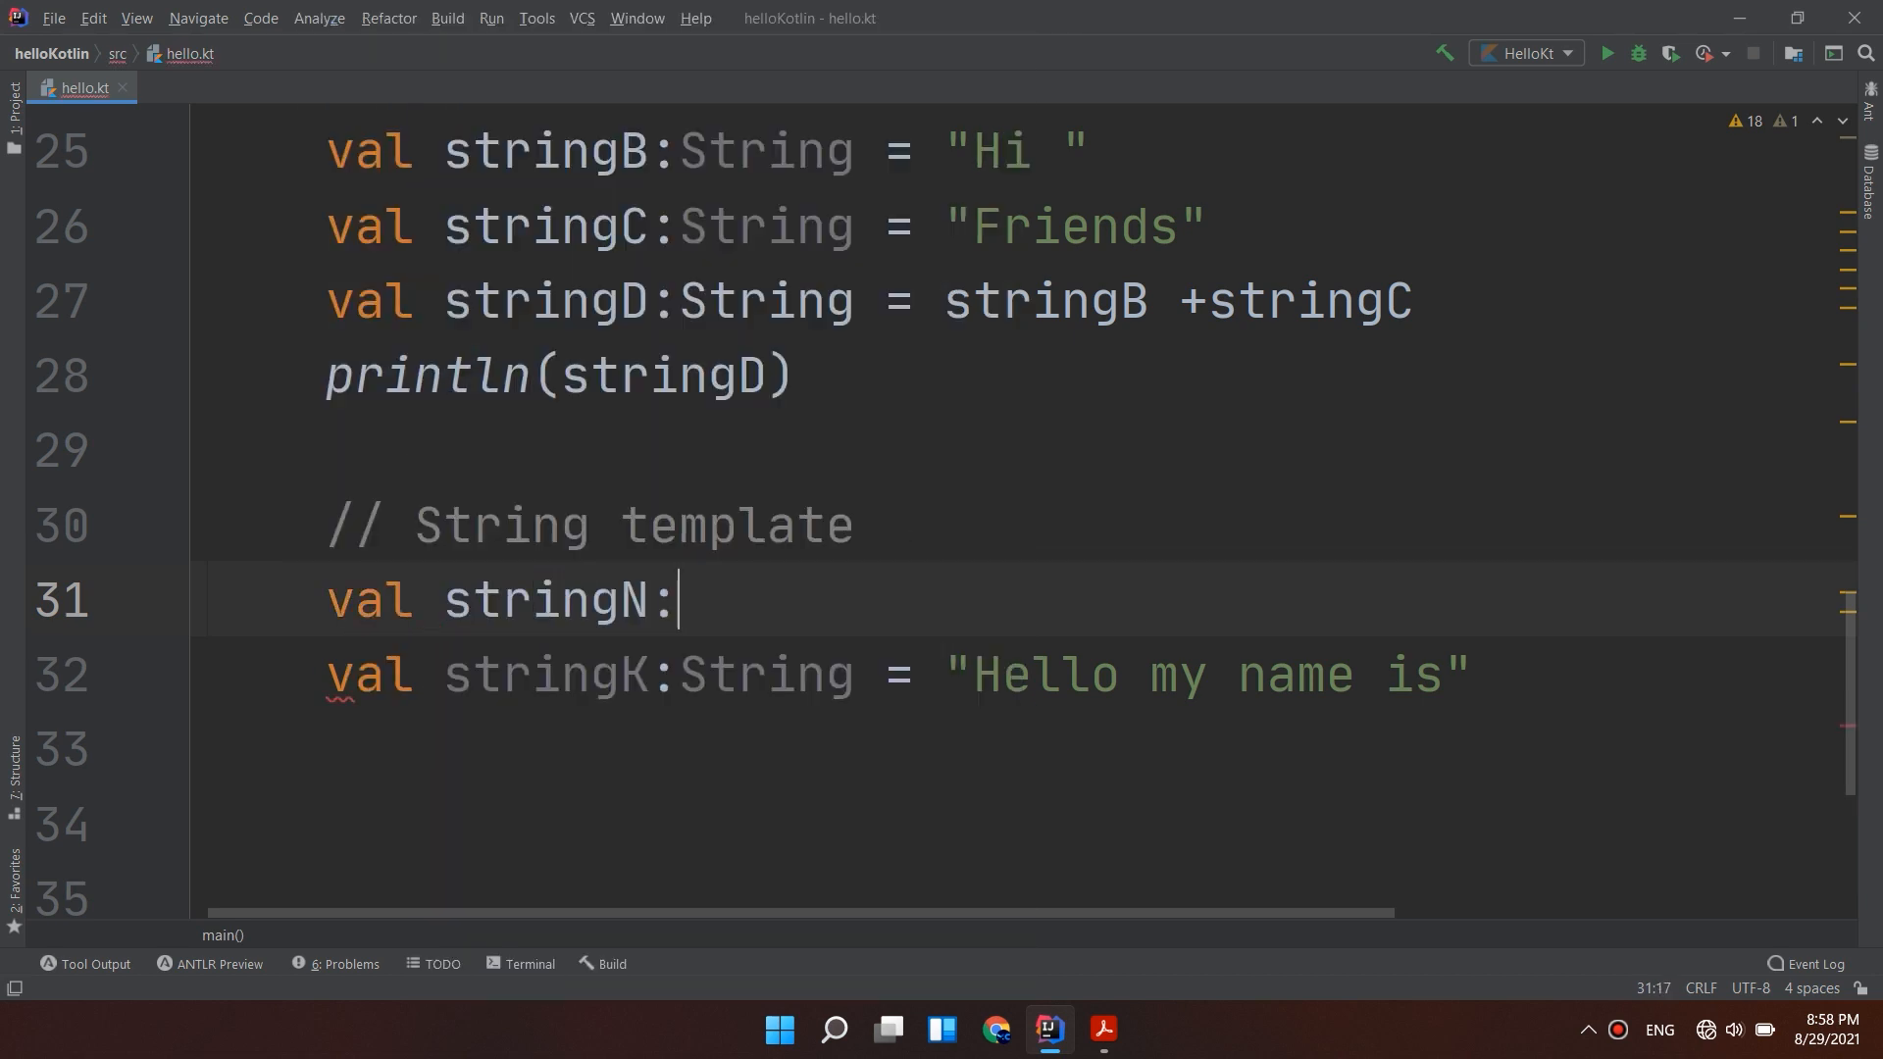
type("Str")
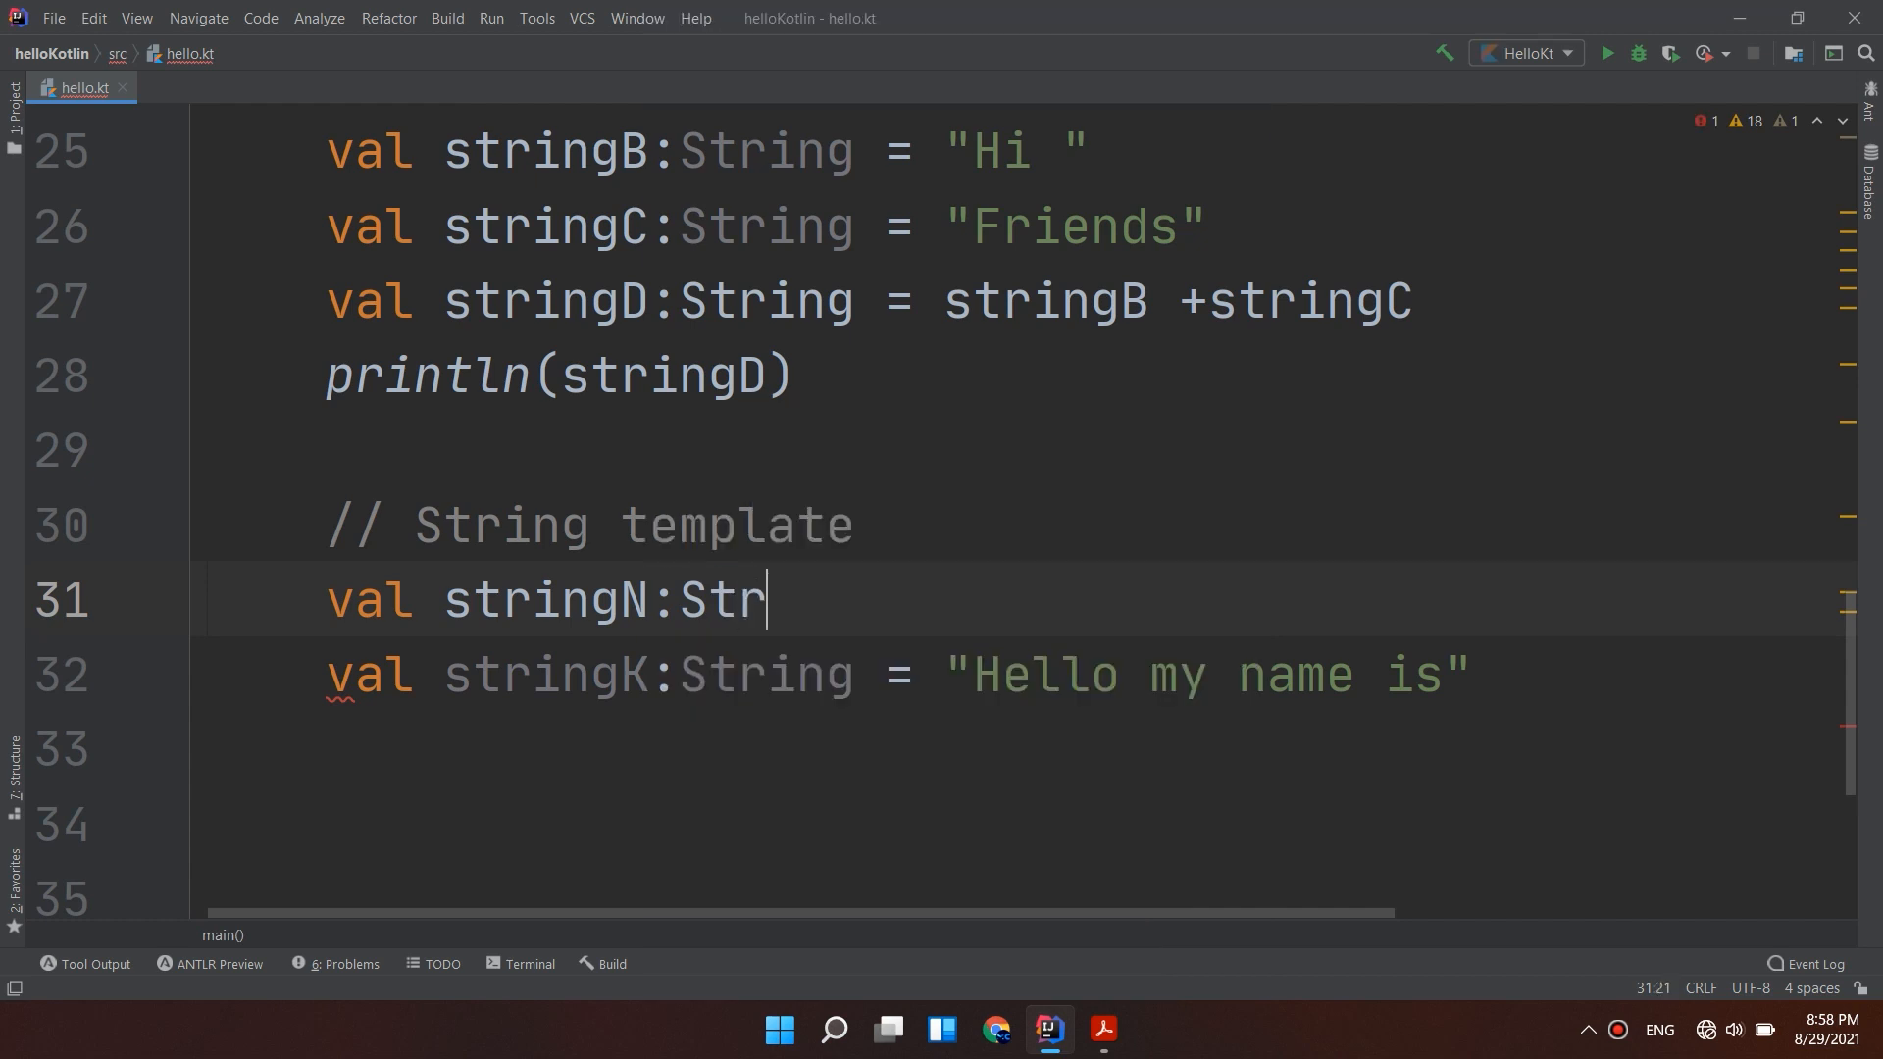
type("ing = \"")
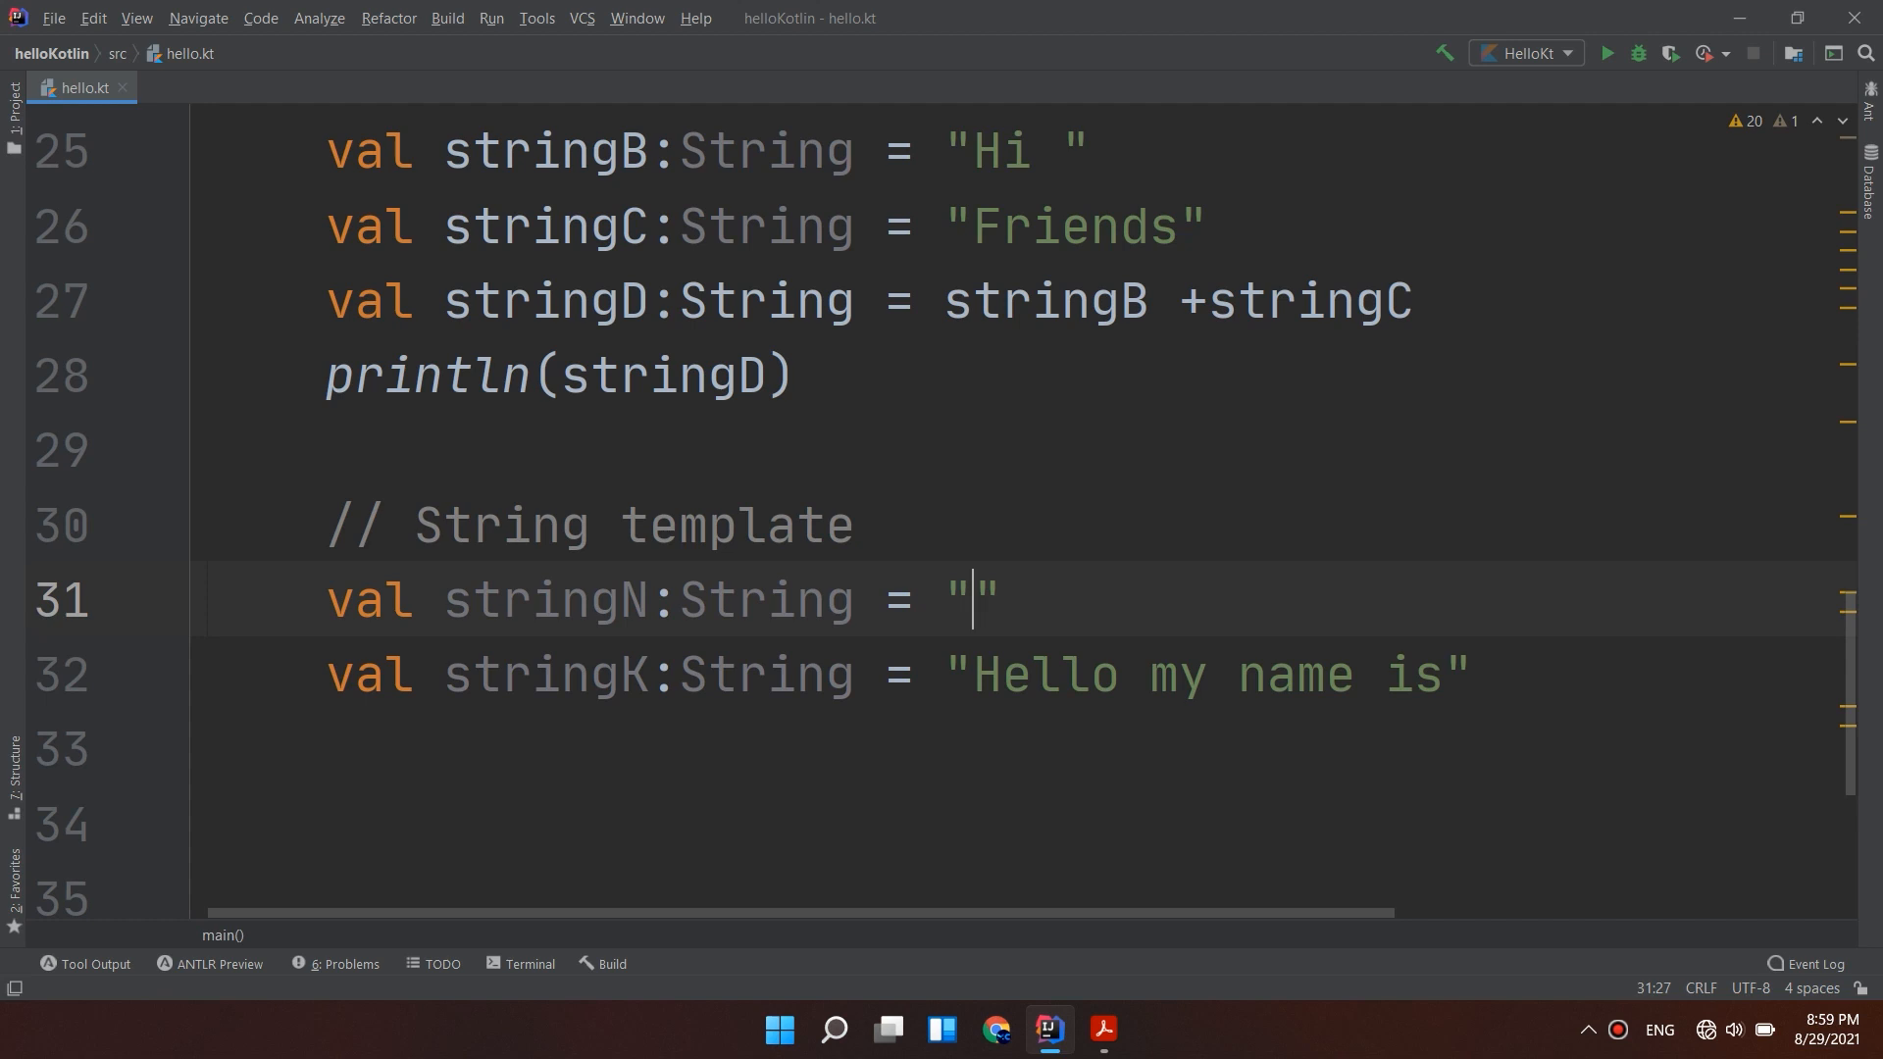
type("Jack")
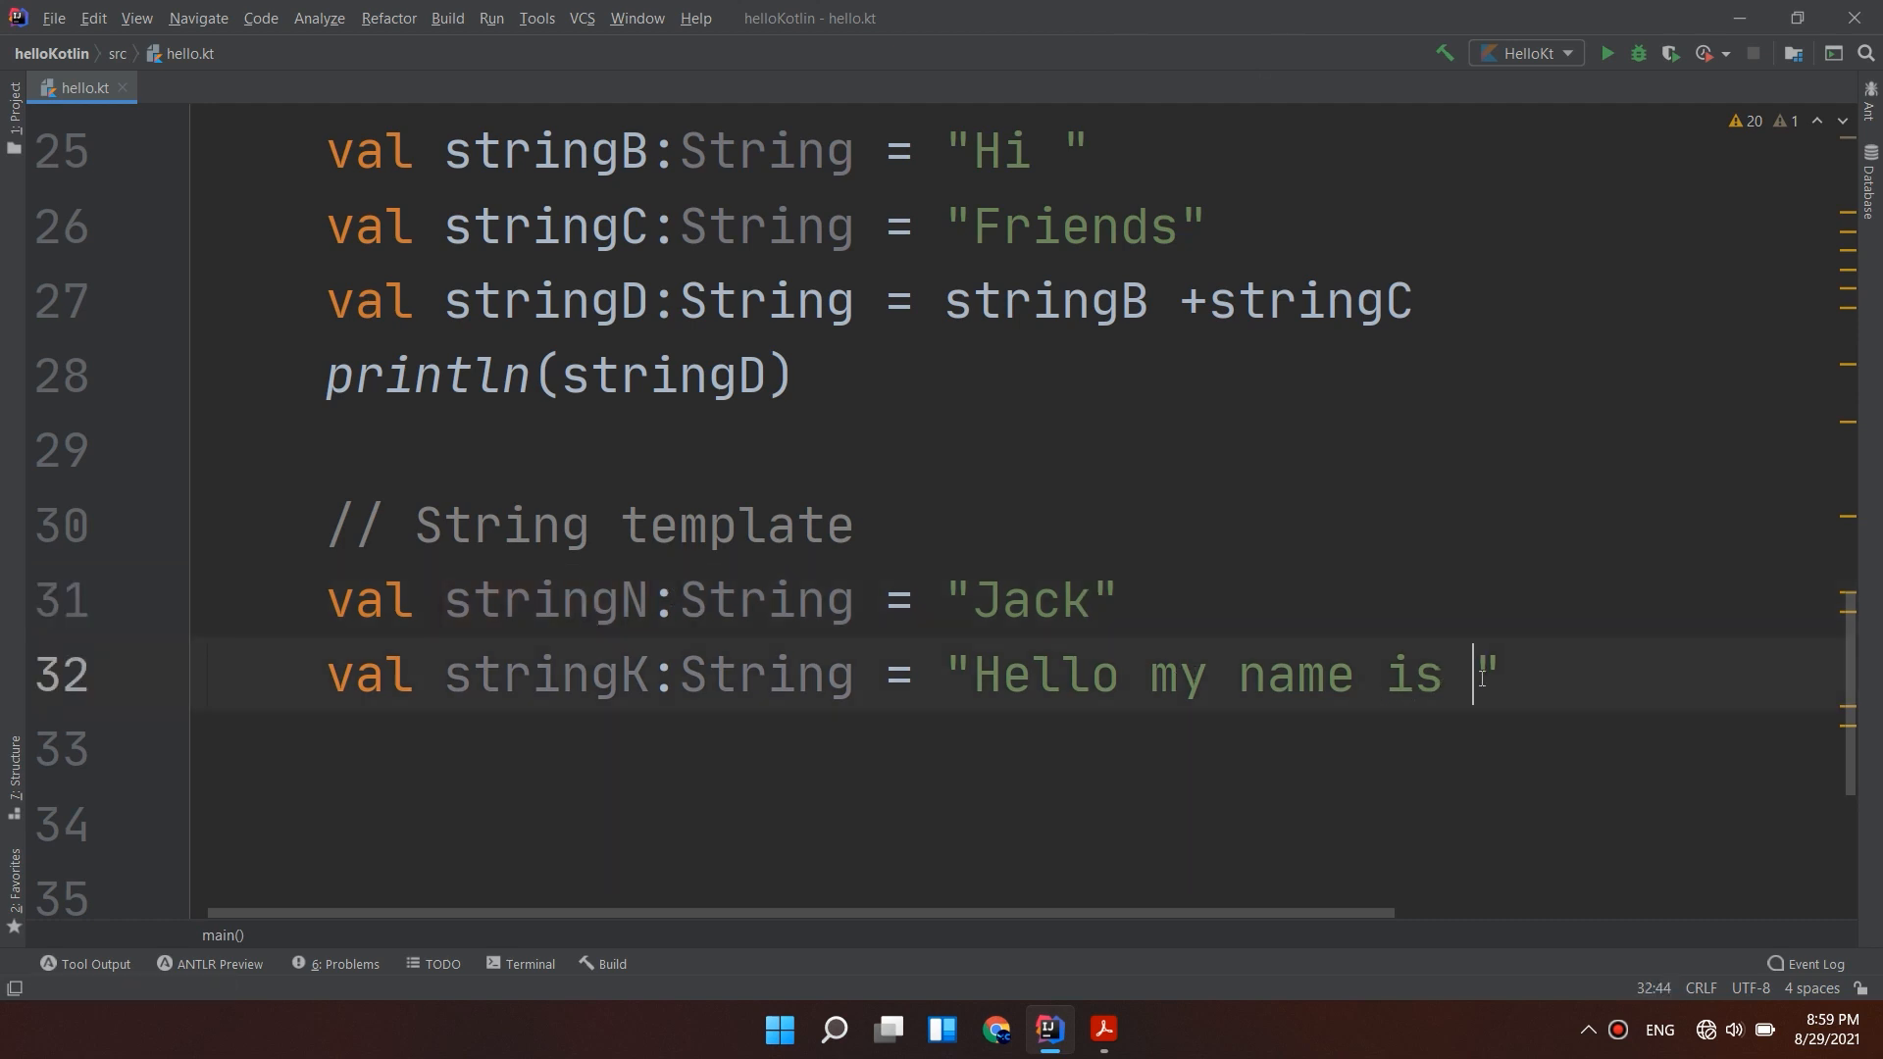
Interpolate $stringN into stringK so it reads "Hello my name is $stringN".
type("$s")
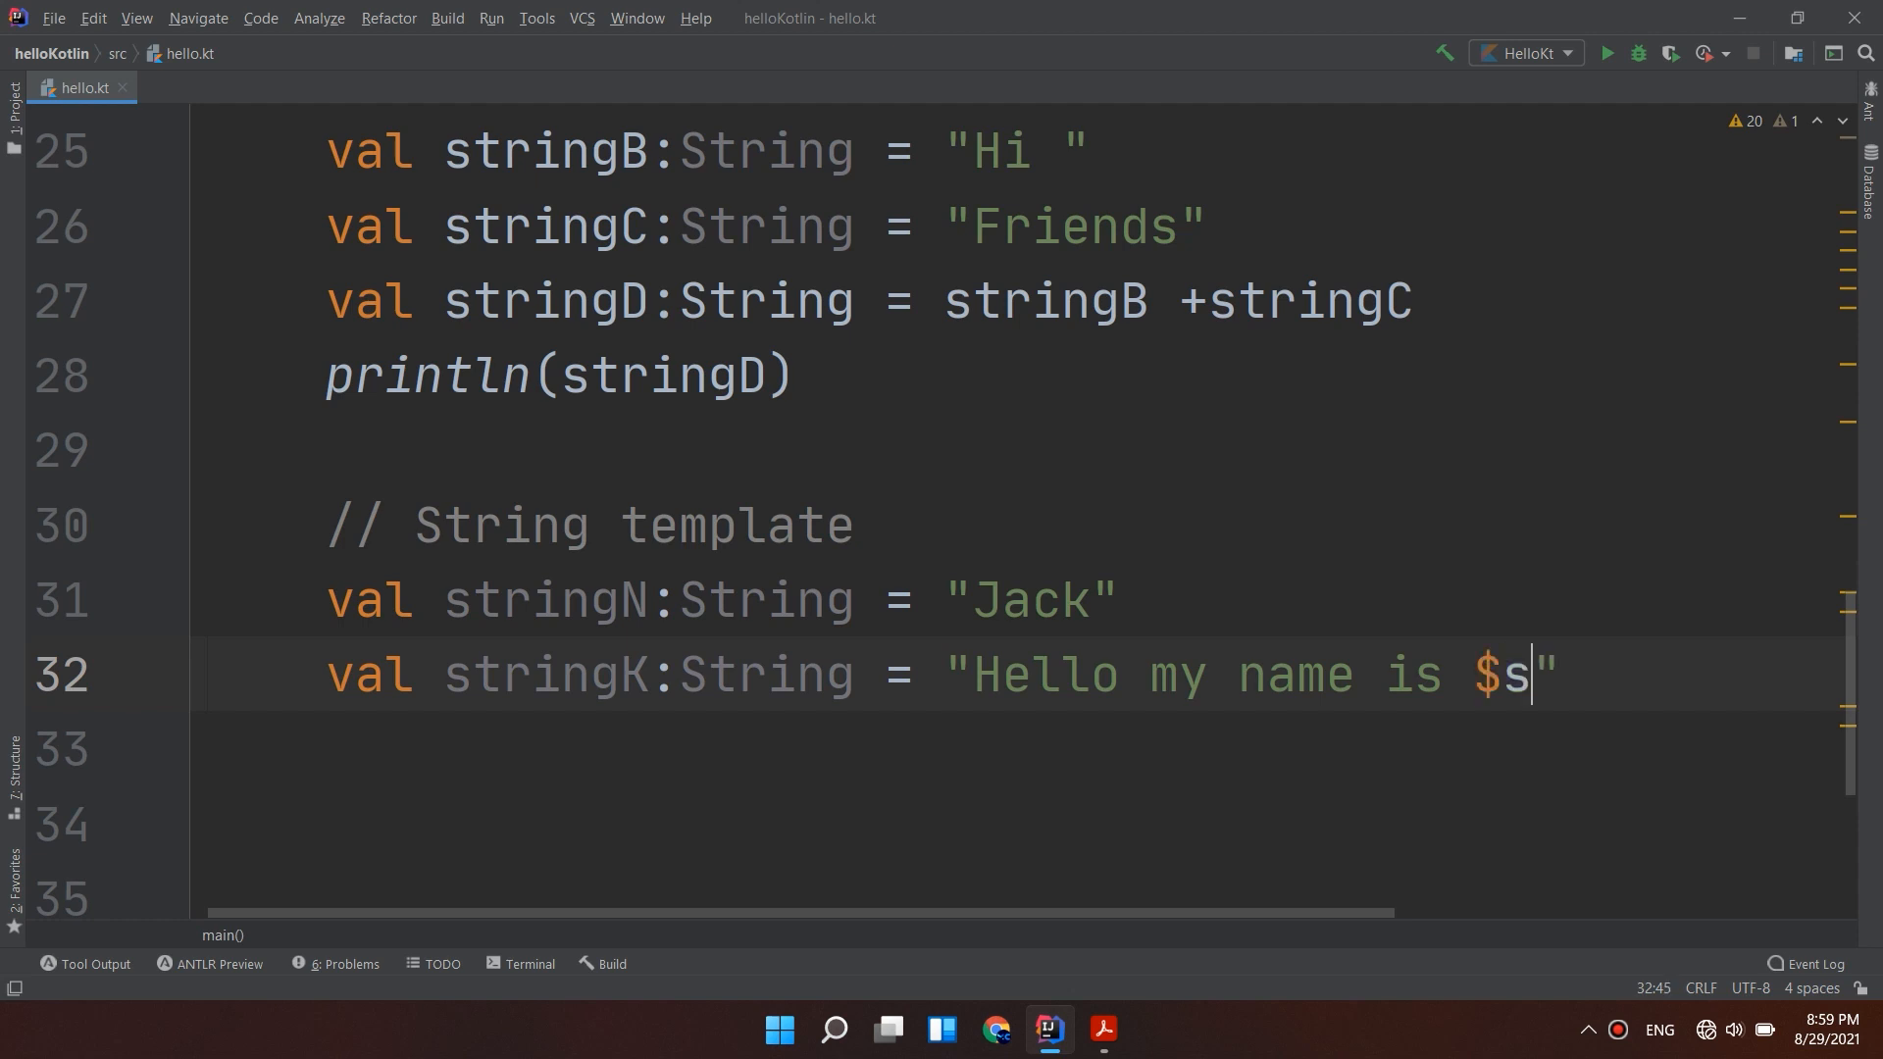
type("tringN")
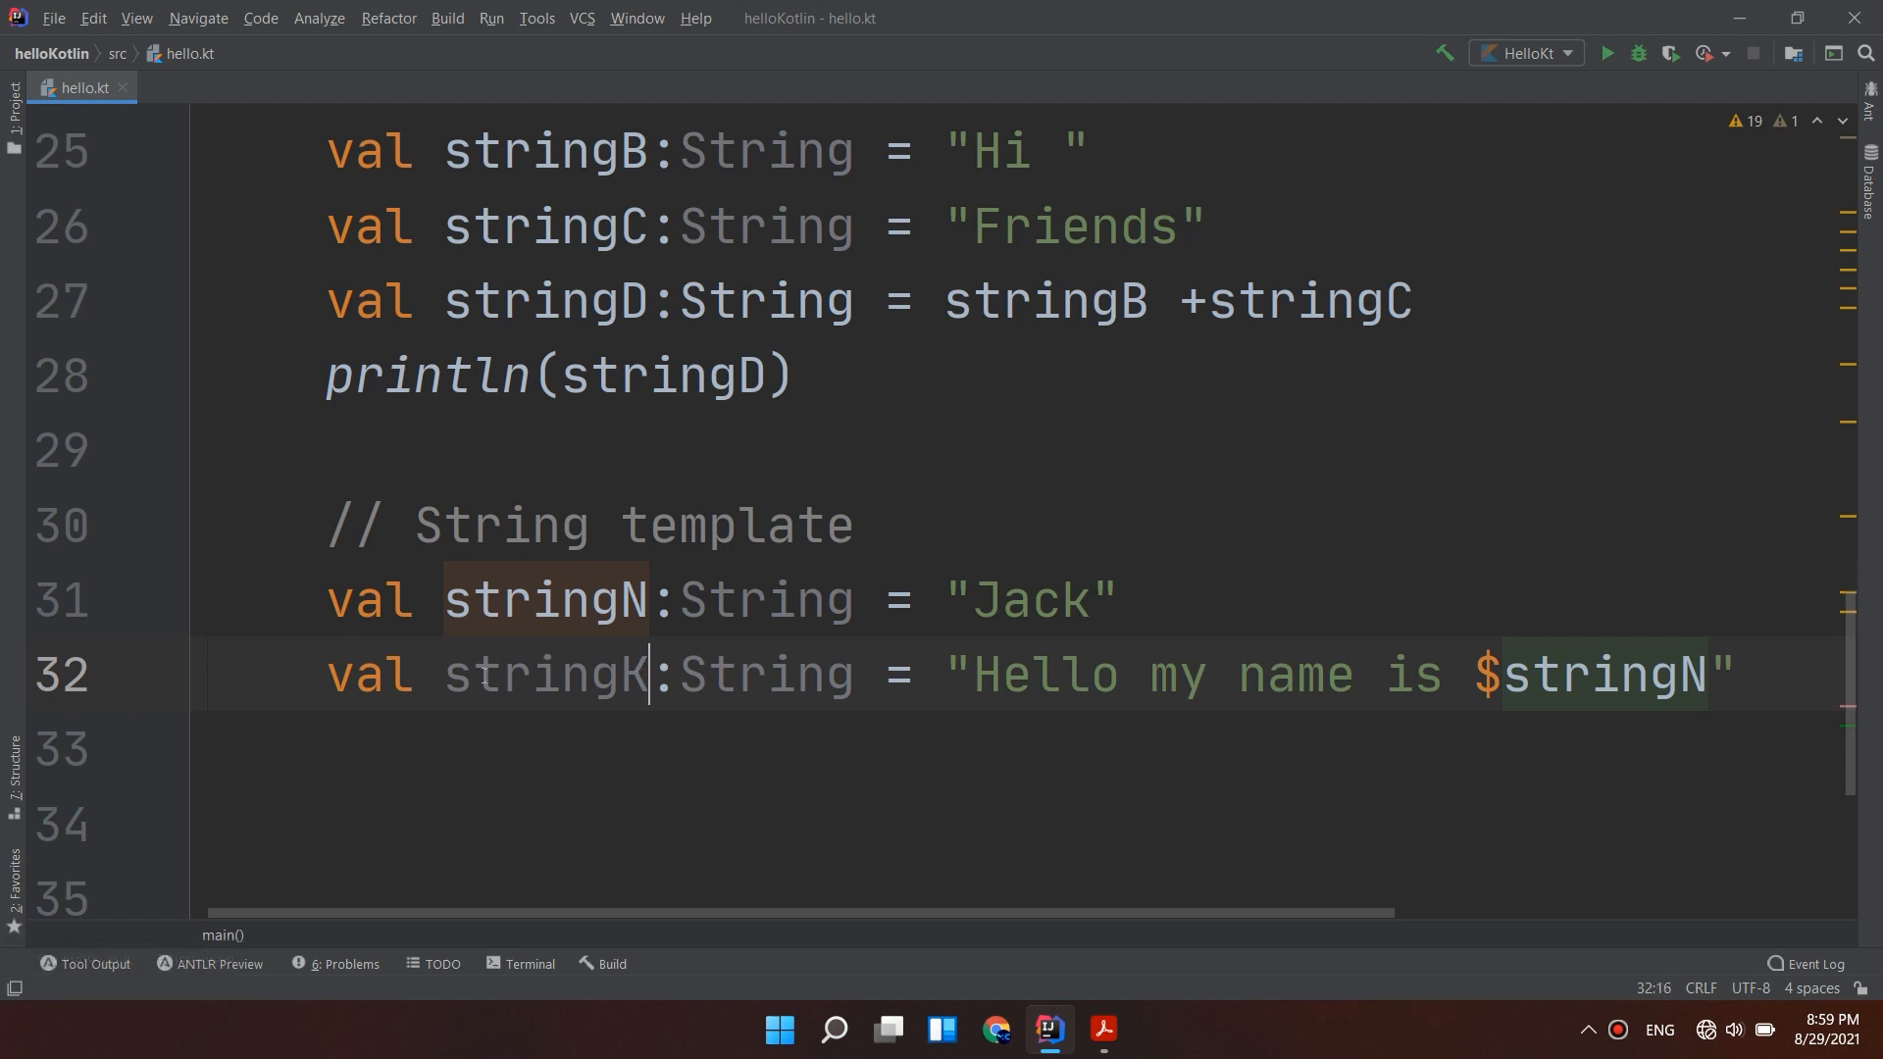
Point out stringN and its $stringN use, add println(stringK) below stringK and build.
double_click(546, 600)
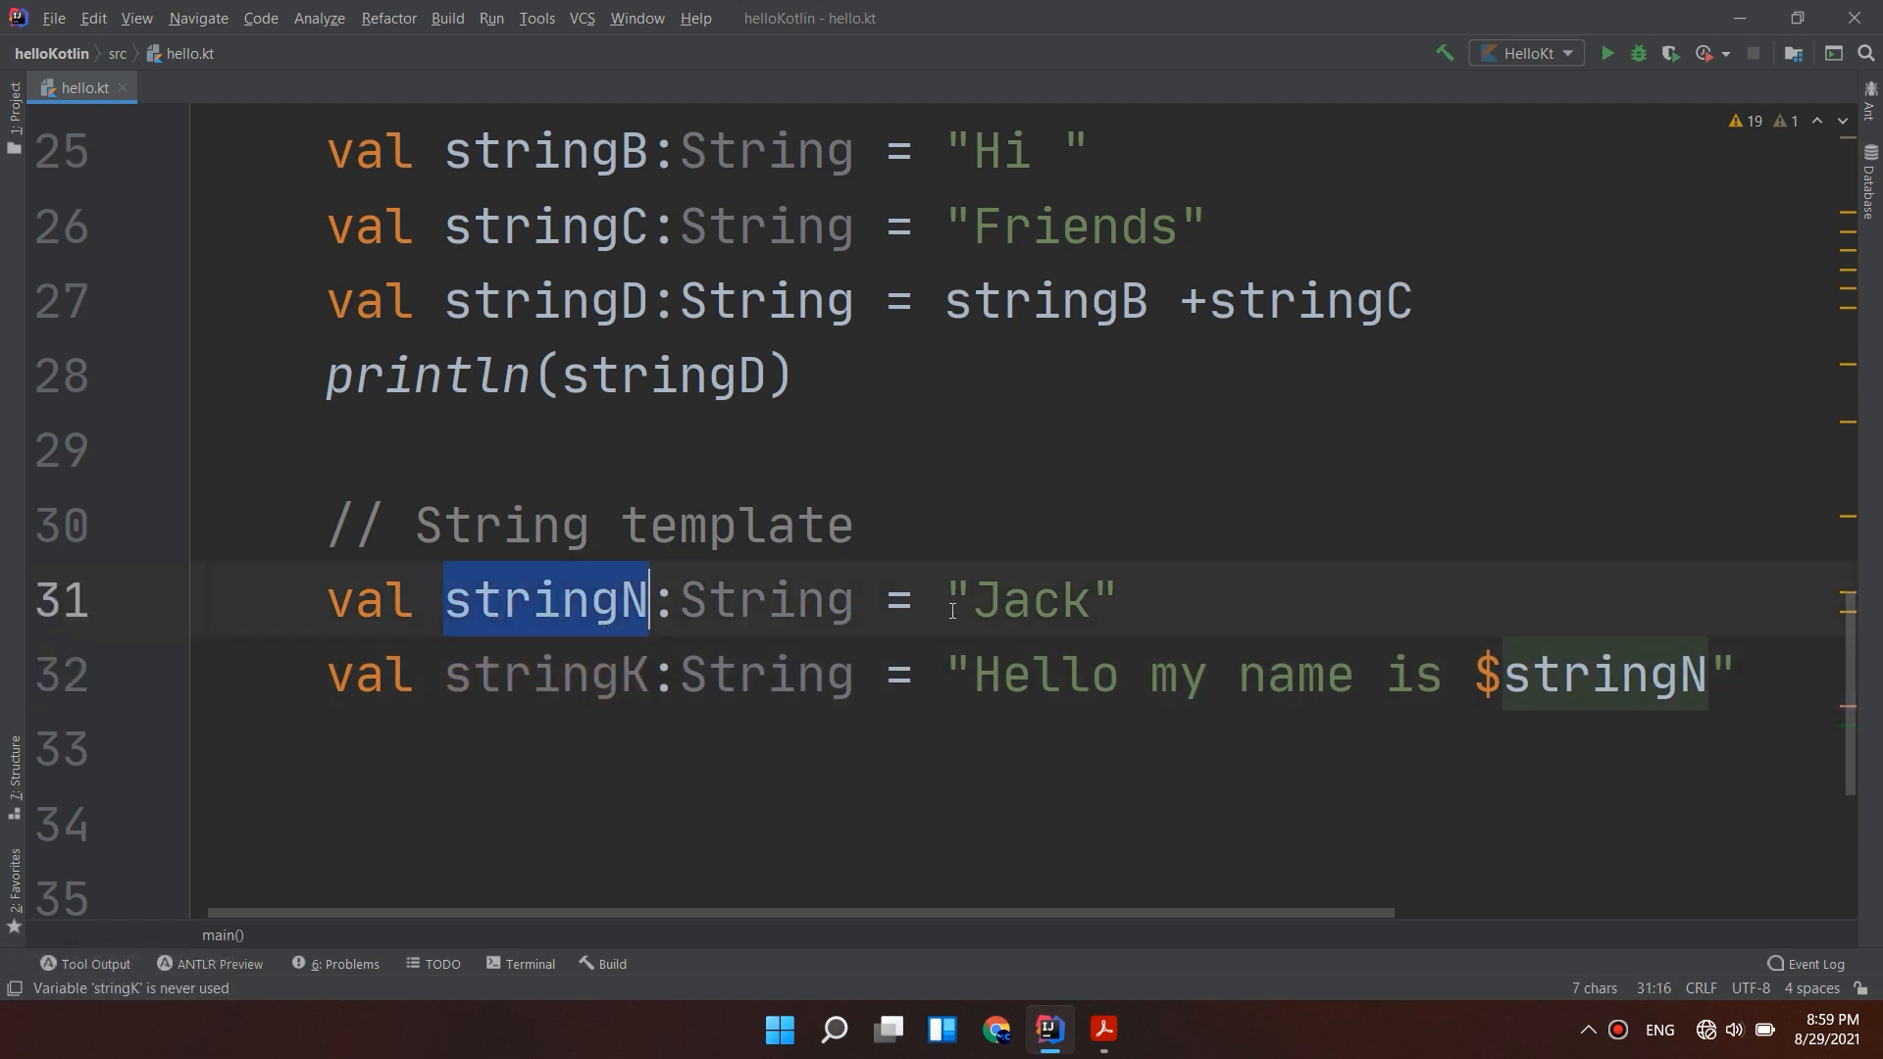
double_click(1602, 674)
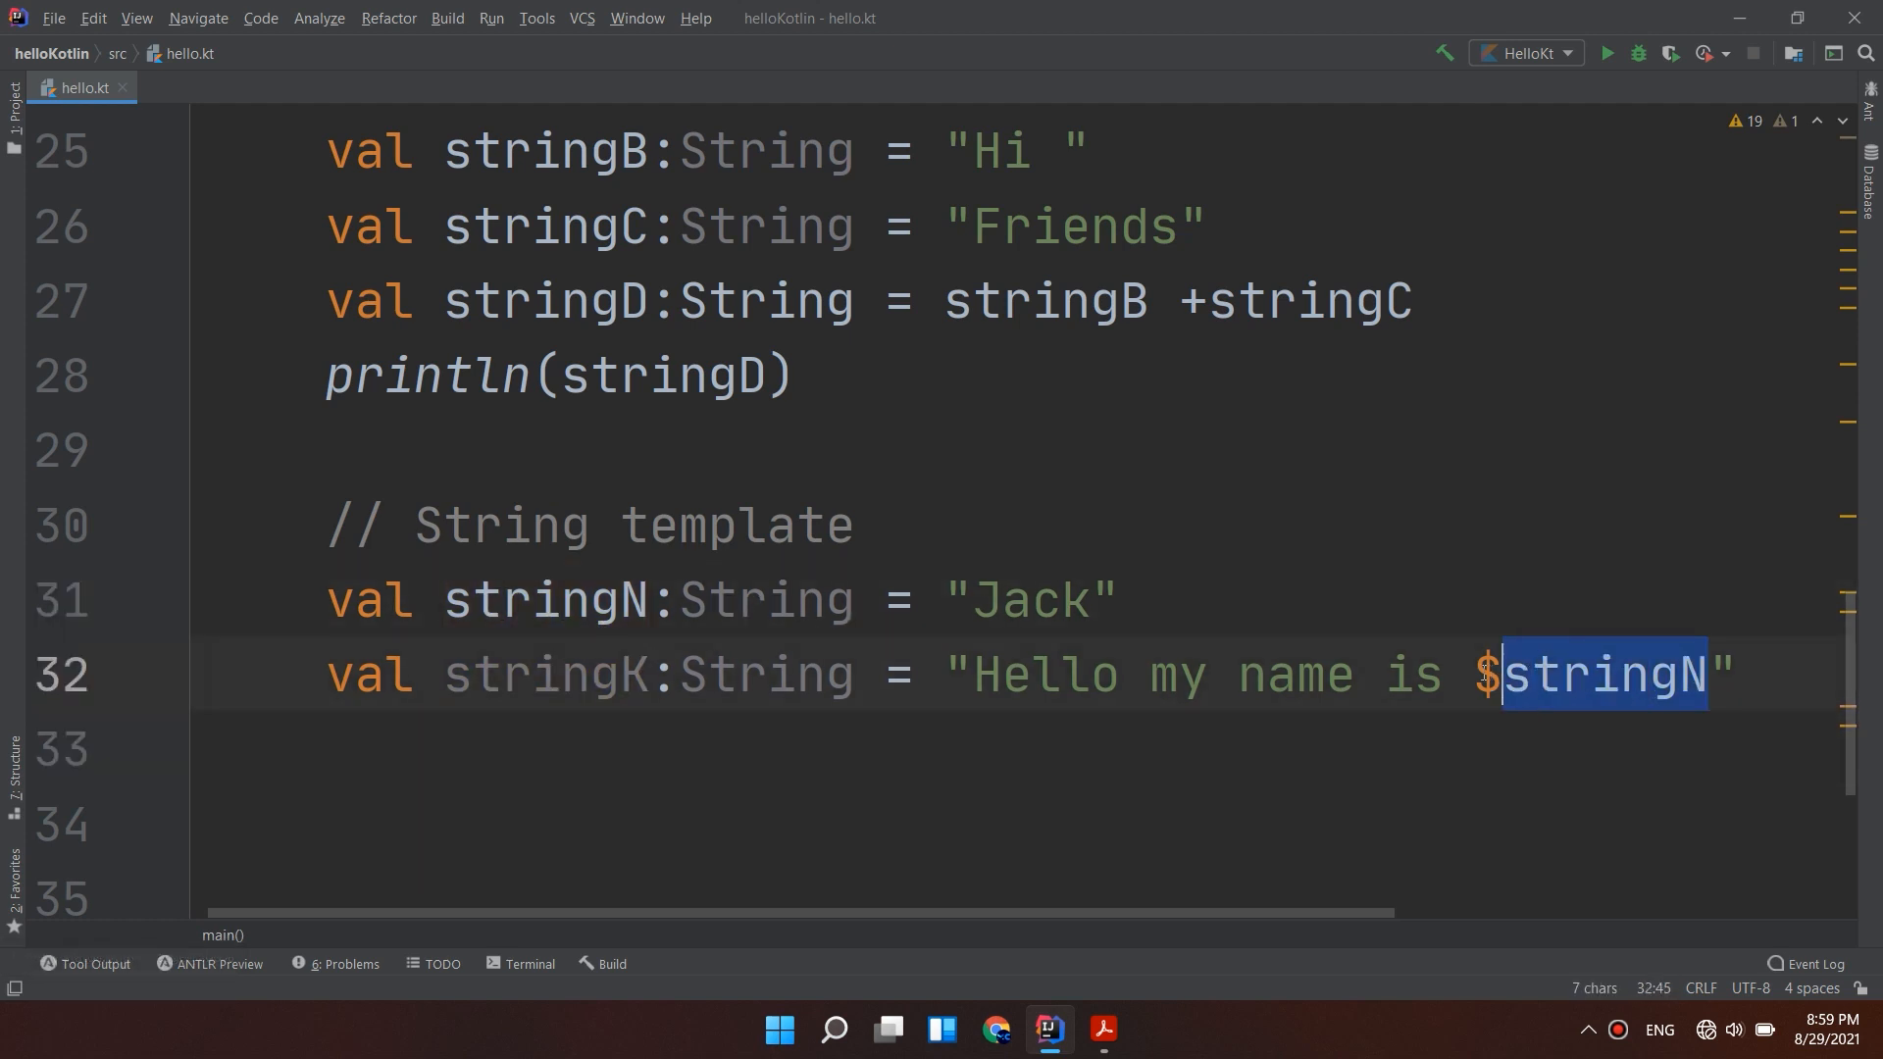
type("Jack")
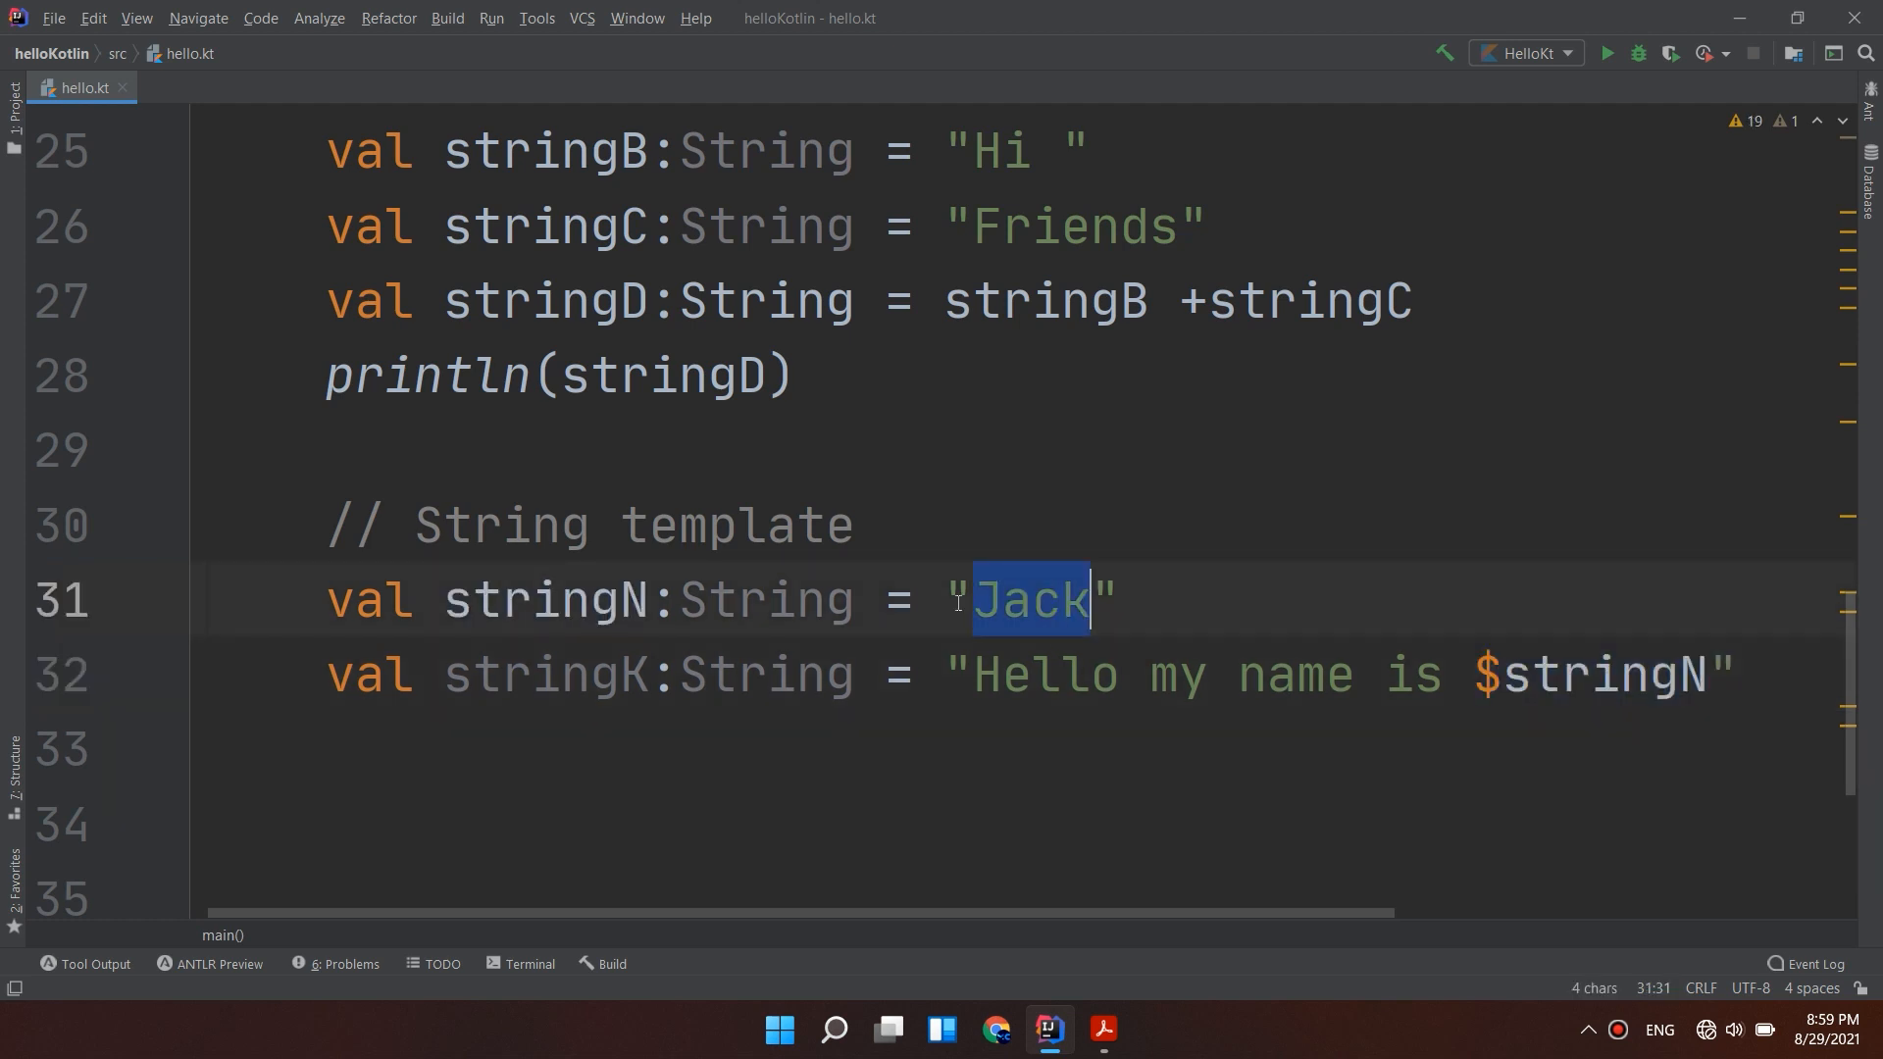
double_click(1602, 676)
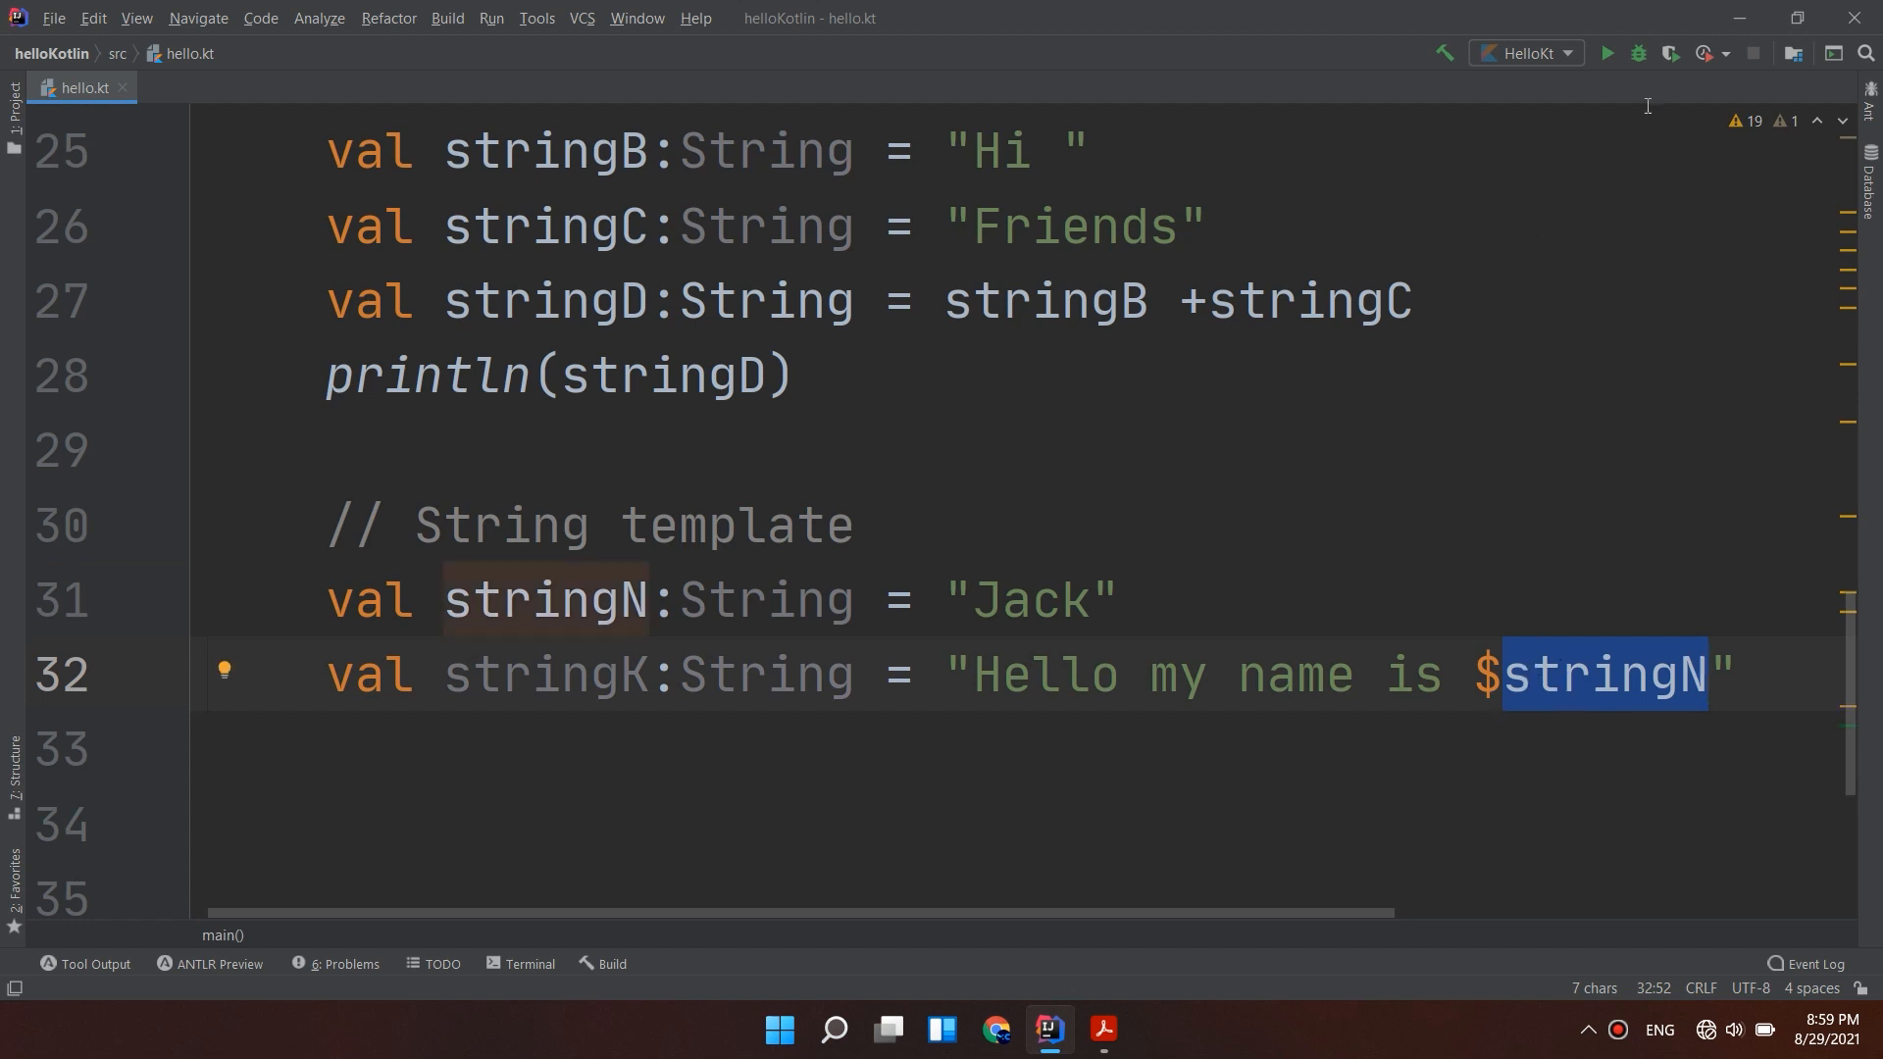
left_click(1608, 54)
type("println(stringK)")
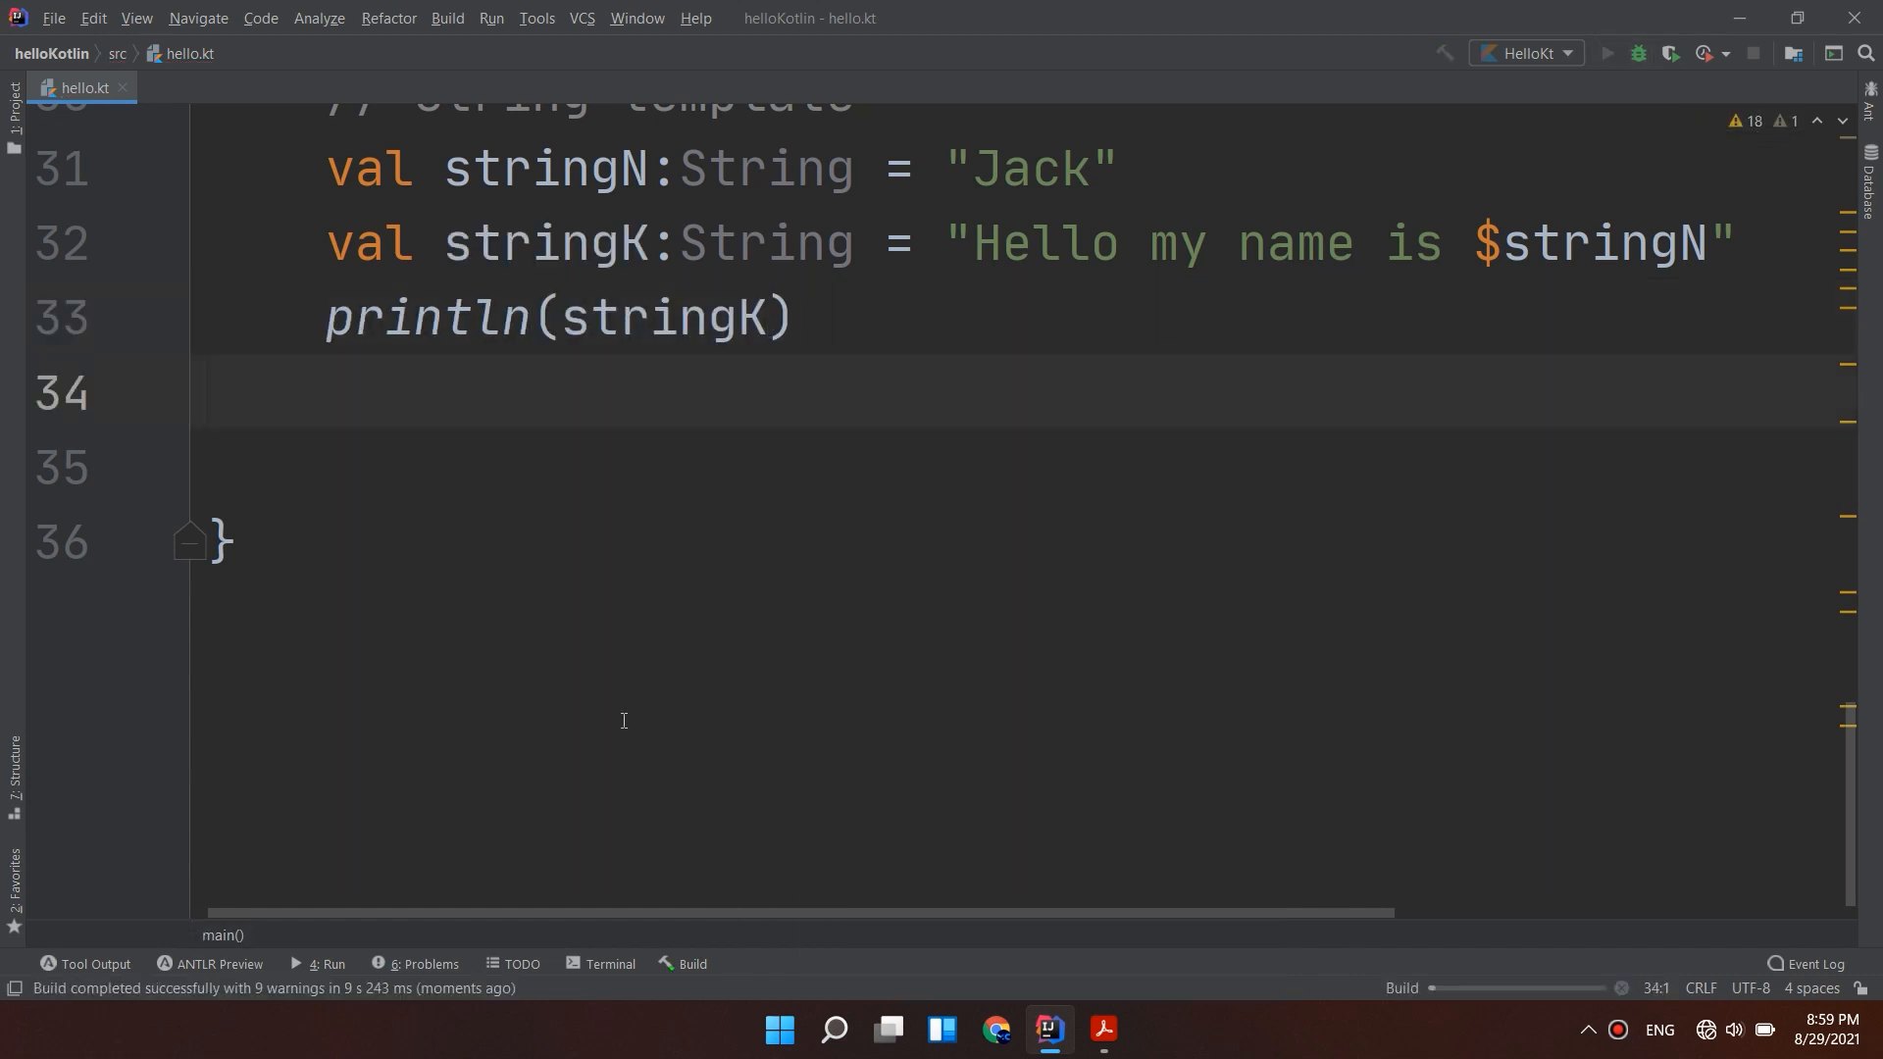
Run the program to print "Hello my name is Jack" with exit code 0, then select the name value.
left_click(1607, 53)
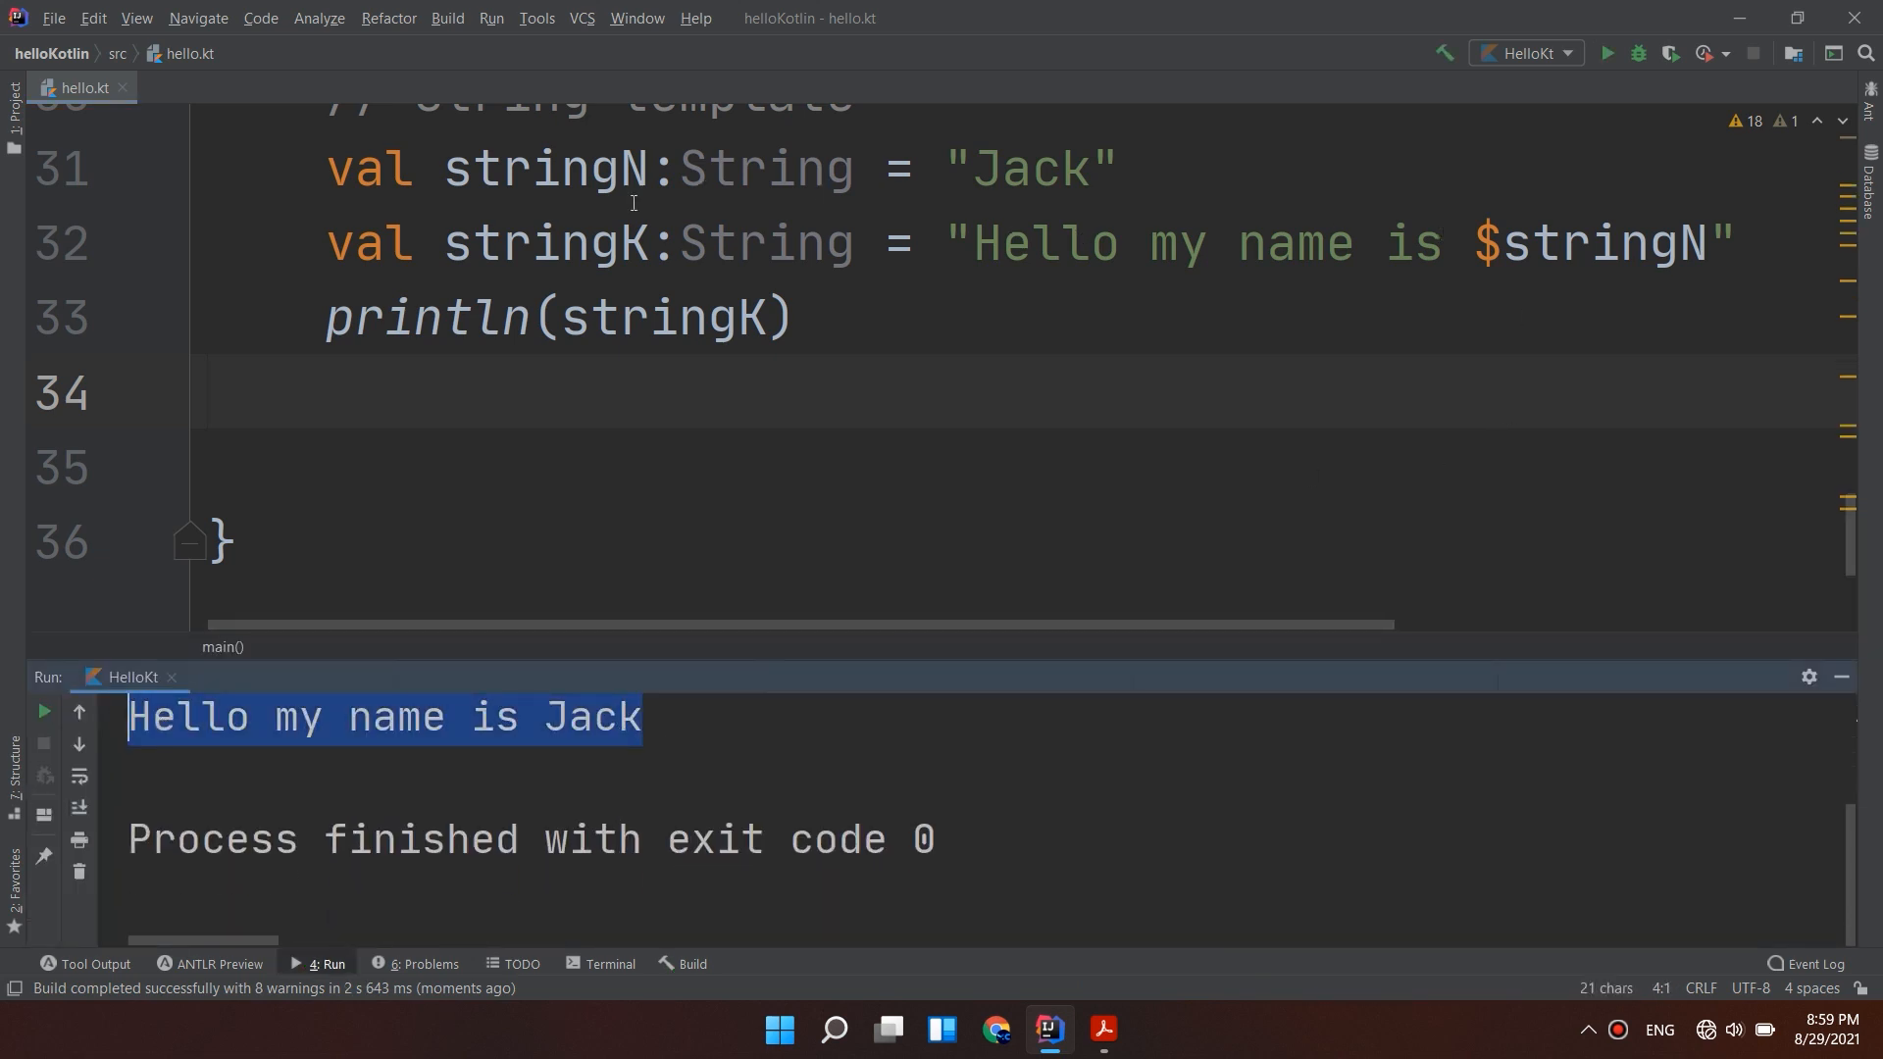
double_click(1029, 167)
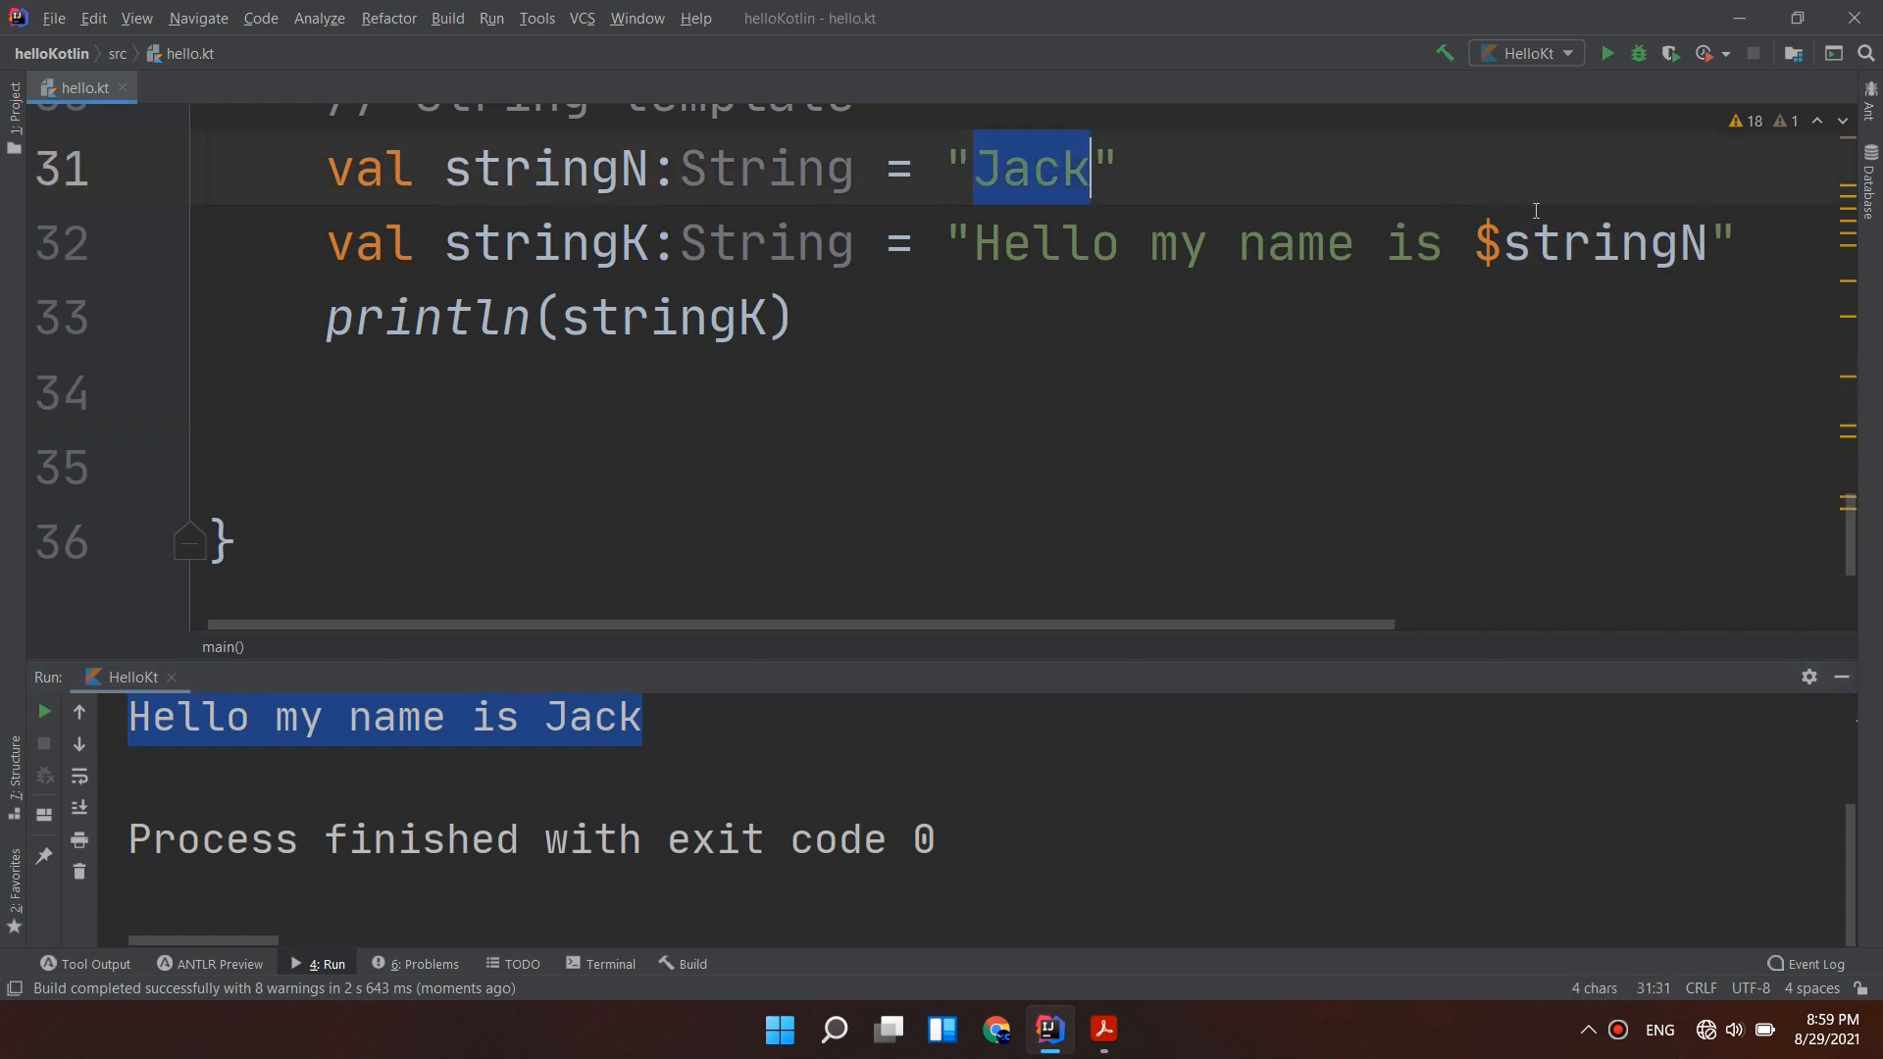
double_click(1603, 245)
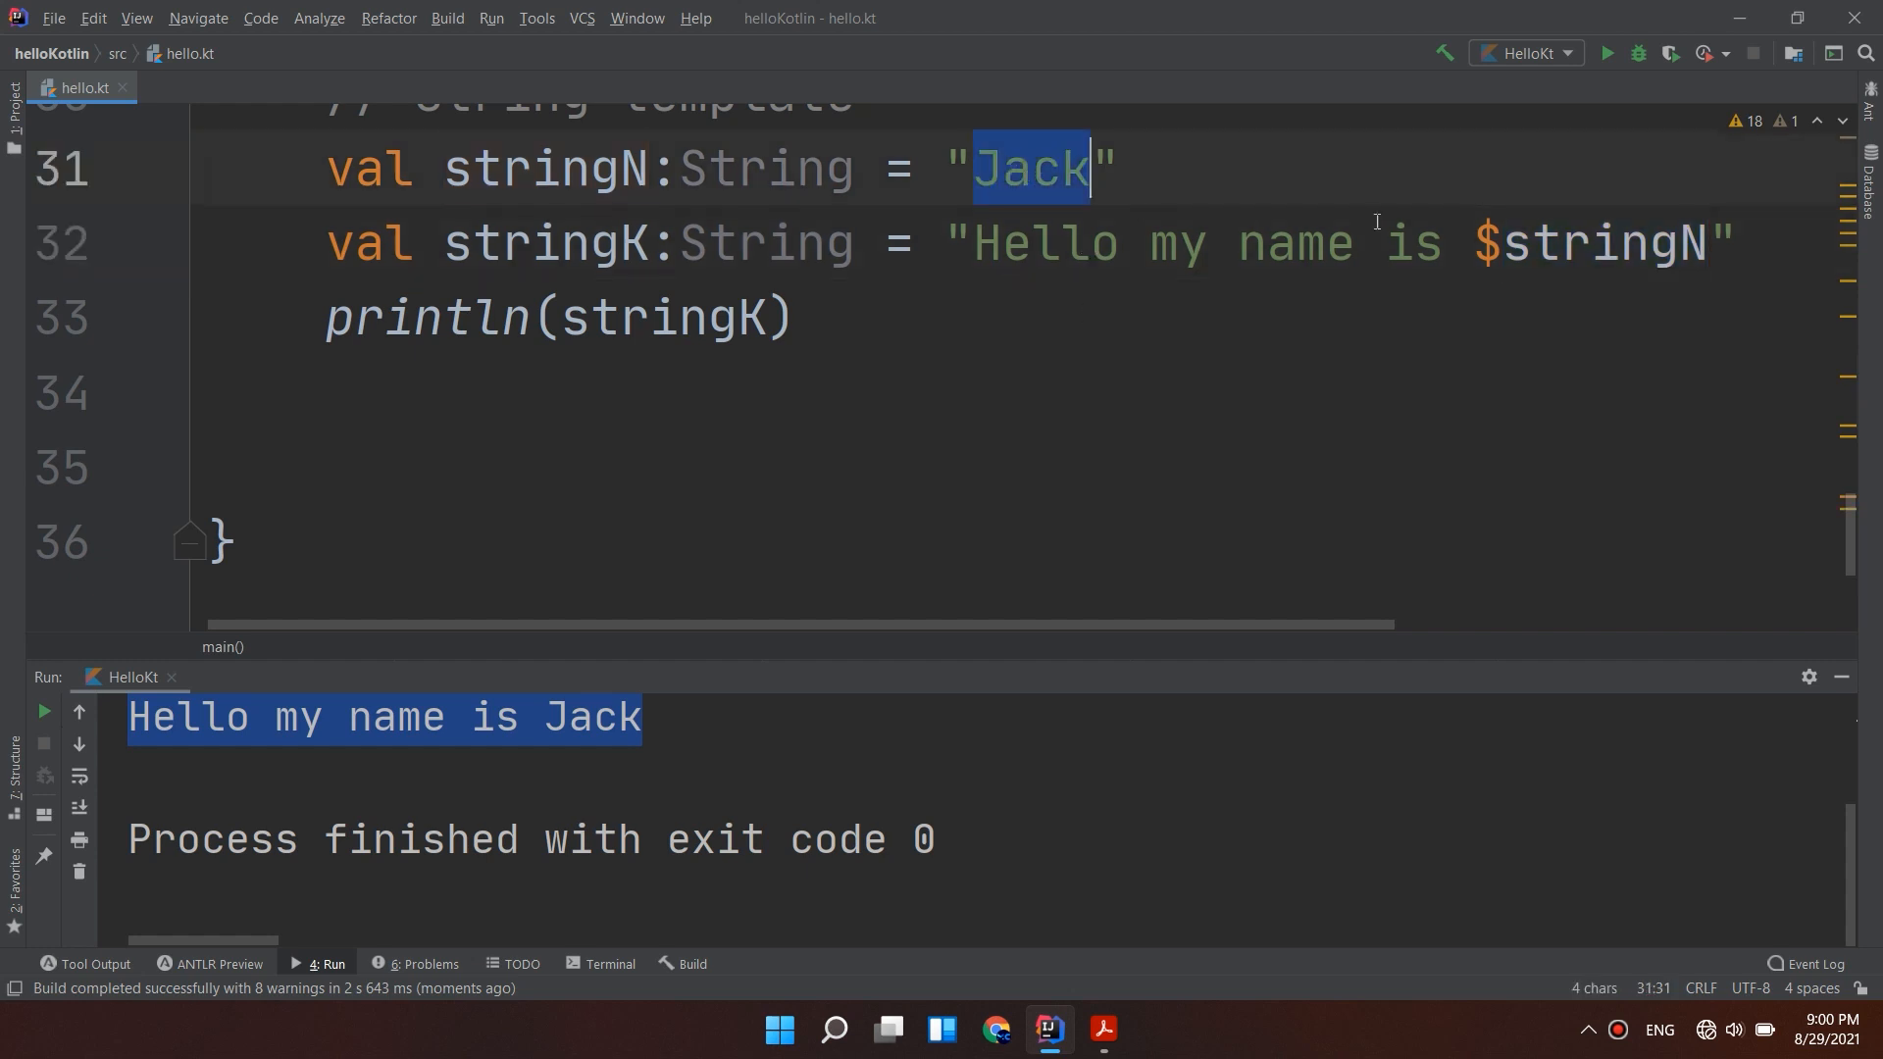
mouse_move(1042, 196)
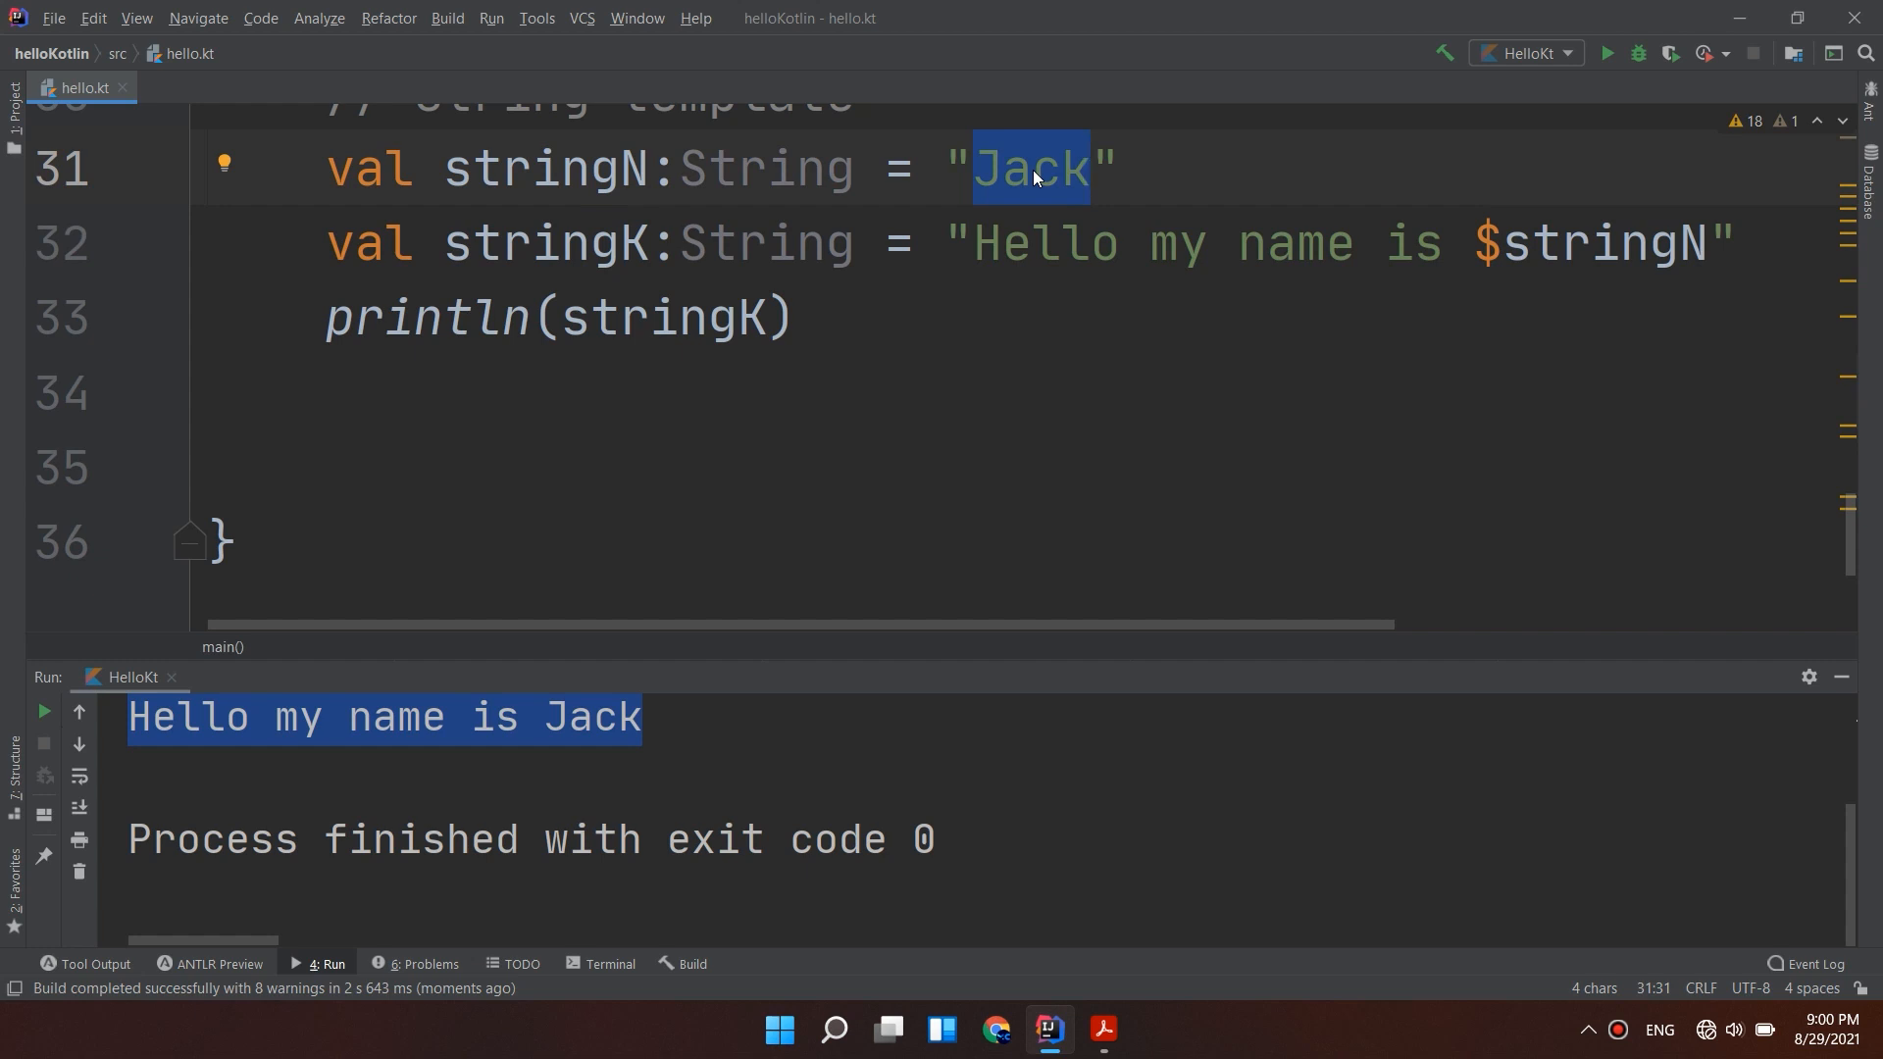
Change stringN's value to "Abbass" and run the program again.
type("Abbass")
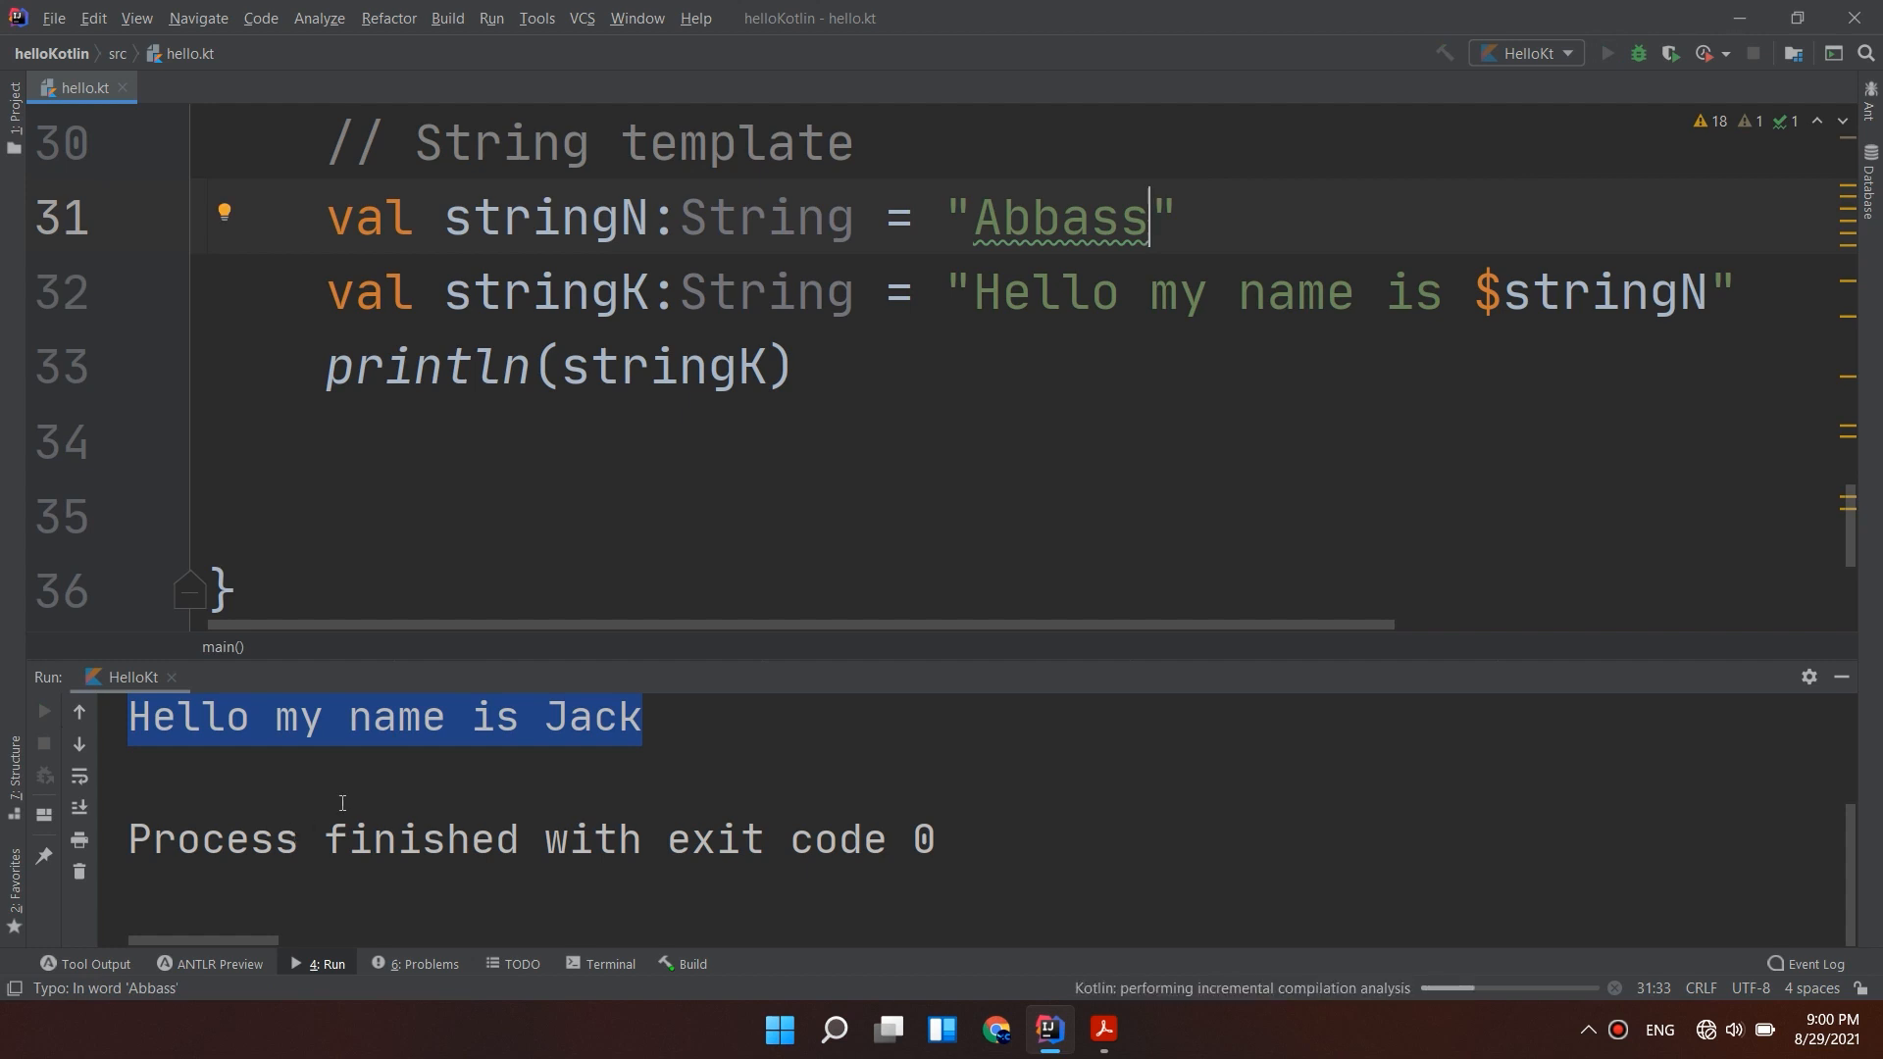
left_click(1607, 53)
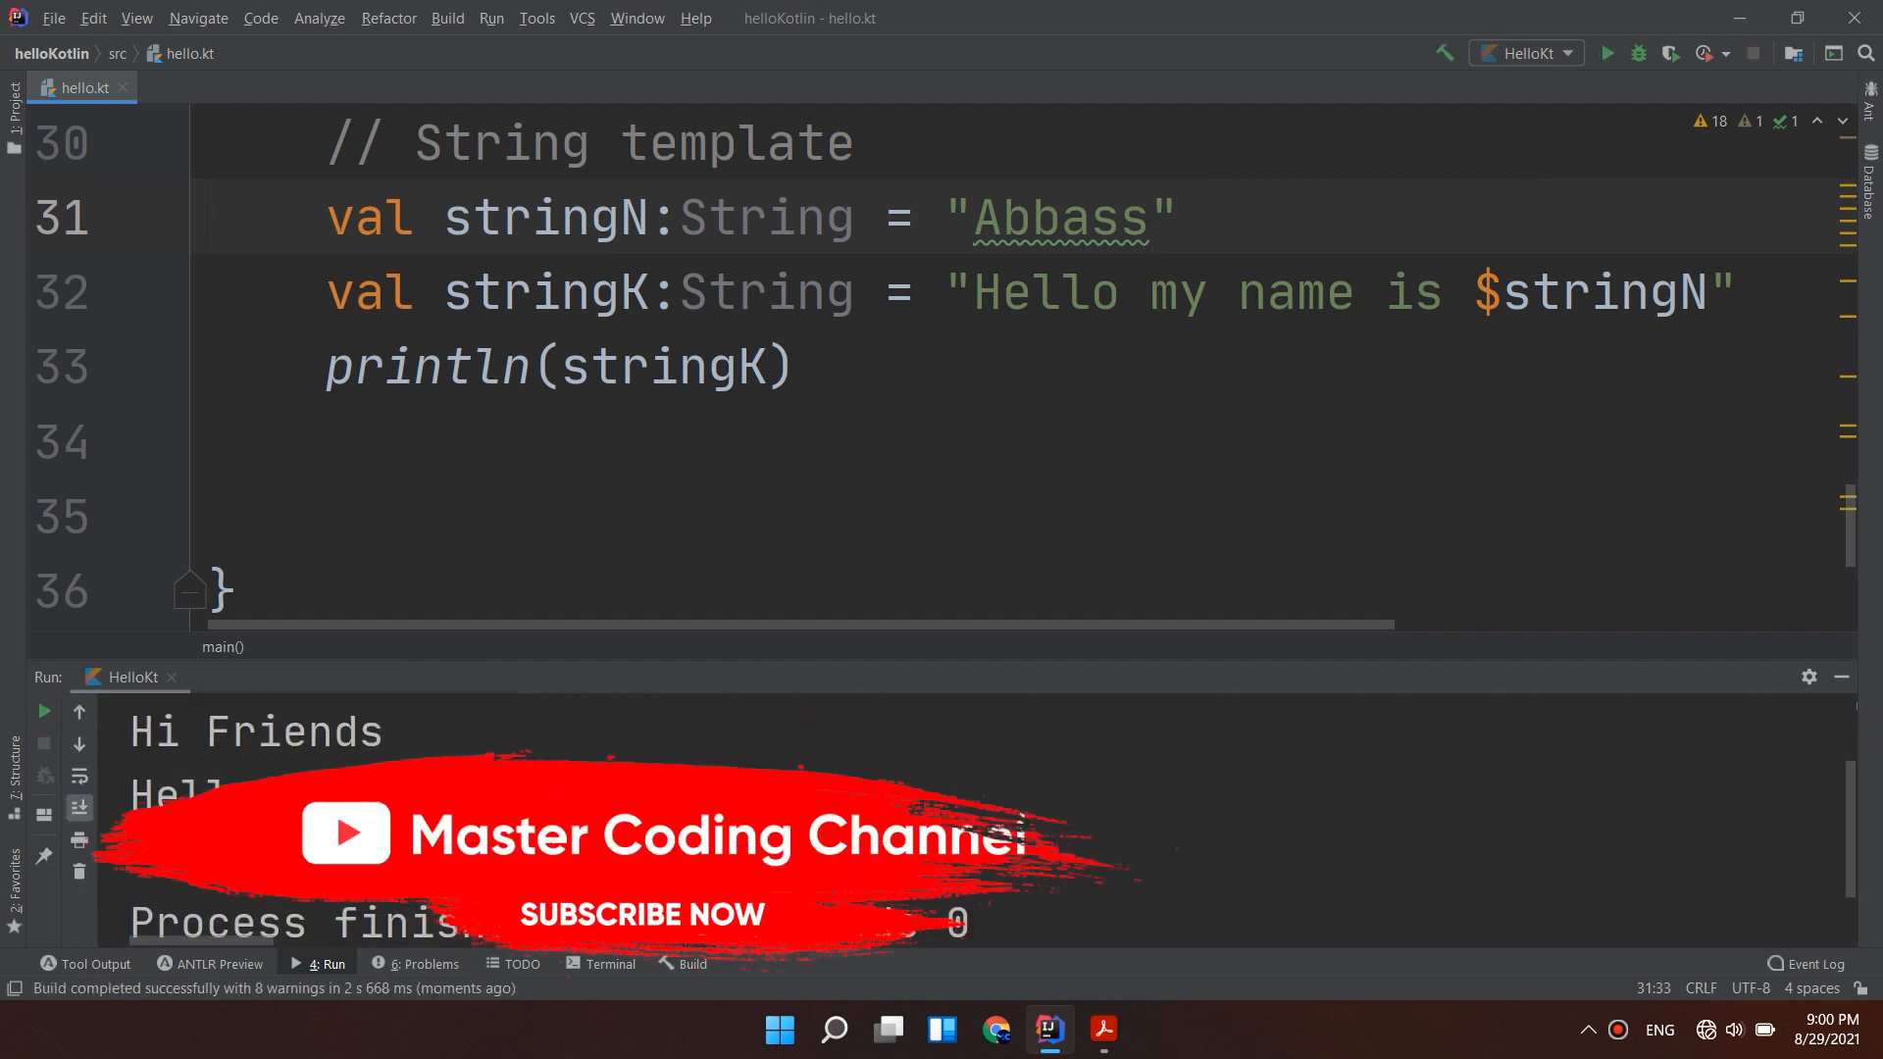